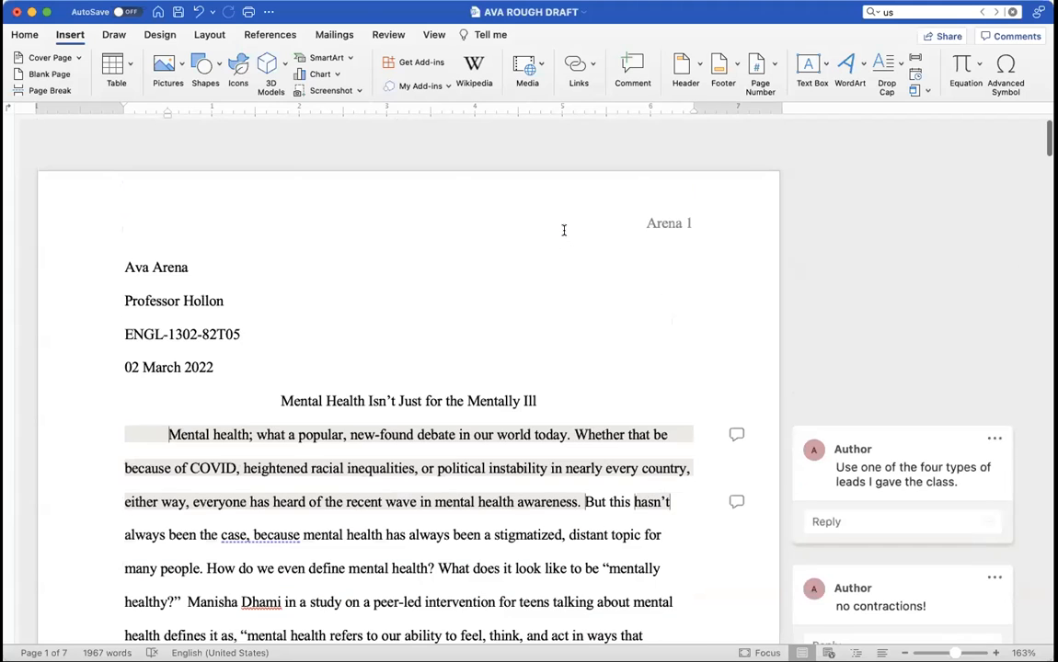
Scroll through the essay to review its pages before searching.
scroll("up", 3)
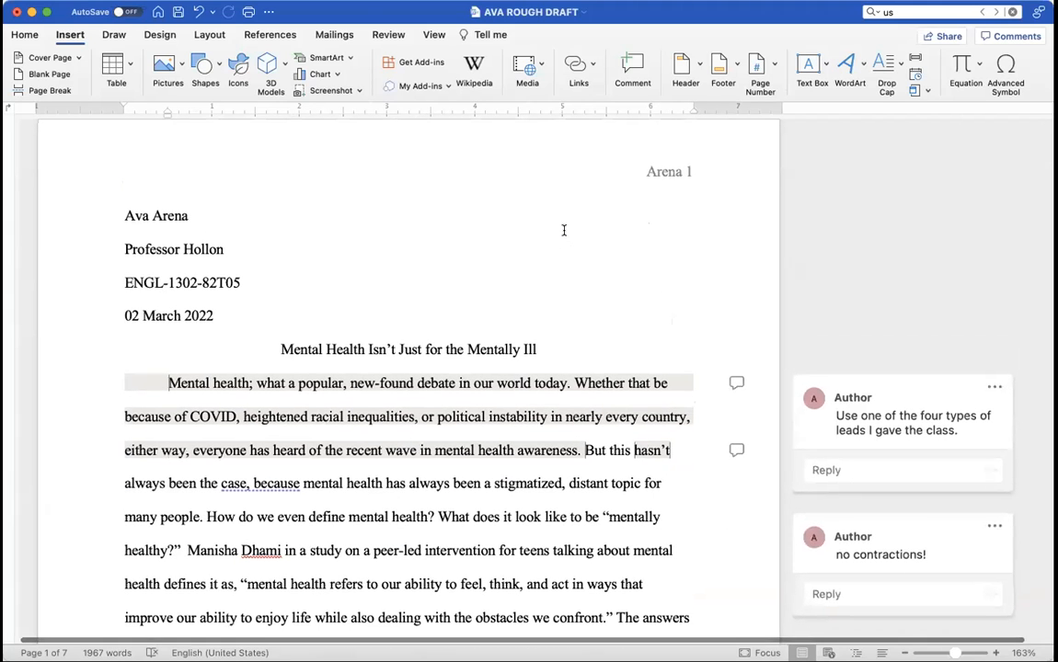
mouse_move(565, 235)
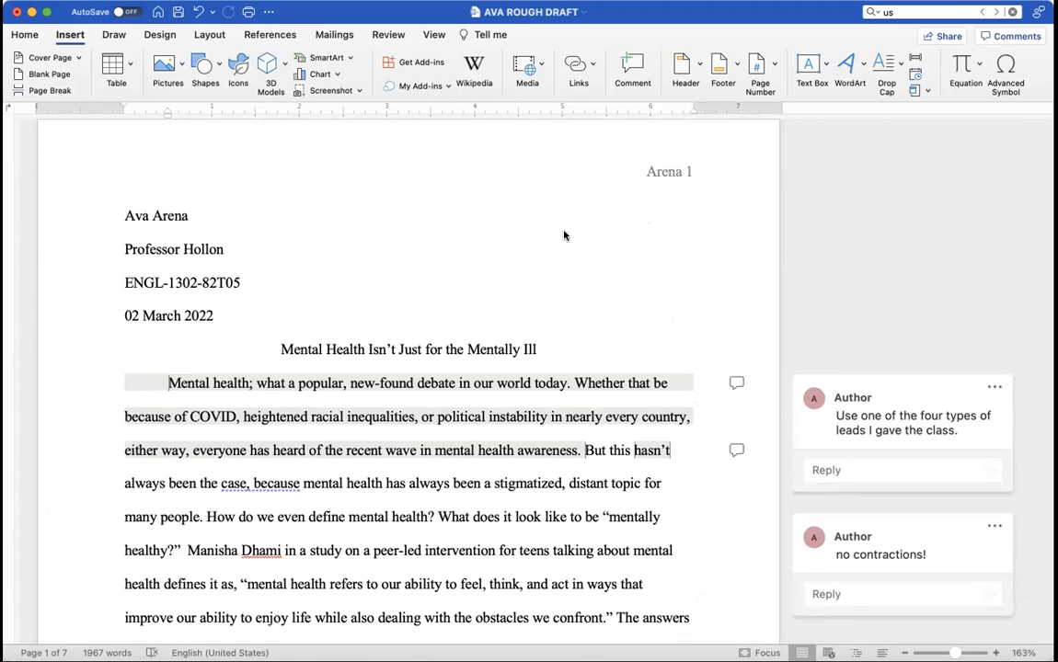
mouse_move(566, 229)
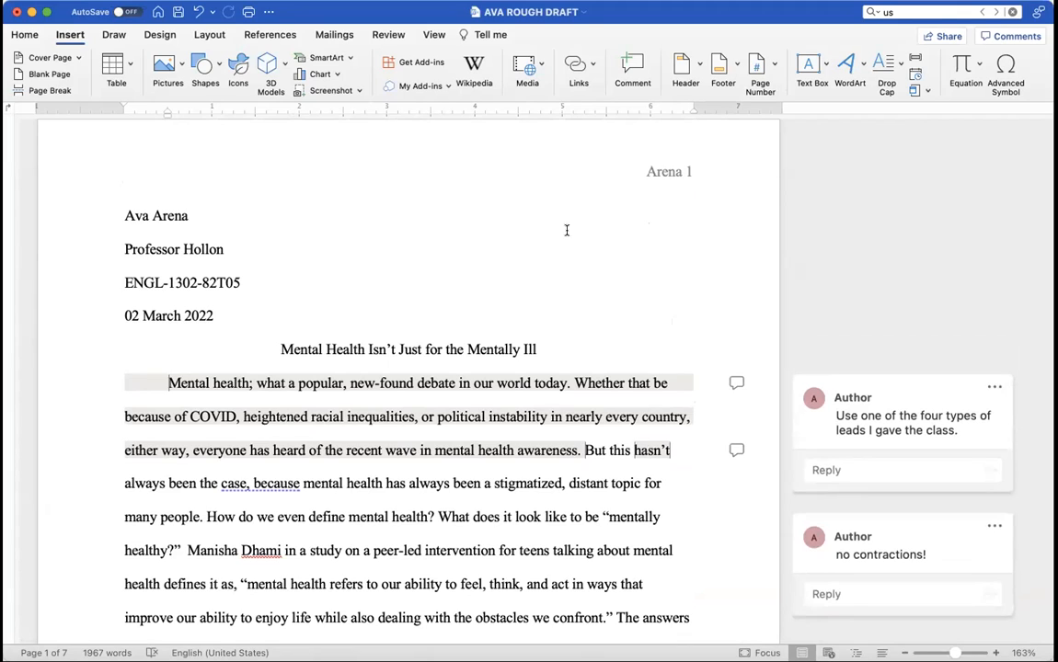
mouse_move(120, 206)
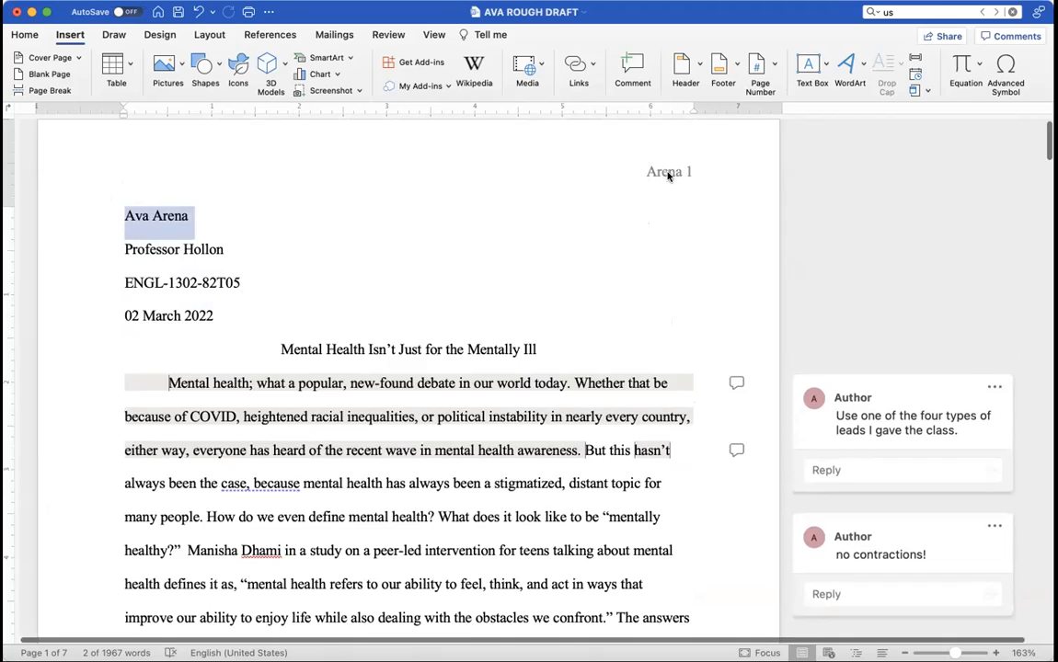
scroll("down", 3)
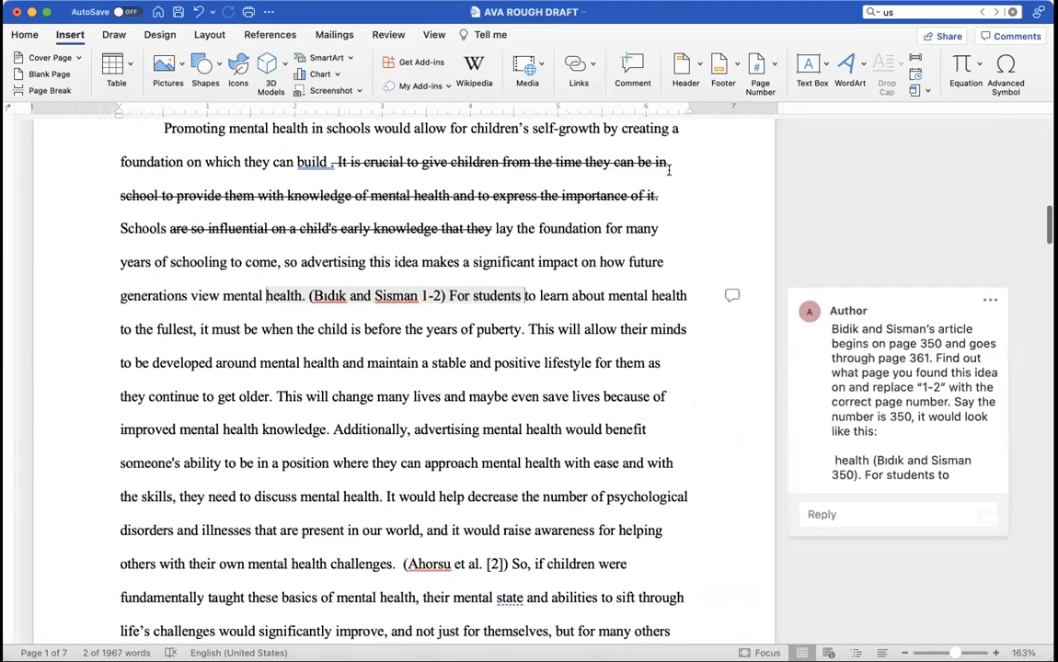
scroll("down", 3)
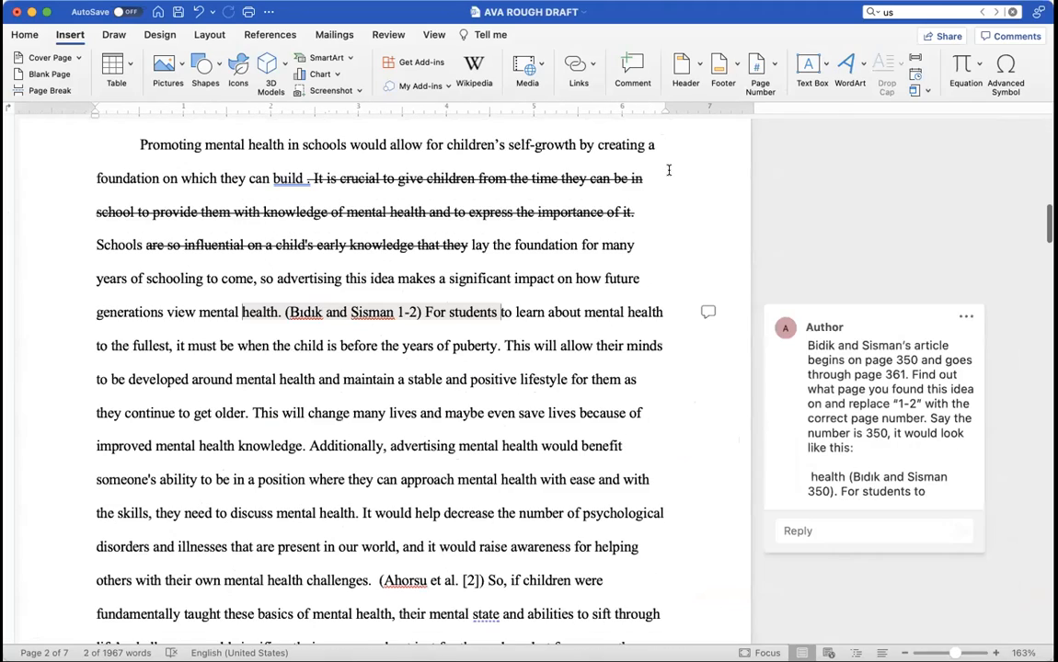
scroll("down", 3)
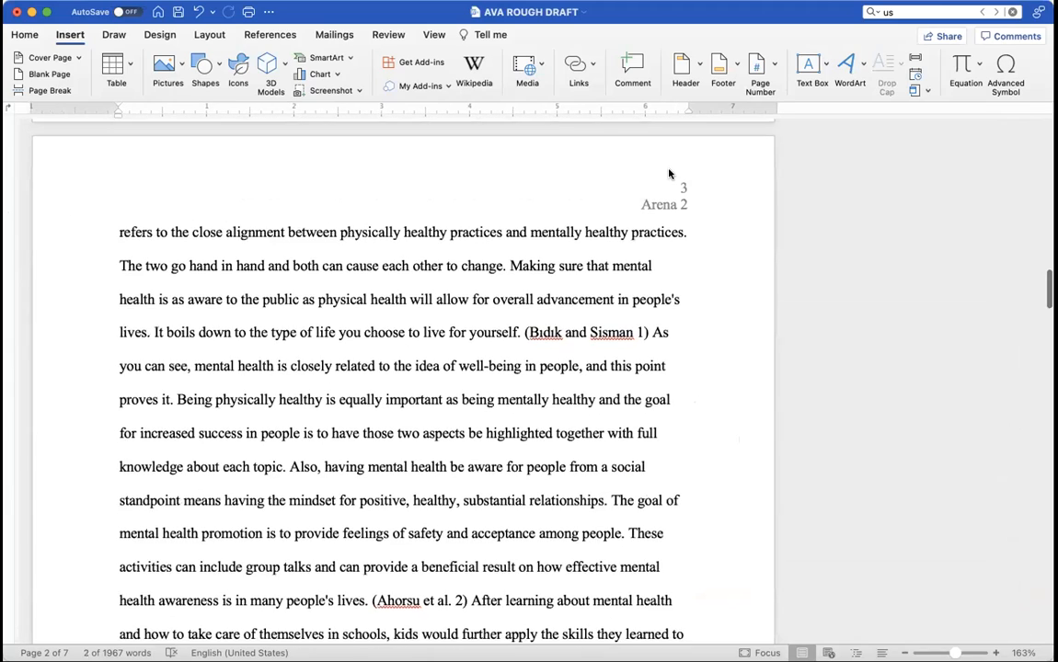
scroll("down", 3)
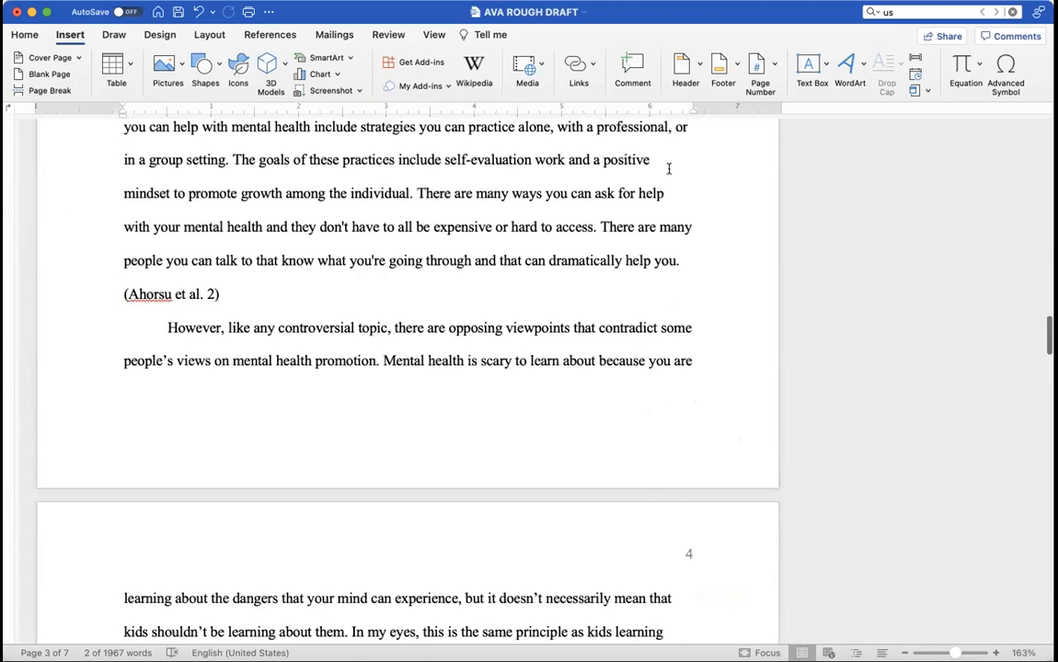
scroll("up", 3)
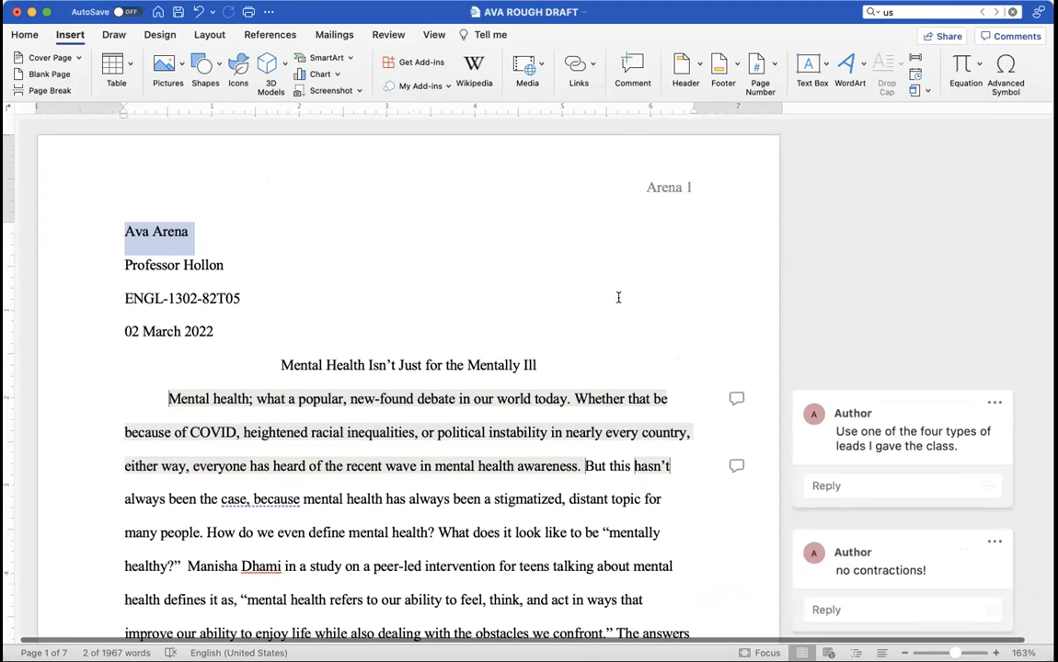
mouse_move(695, 285)
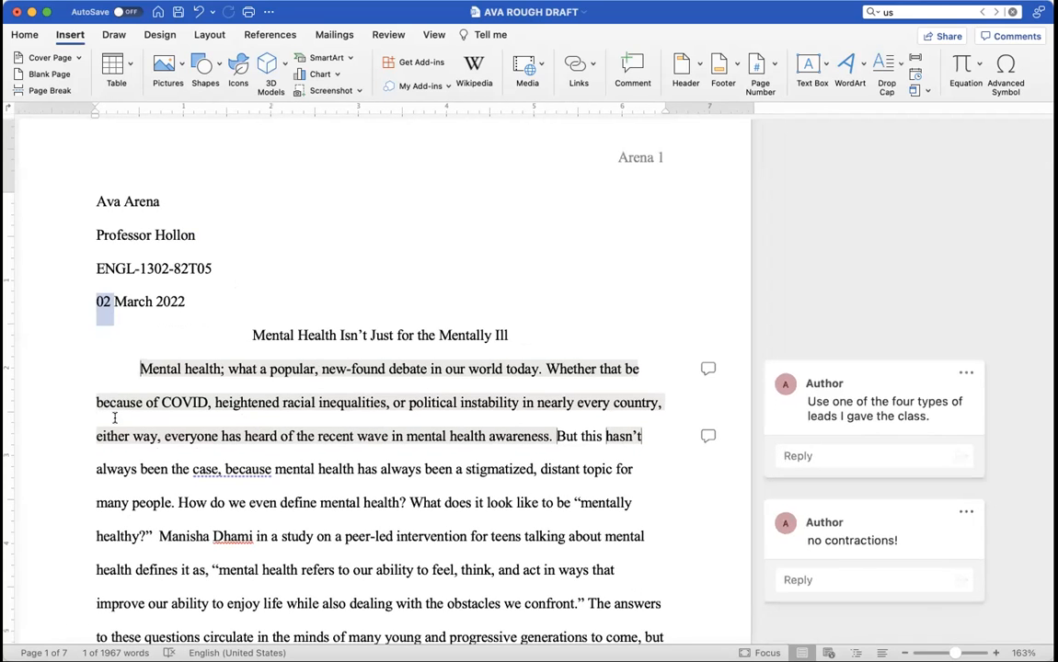
mouse_move(394, 345)
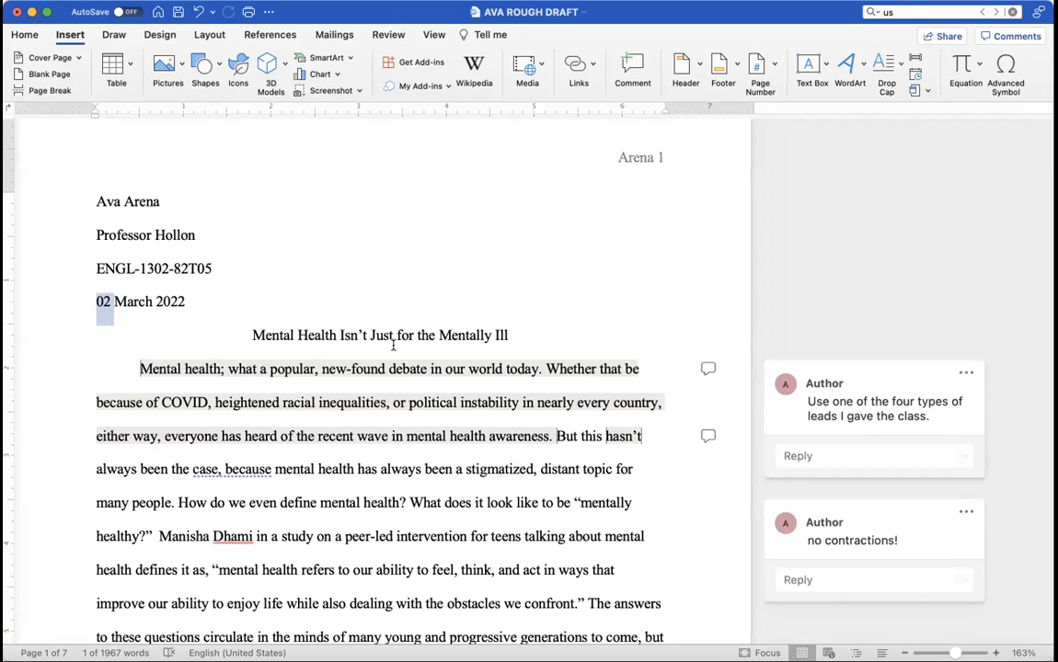
scroll("down", 3)
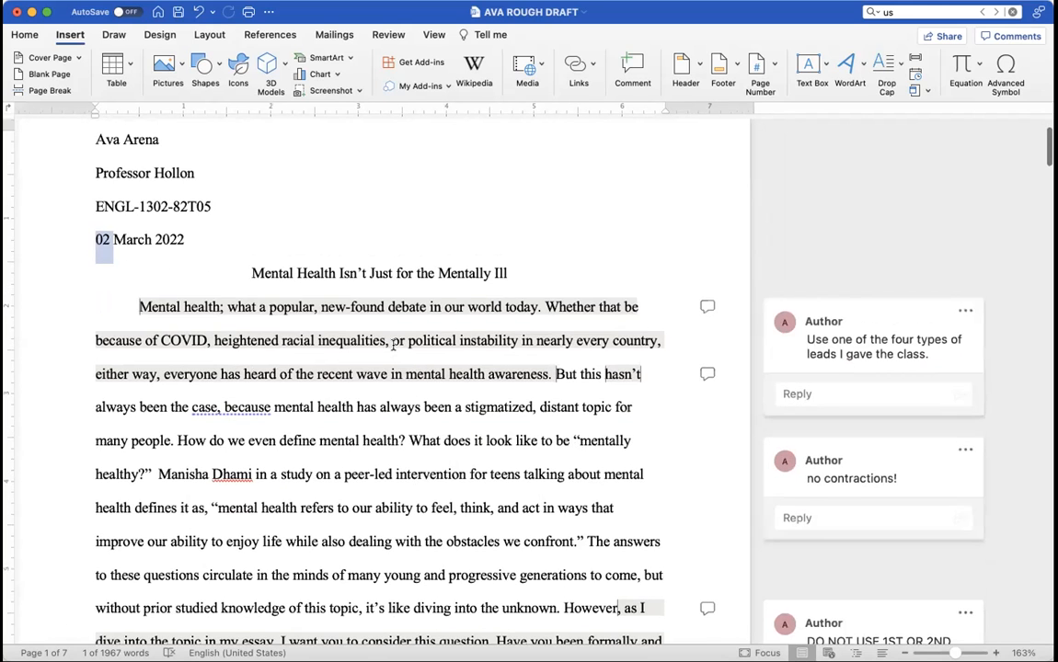
scroll("down", 3)
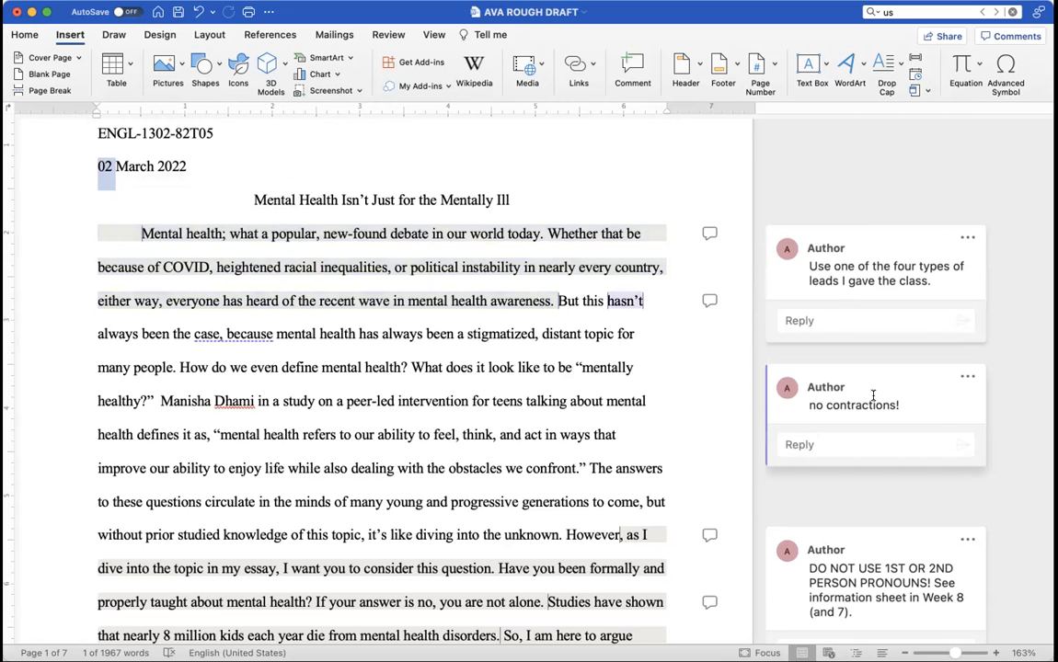
scroll("down", 3)
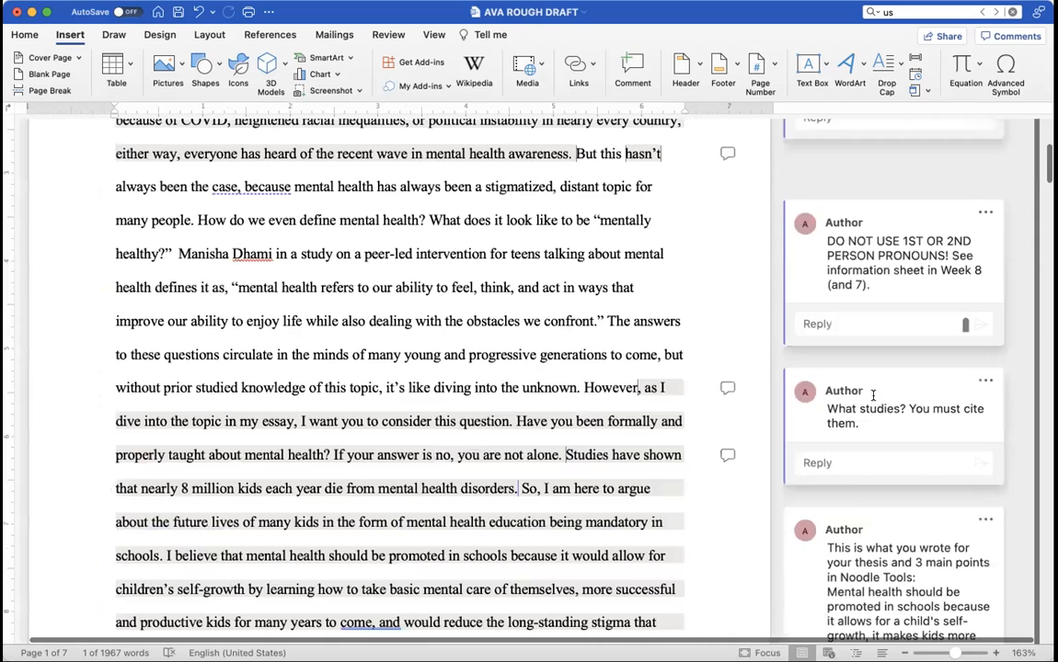
scroll("up", 3)
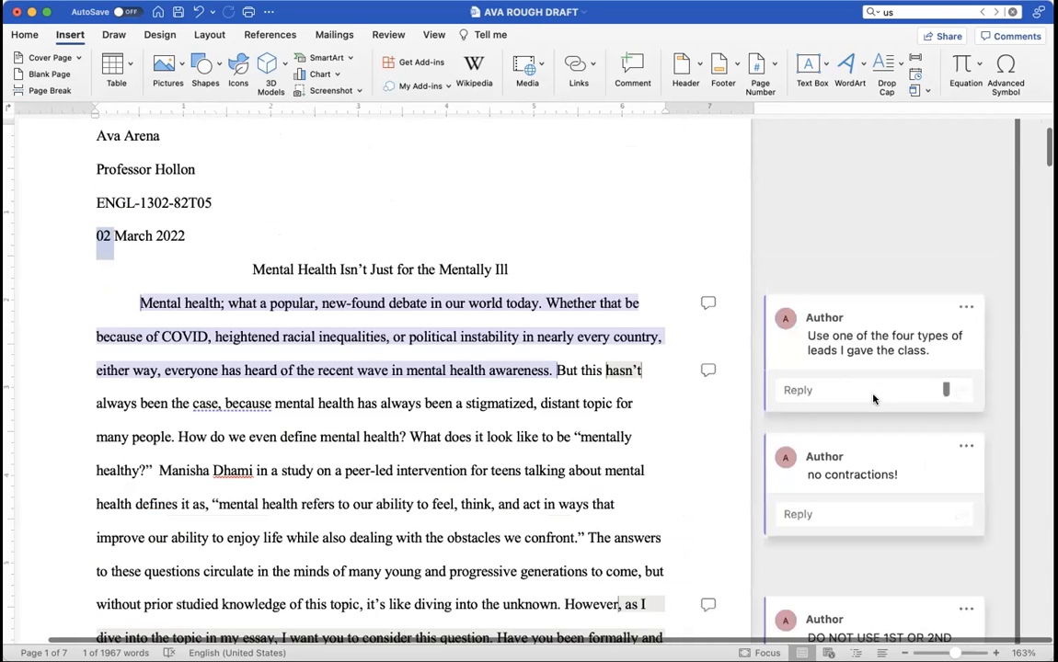
scroll("down", 3)
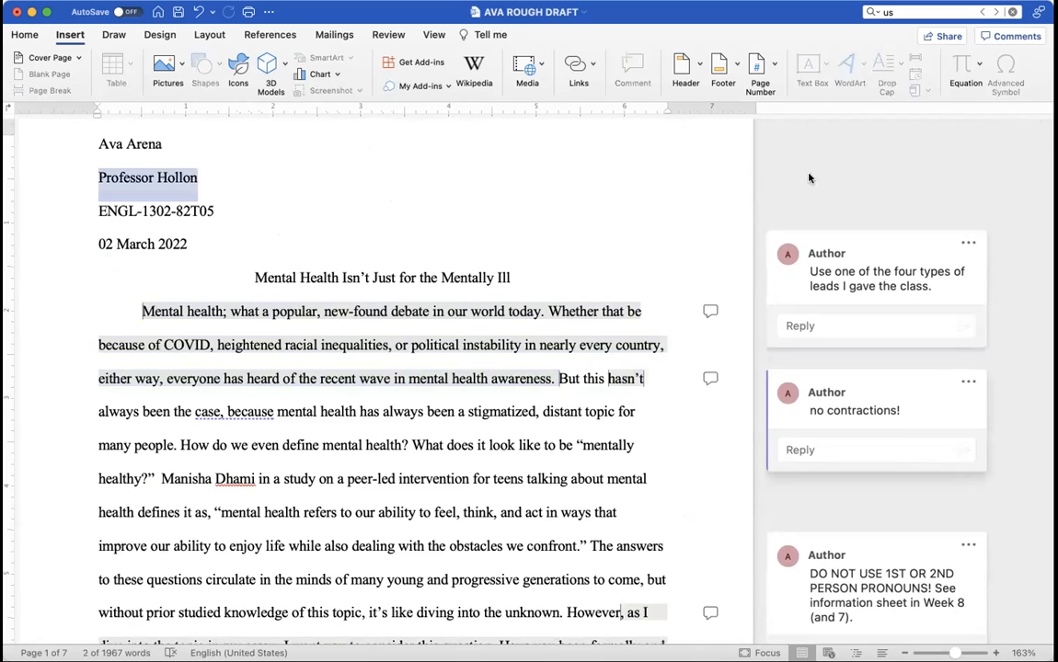
scroll("down", 3)
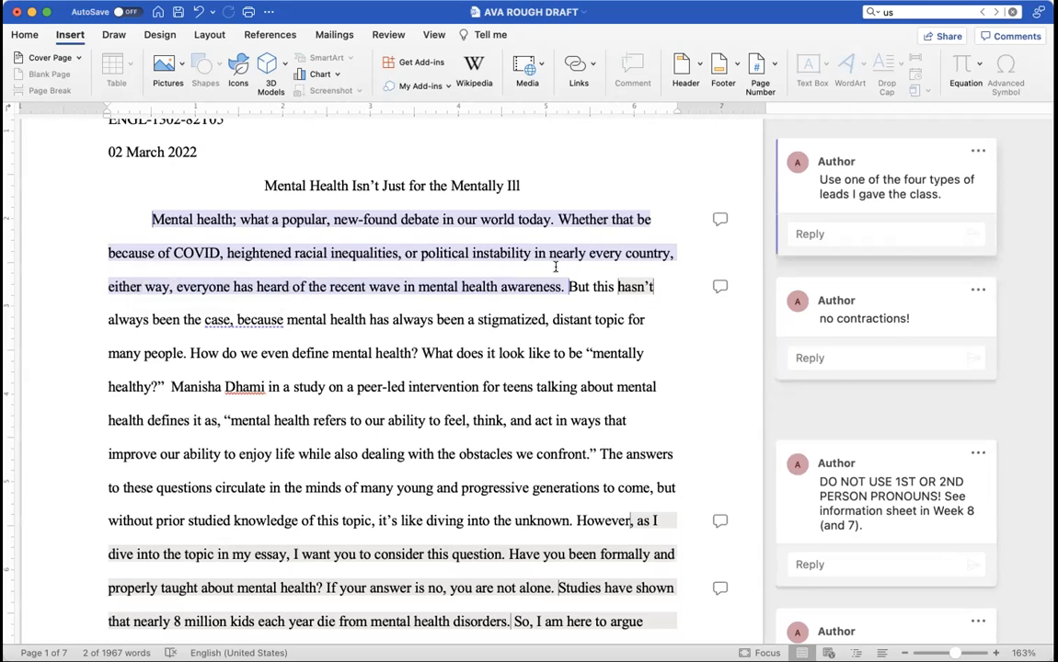
mouse_move(350, 335)
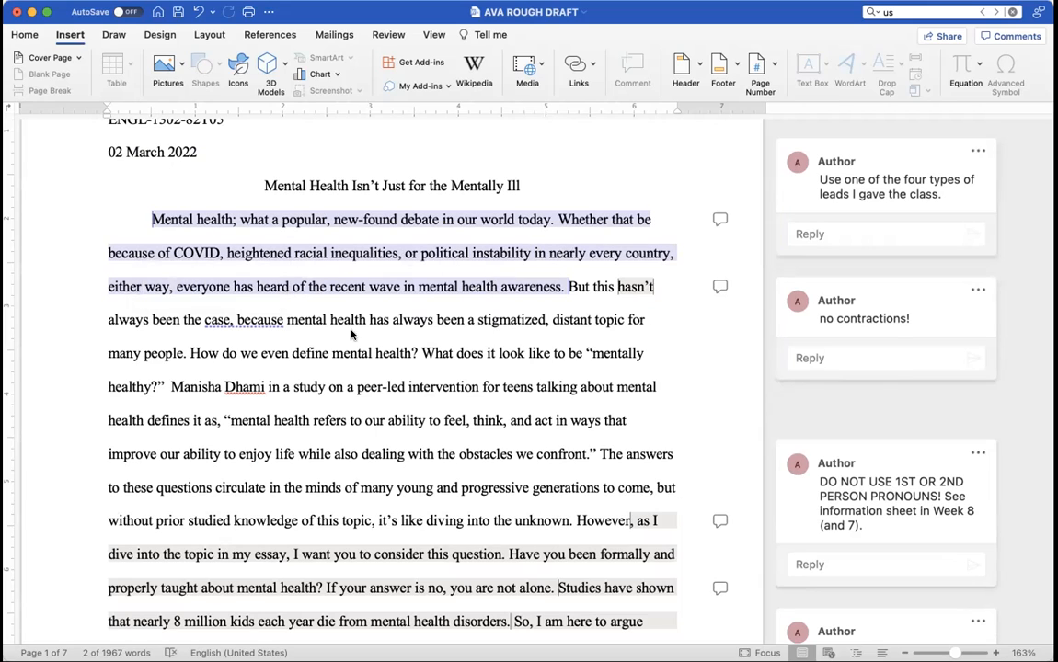
Enter n't in the Search in Document box so every contraction is highlighted.
right_click(349, 335)
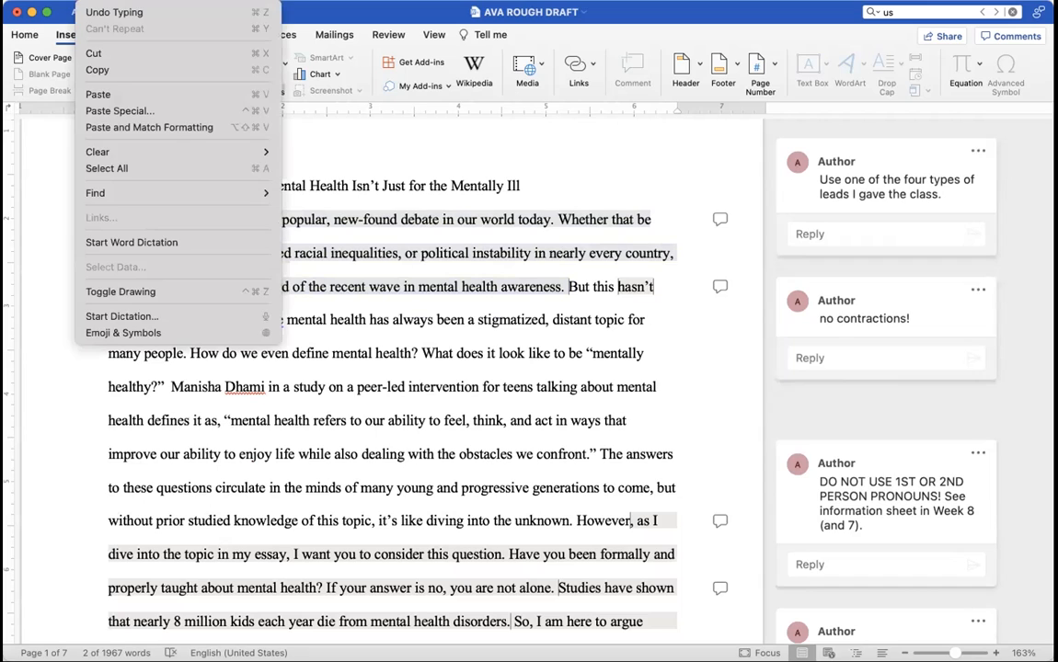
mouse_move(144, 210)
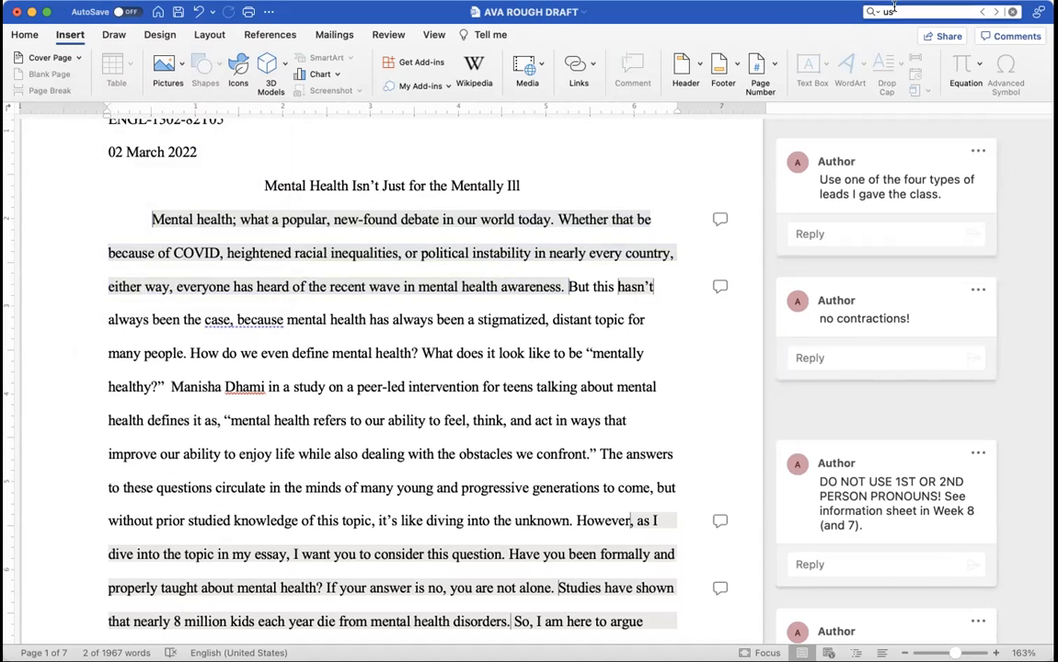
type("n")
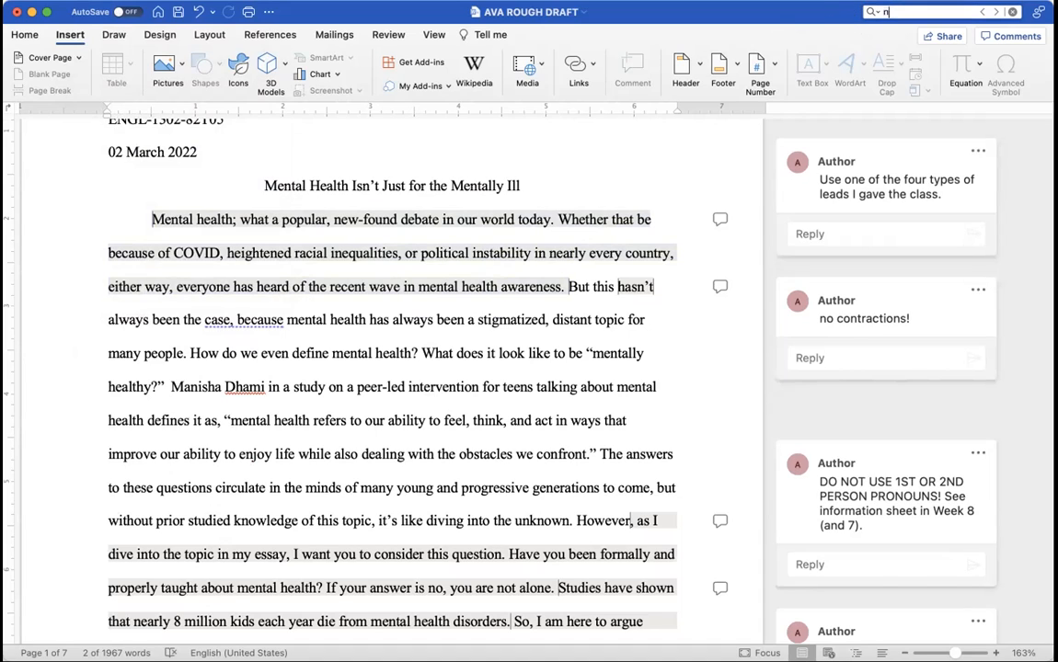
type("'t")
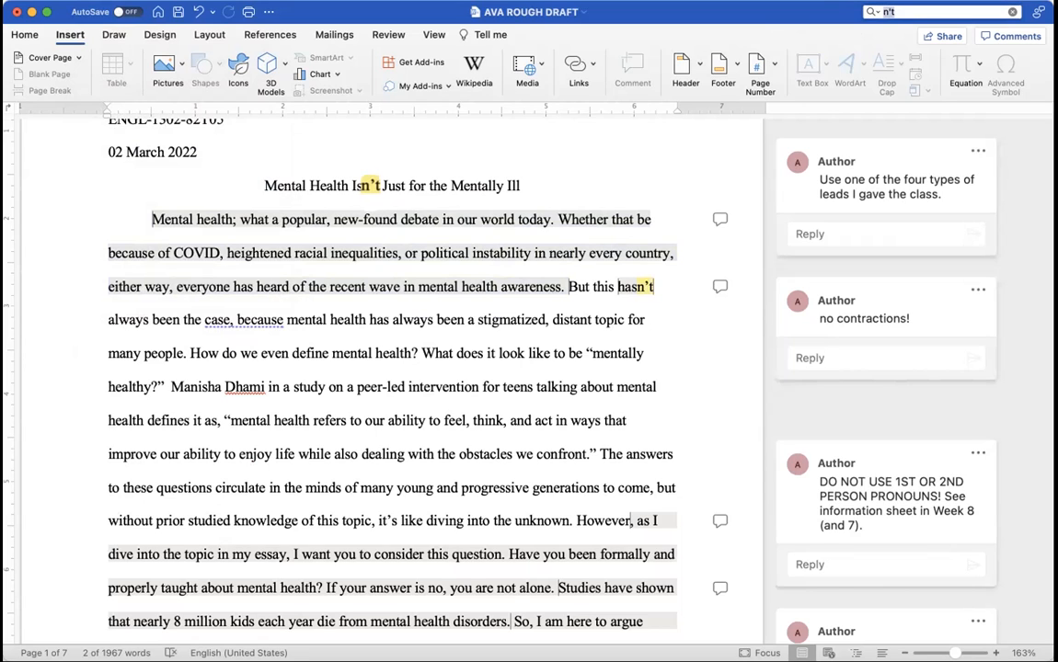
scroll("down", 3)
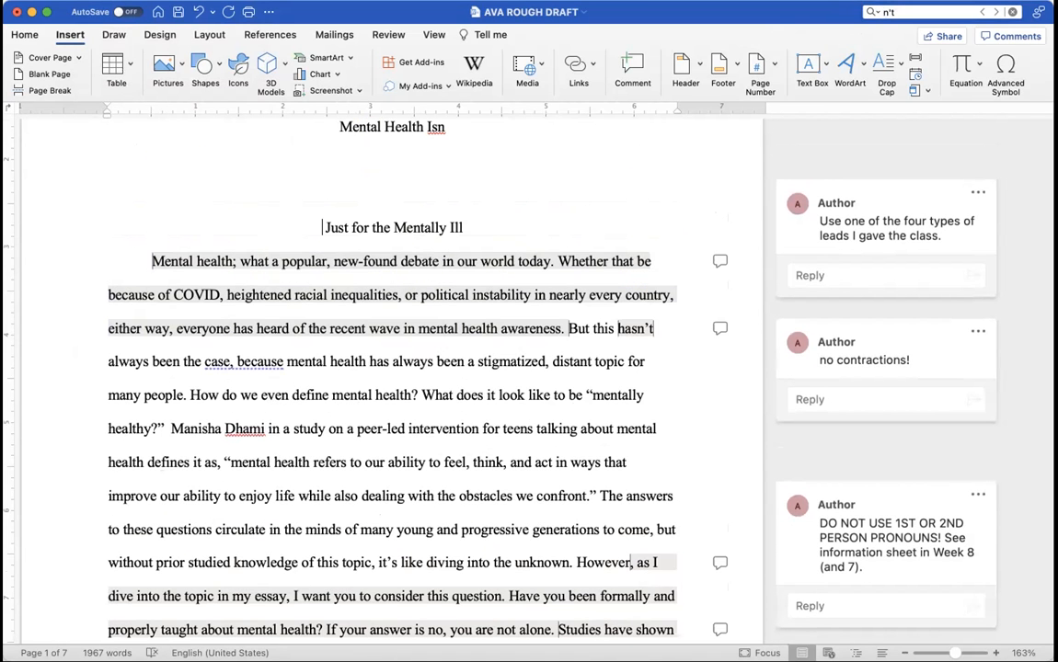
scroll("down", 3)
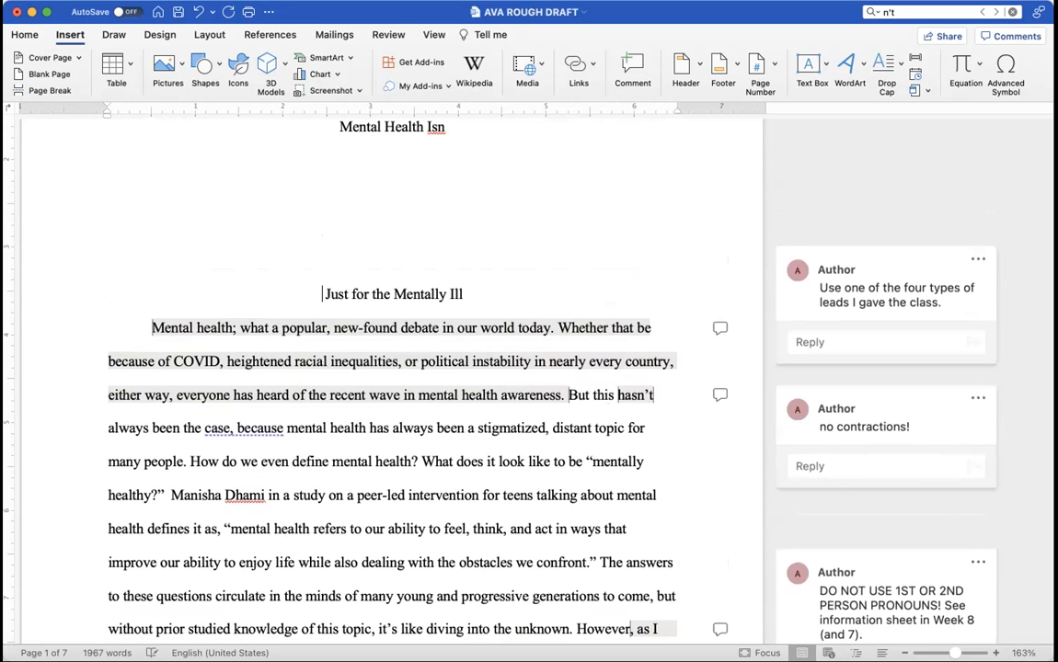
scroll("down", 3)
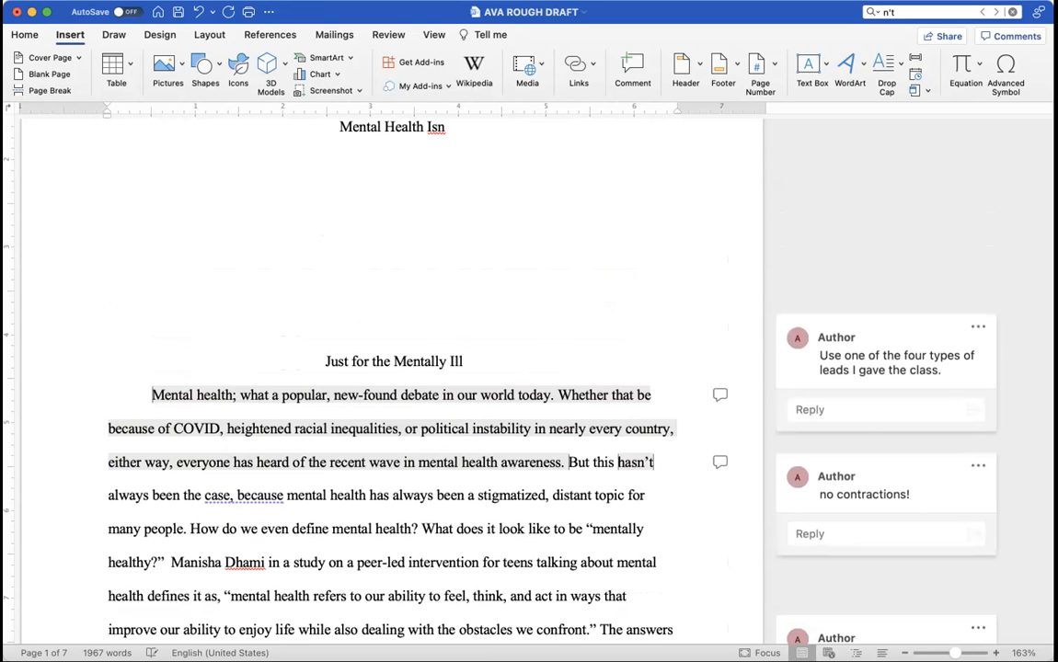
left_click(324, 361)
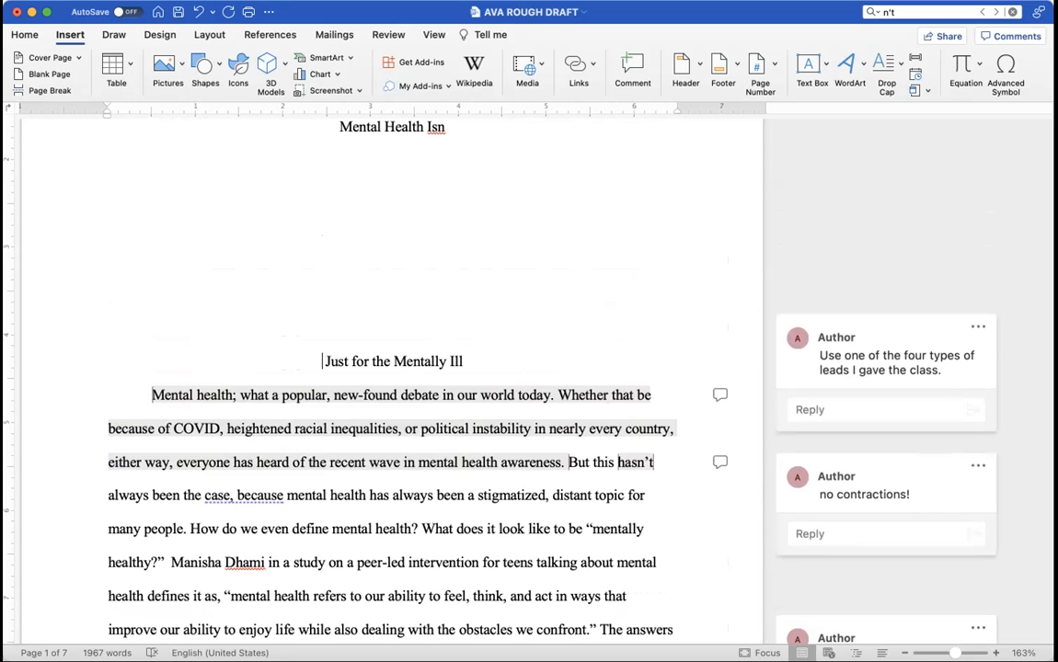
scroll("down", 3)
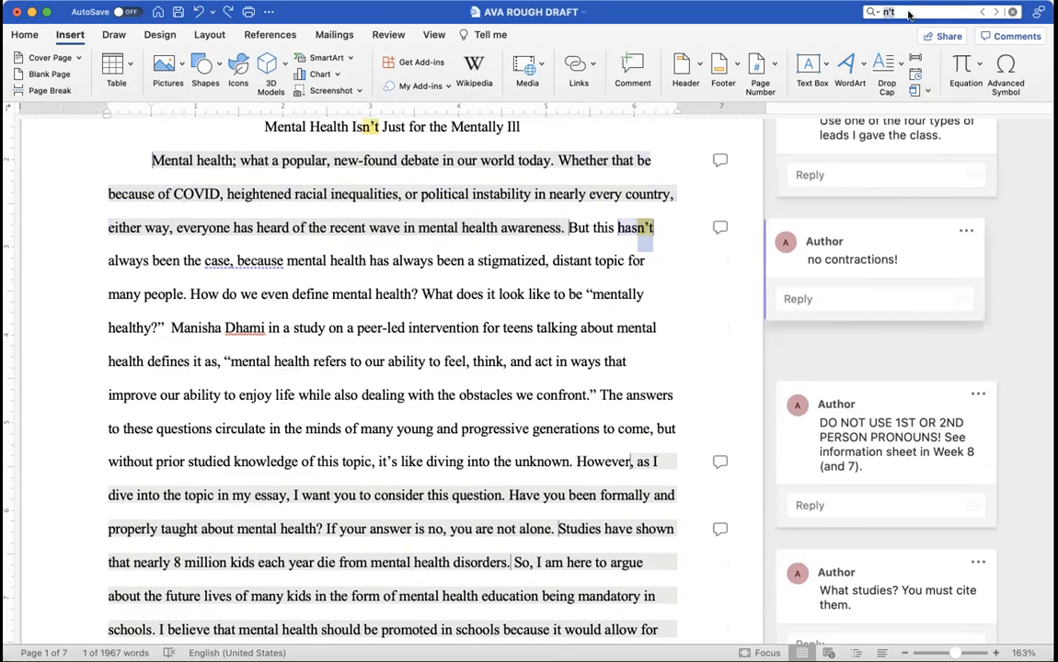
scroll("down", 3)
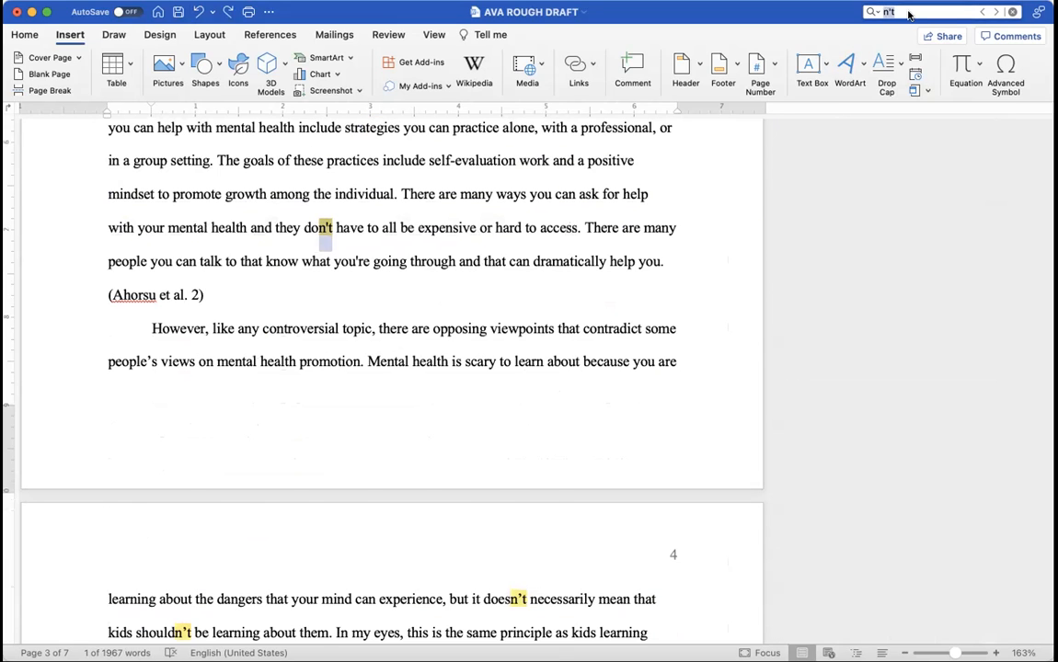
scroll("down", 3)
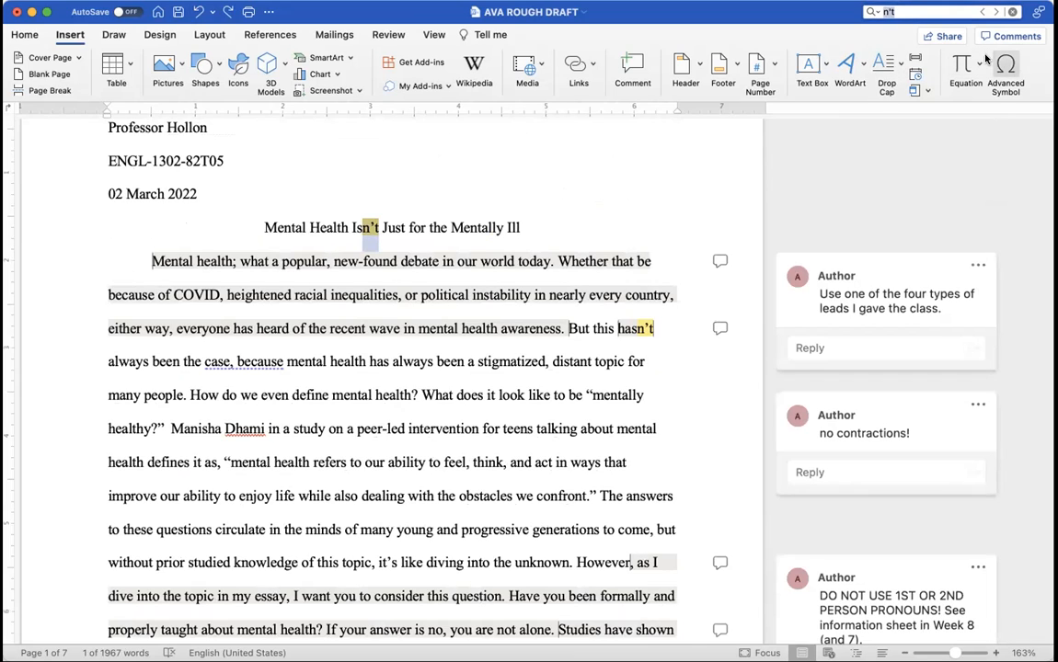
mouse_move(1004, 70)
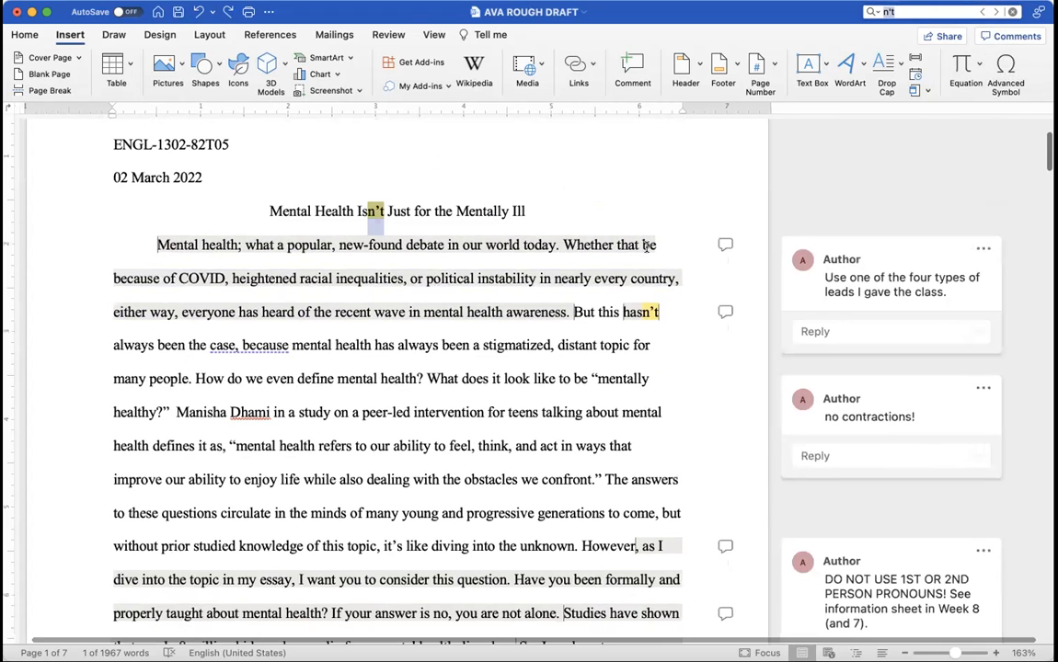
scroll("down", 3)
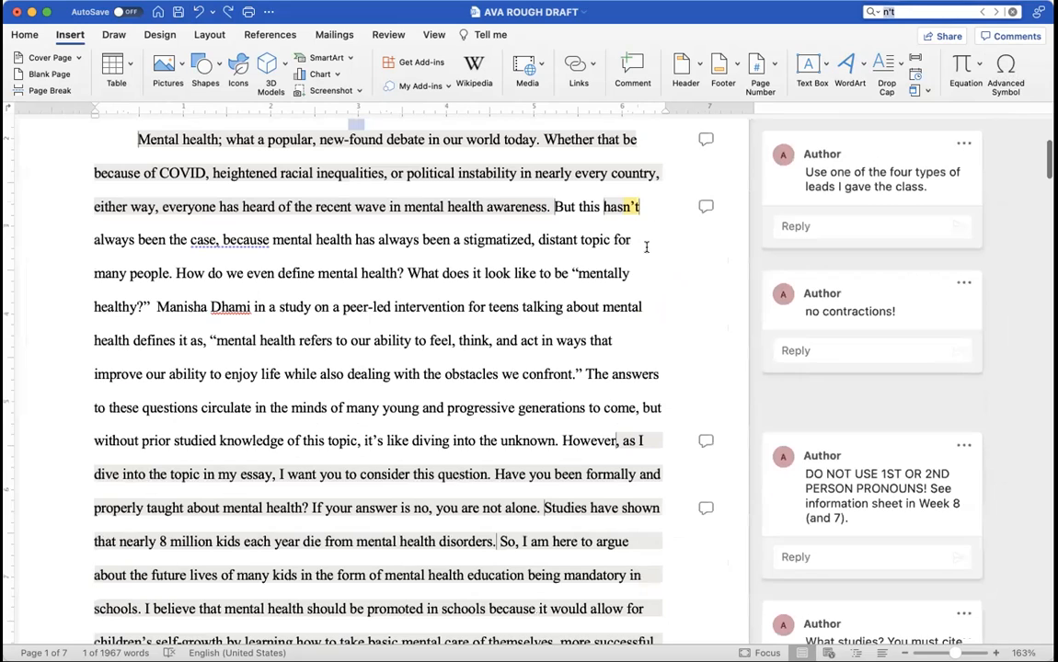
scroll("down", 3)
type("you")
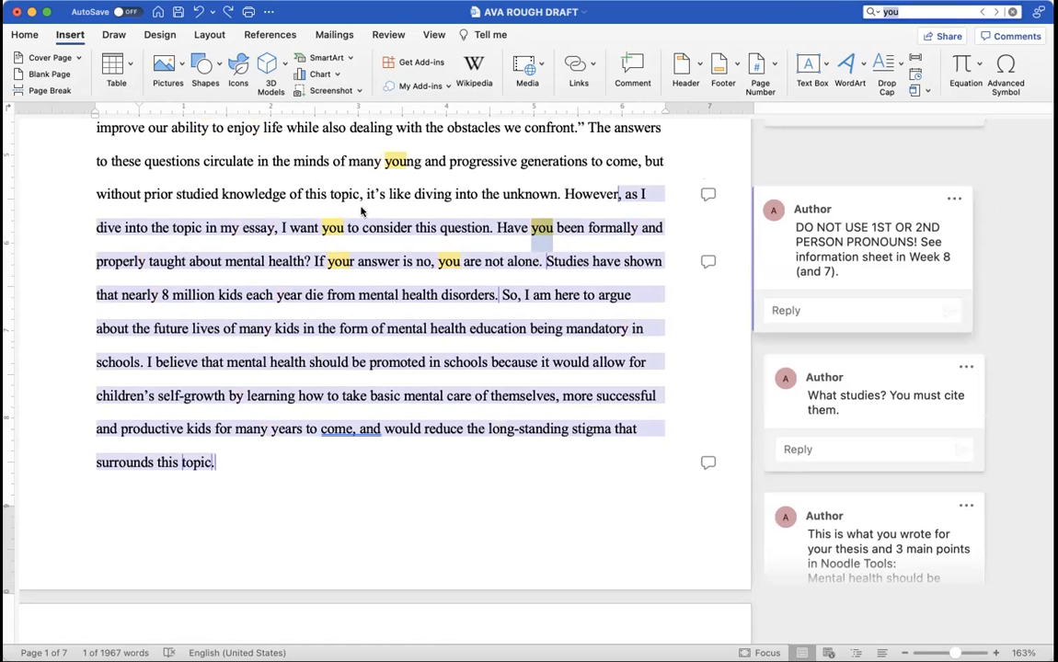
Scroll back and forth through AVA ROUGH DRAFT to review its introduction.
scroll("down", 3)
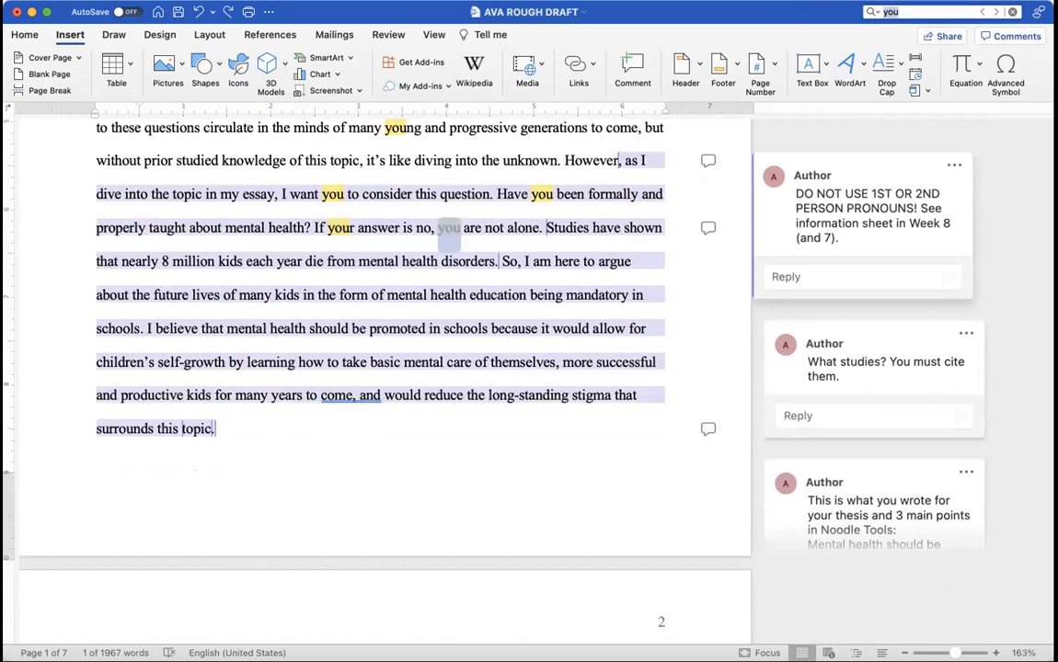
scroll("down", 3)
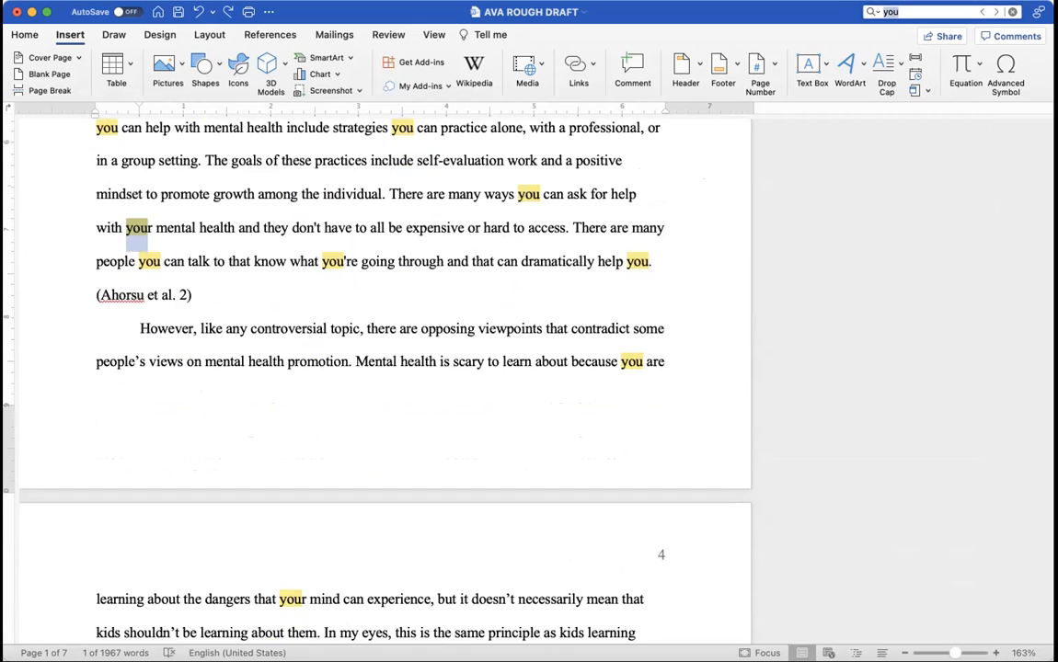
scroll("down", 3)
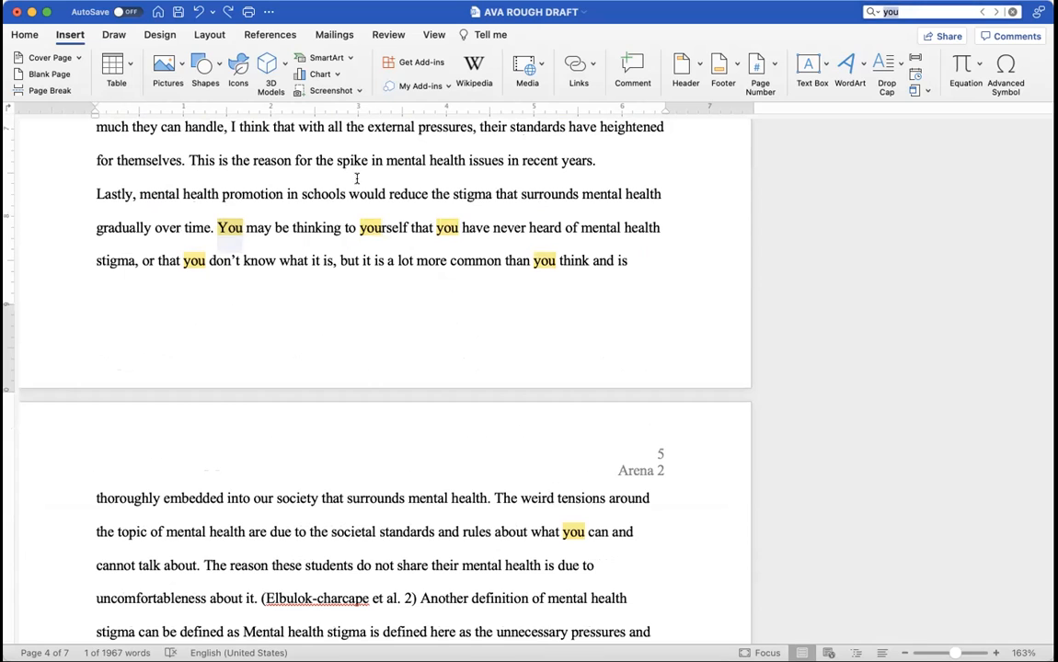
scroll("down", 3)
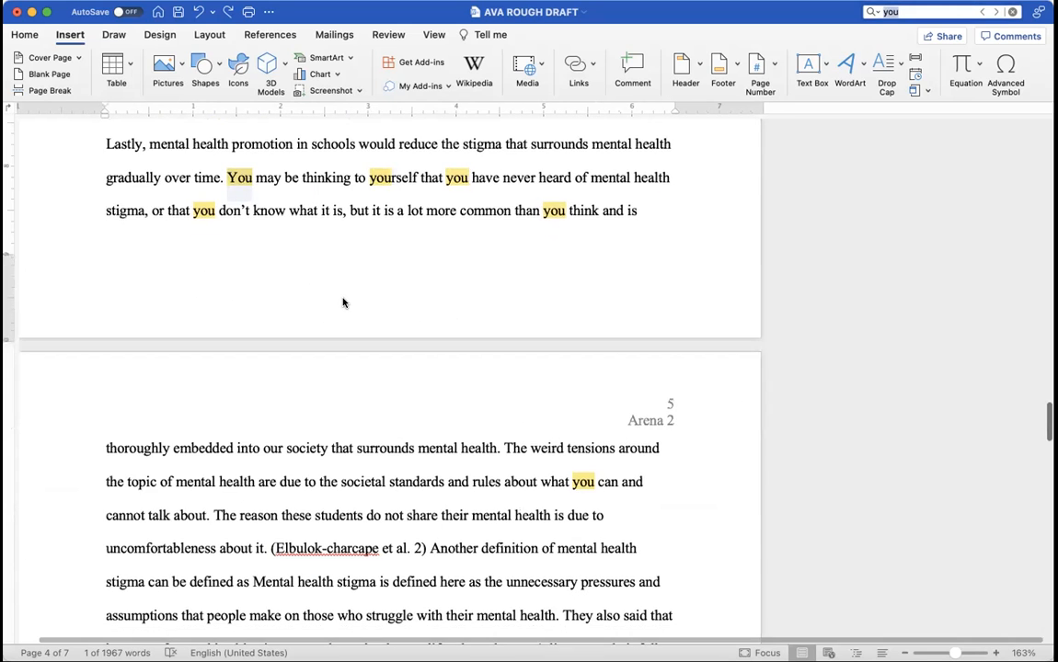
scroll("up", 3)
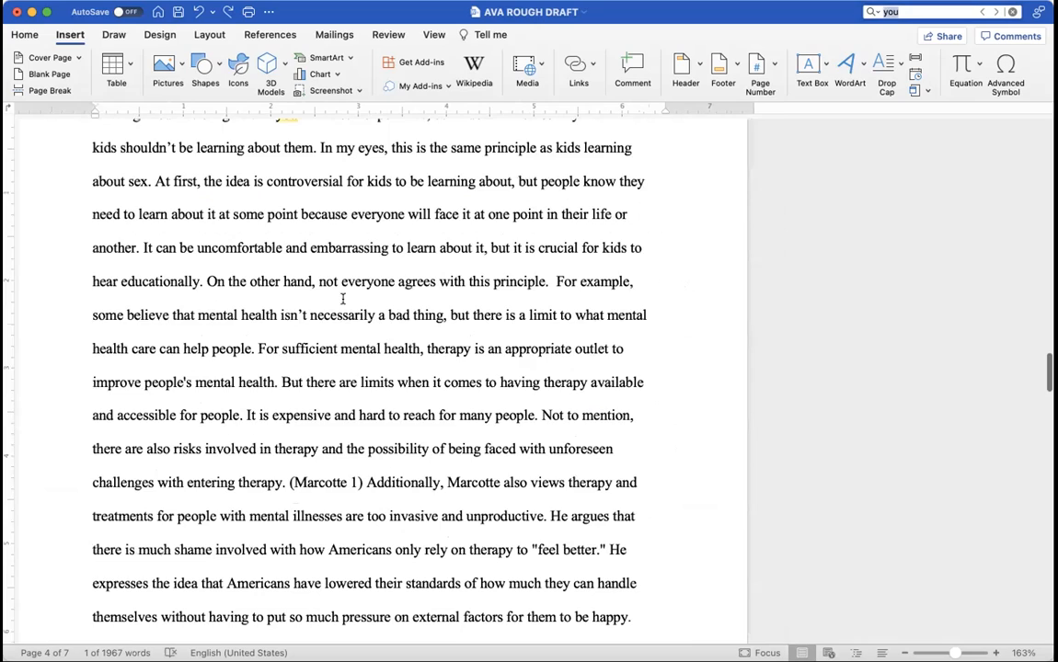
scroll("up", 3)
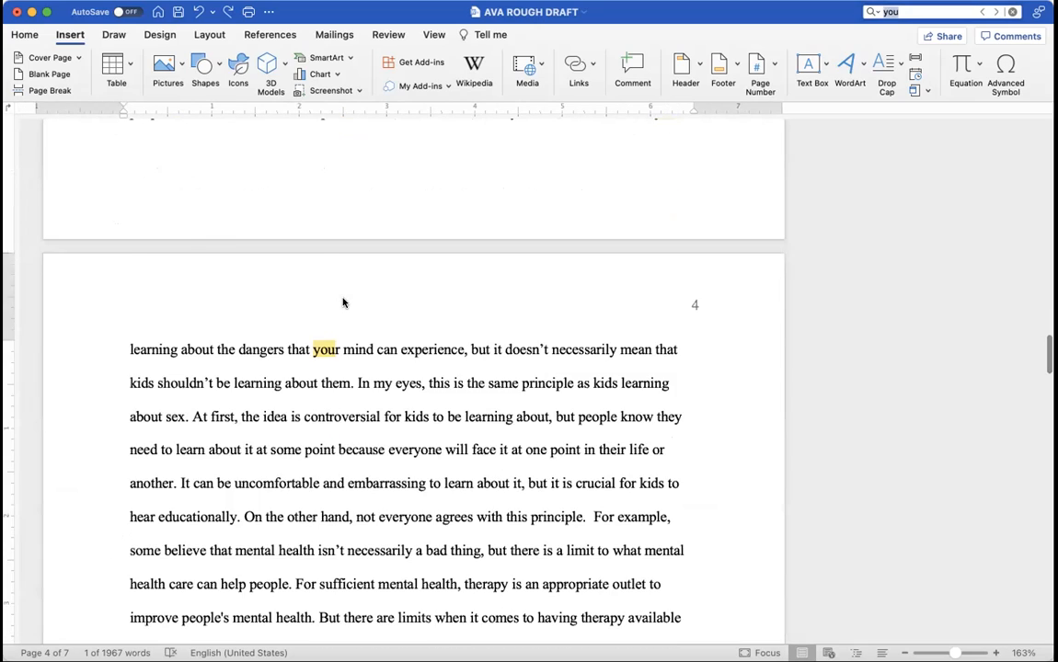
scroll("up", 3)
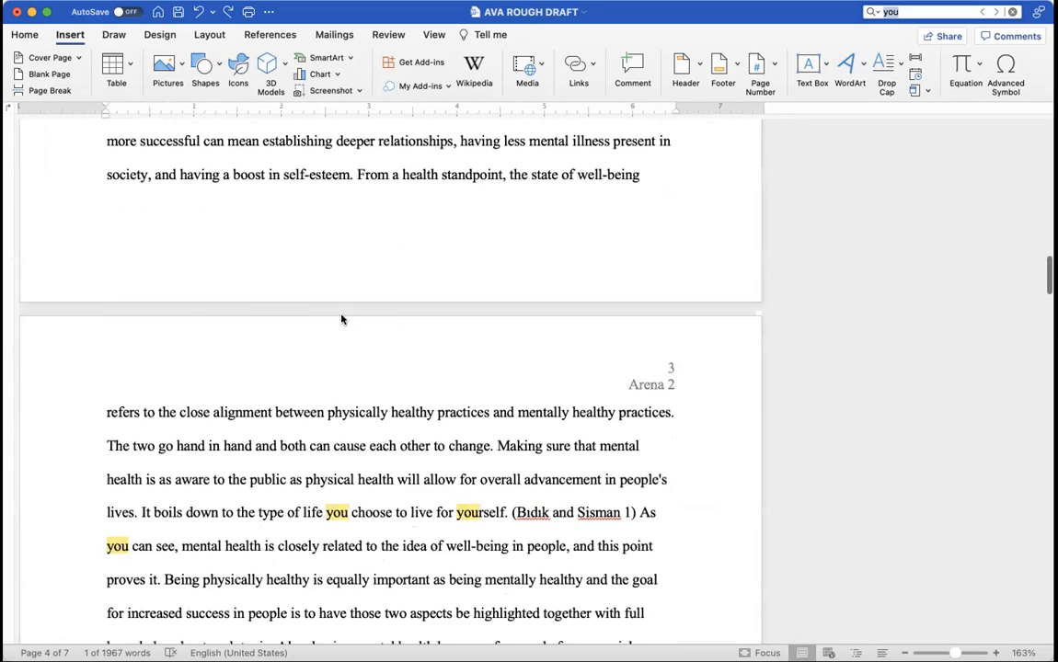
scroll("up", 3)
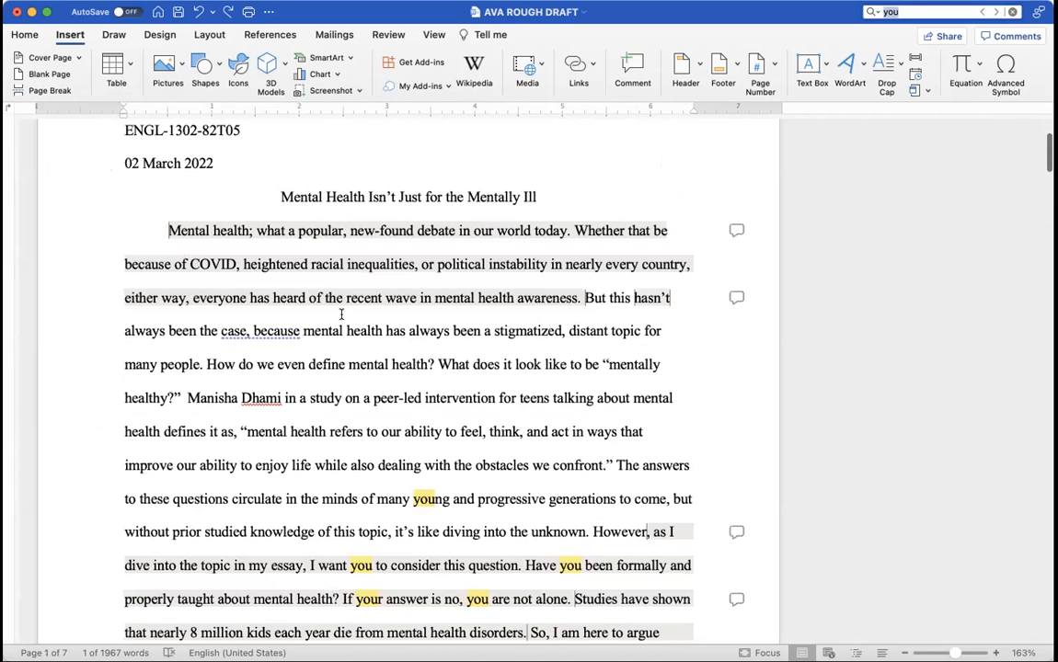
scroll("down", 3)
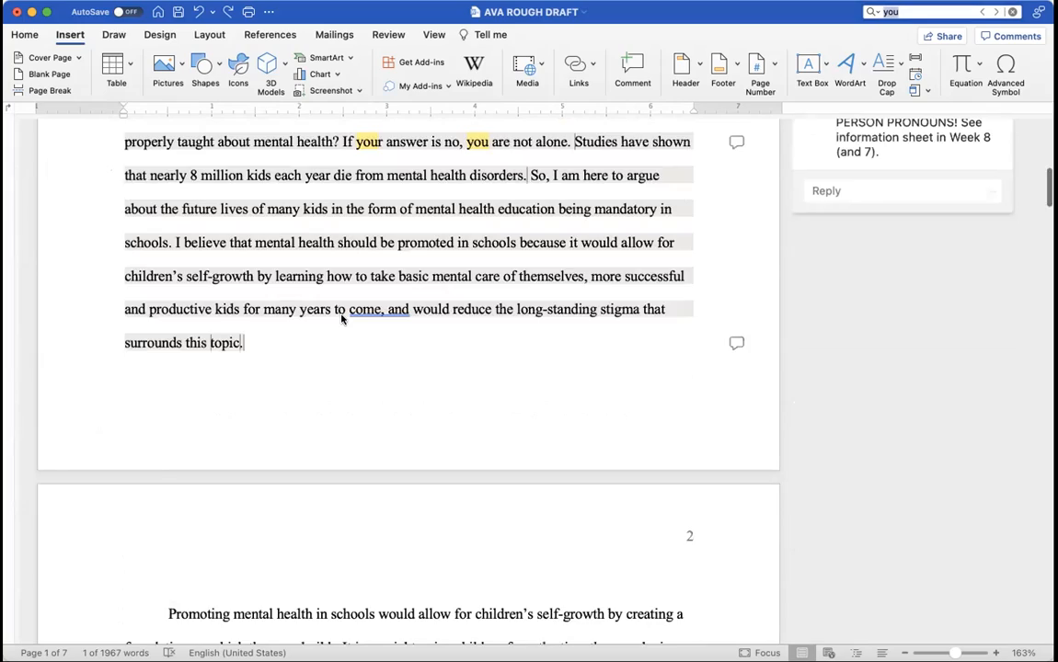
scroll("down", 3)
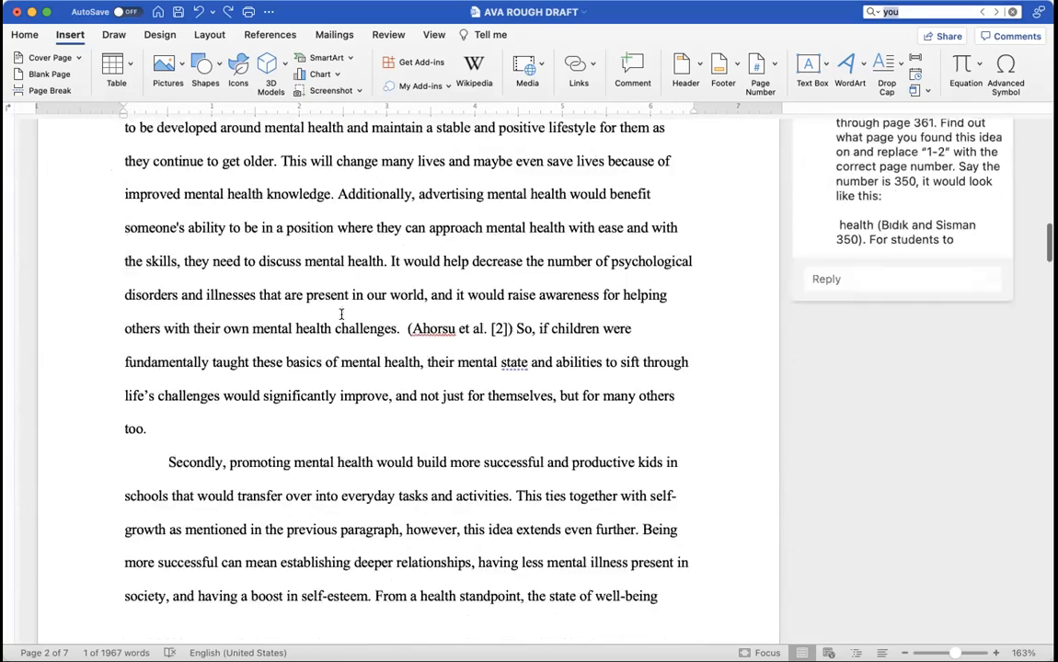
scroll("up", 3)
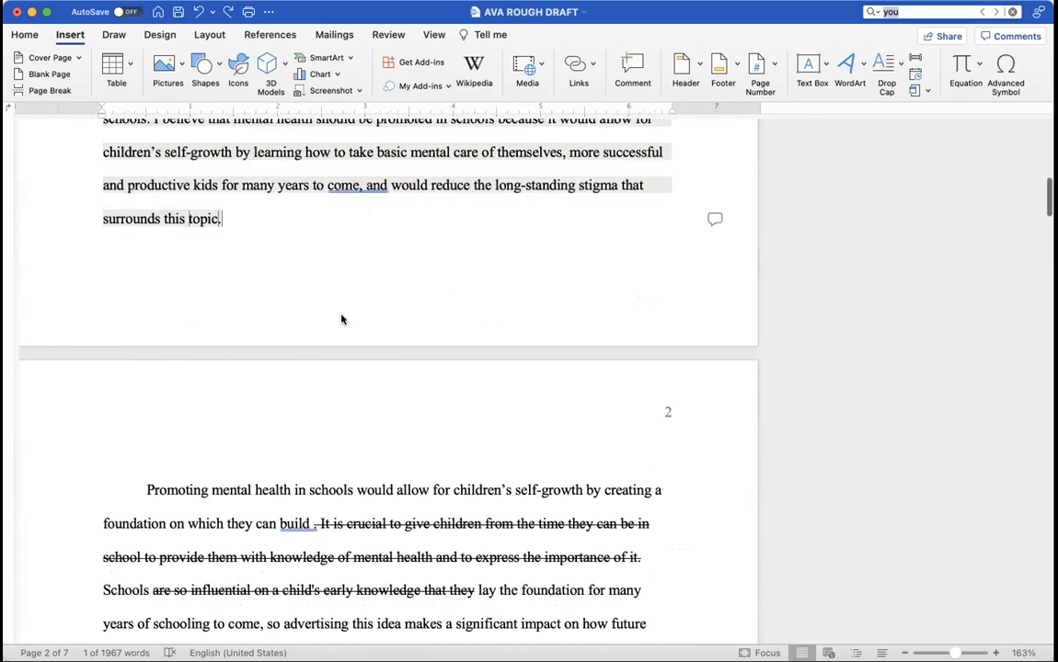
scroll("up", 3)
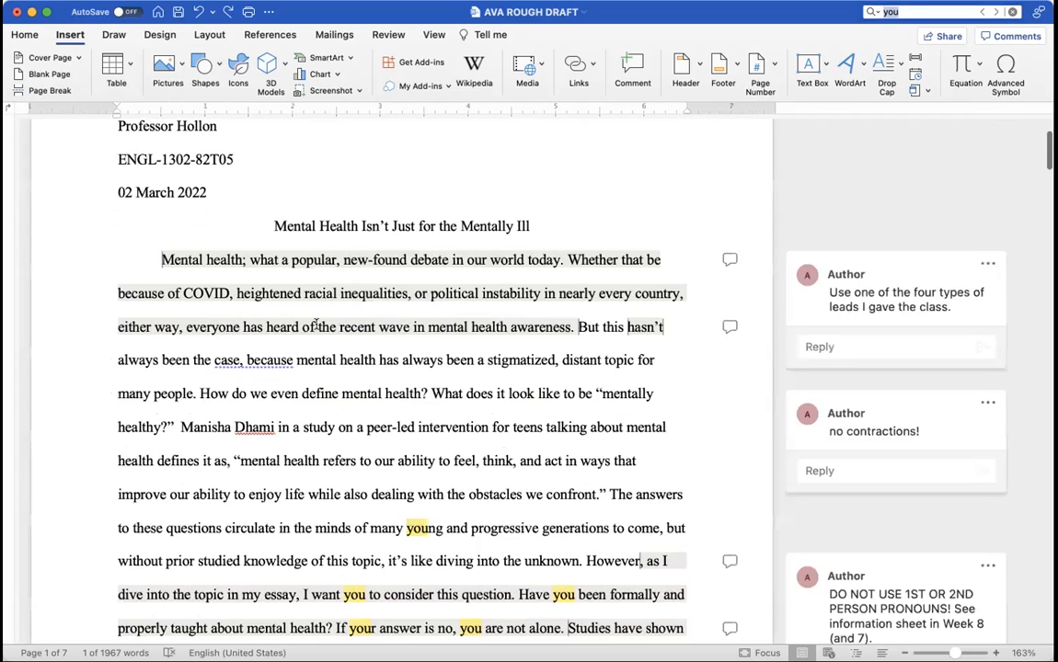
scroll("down", 3)
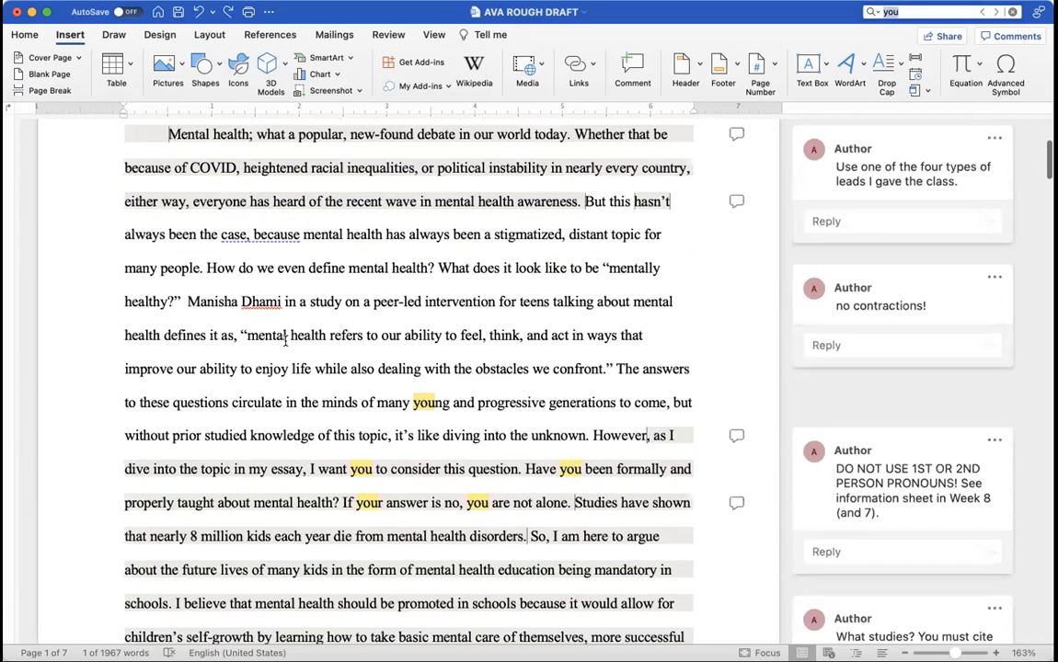
scroll("down", 3)
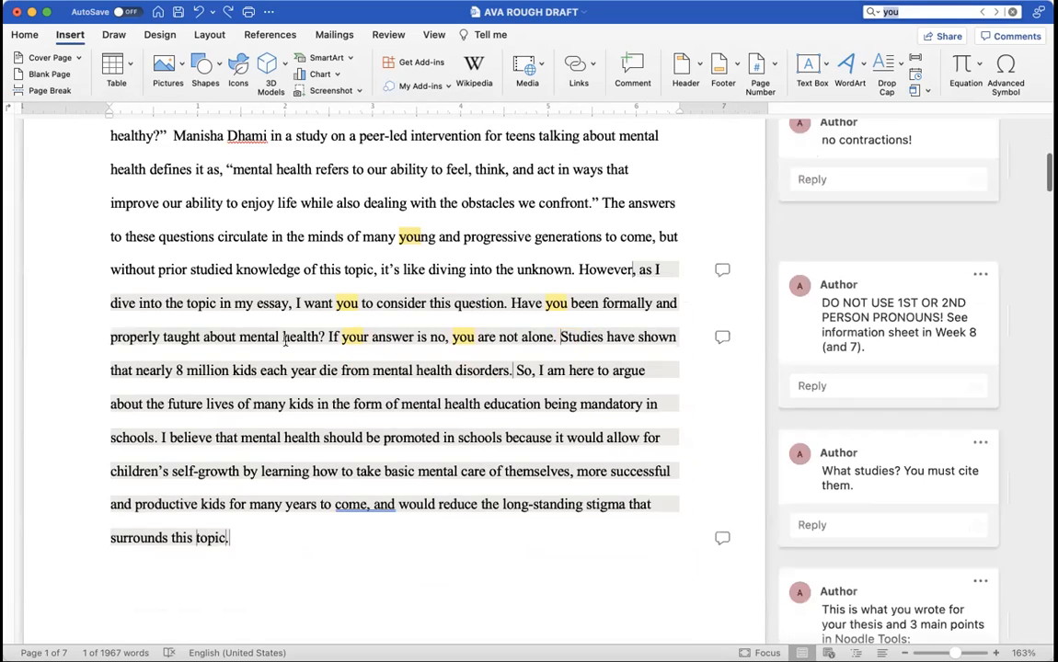
scroll("down", 3)
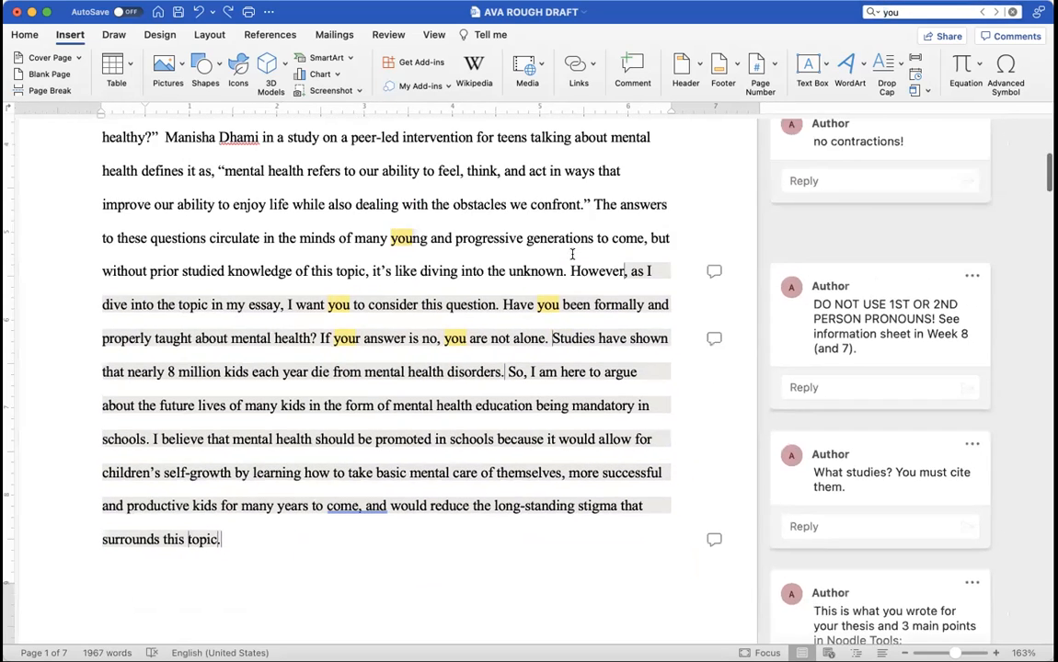
scroll("up", 3)
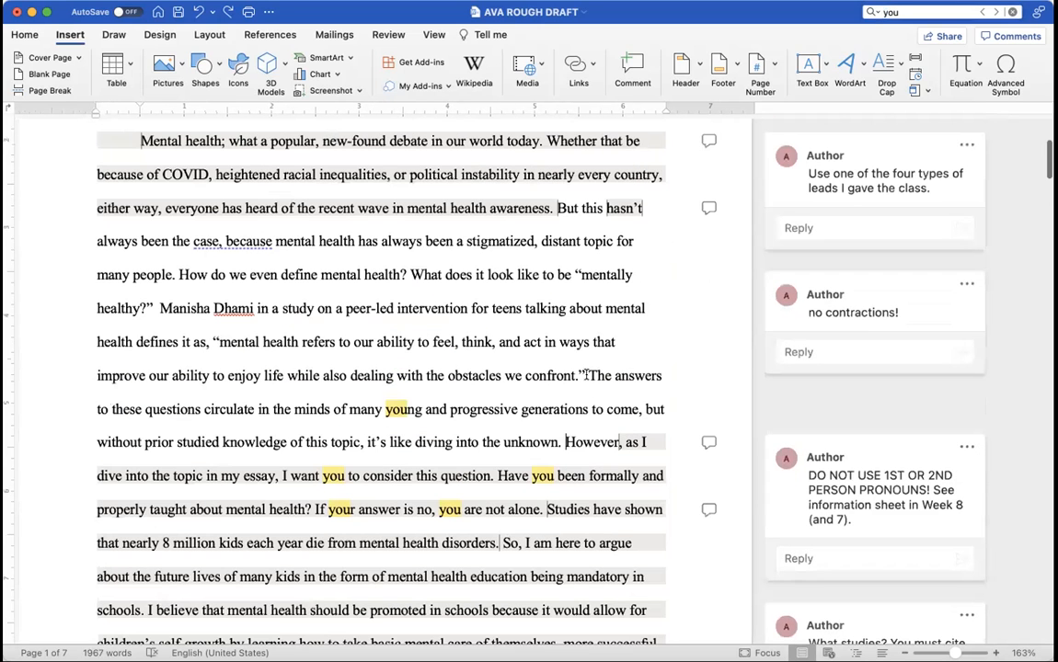
Select the intro sentences starting 'The answers' and read the thesis comment beside them.
left_click_drag(584, 375, 648, 441)
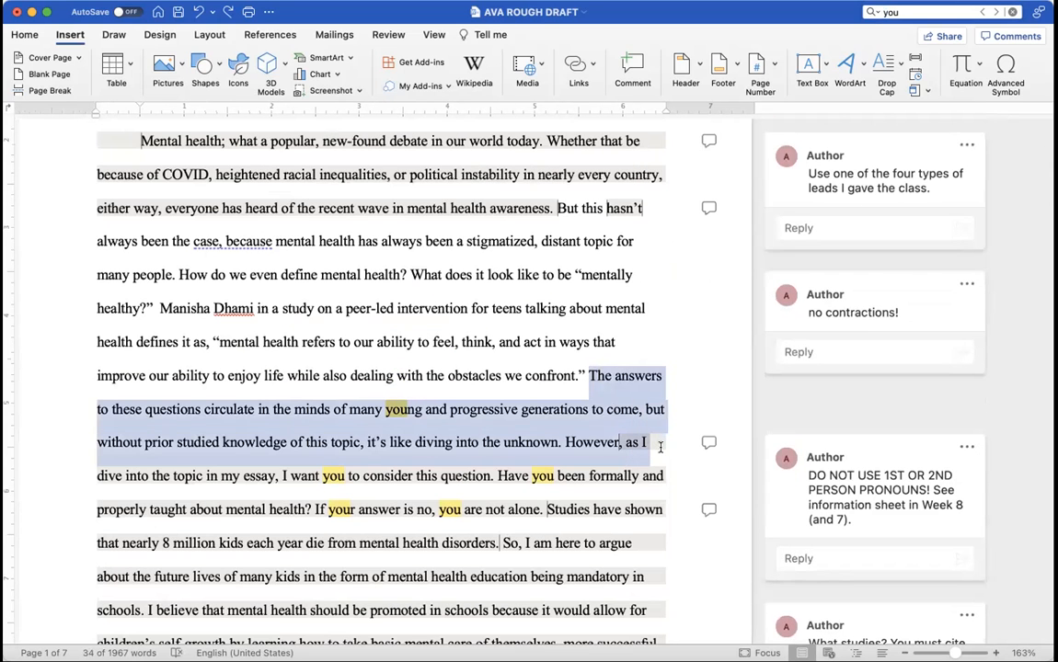
scroll("down", 3)
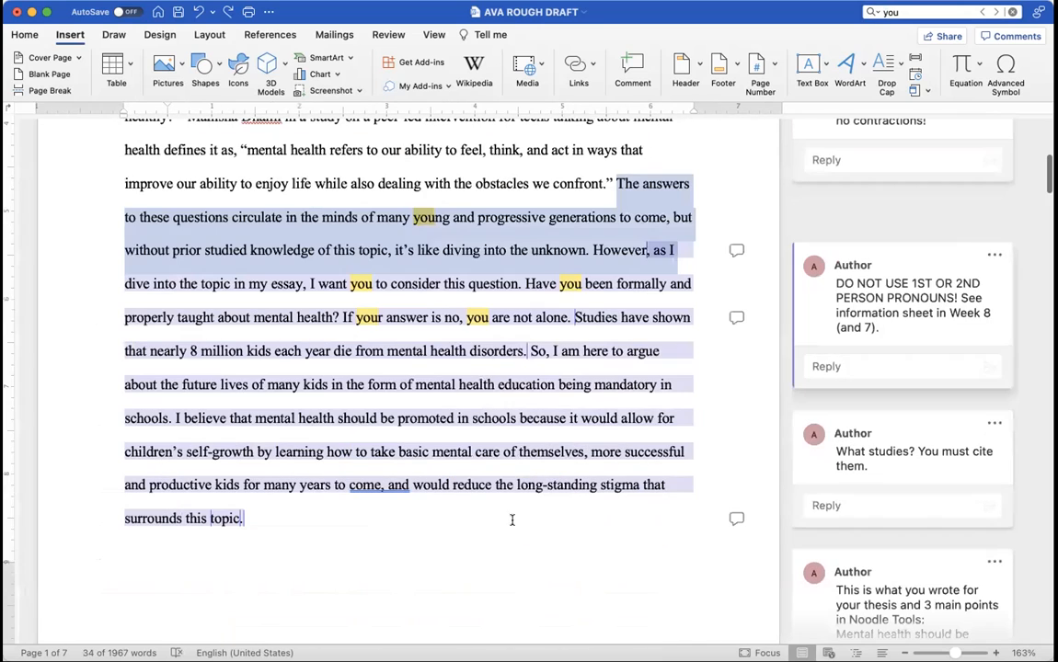
mouse_move(574, 511)
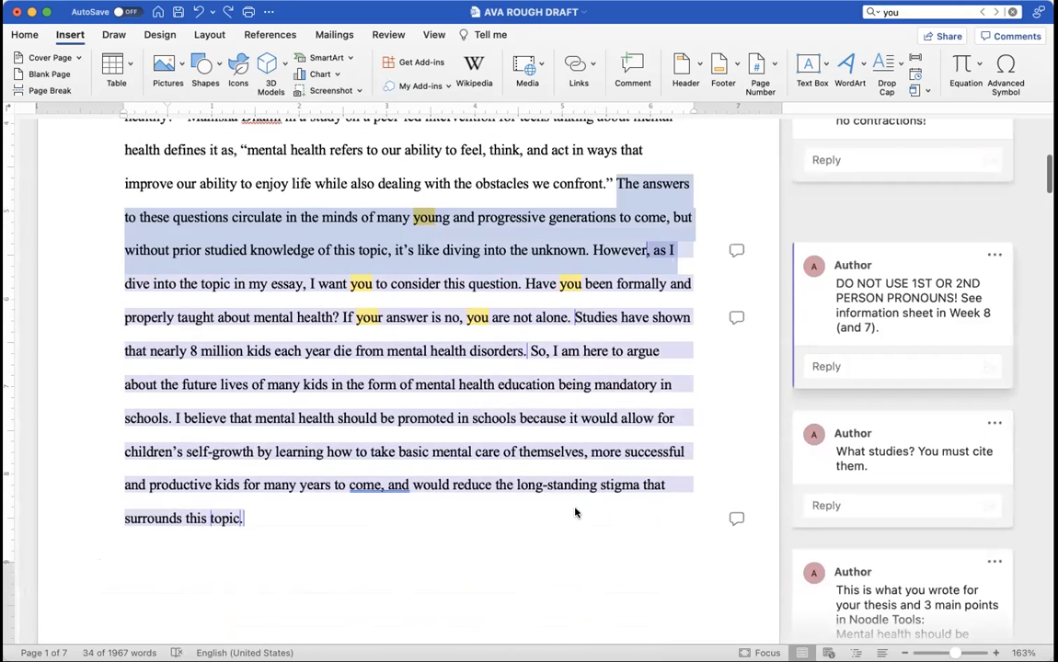
scroll("down", 3)
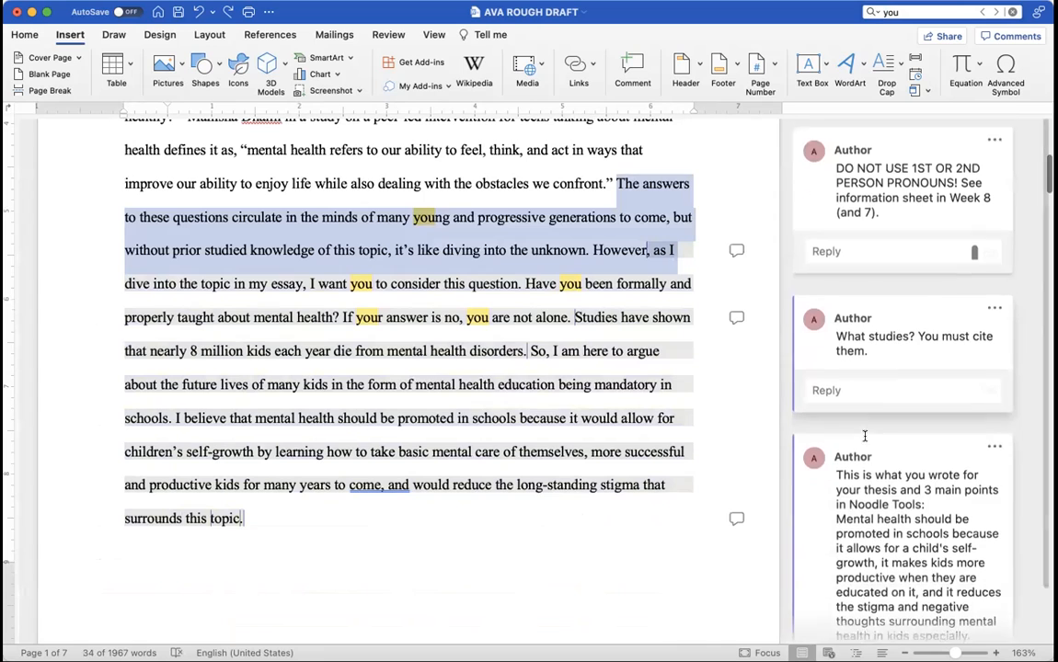
scroll("down", 3)
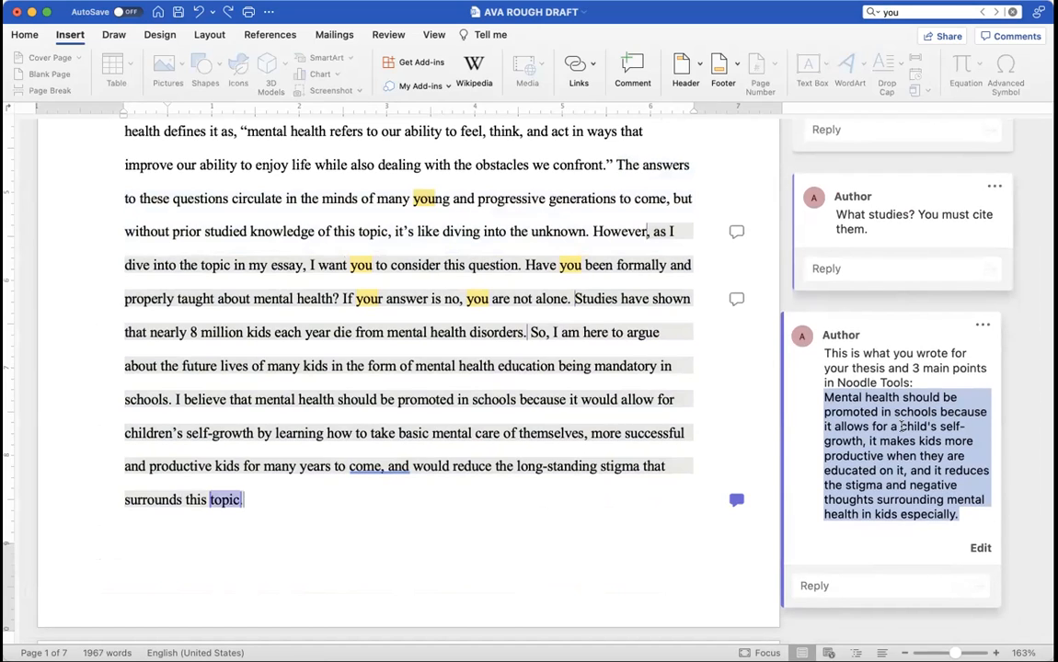
scroll("up", 3)
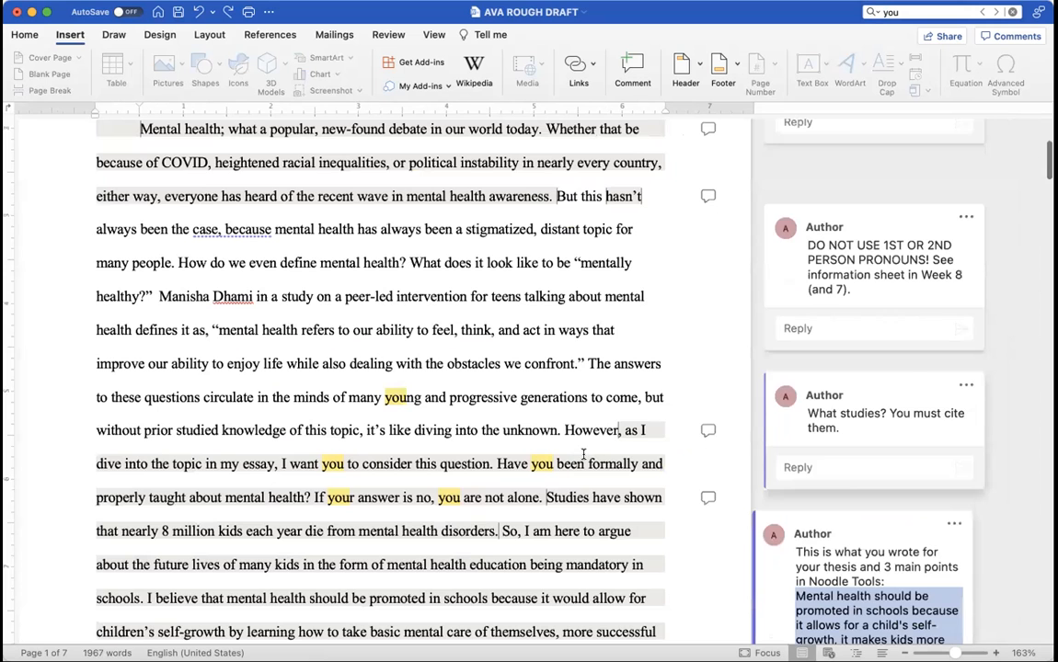
scroll("down", 3)
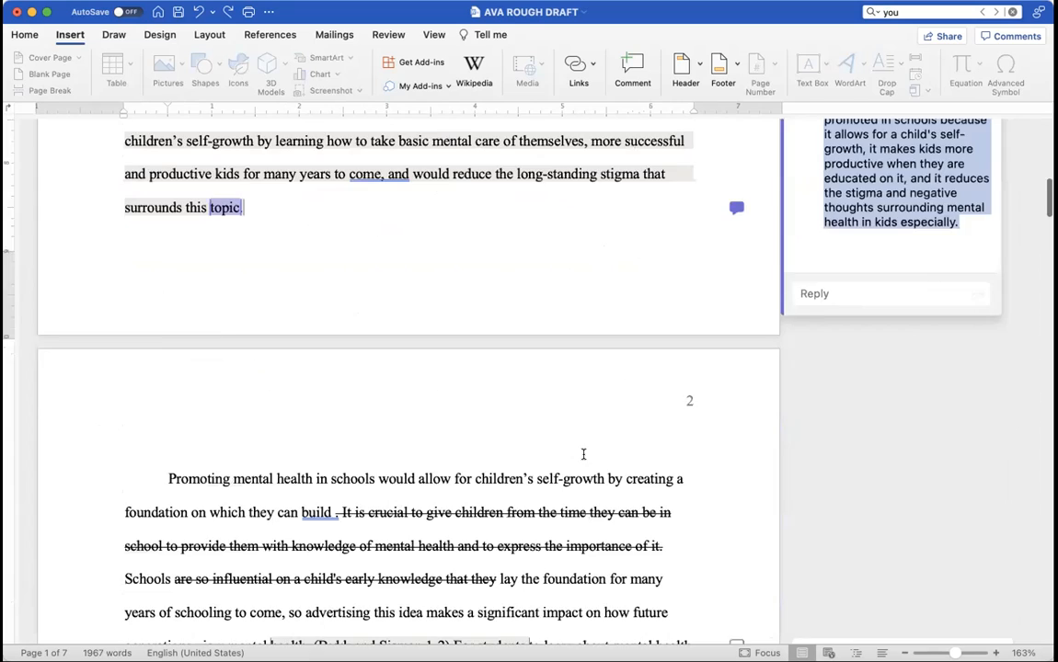
scroll("down", 3)
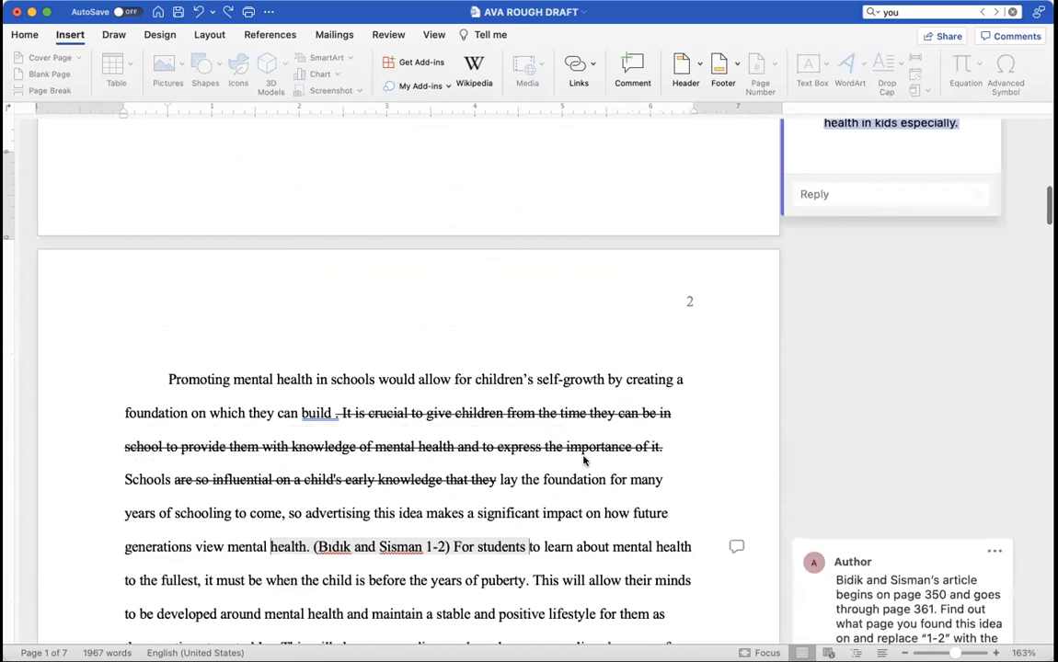
scroll("up", 3)
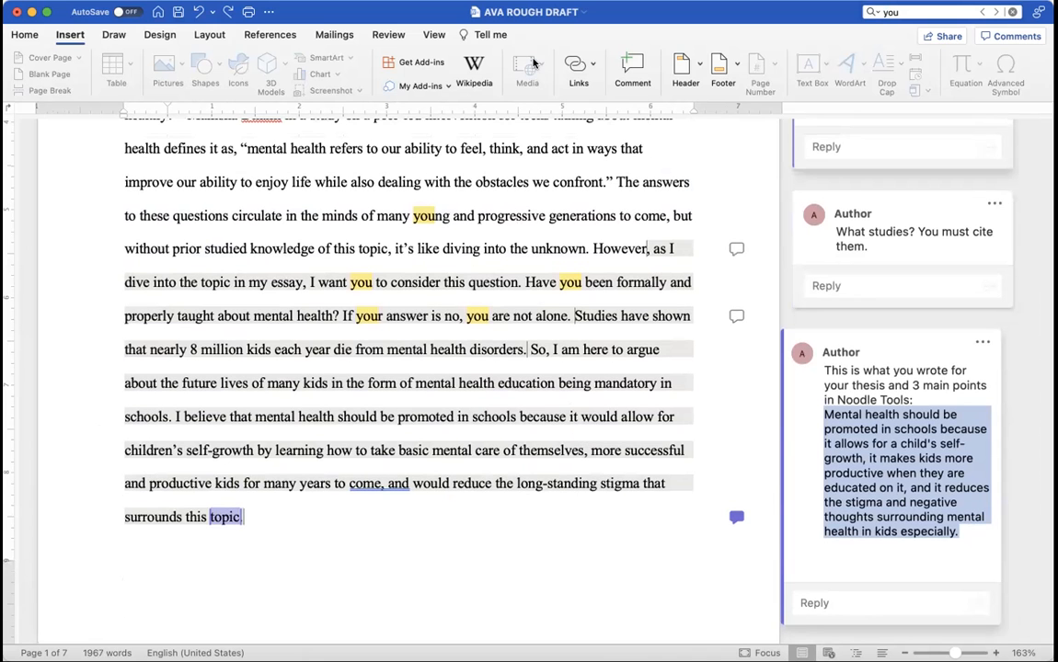
mouse_move(798, 33)
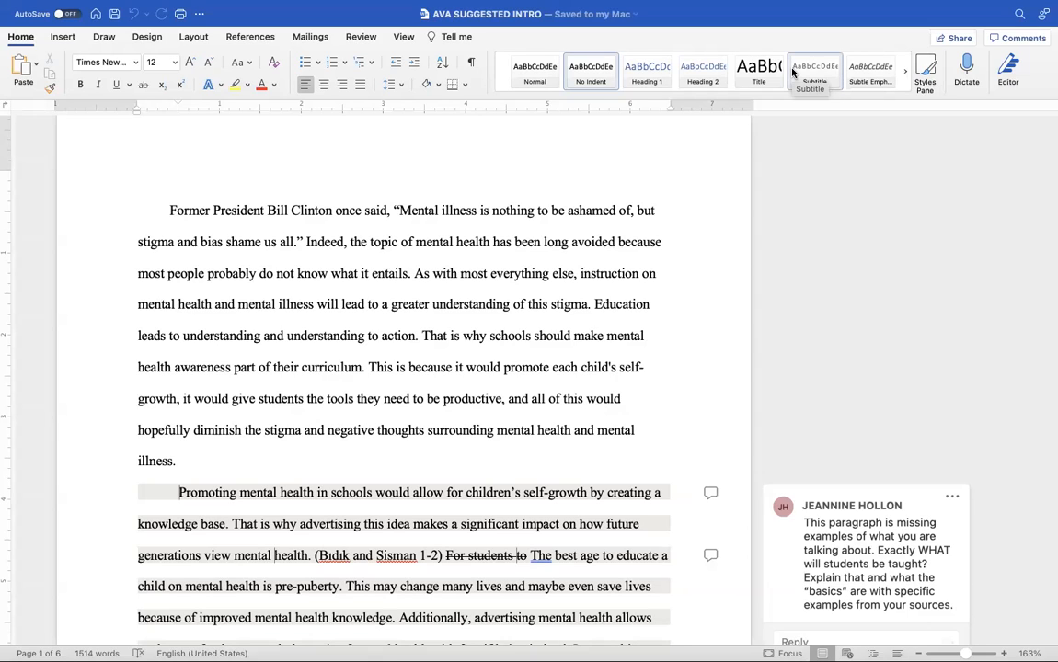
left_click(180, 178)
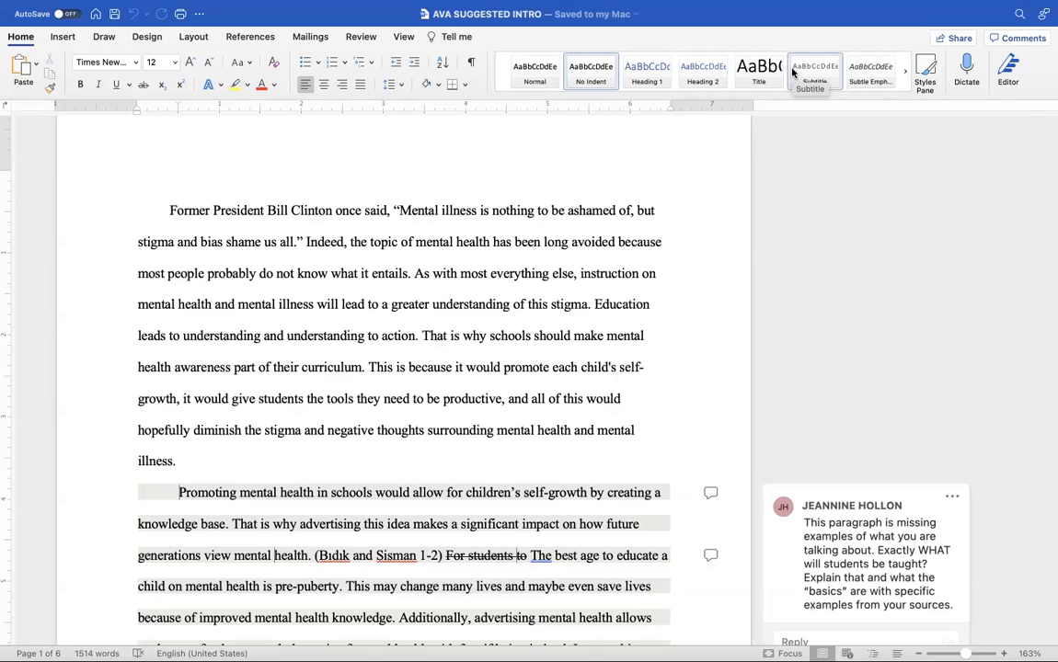
left_click(180, 177)
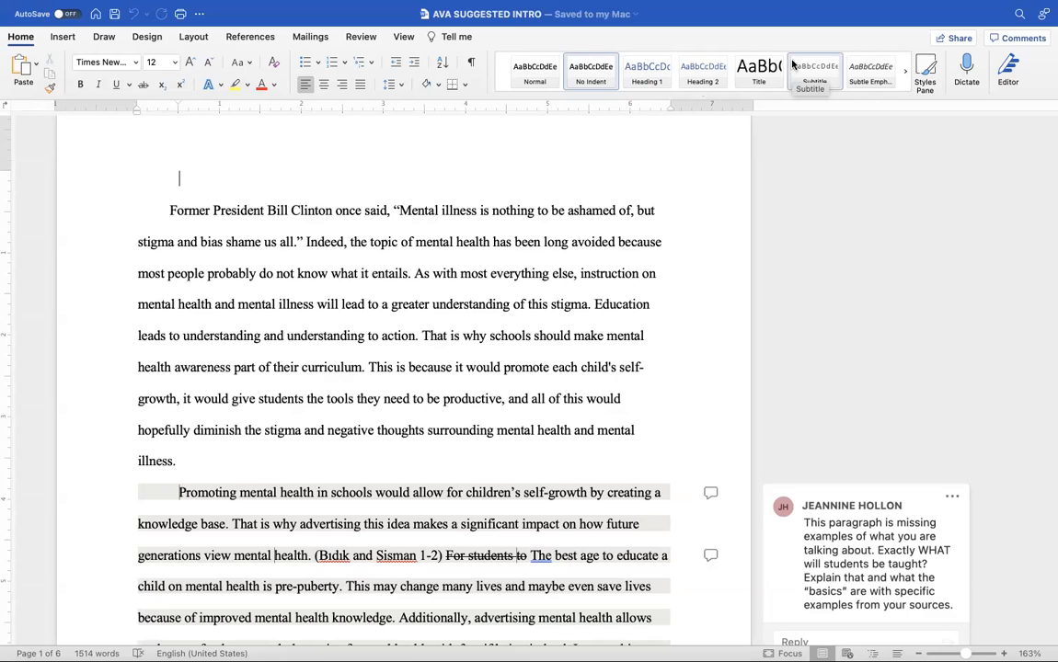
scroll("down", 3)
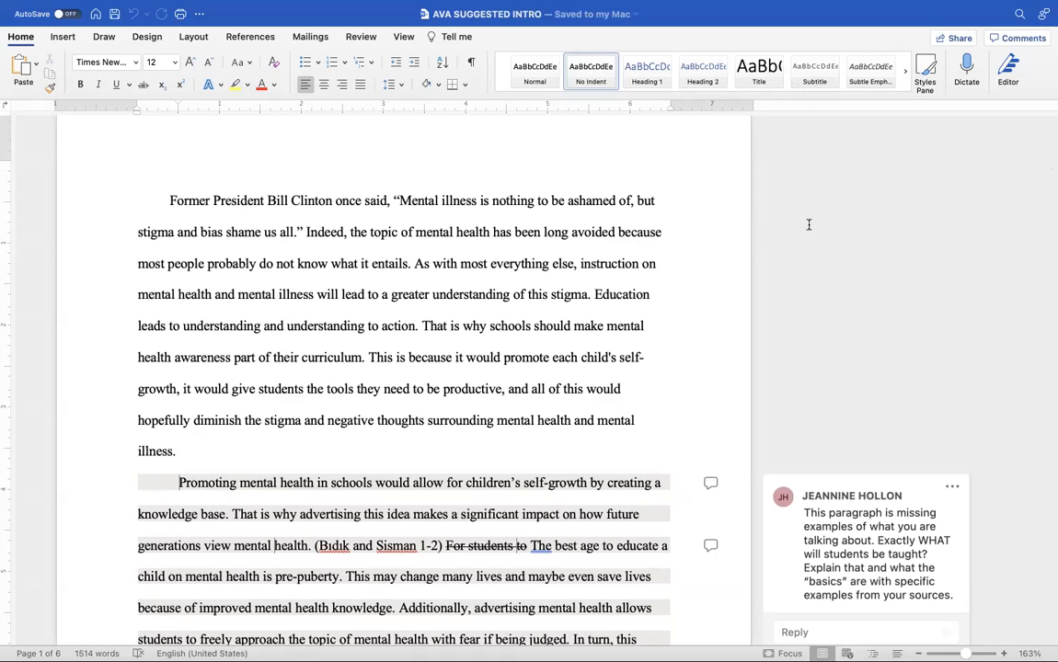
left_click(180, 169)
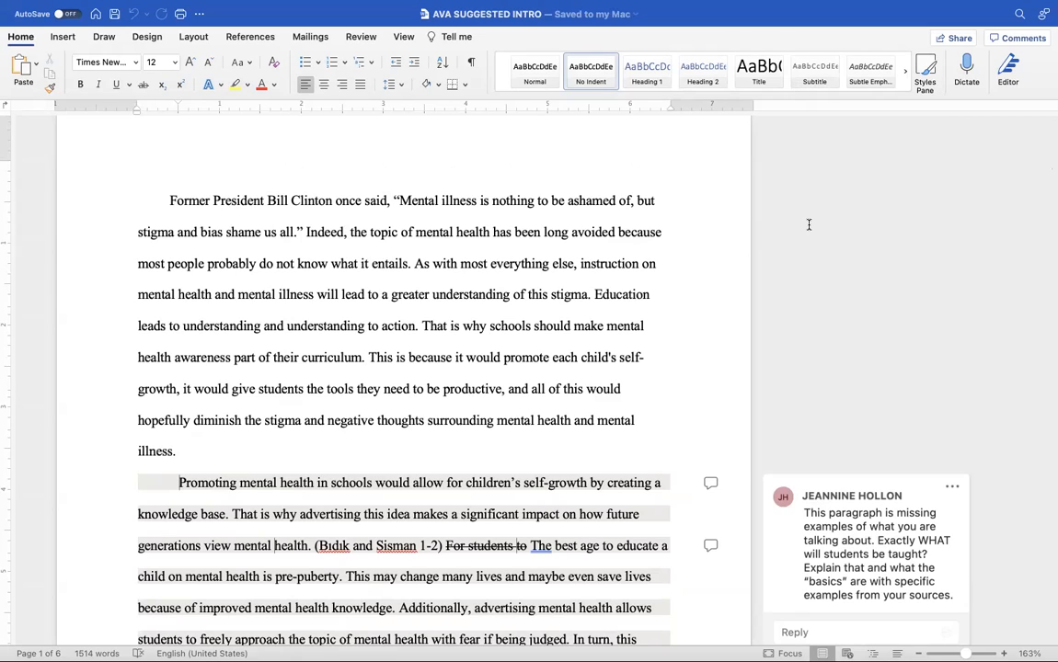
left_click(180, 169)
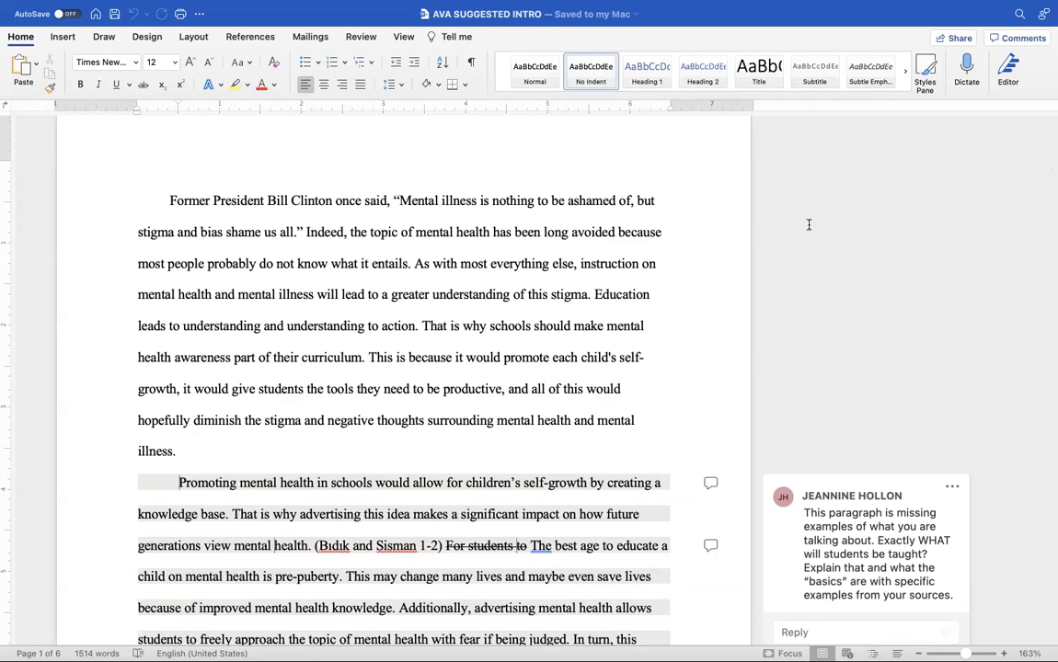
left_click(180, 169)
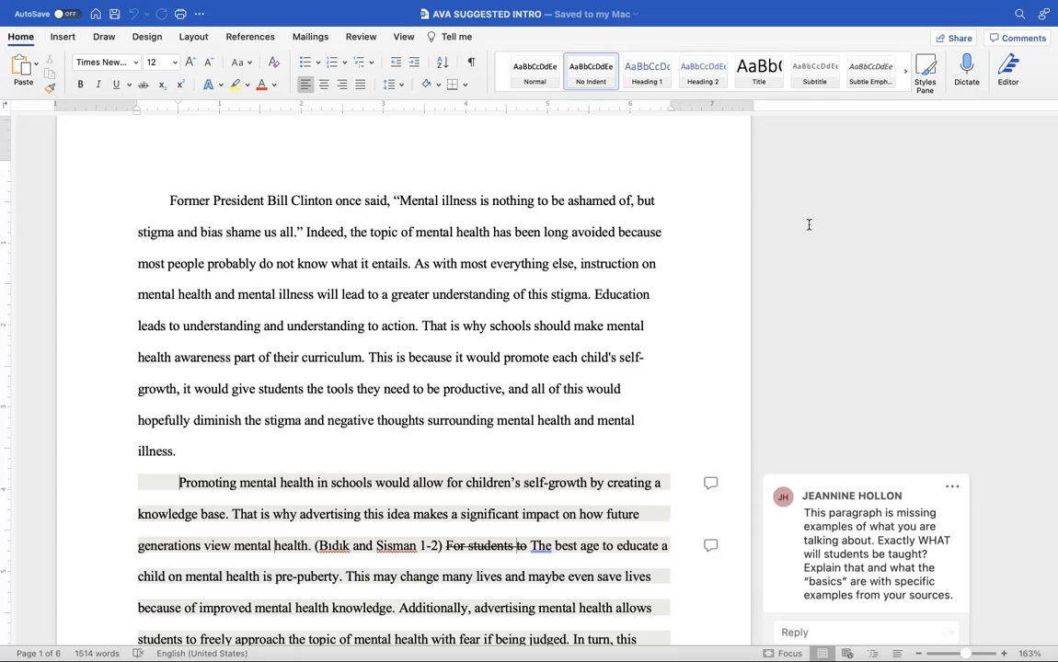
left_click(180, 169)
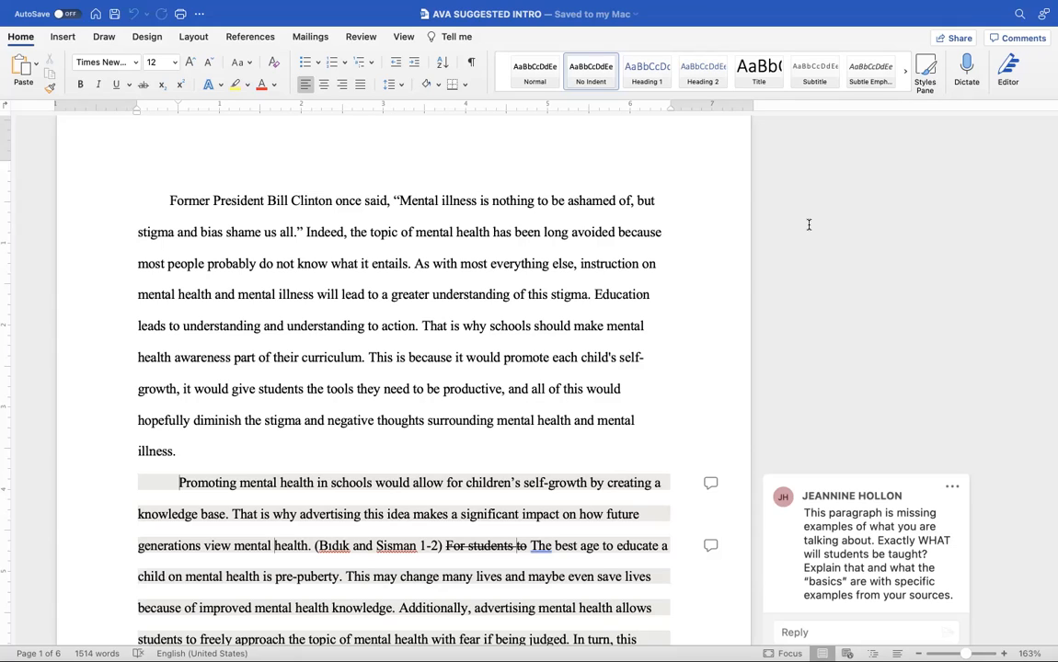
left_click(180, 169)
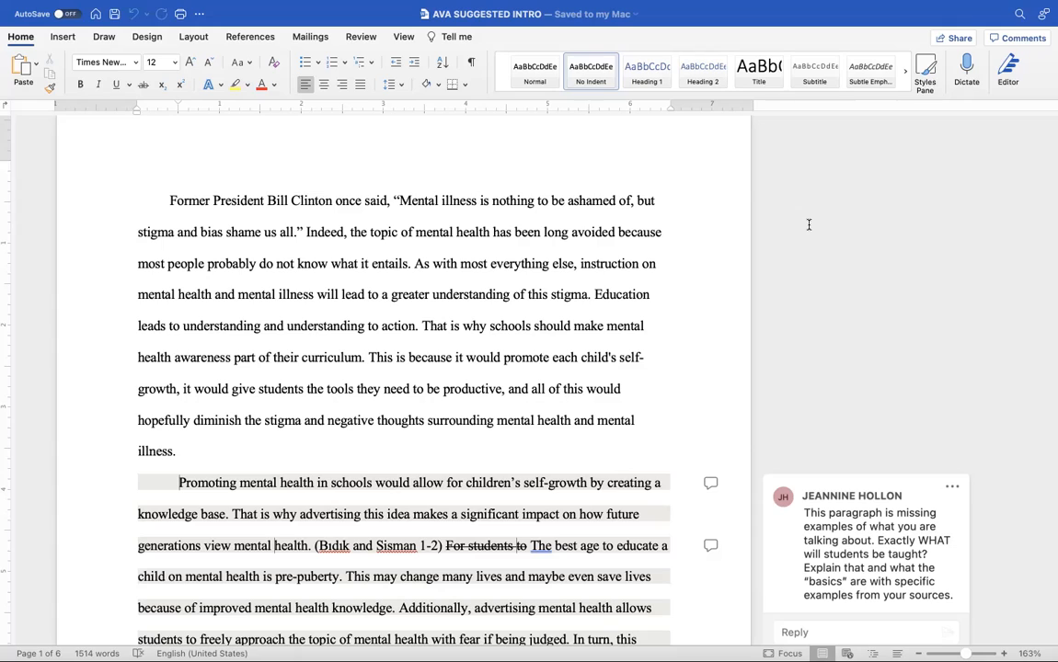
left_click(180, 169)
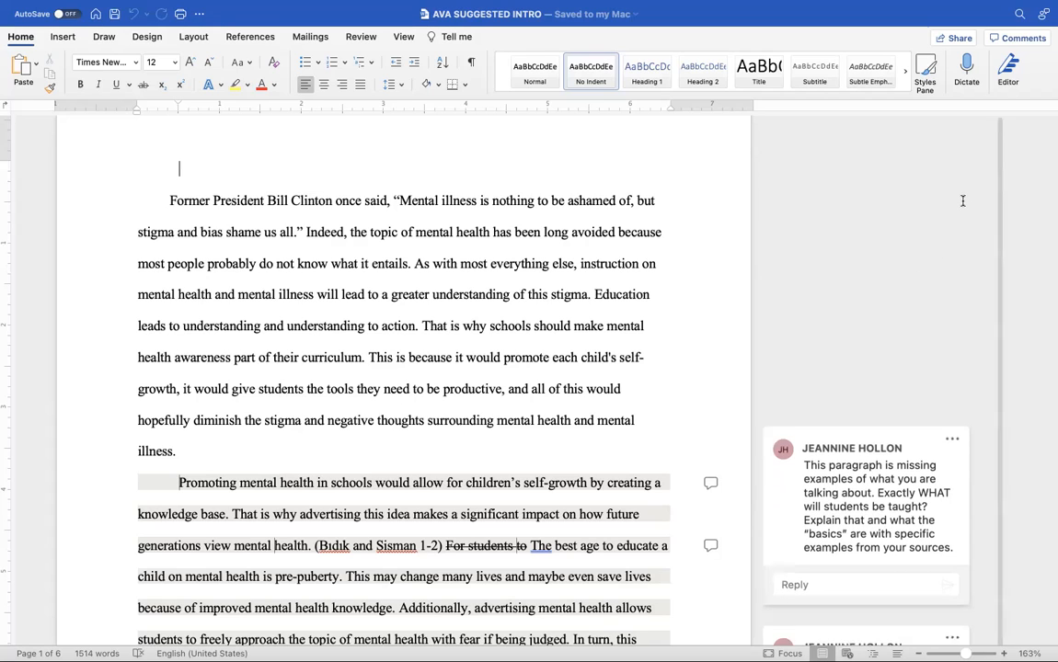
scroll("down", 3)
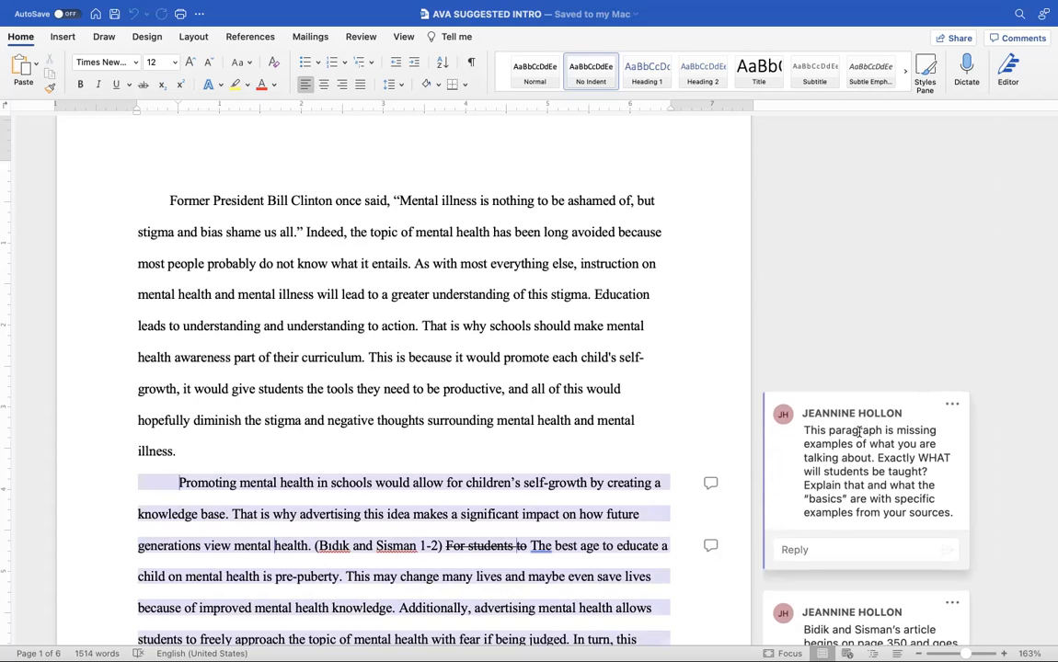
left_click(180, 169)
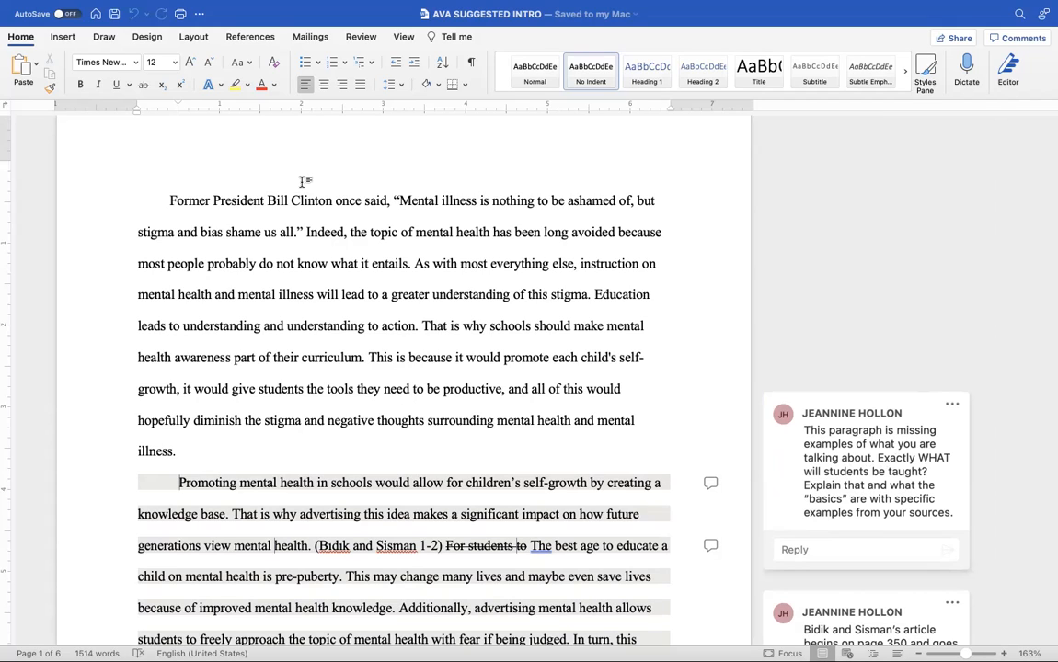
left_click(180, 169)
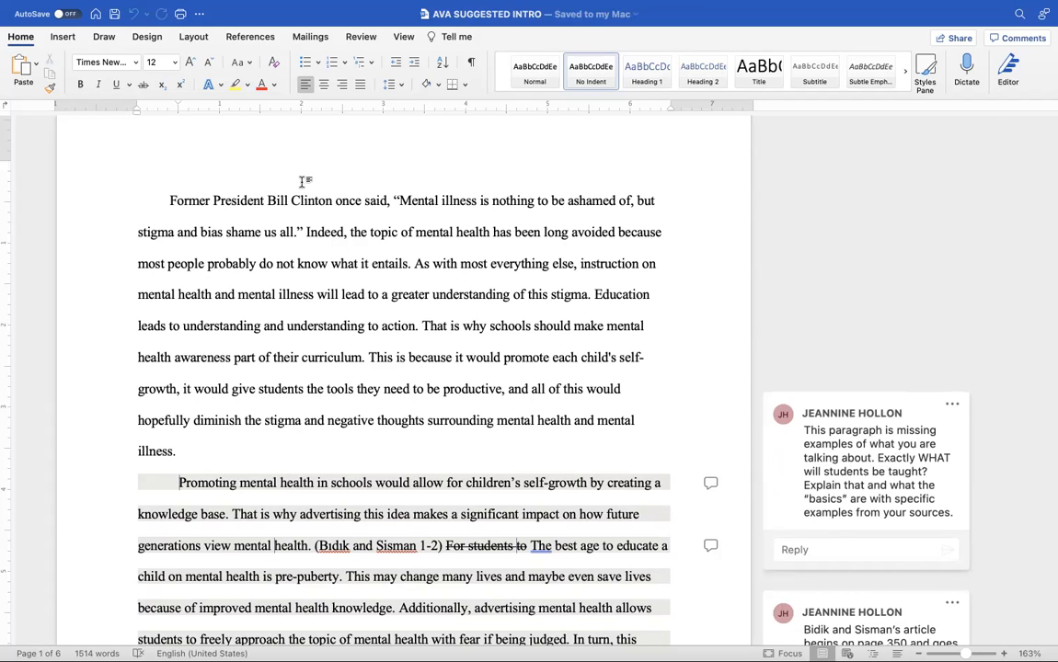
left_click(180, 169)
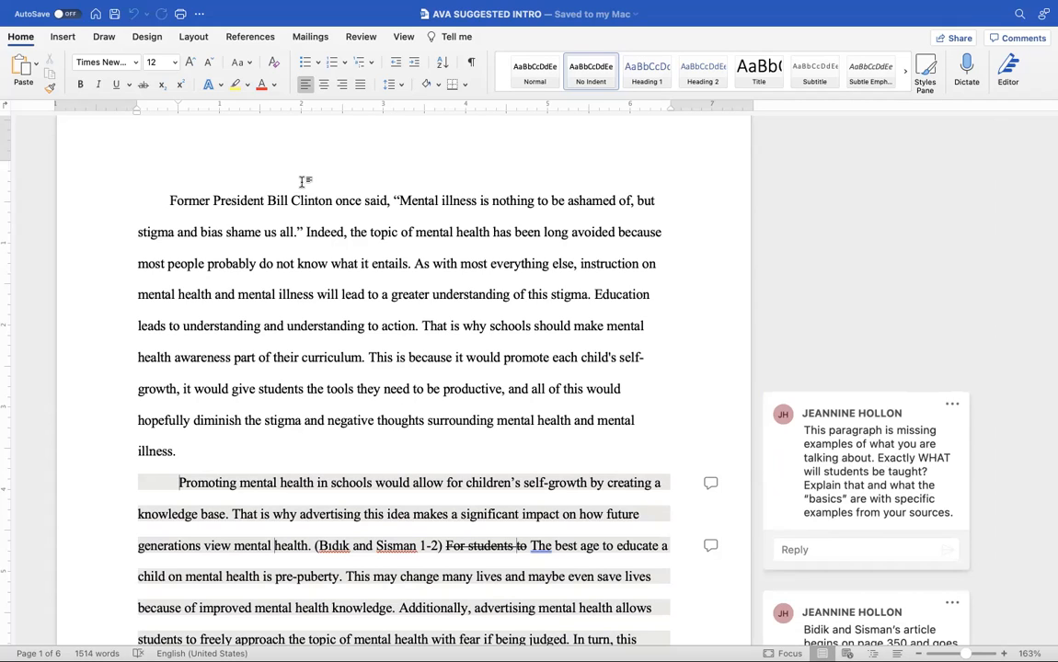
left_click(180, 170)
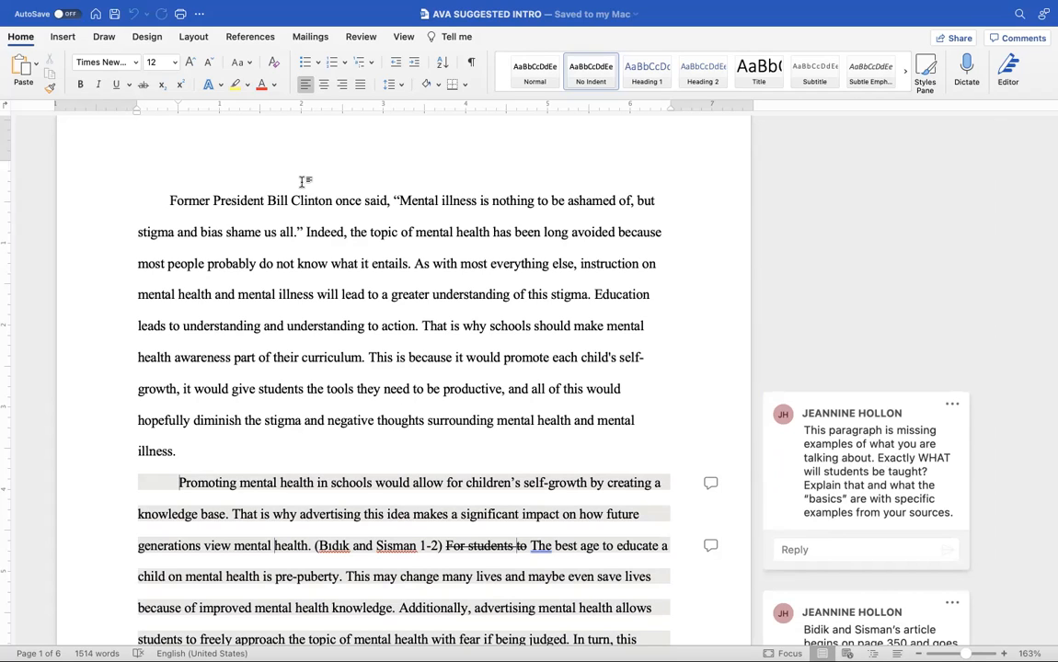
left_click(180, 169)
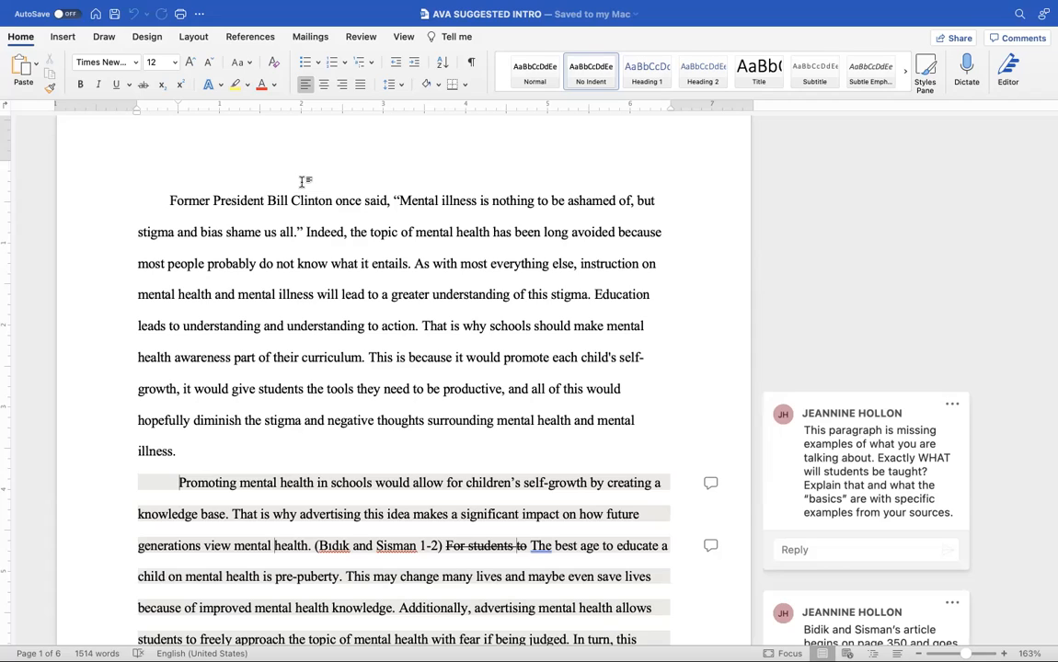
left_click(180, 169)
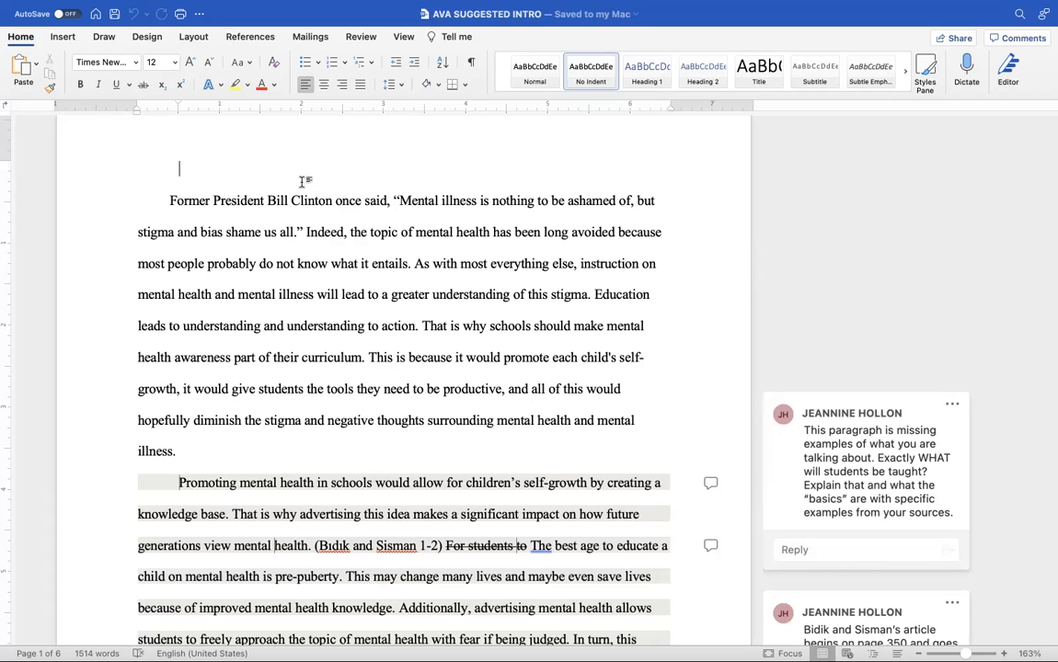
mouse_move(202, 416)
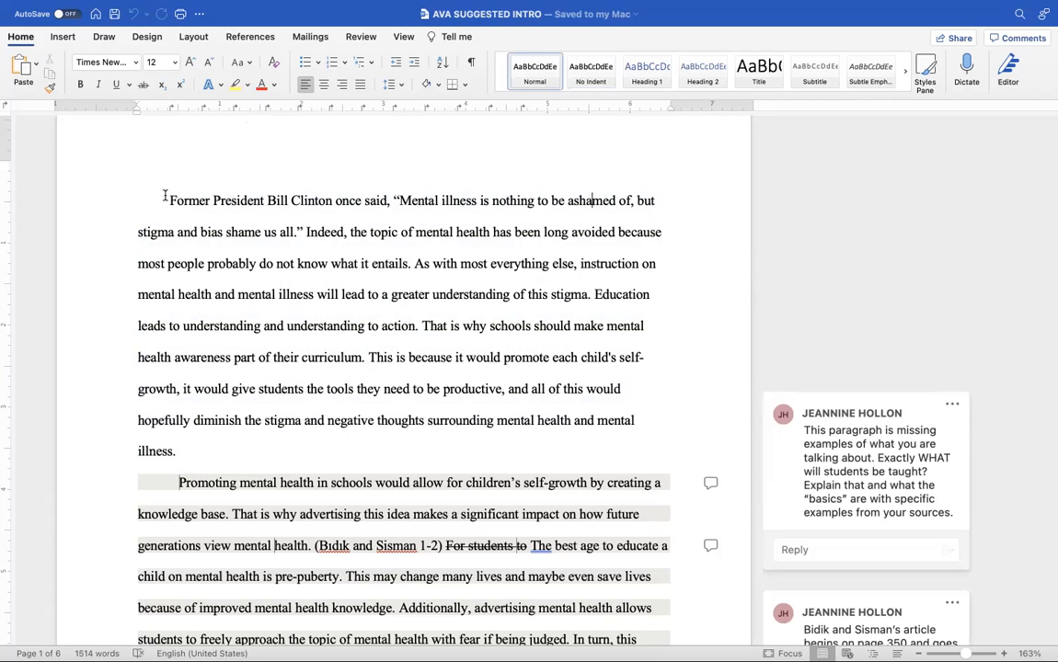
left_click_drag(169, 201, 303, 231)
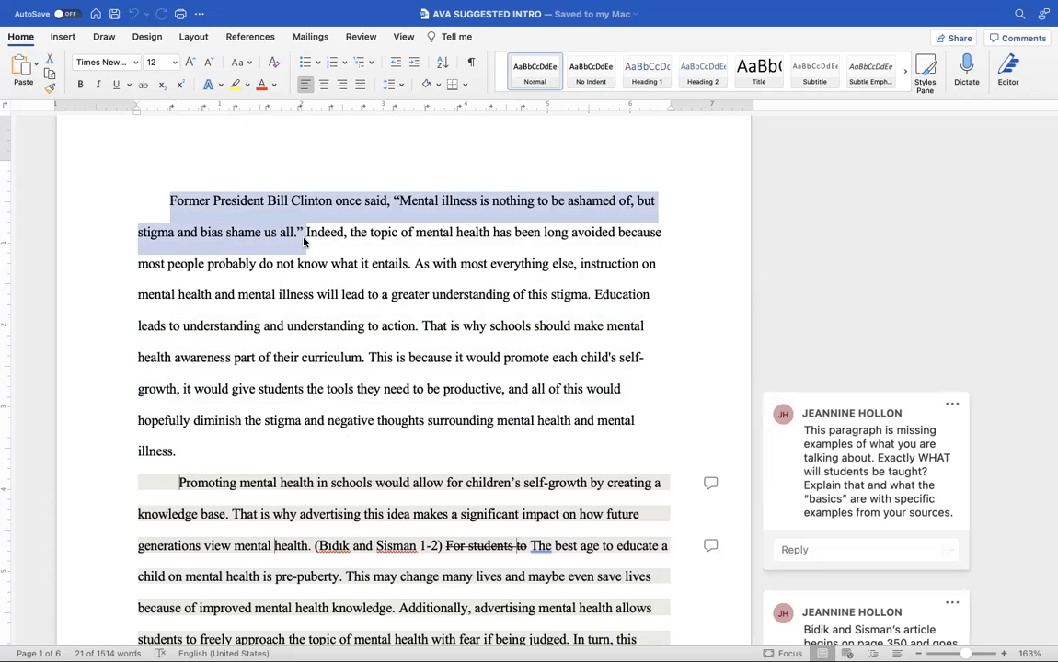
mouse_move(291, 258)
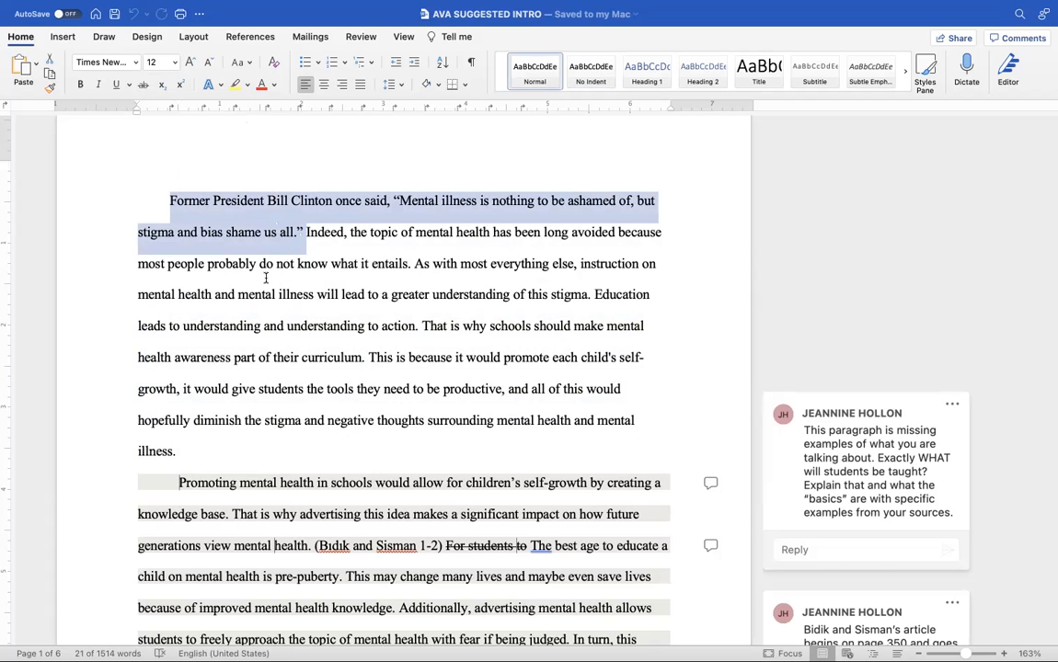
mouse_move(419, 239)
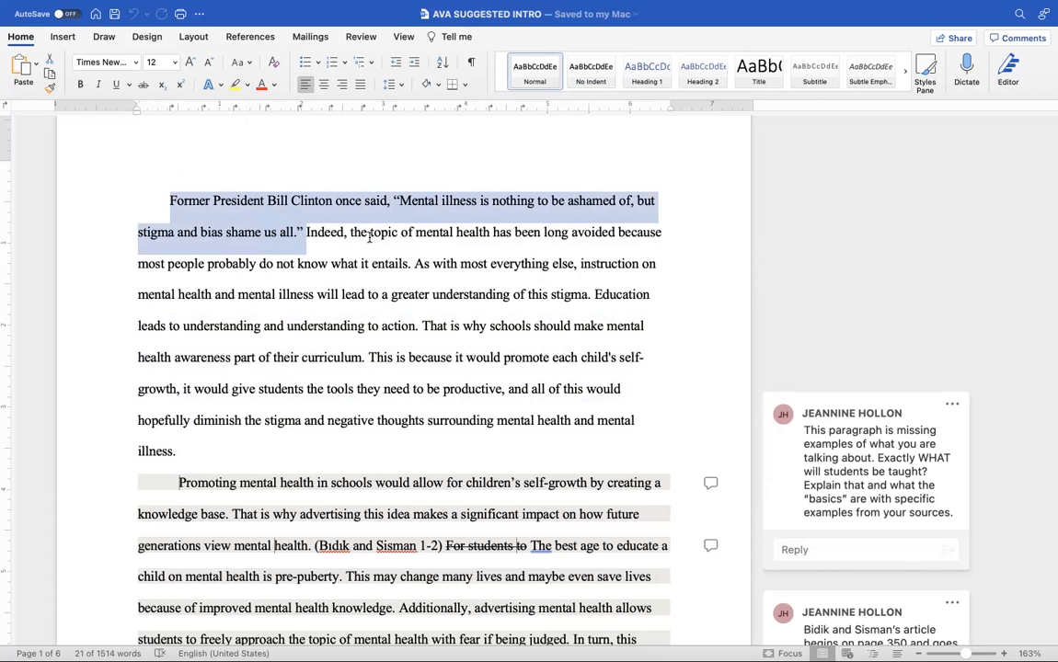
left_click(370, 238)
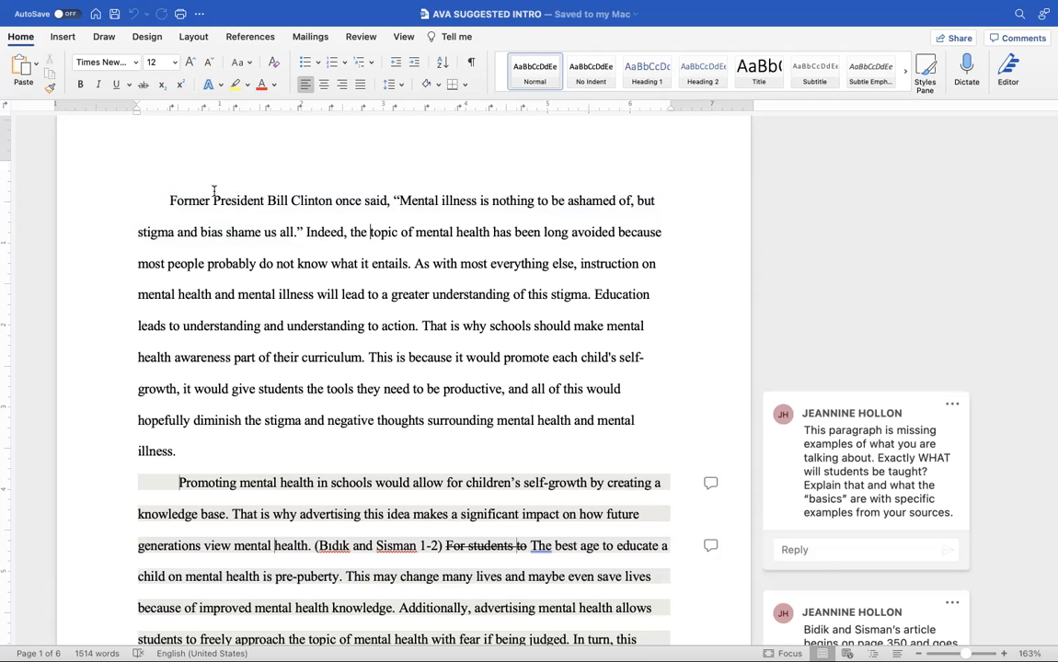
left_click_drag(169, 200, 303, 232)
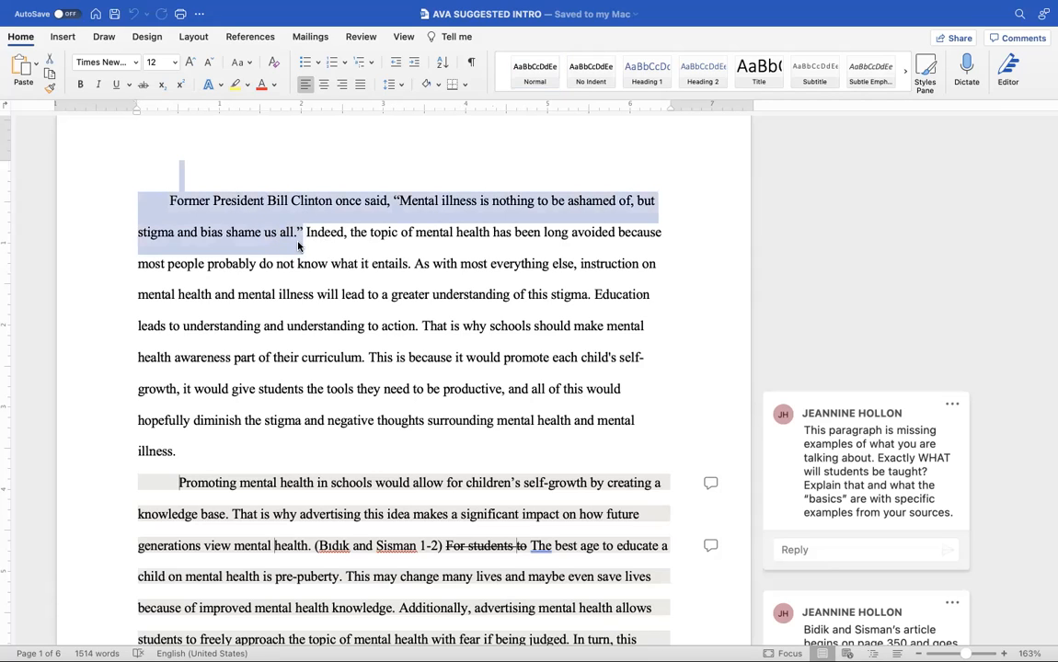
left_click(386, 265)
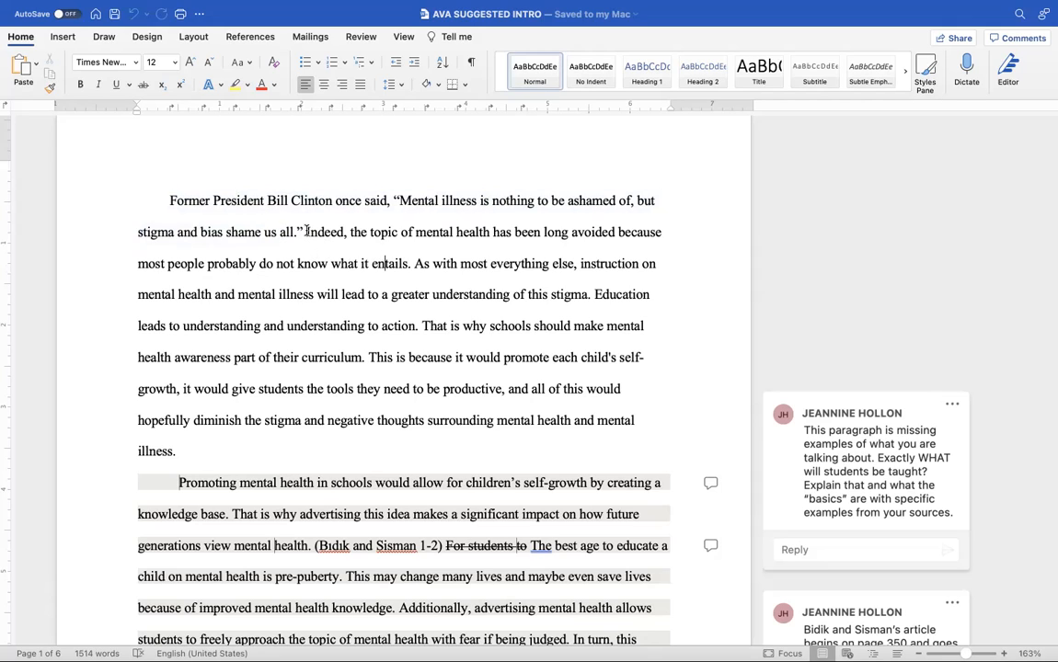
mouse_move(306, 250)
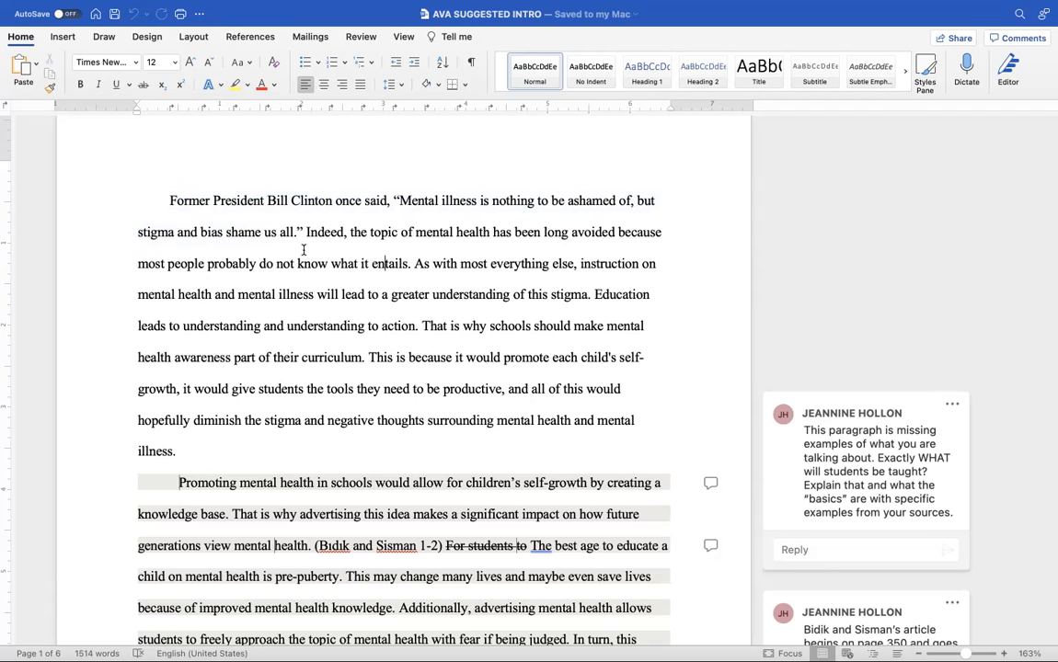
left_click_drag(305, 232, 389, 295)
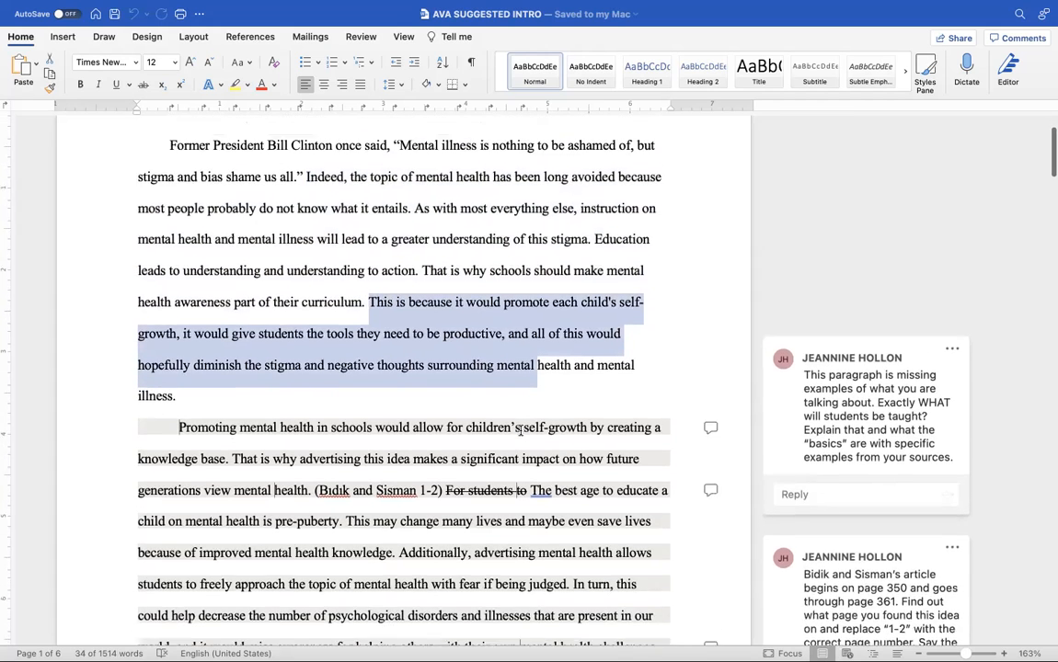
scroll("up", 3)
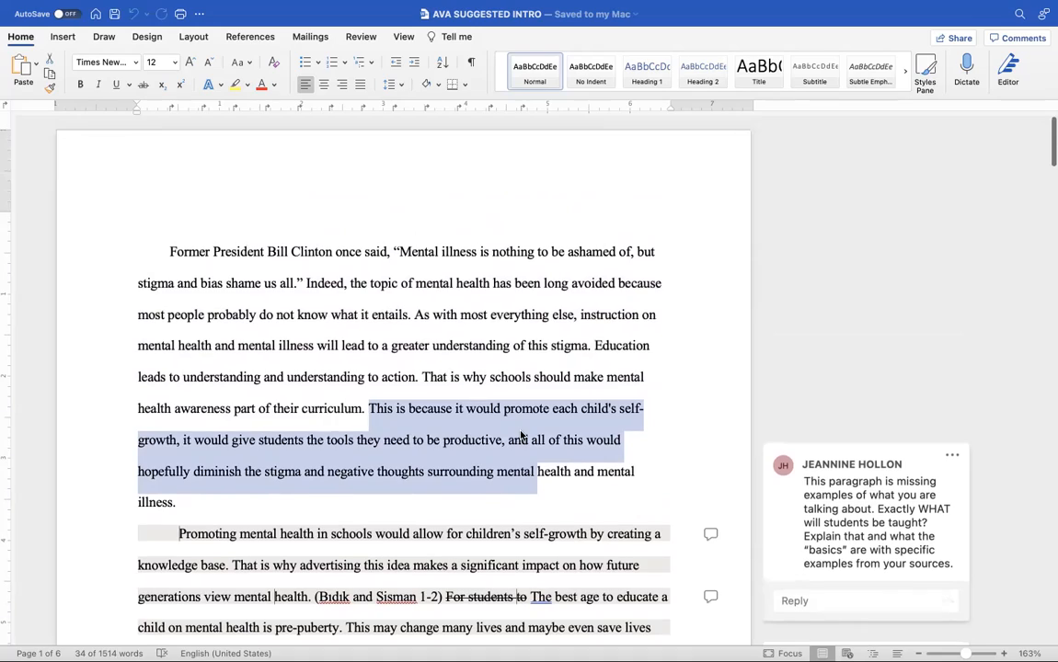
scroll("down", 3)
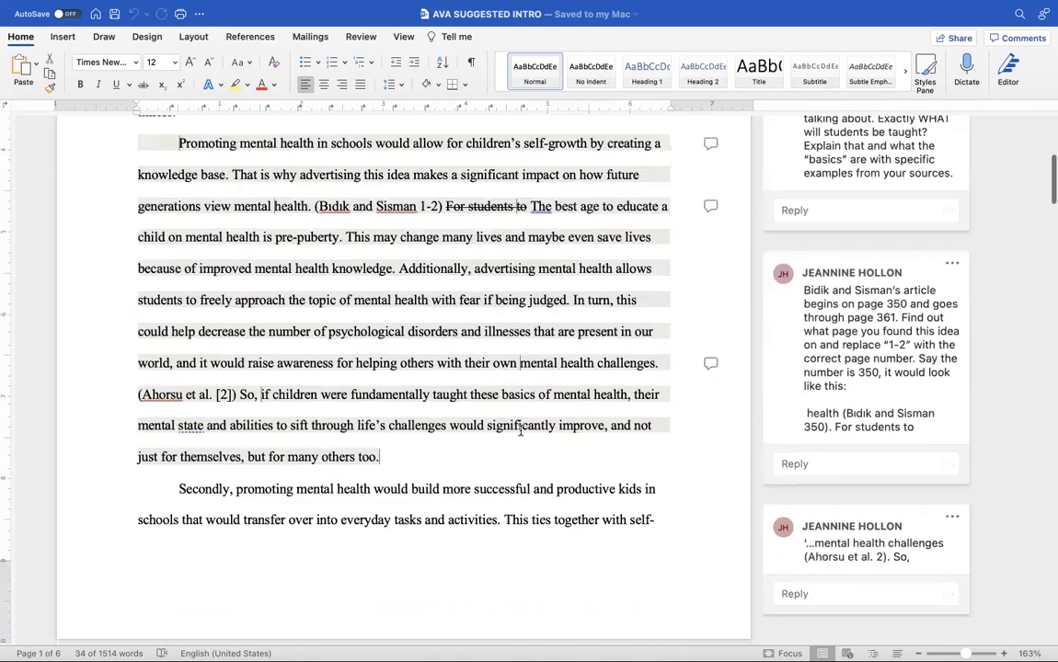
scroll("down", 3)
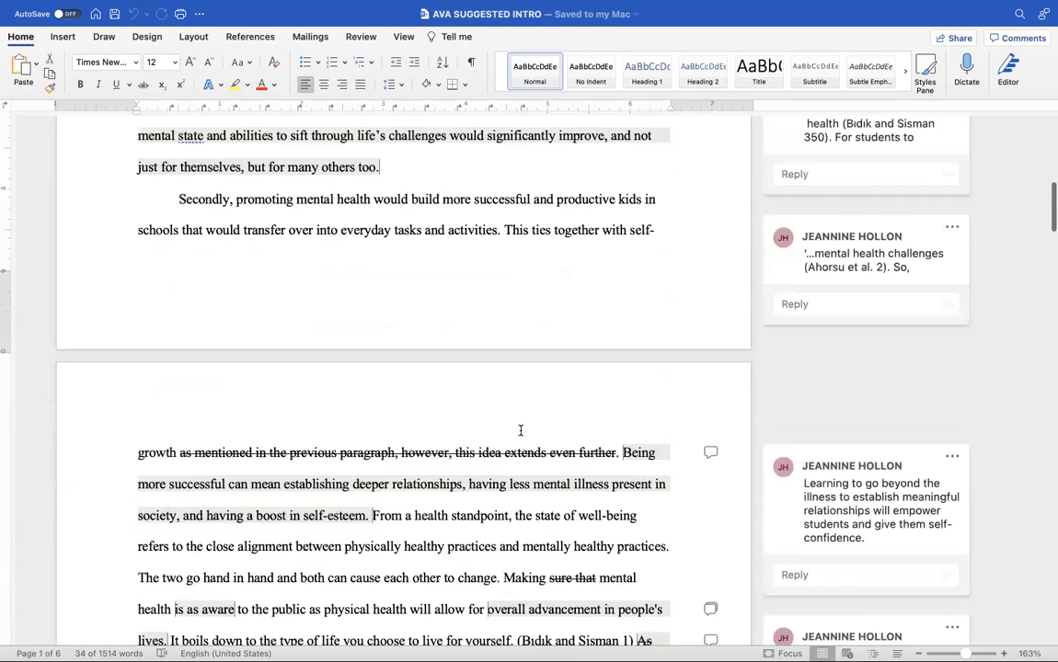
scroll("down", 3)
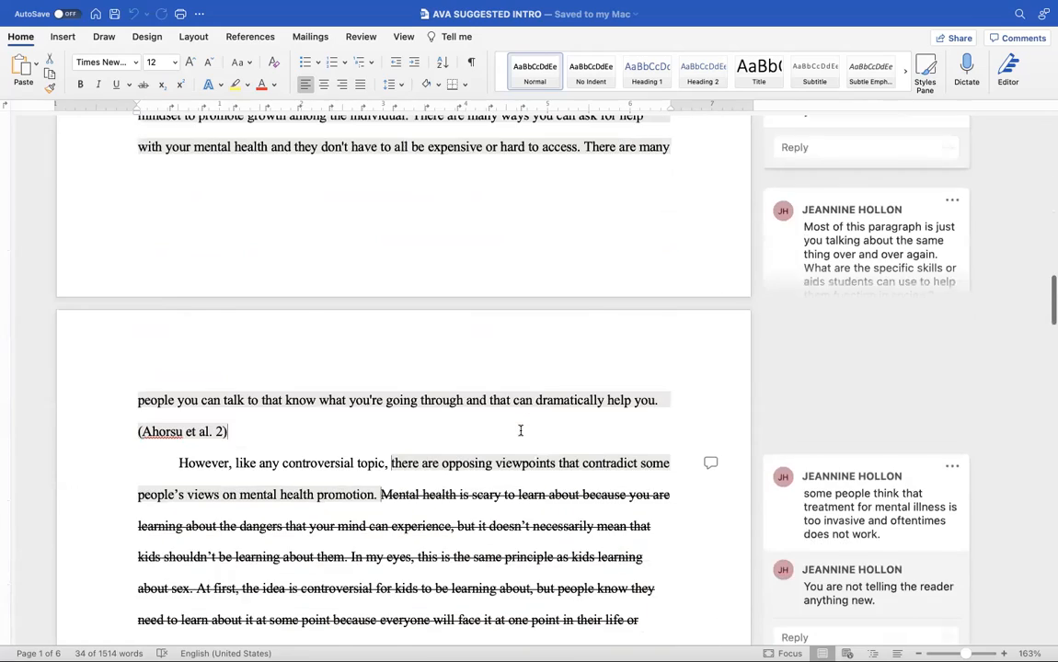
scroll("down", 3)
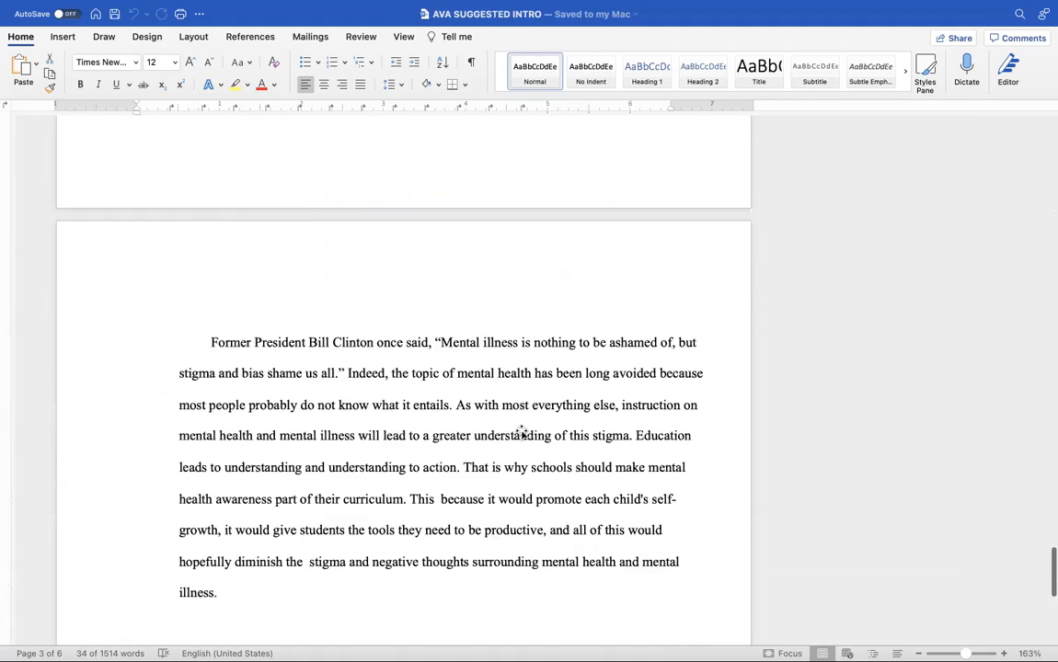
scroll("down", 3)
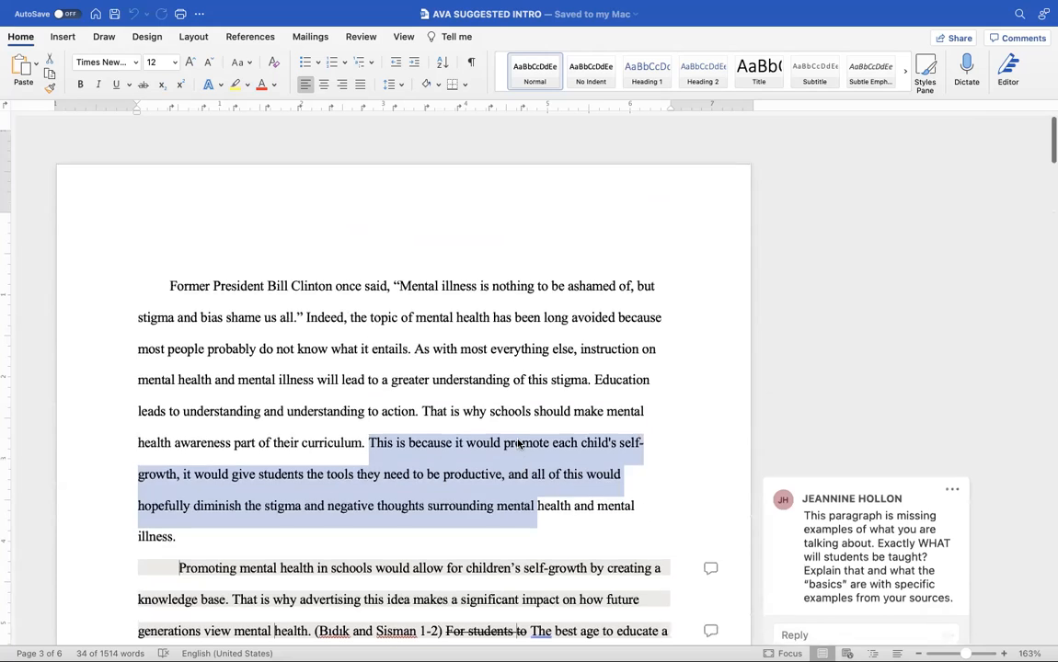
scroll("up", 3)
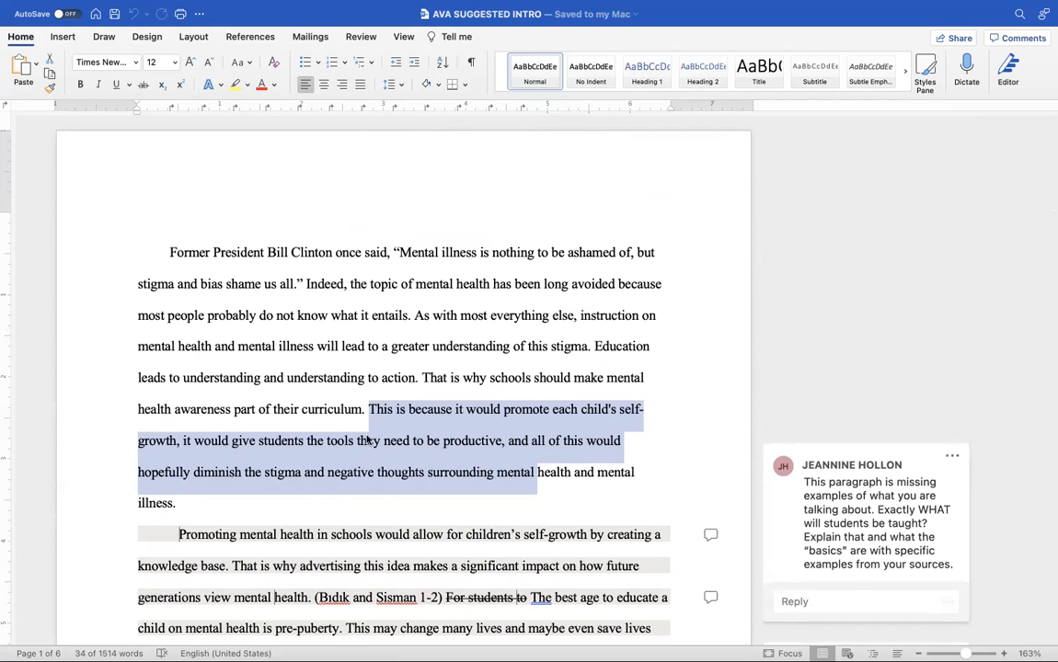
mouse_move(593, 412)
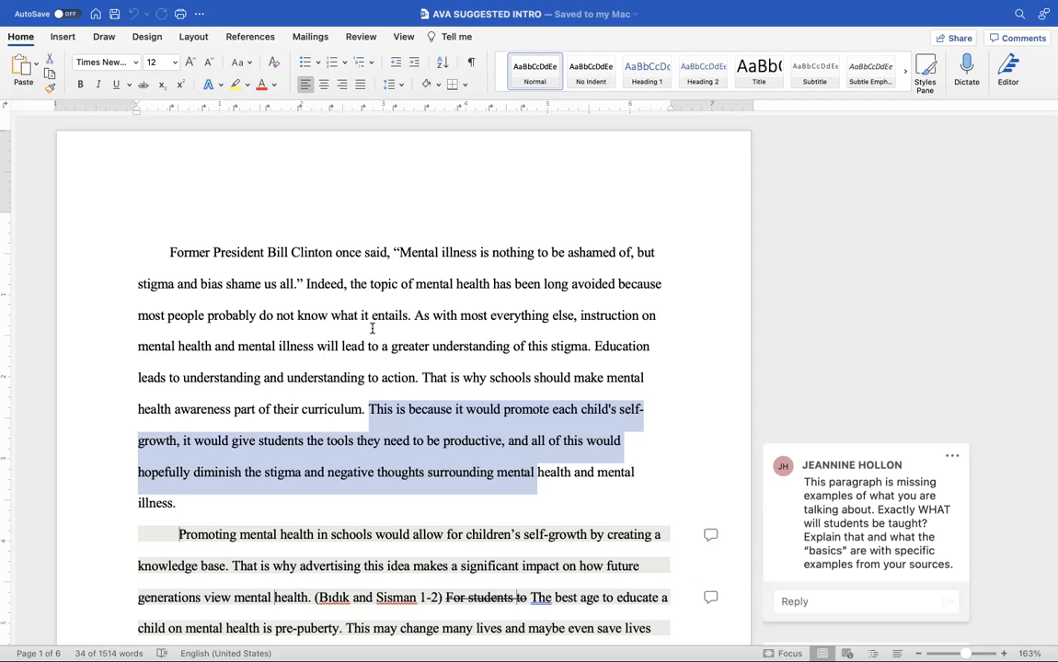
mouse_move(283, 280)
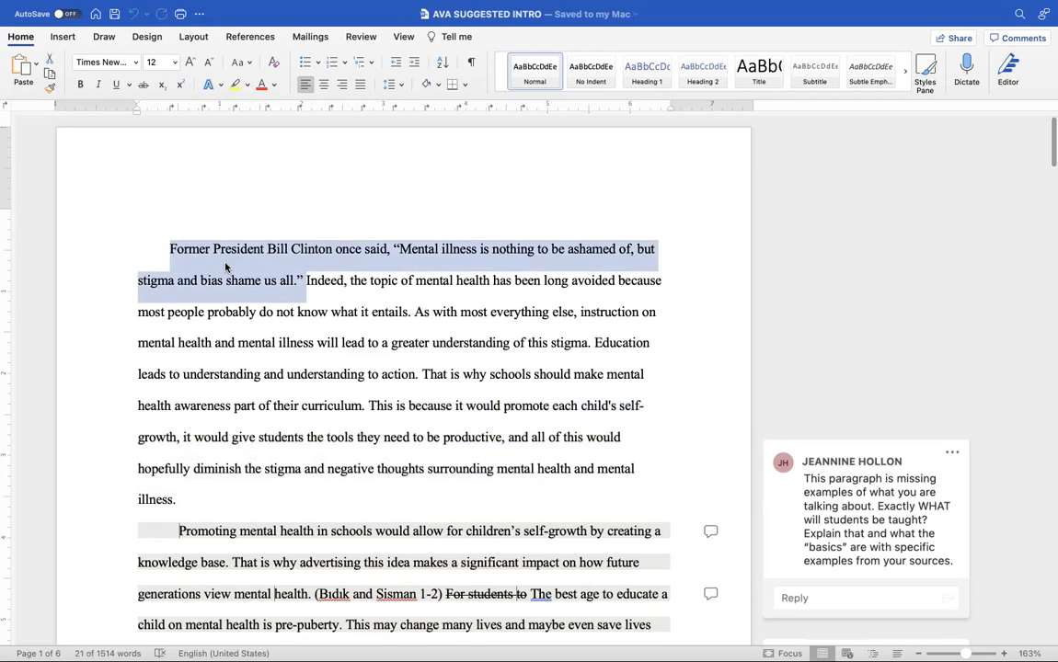
Place the cursor at 'what it is' in the opening paragraph to reword it as 'what it entails'.
left_click(169, 248)
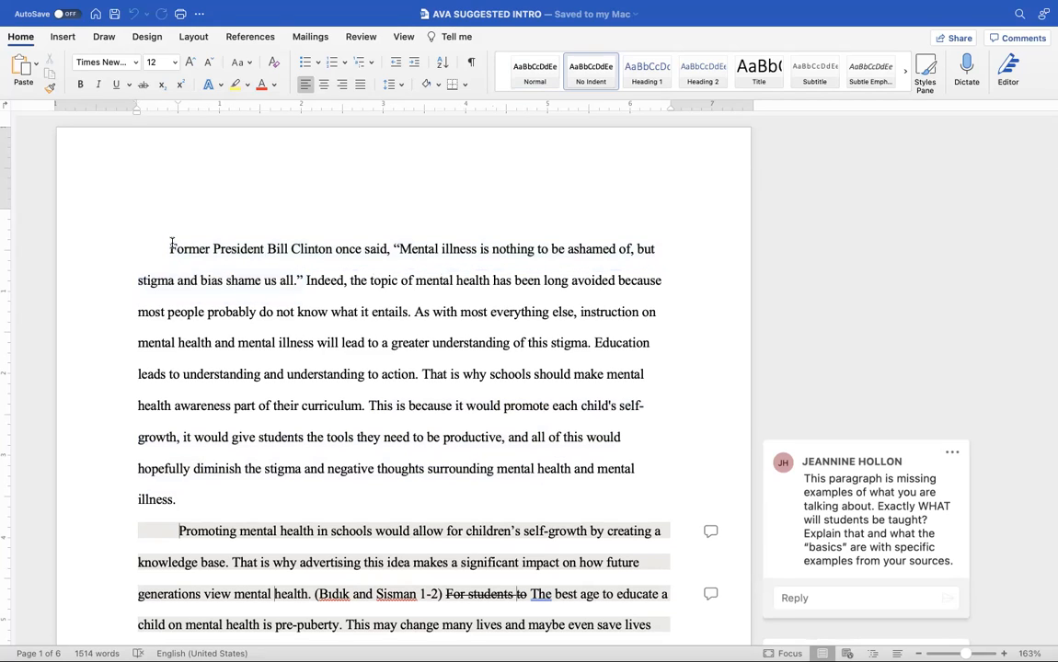
left_click_drag(169, 249, 301, 279)
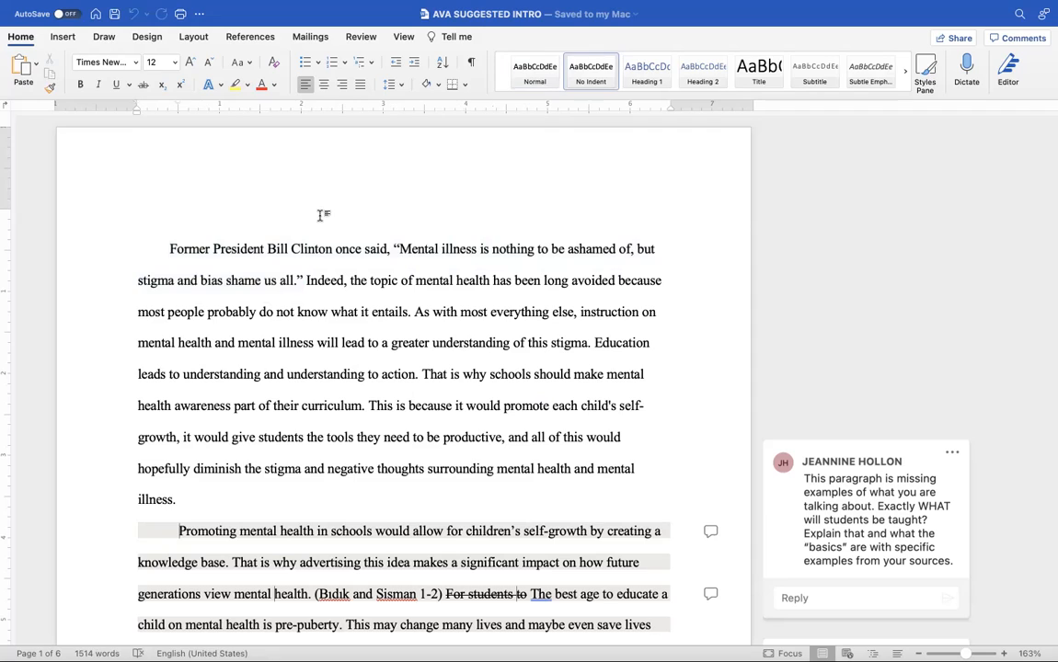
left_click(180, 217)
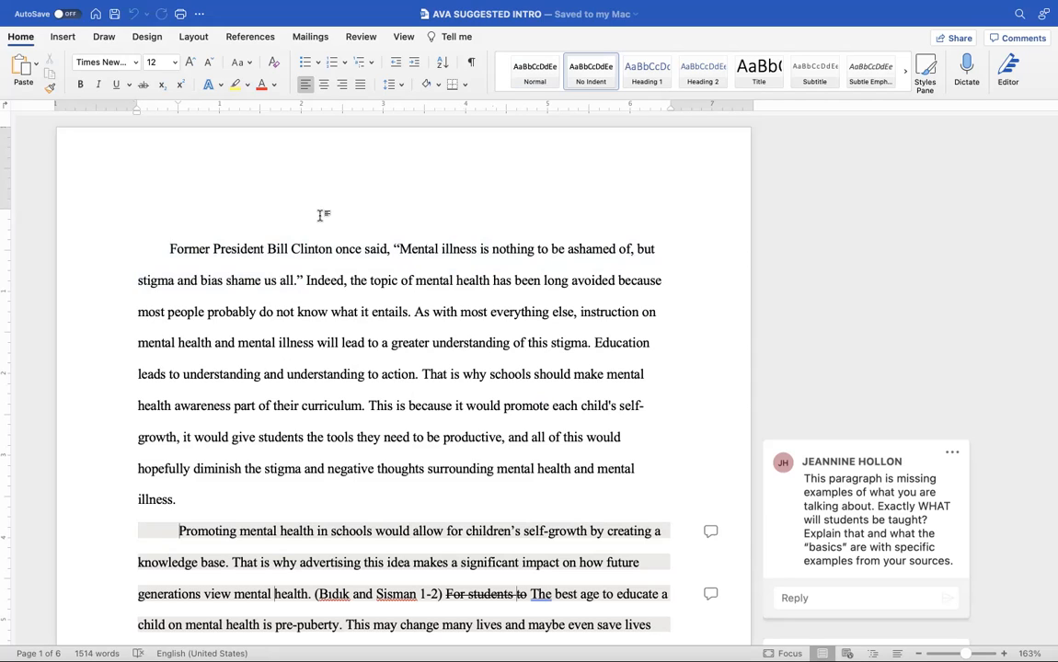
left_click(180, 217)
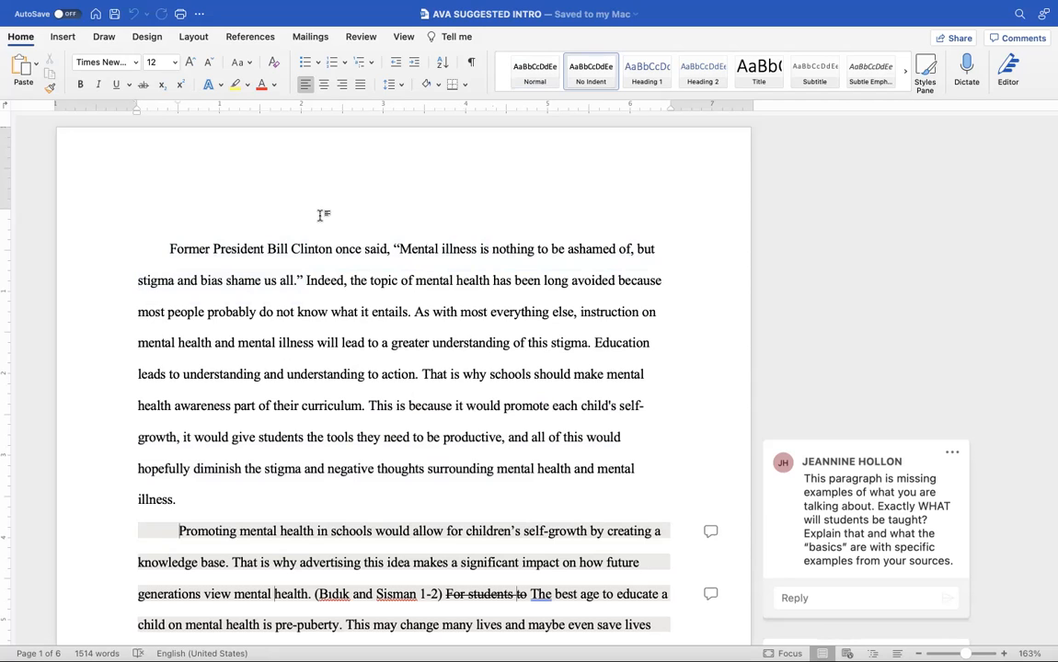
left_click(181, 217)
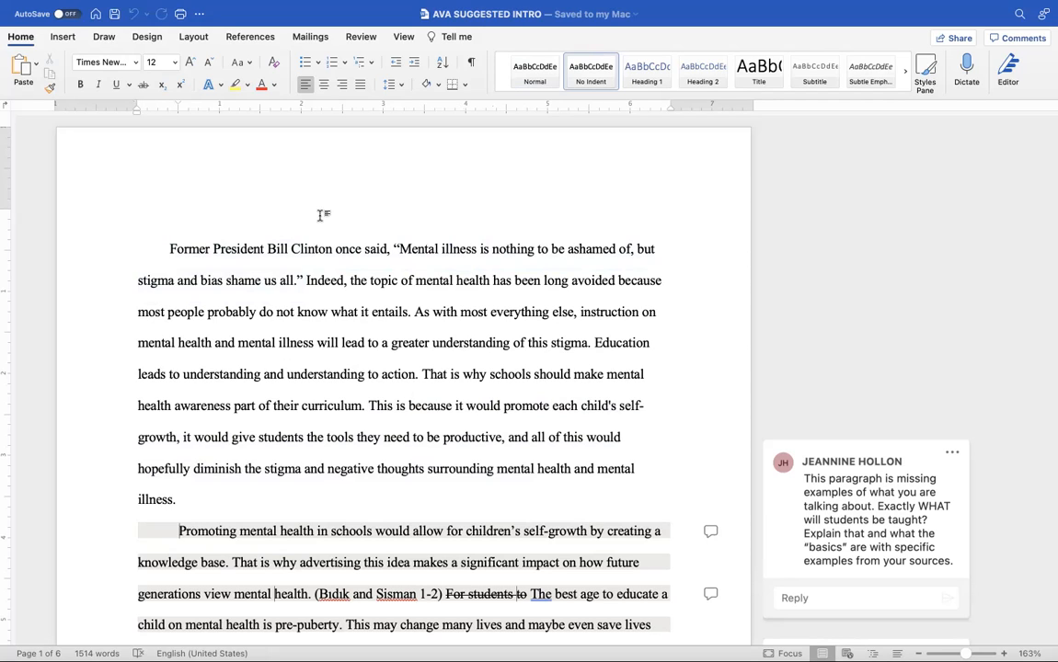
left_click(181, 217)
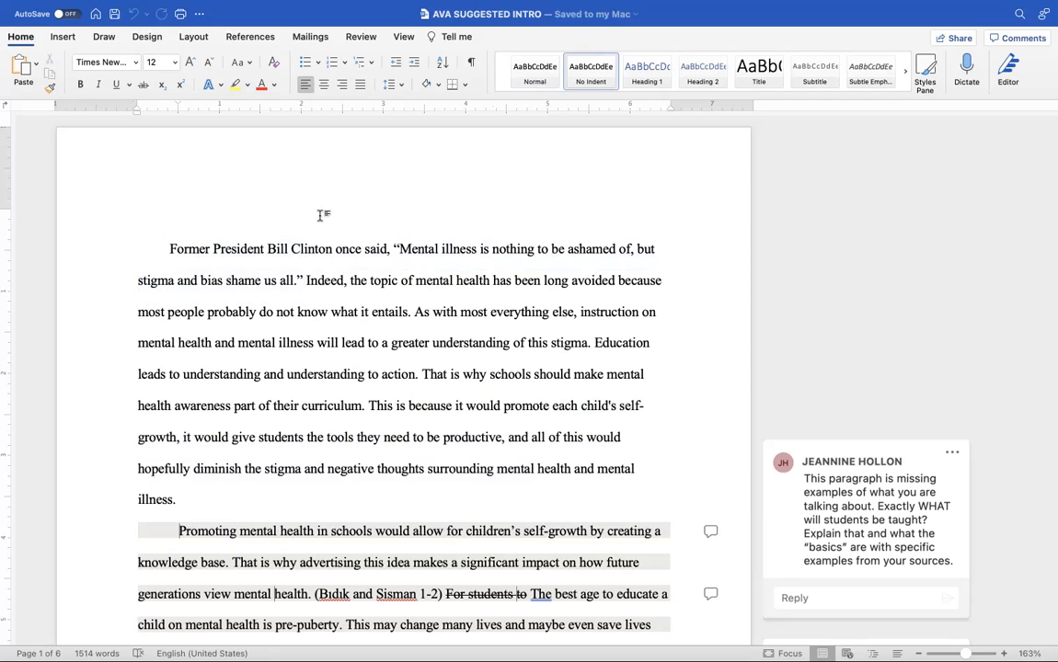
left_click(180, 217)
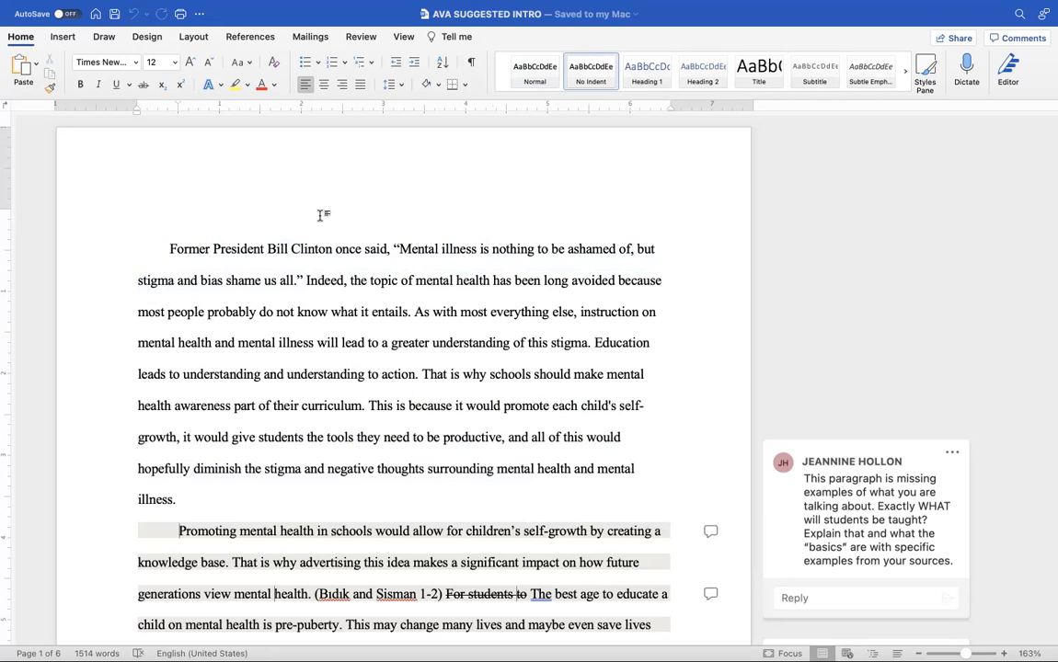
left_click(180, 218)
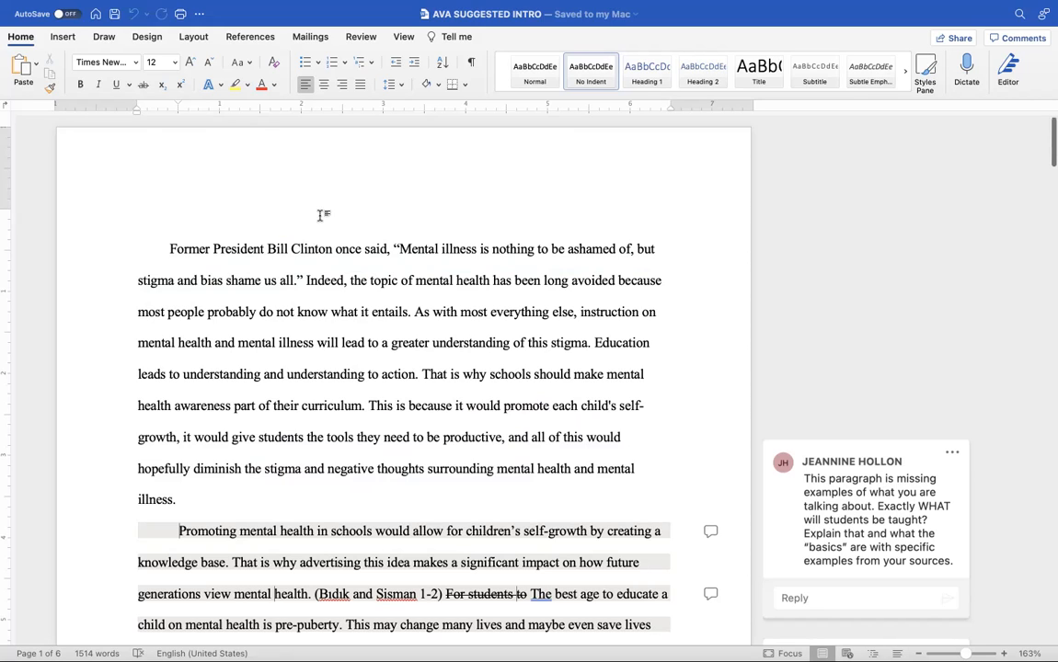
left_click(180, 217)
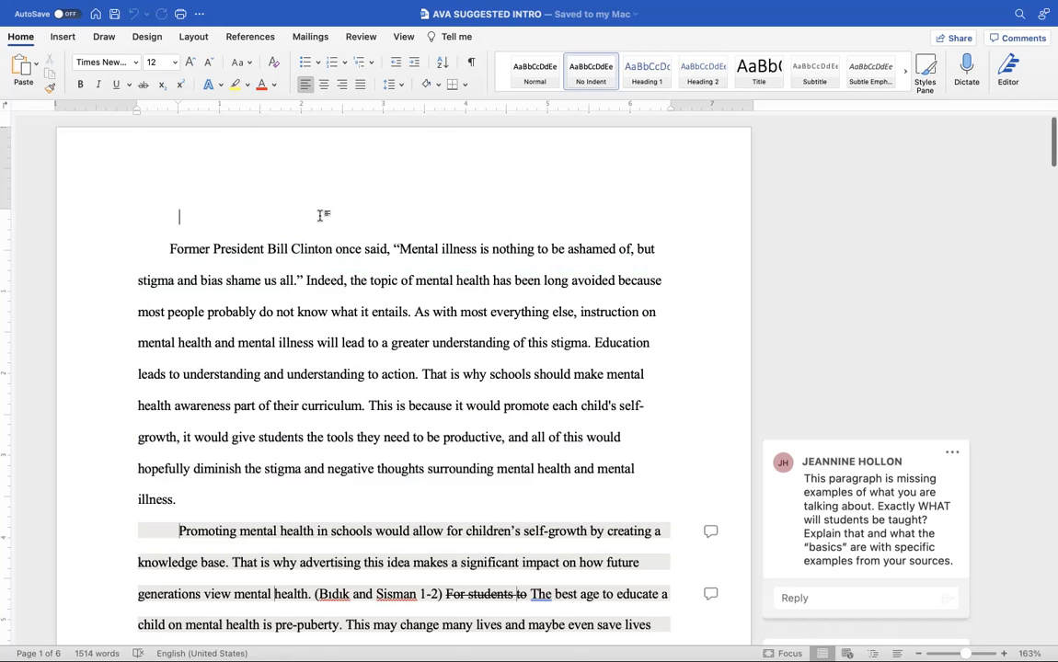
scroll("down", 3)
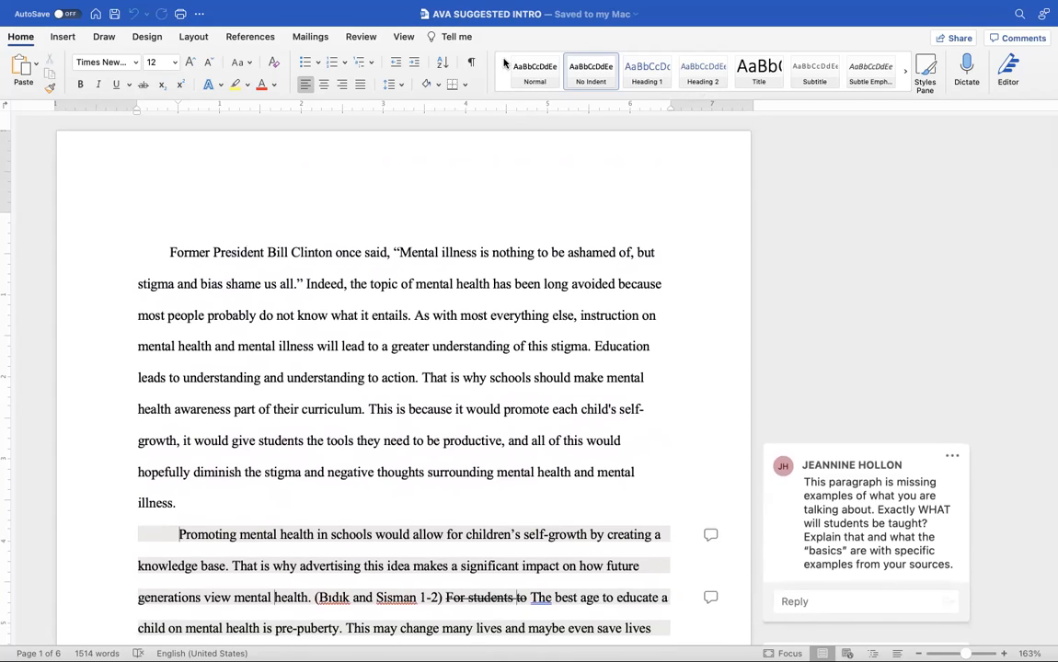
left_click(180, 220)
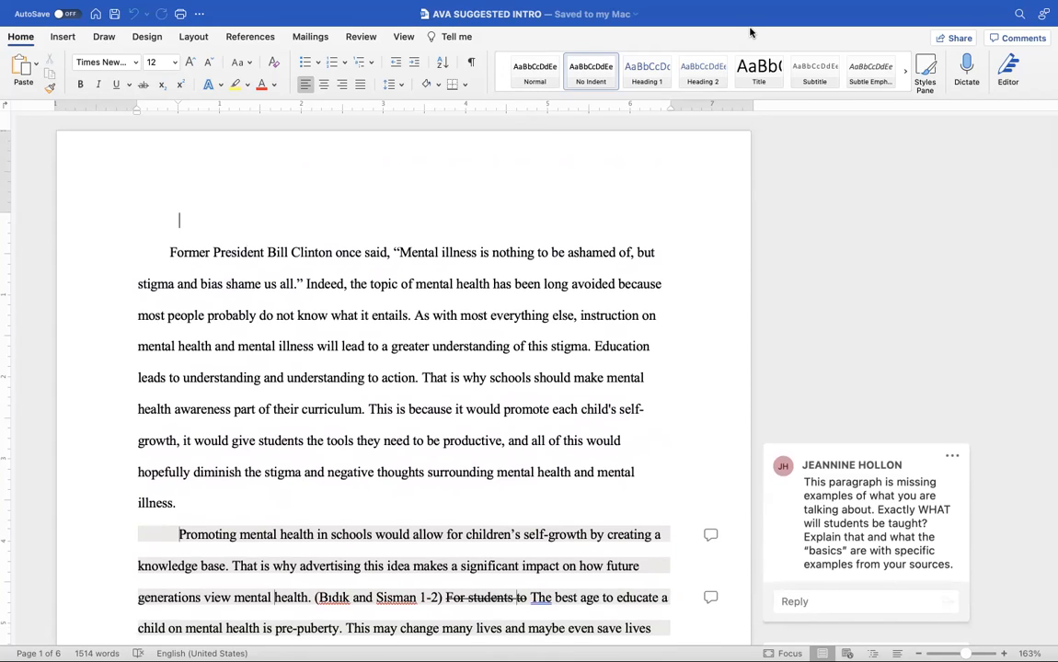
left_click(763, 17)
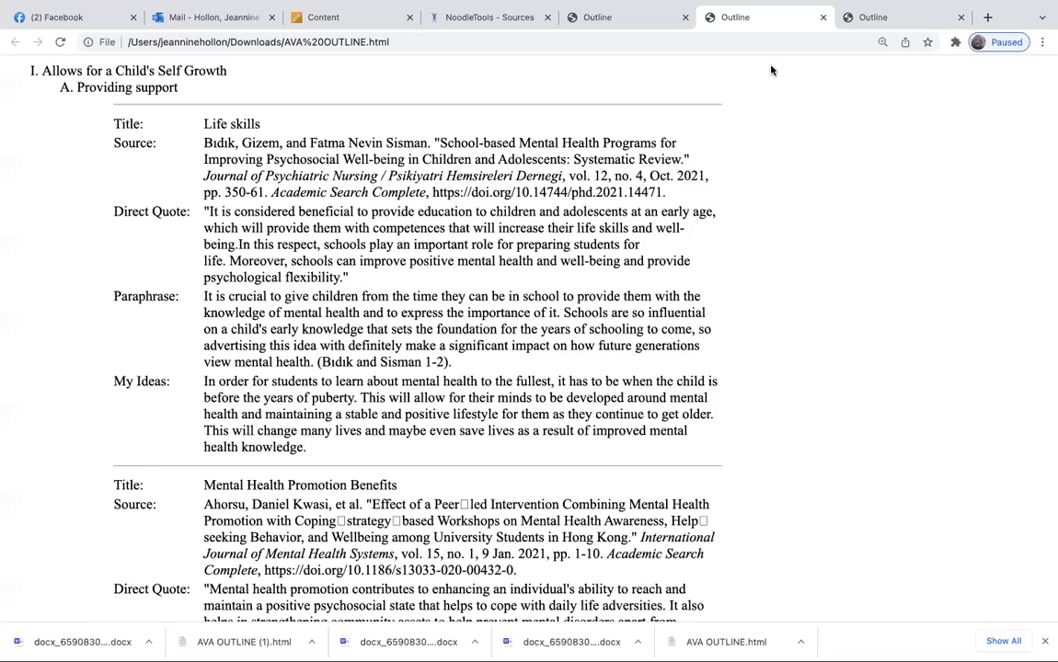
scroll("up", 3)
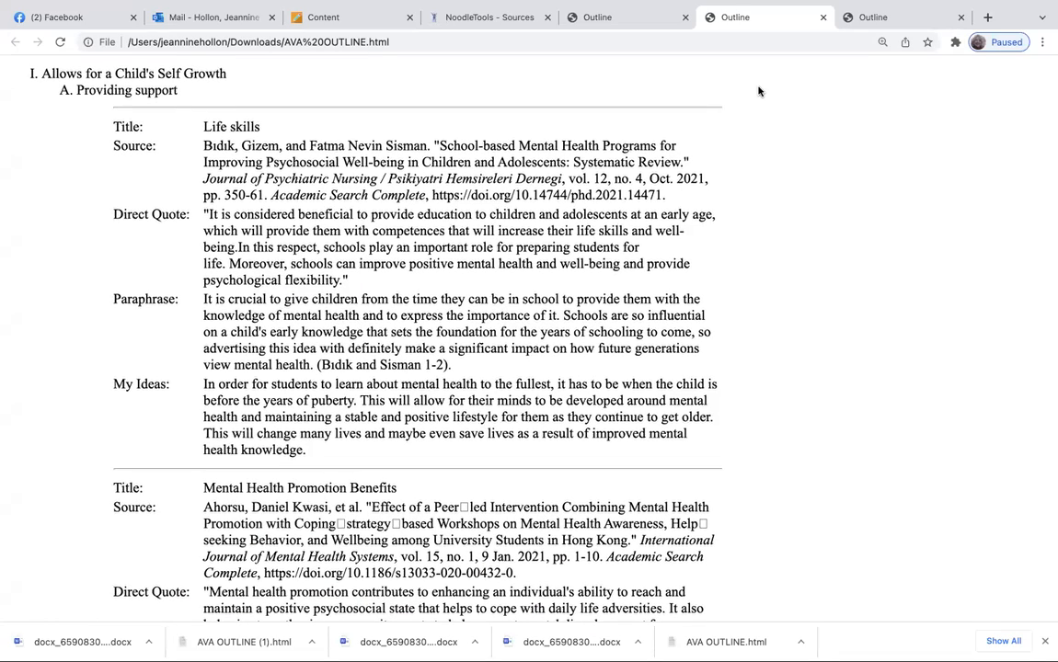
scroll("down", 3)
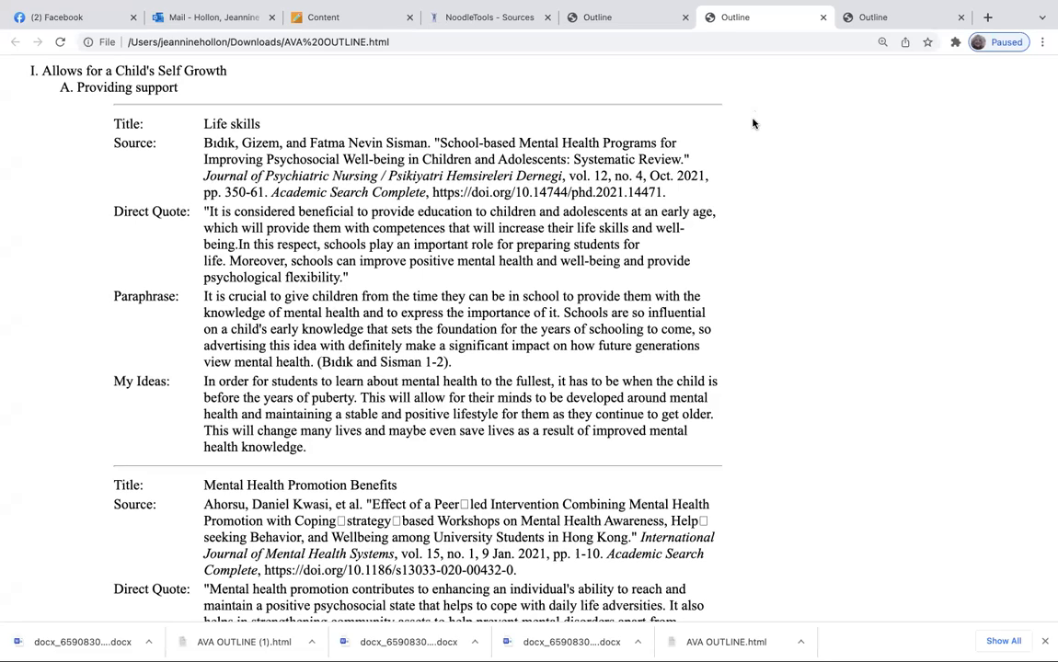
mouse_move(81, 103)
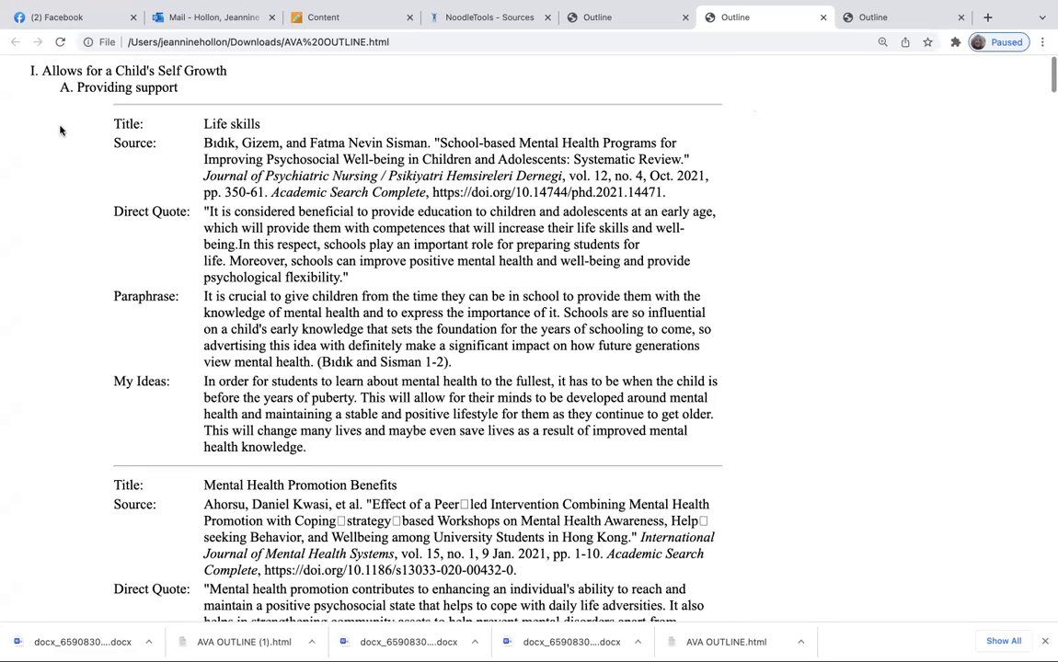
mouse_move(66, 136)
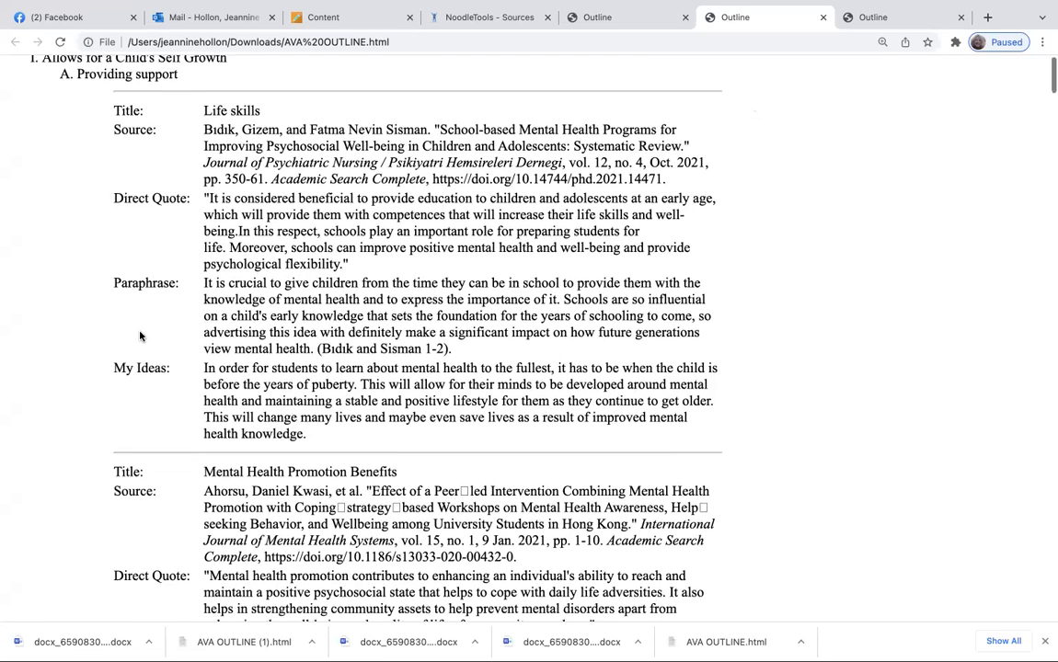
scroll("down", 3)
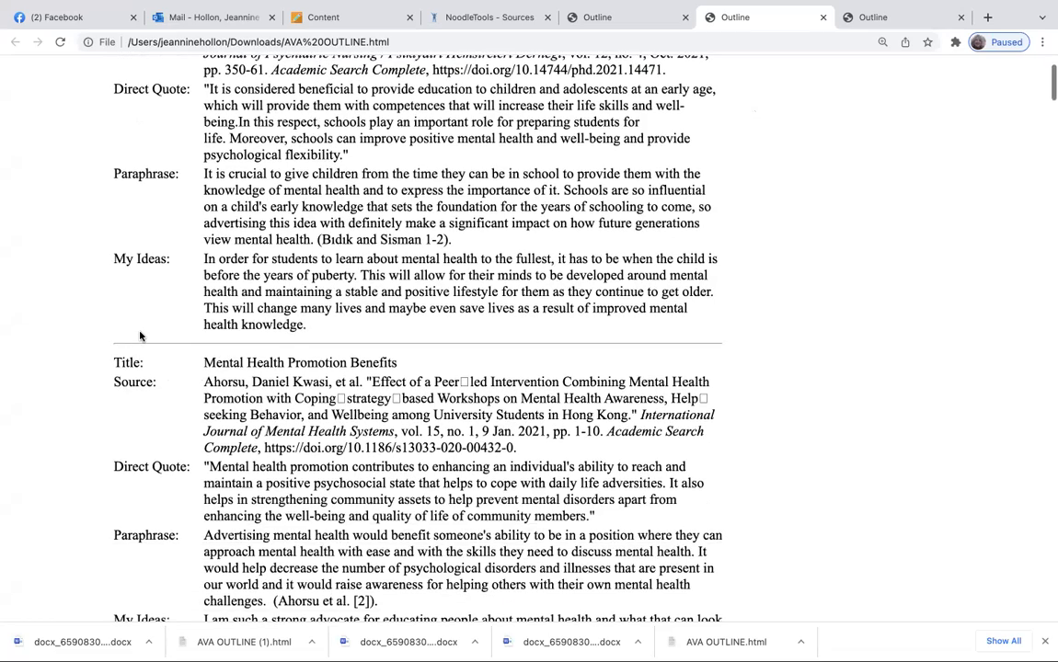
scroll("up", 3)
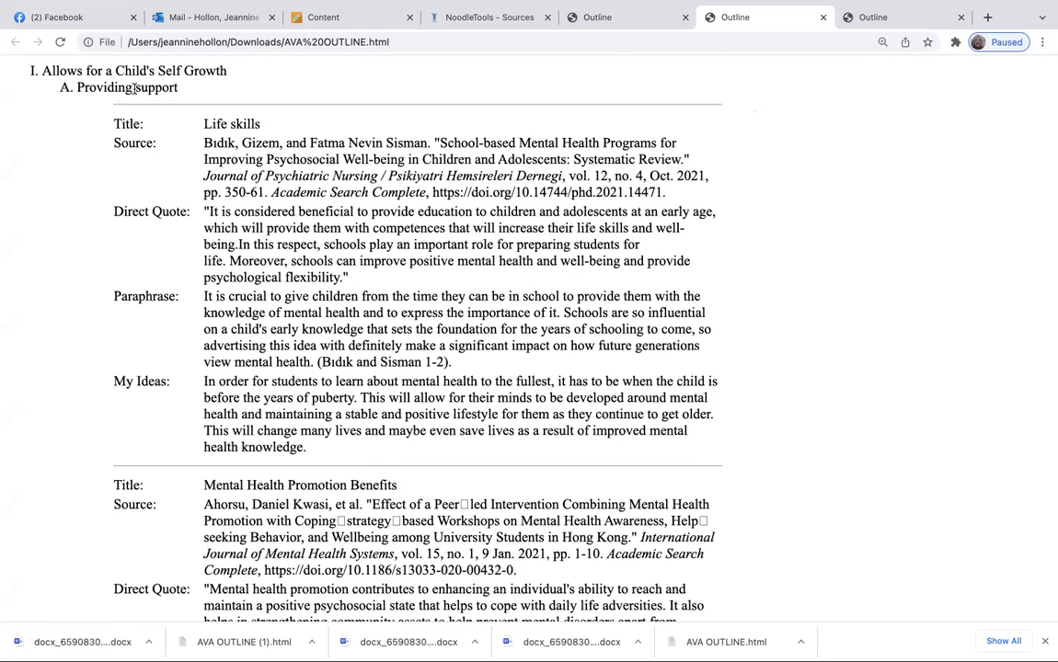
scroll("down", 3)
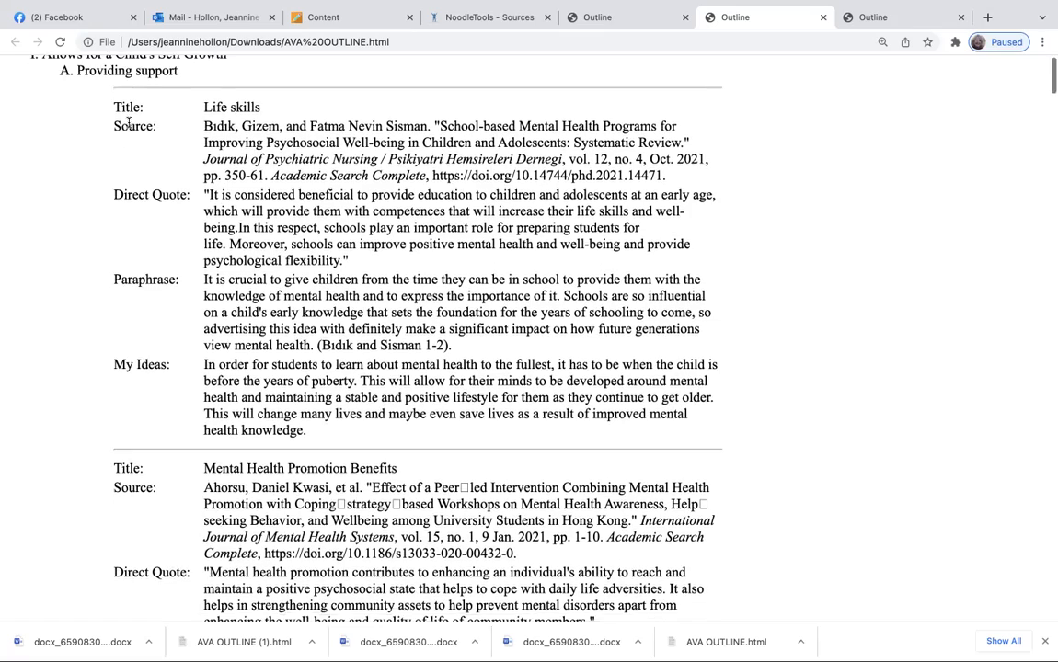
scroll("down", 3)
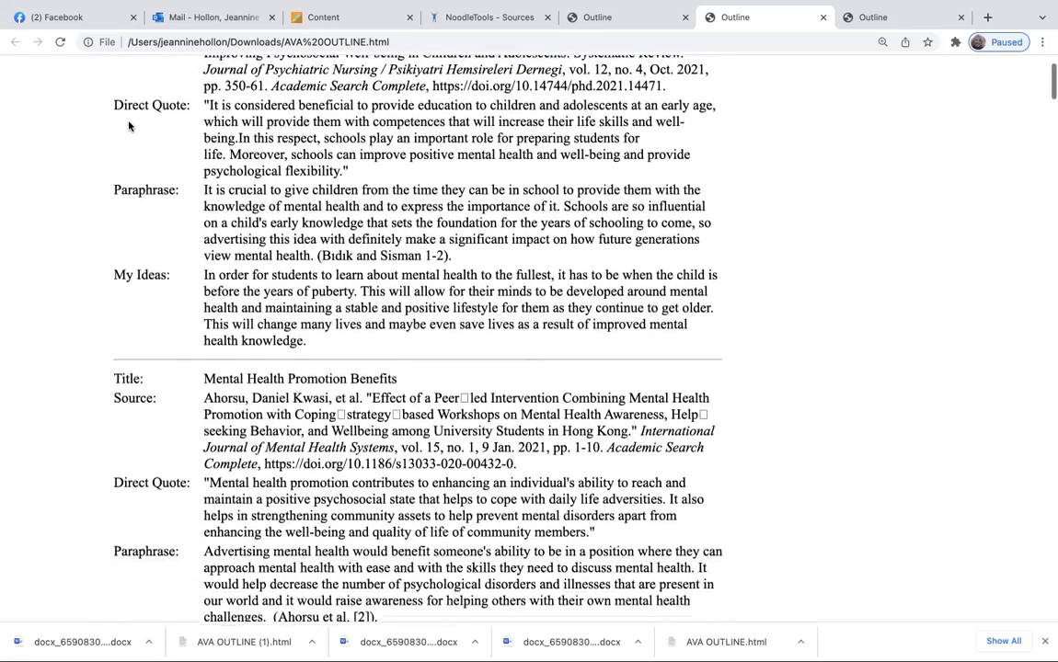
scroll("down", 3)
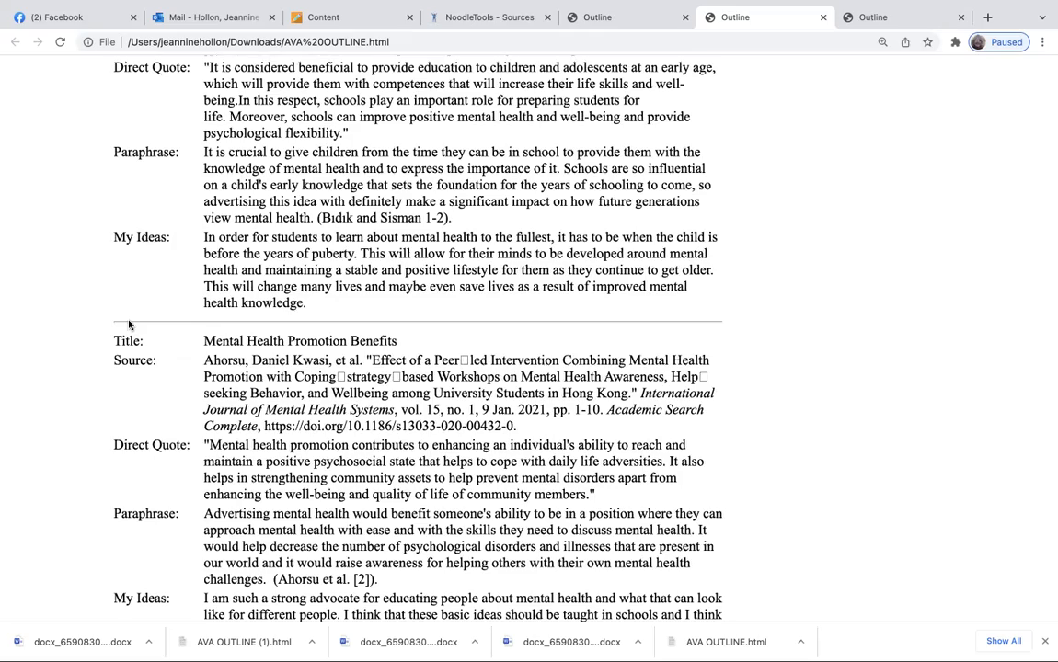
scroll("up", 3)
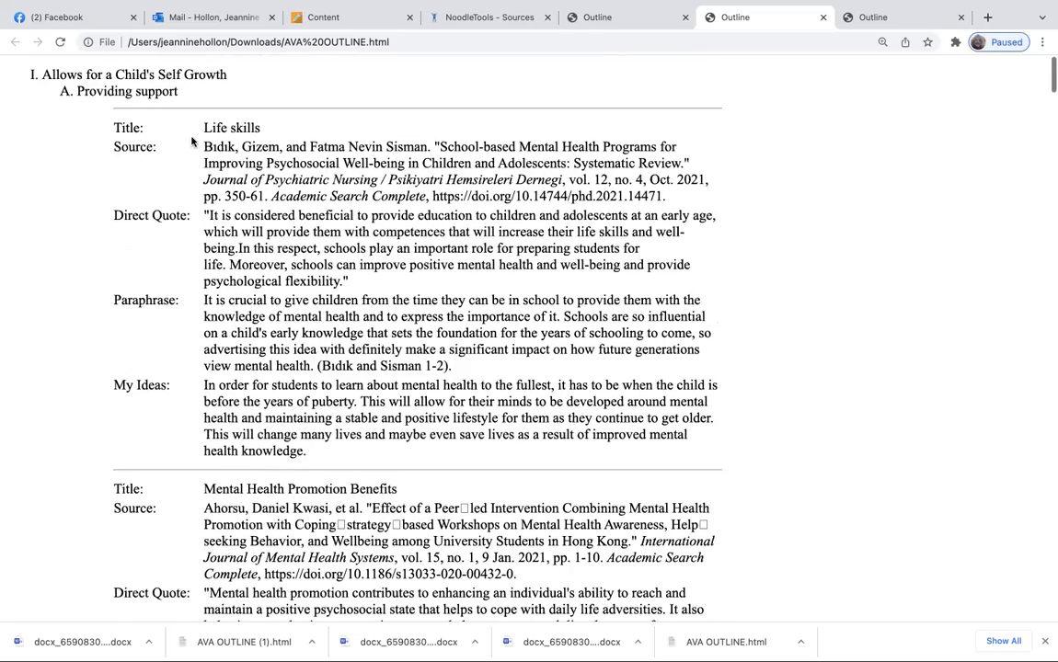
scroll("down", 3)
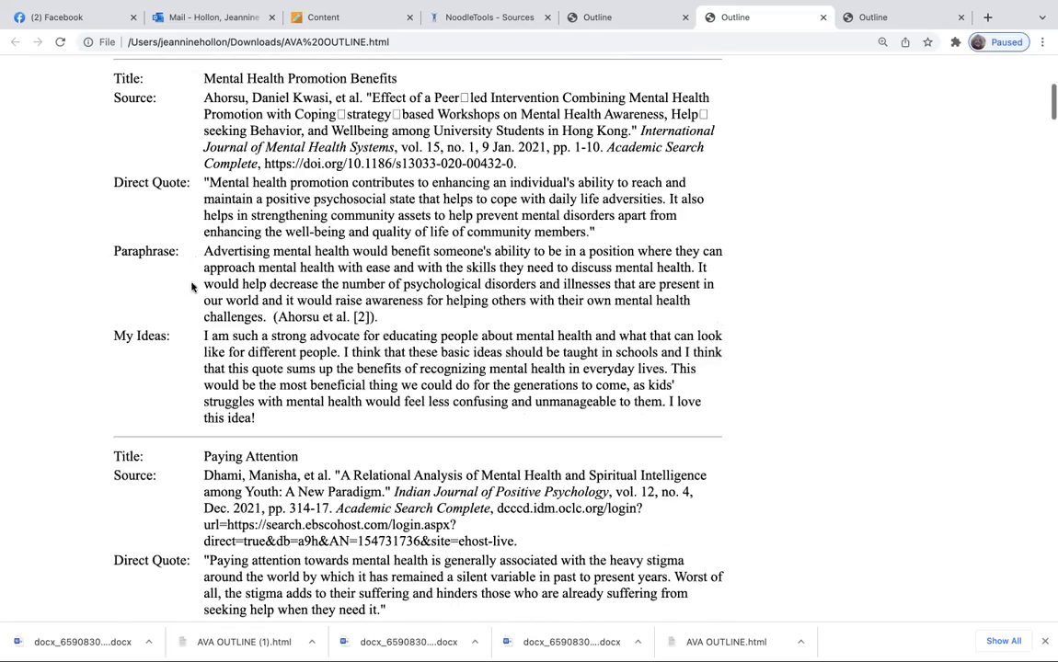
scroll("down", 3)
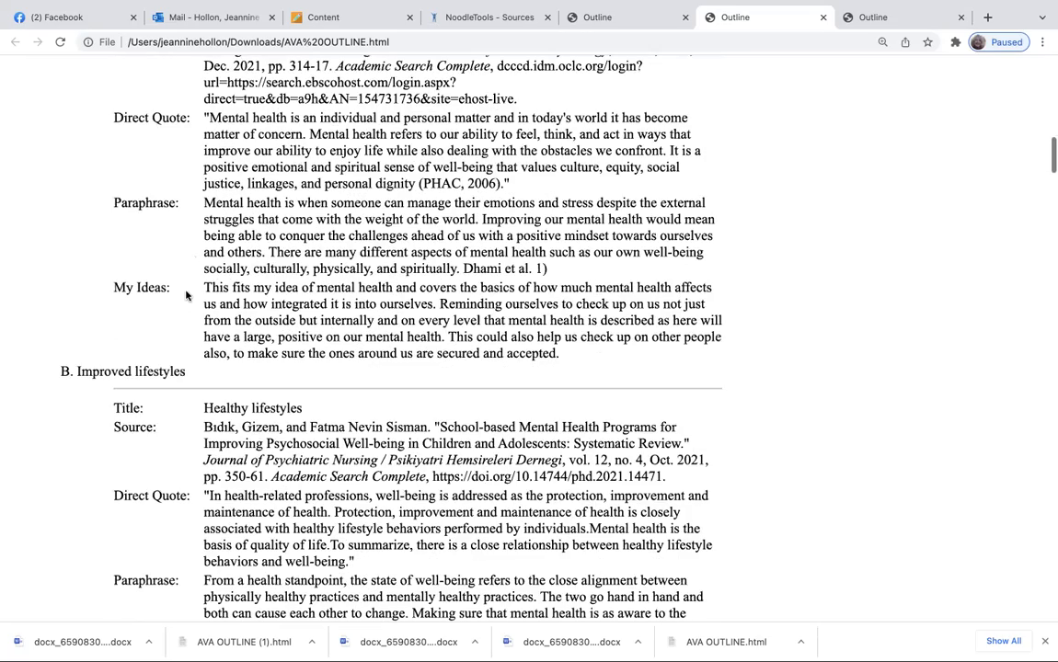
scroll("down", 3)
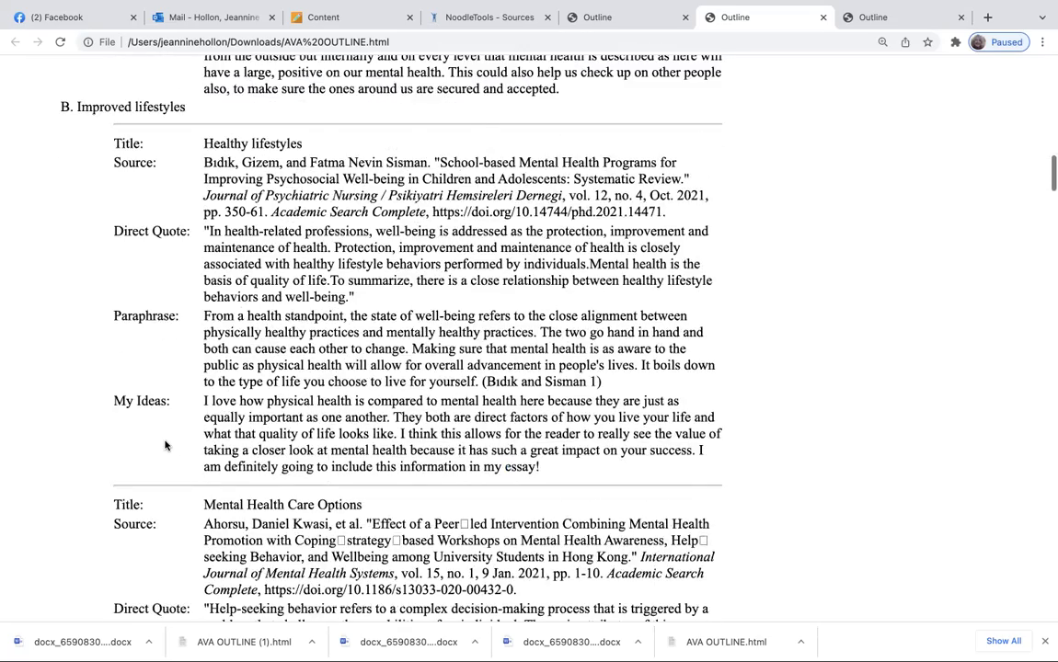
scroll("down", 3)
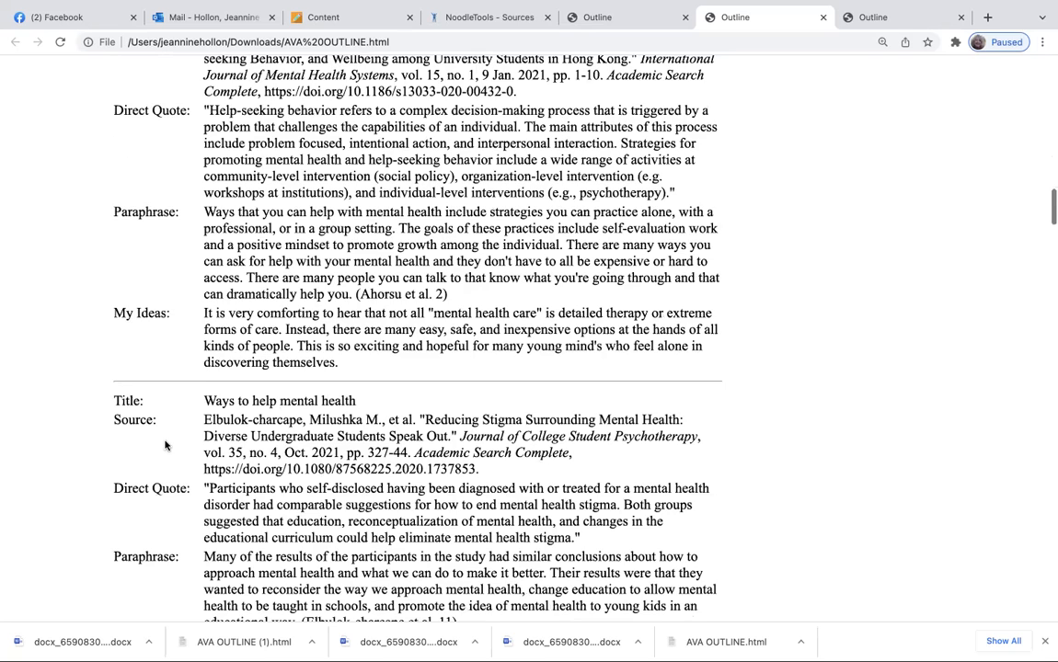
scroll("down", 3)
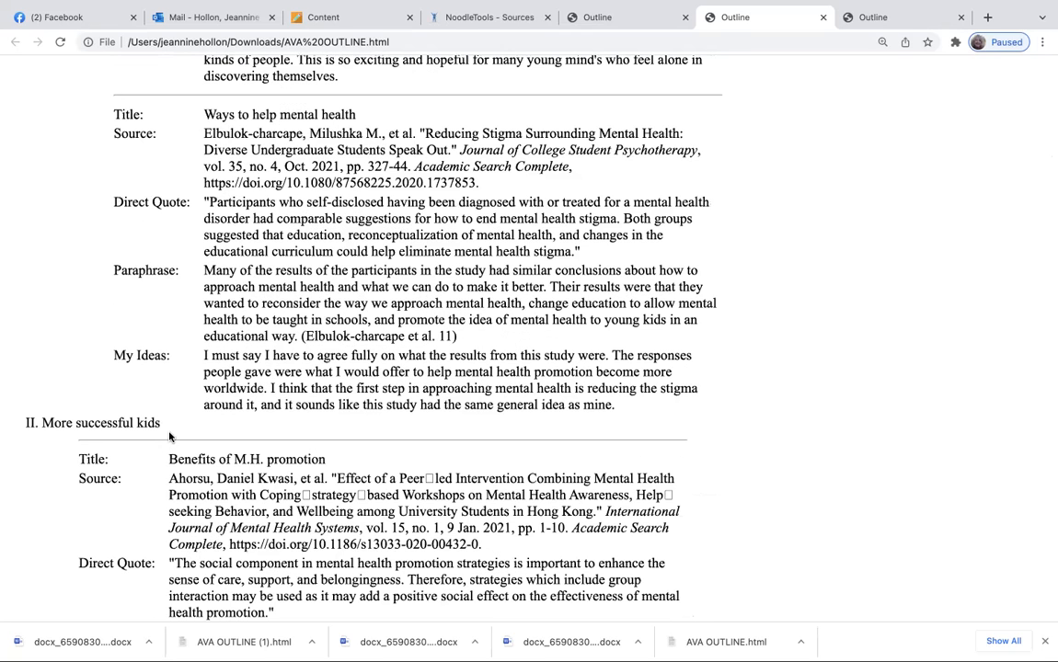
mouse_move(238, 353)
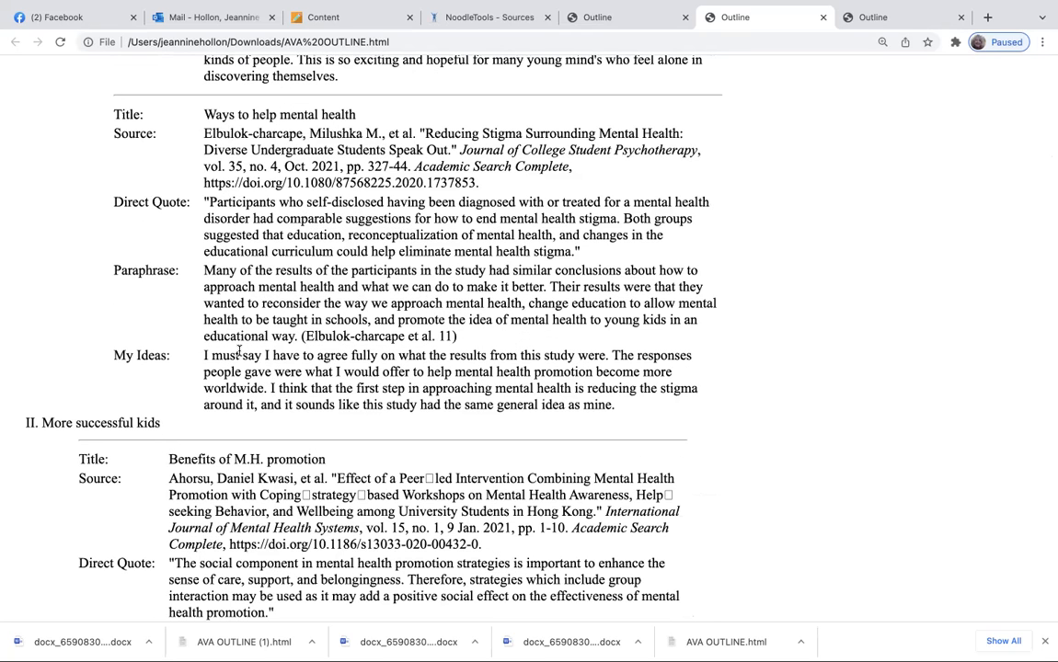
scroll("down", 3)
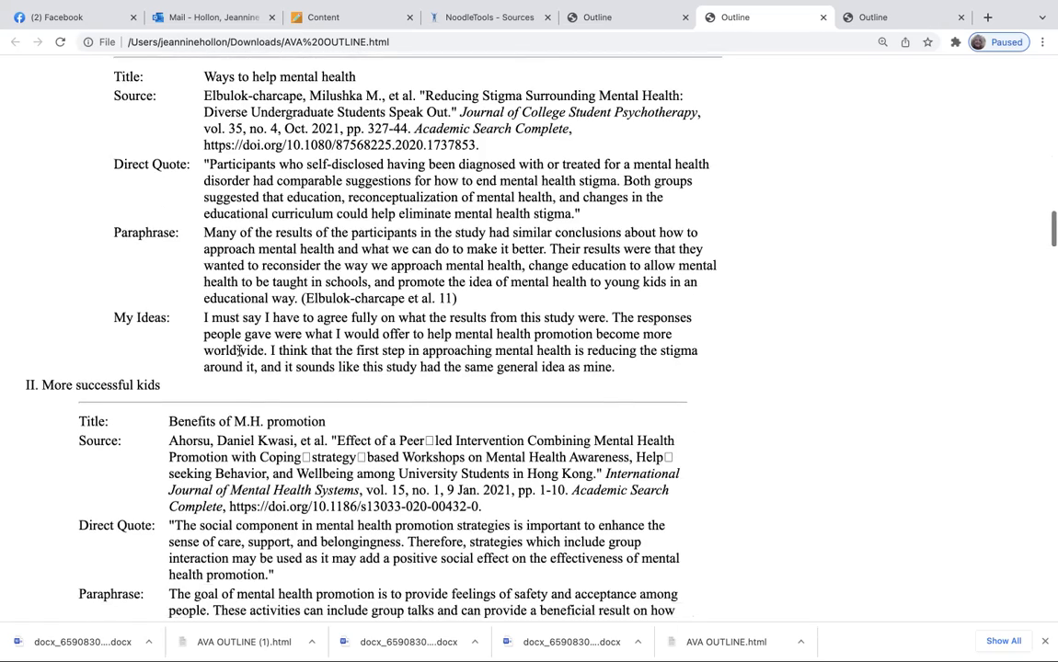
scroll("down", 3)
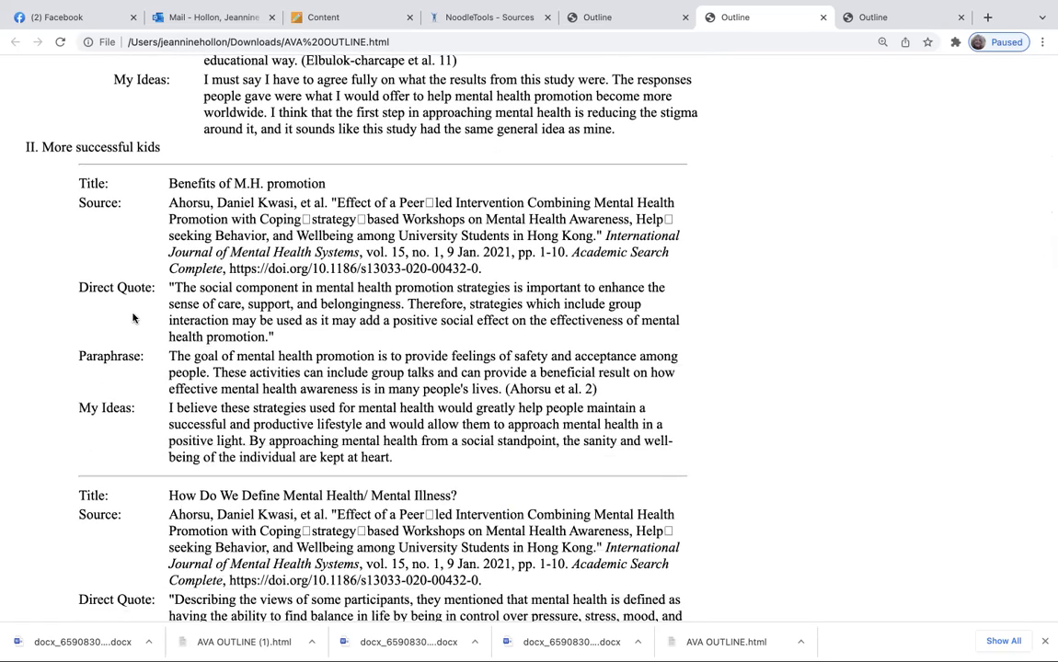
mouse_move(106, 240)
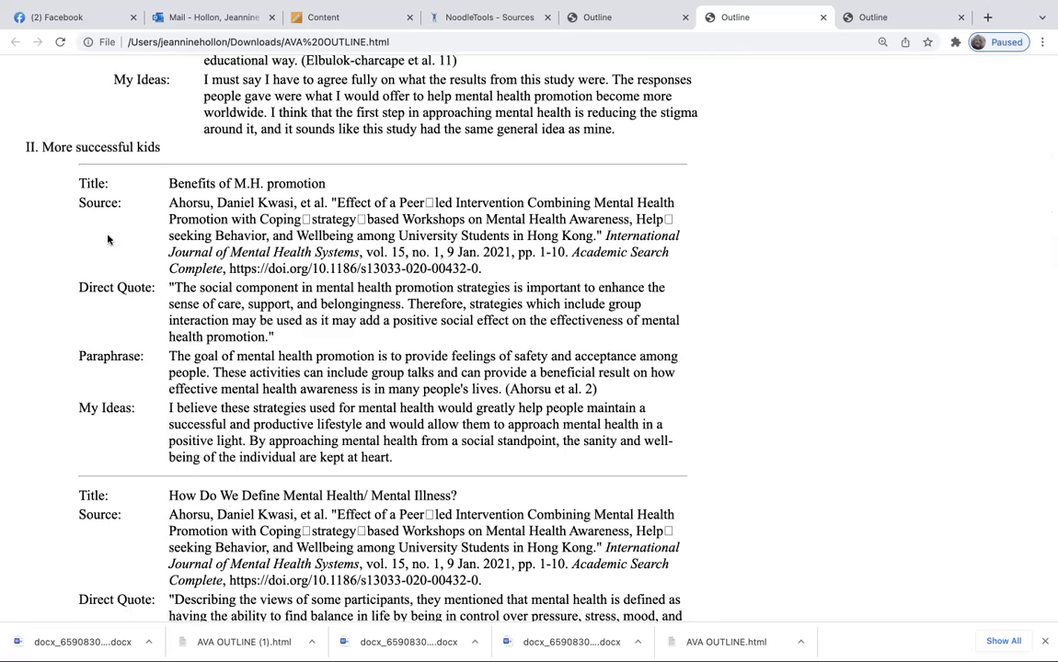
scroll("down", 3)
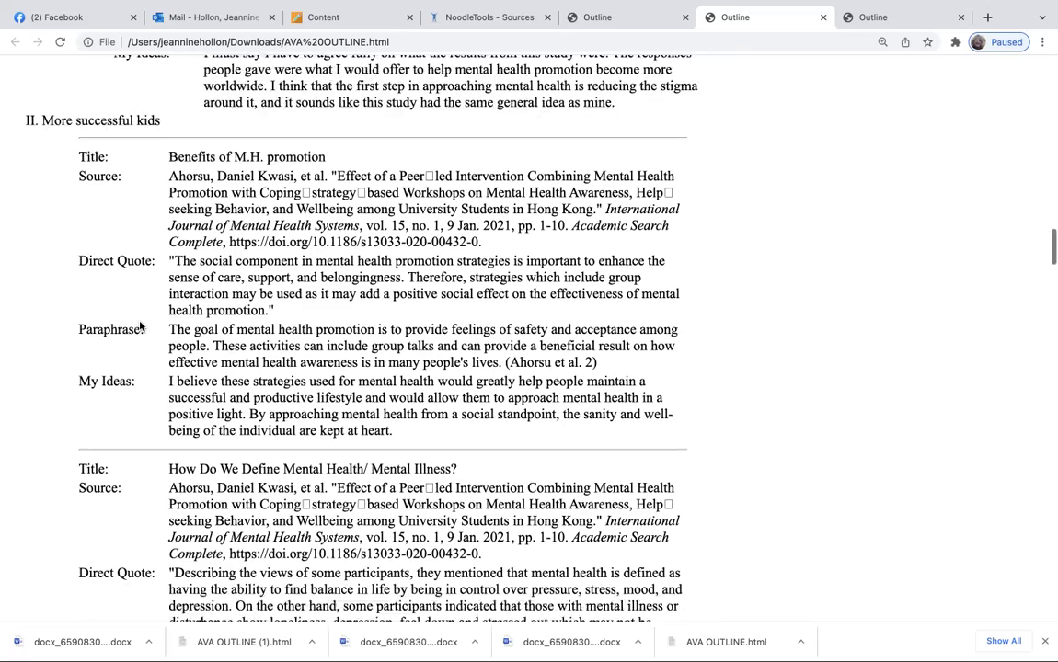
scroll("down", 3)
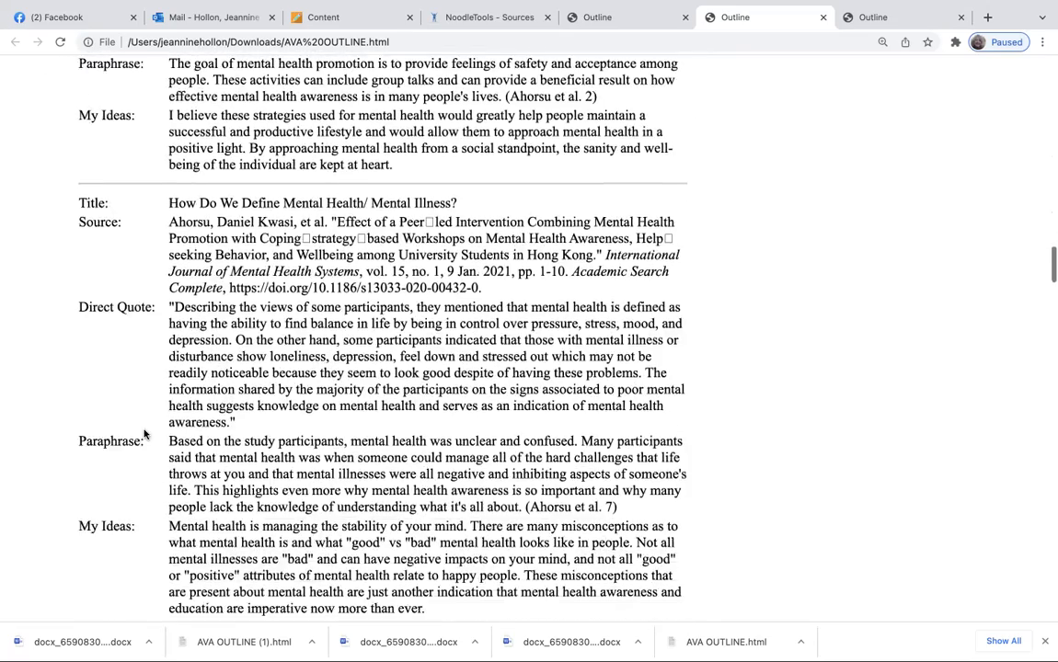
scroll("down", 3)
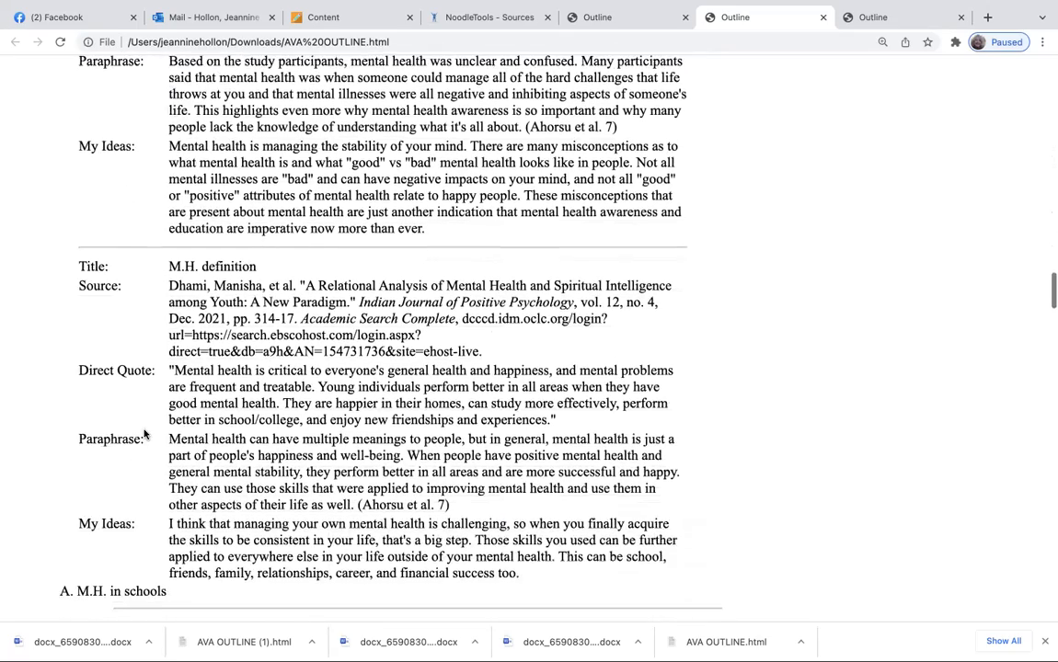
scroll("down", 3)
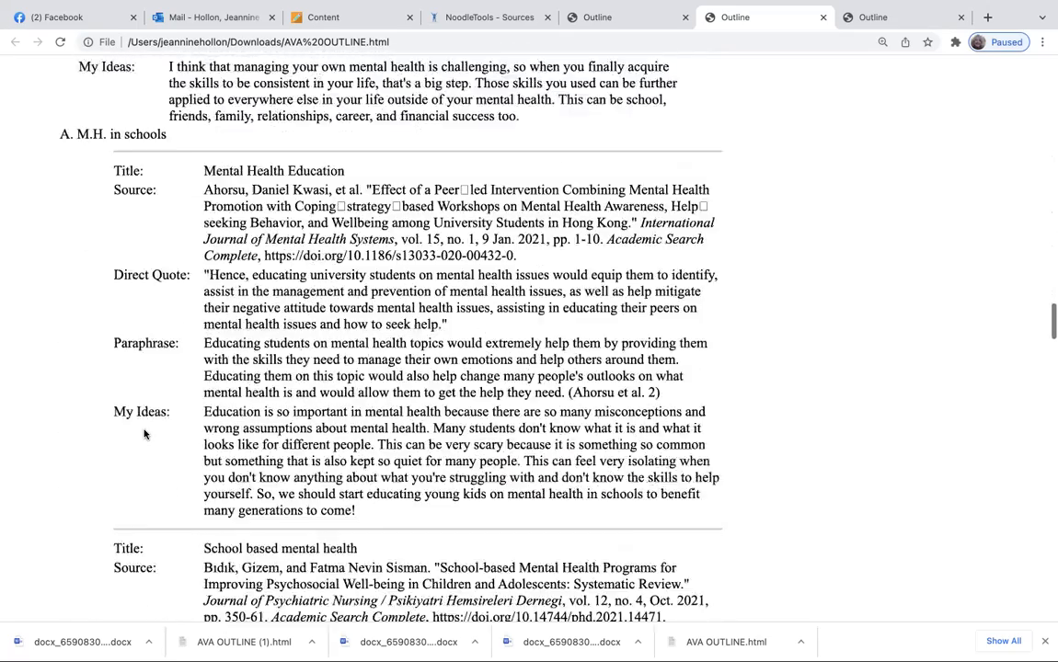
scroll("down", 3)
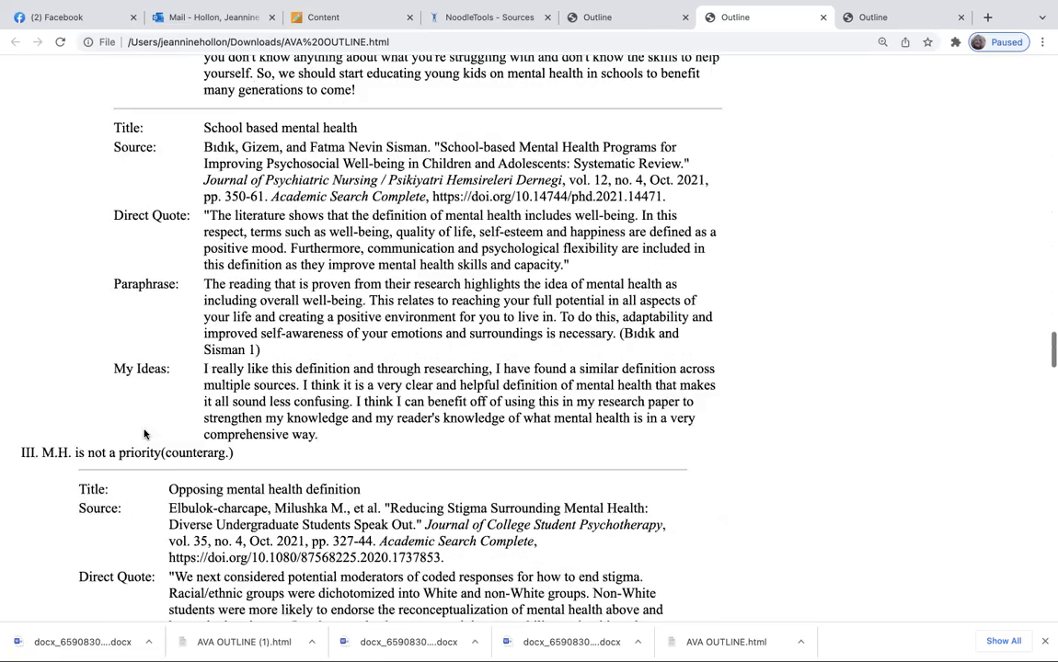
scroll("down", 3)
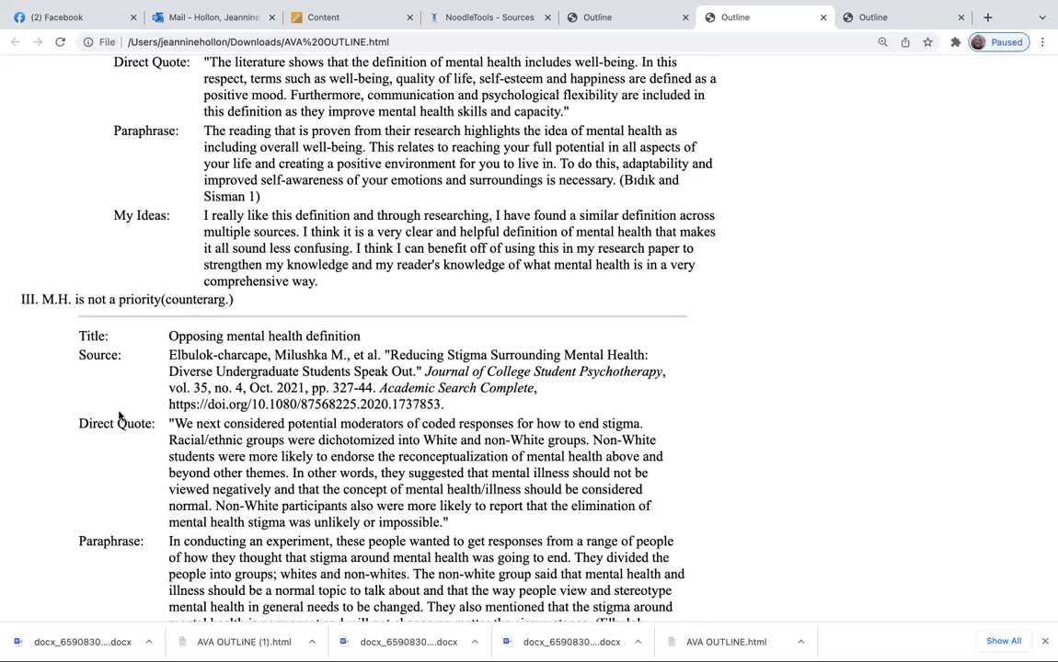
Scroll through outline sections III and IV on reducing stigma, then back toward section I.
scroll("down", 3)
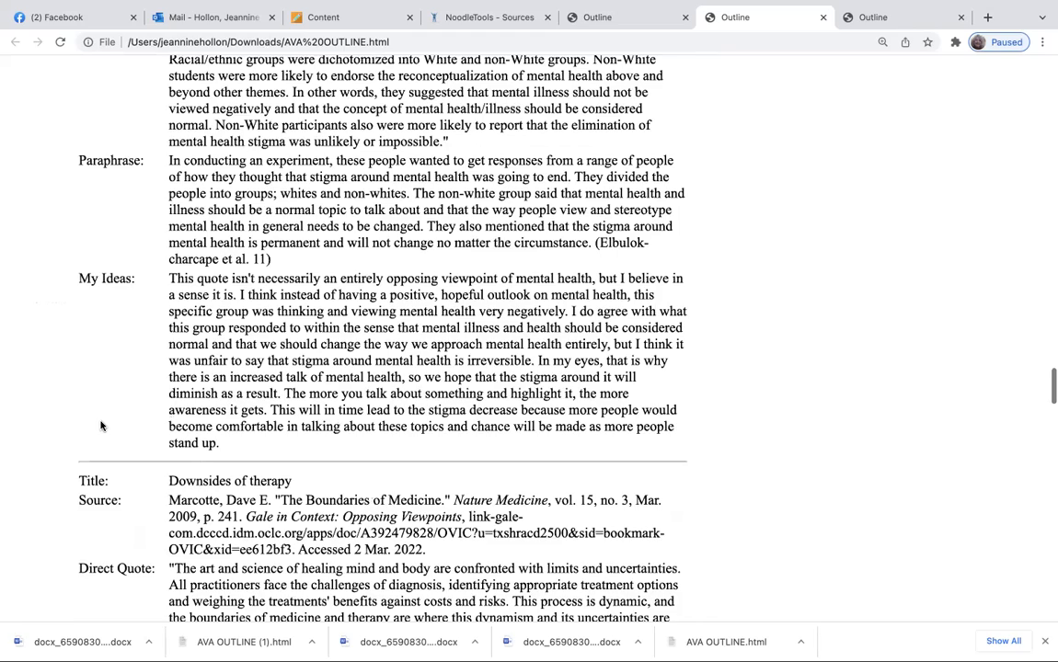
scroll("down", 3)
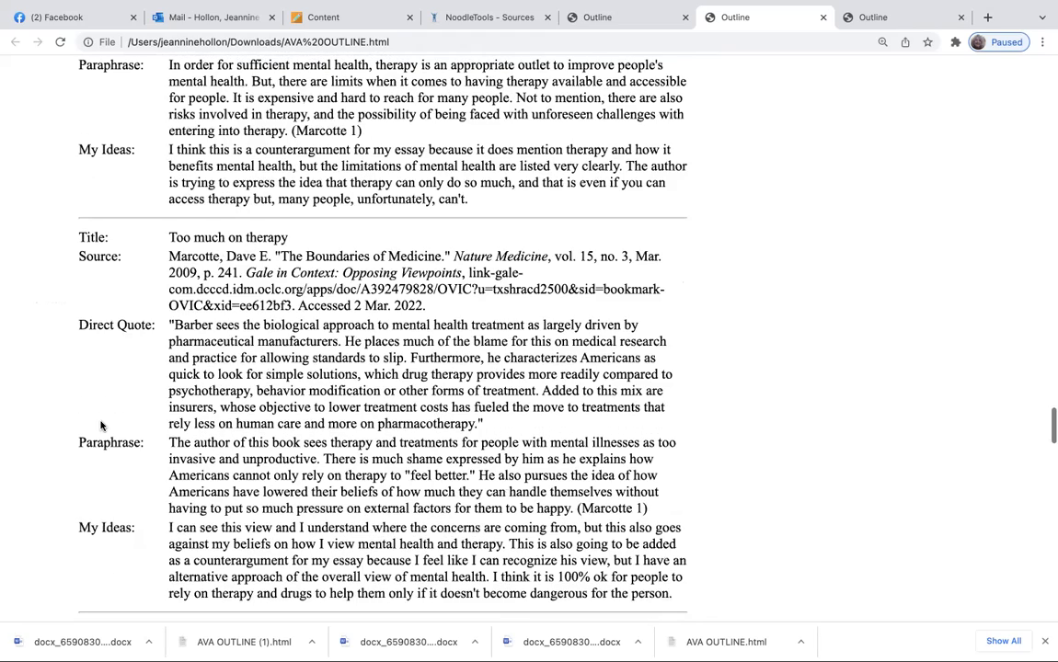
scroll("down", 3)
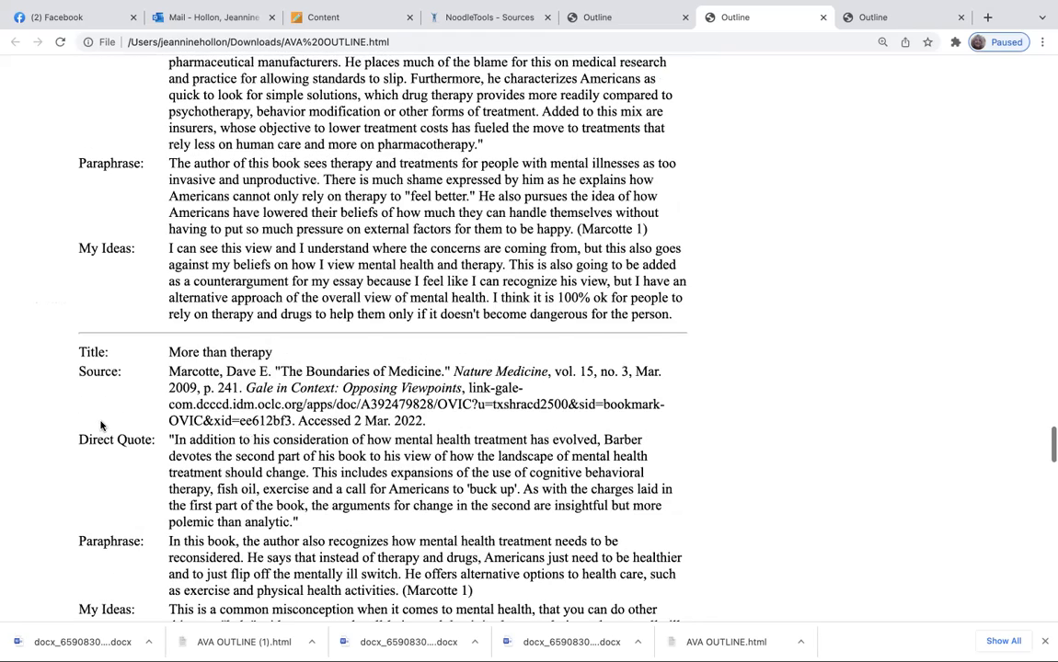
scroll("down", 3)
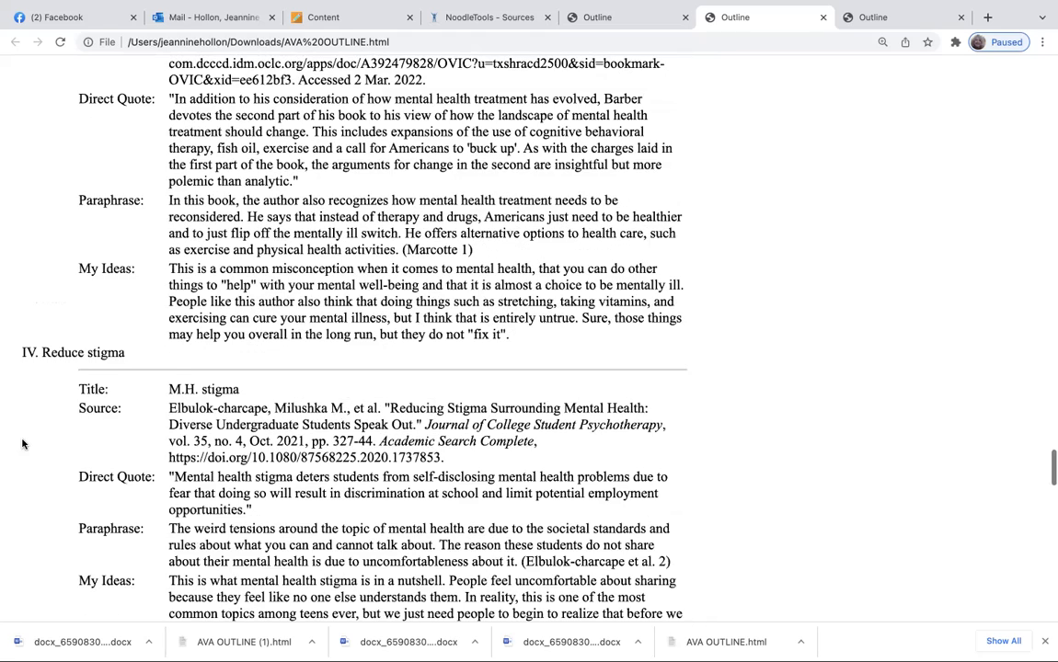
scroll("down", 3)
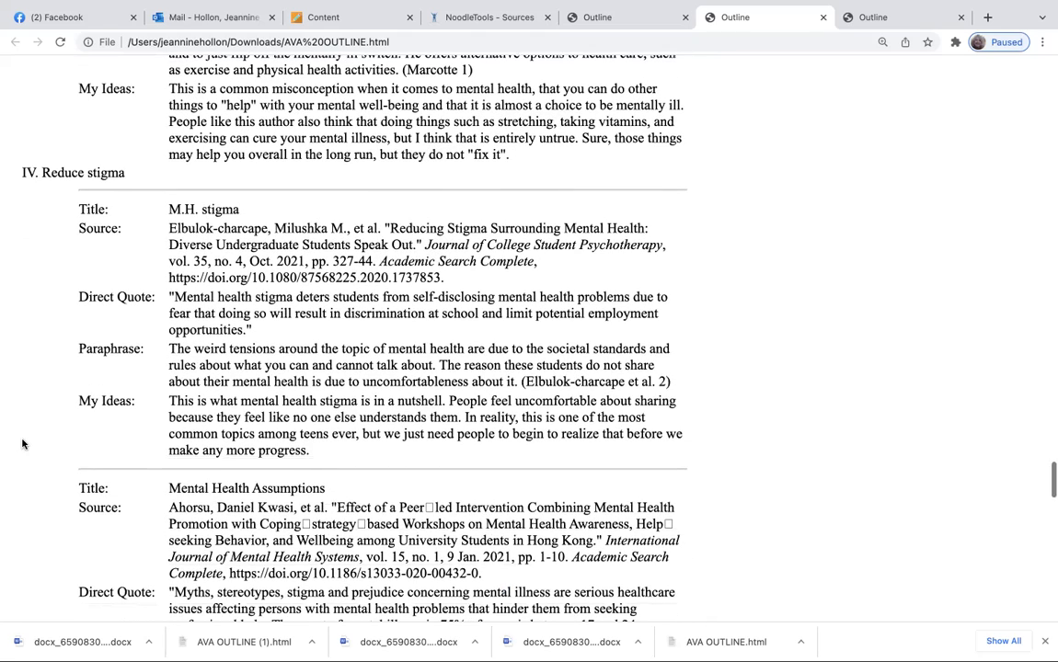
scroll("down", 3)
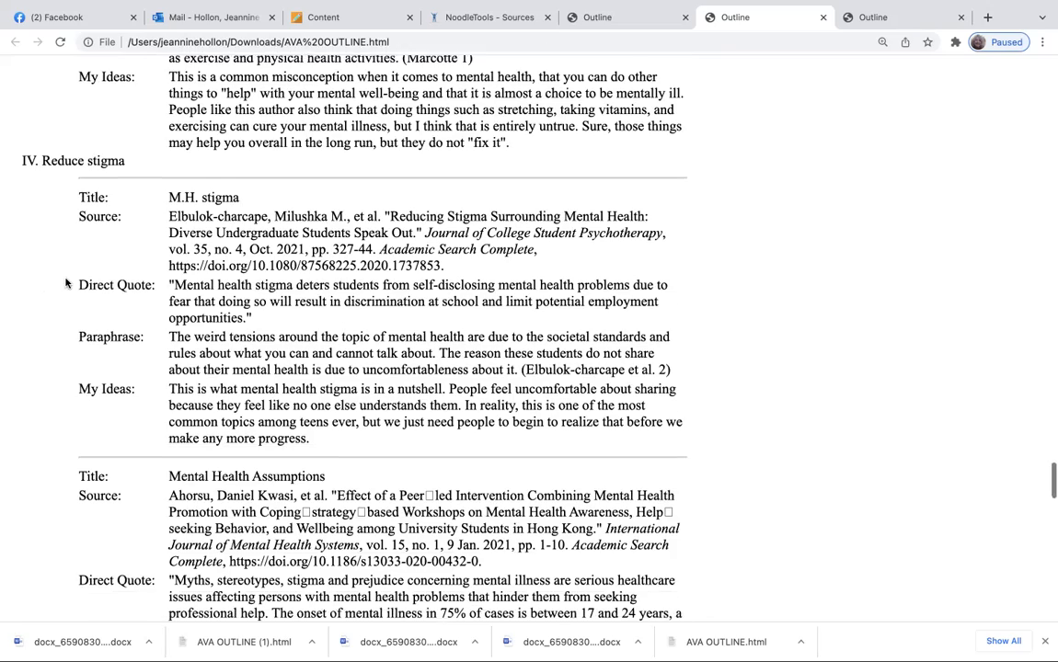
scroll("down", 3)
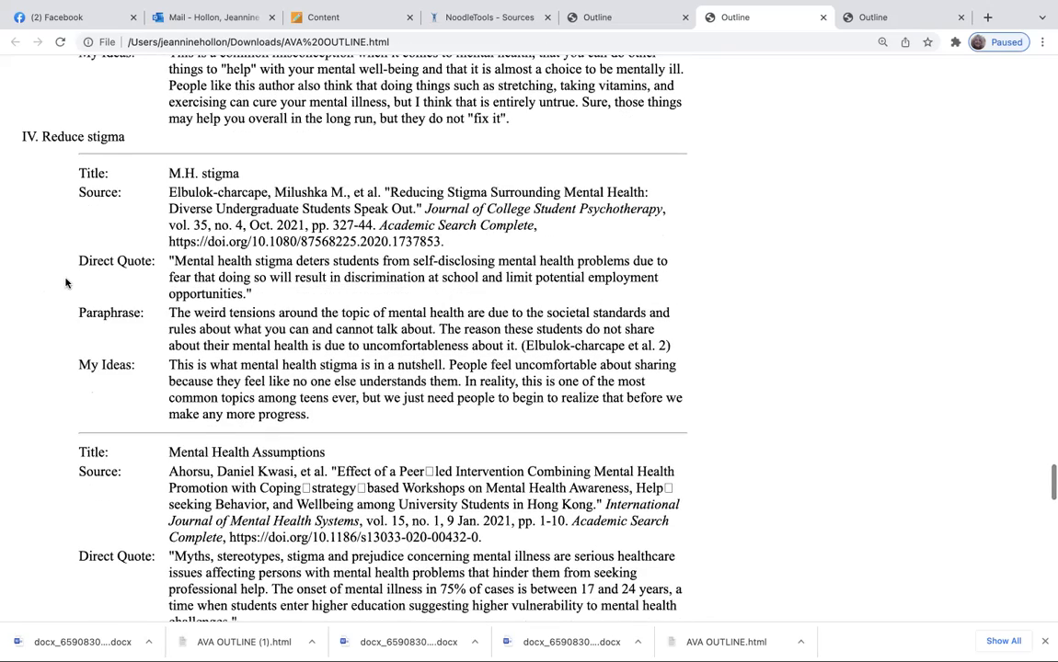
scroll("down", 3)
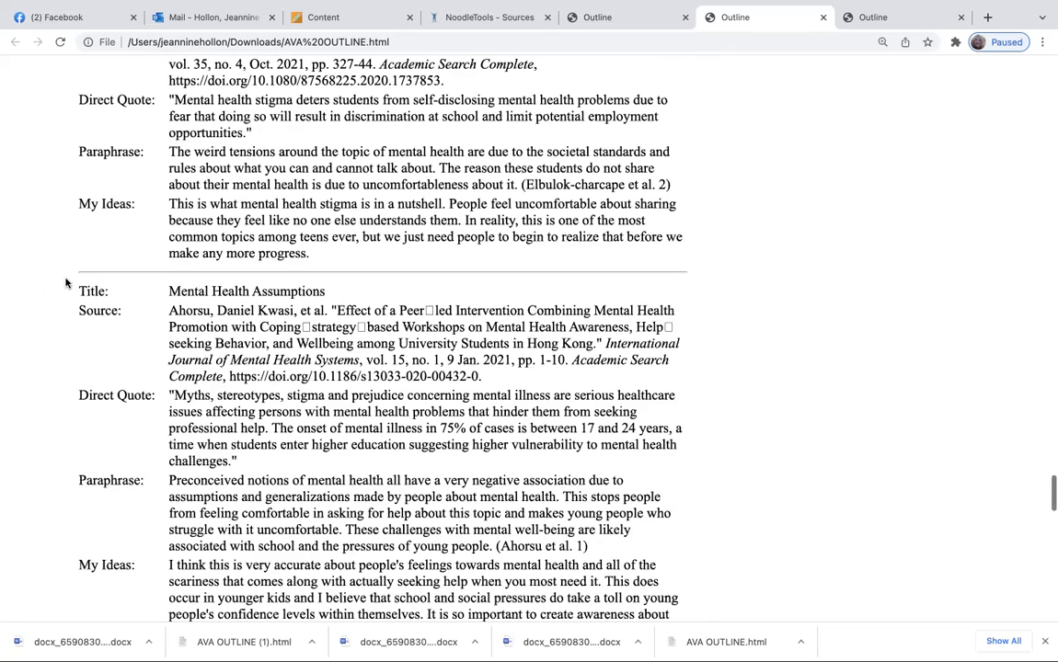
scroll("down", 3)
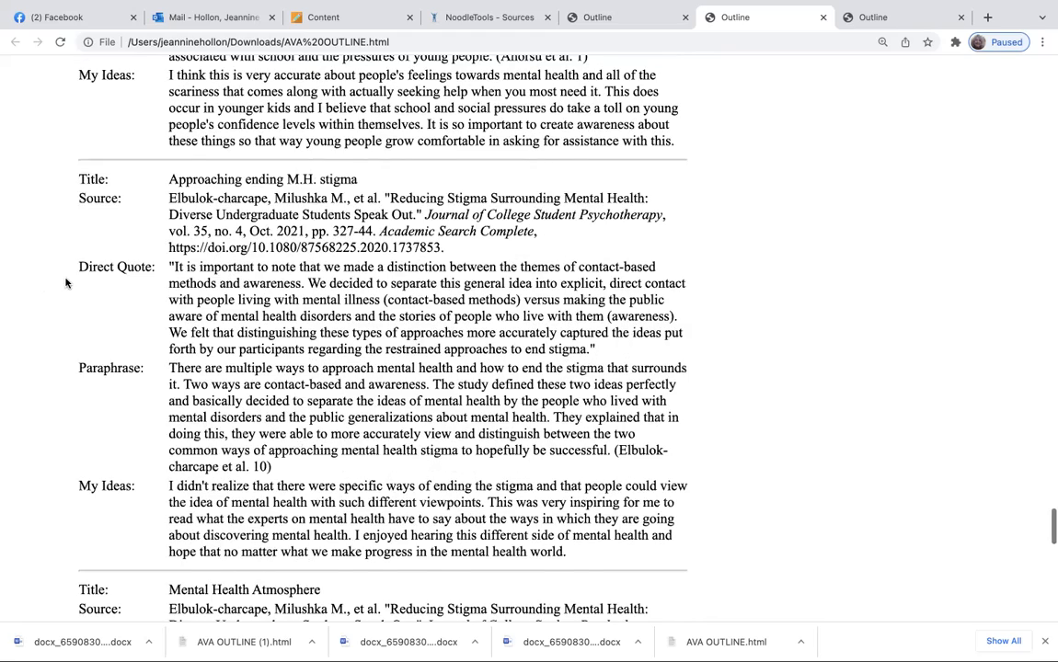
scroll("down", 3)
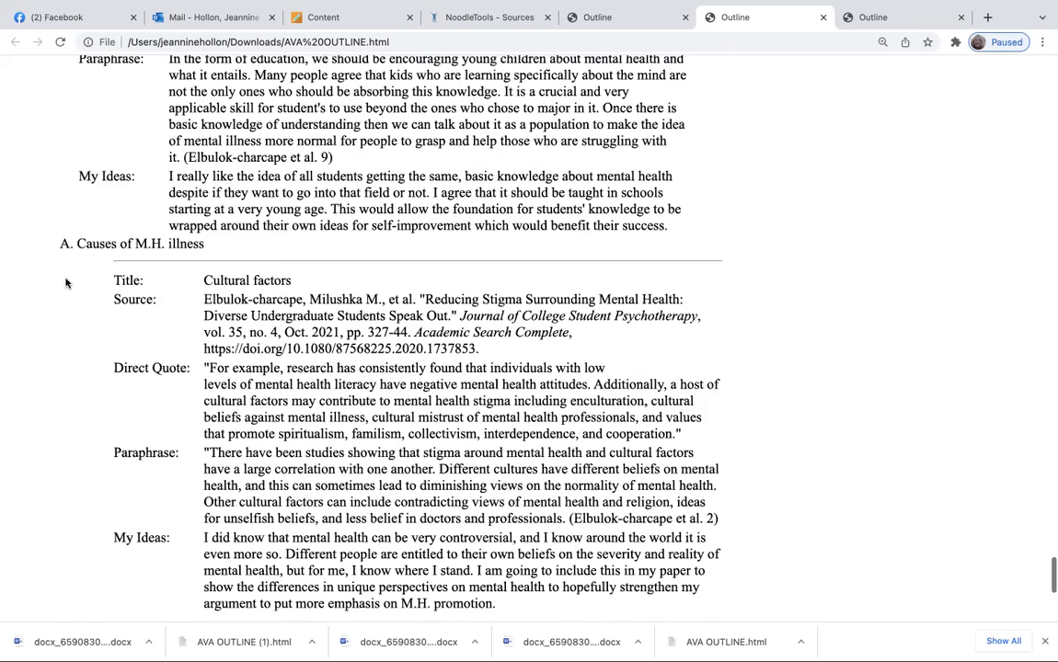
scroll("down", 3)
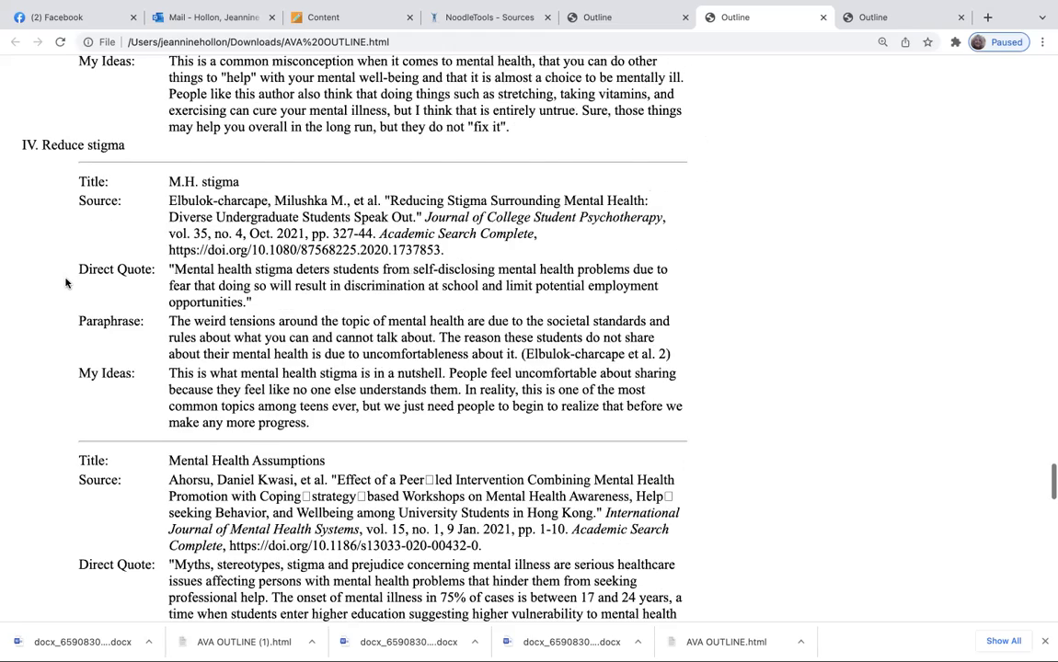
scroll("down", 3)
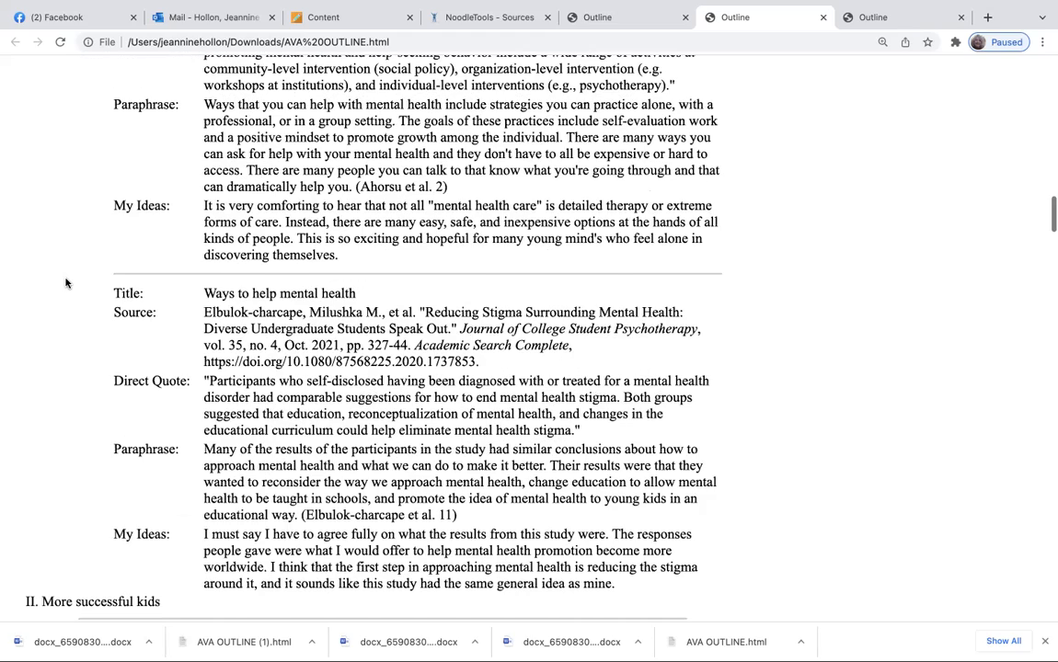
scroll("up", 3)
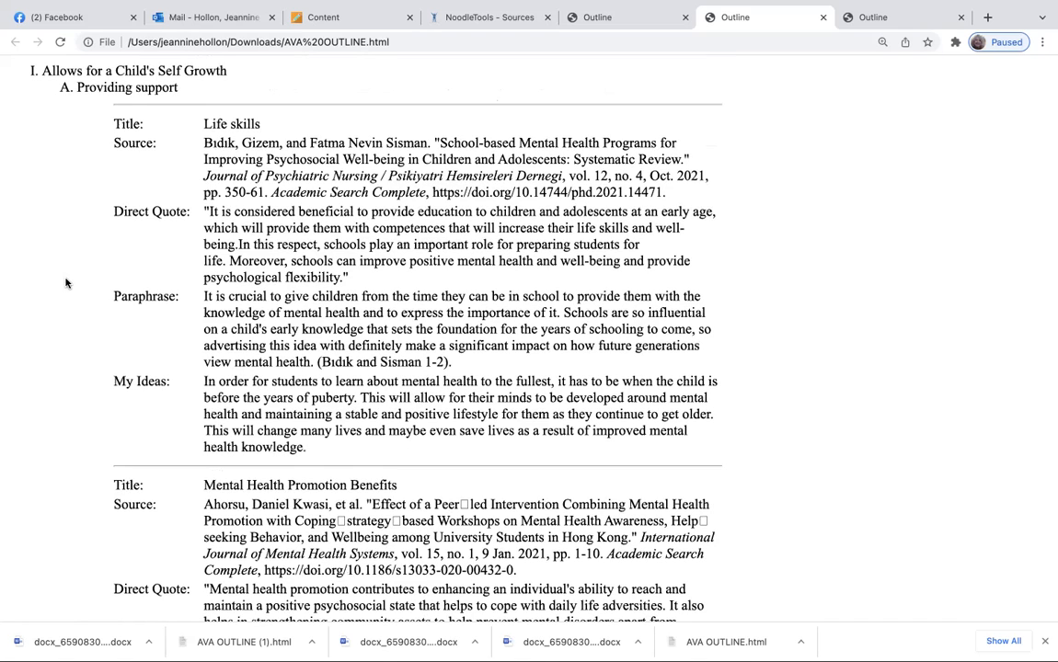
mouse_move(88, 318)
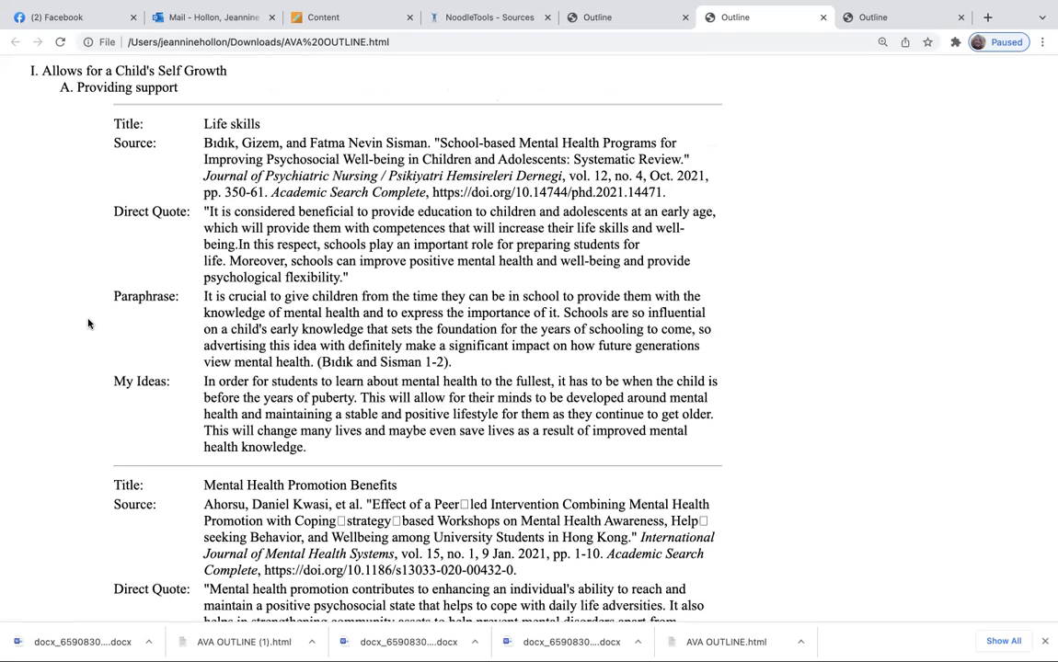
mouse_move(84, 340)
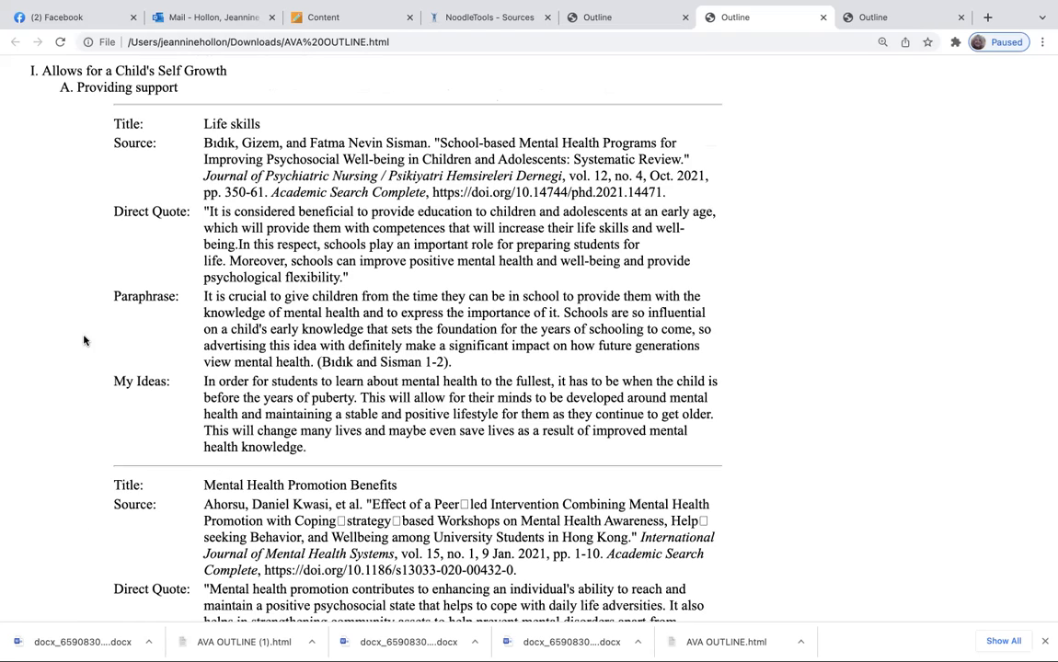
mouse_move(85, 103)
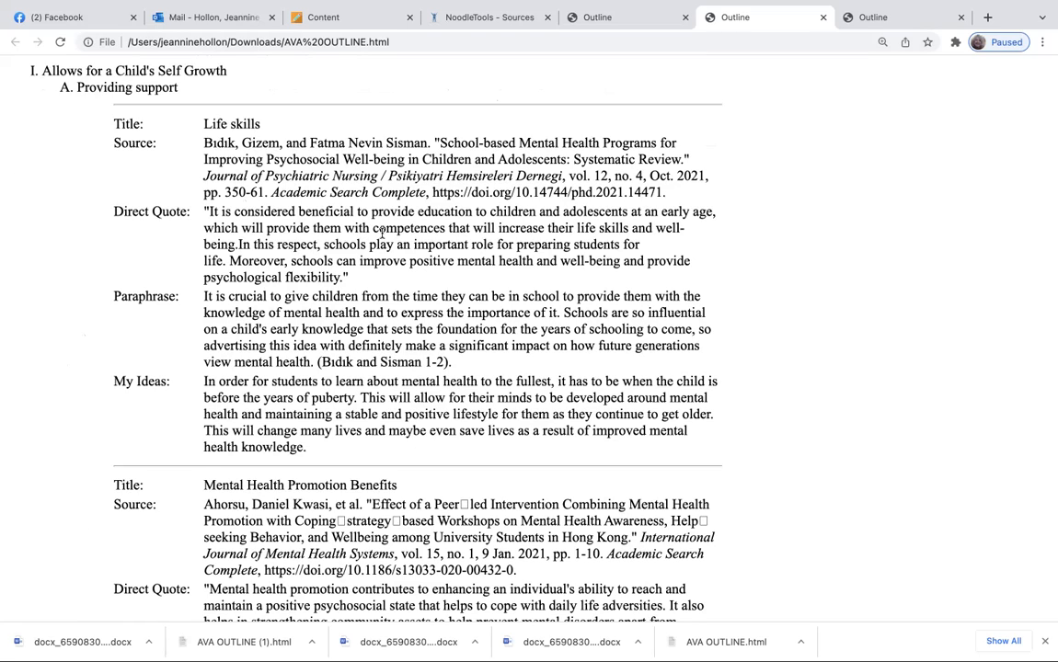
mouse_move(463, 287)
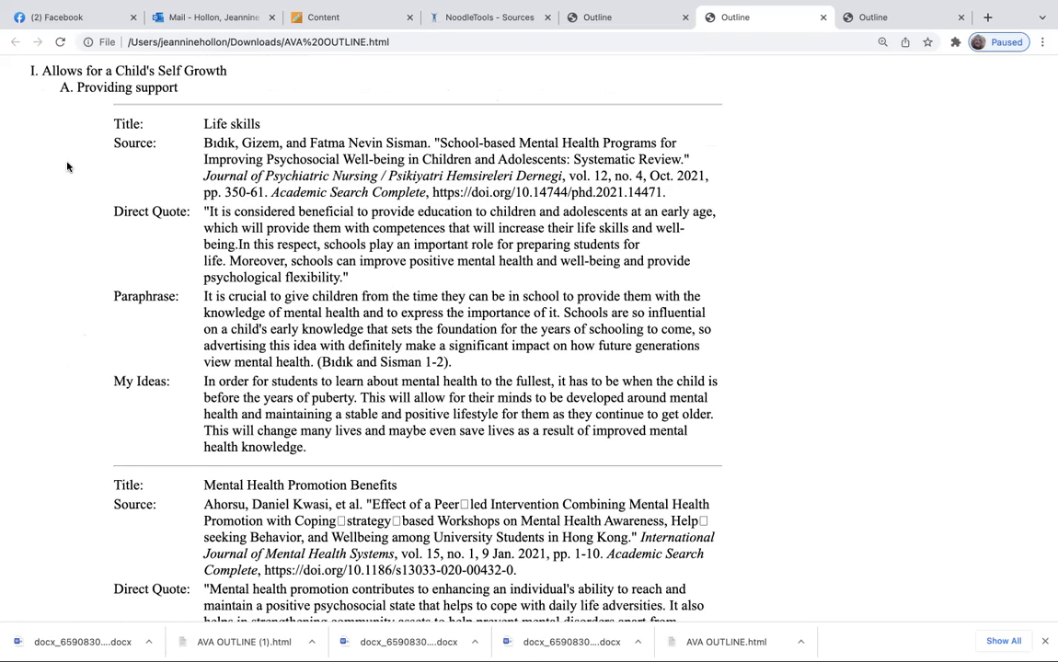
mouse_move(403, 265)
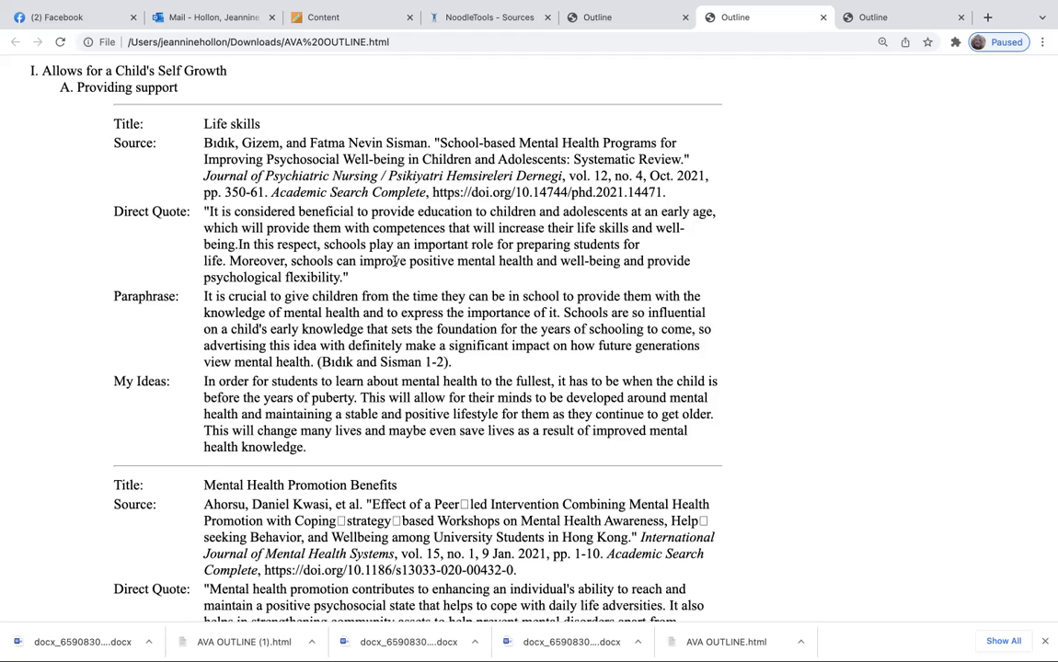
mouse_move(582, 66)
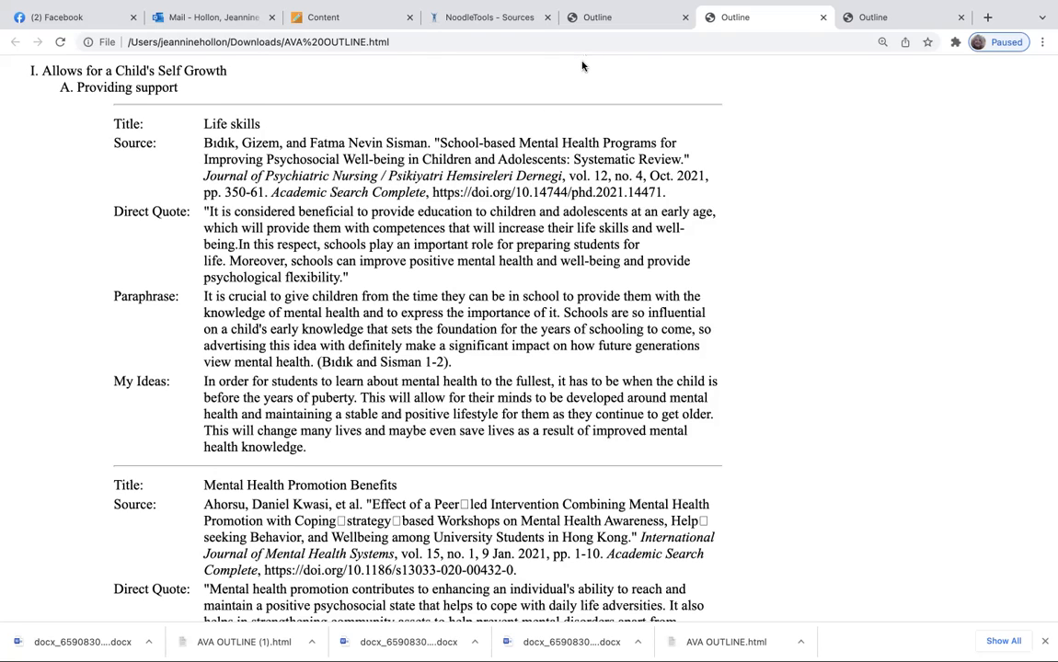
mouse_move(752, 33)
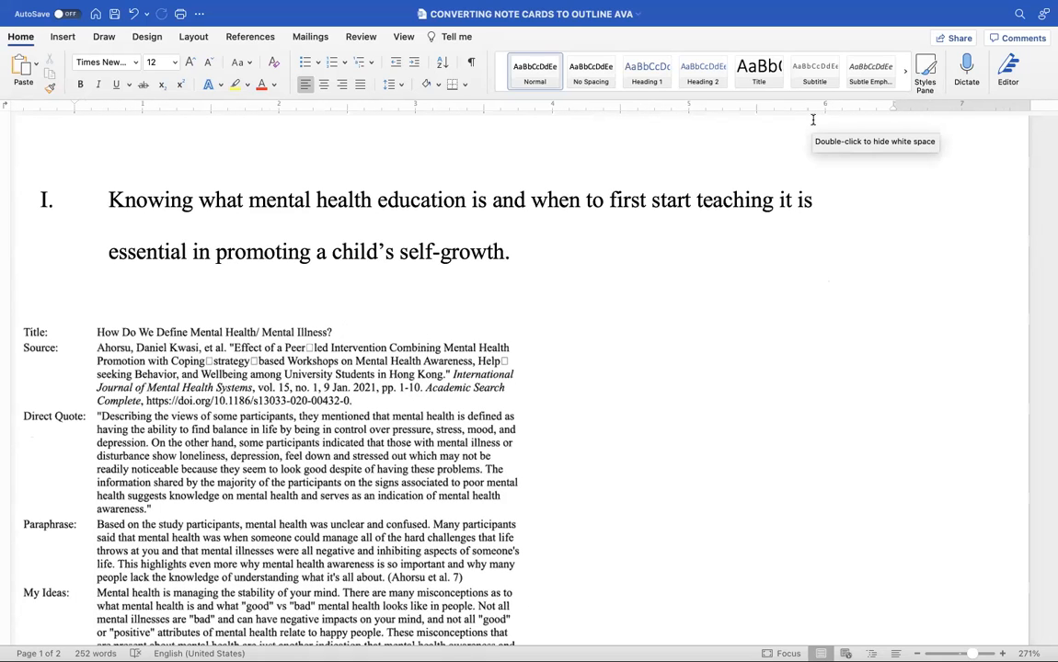
Scroll through the note cards under heading I of the converted outline.
scroll("down", 3)
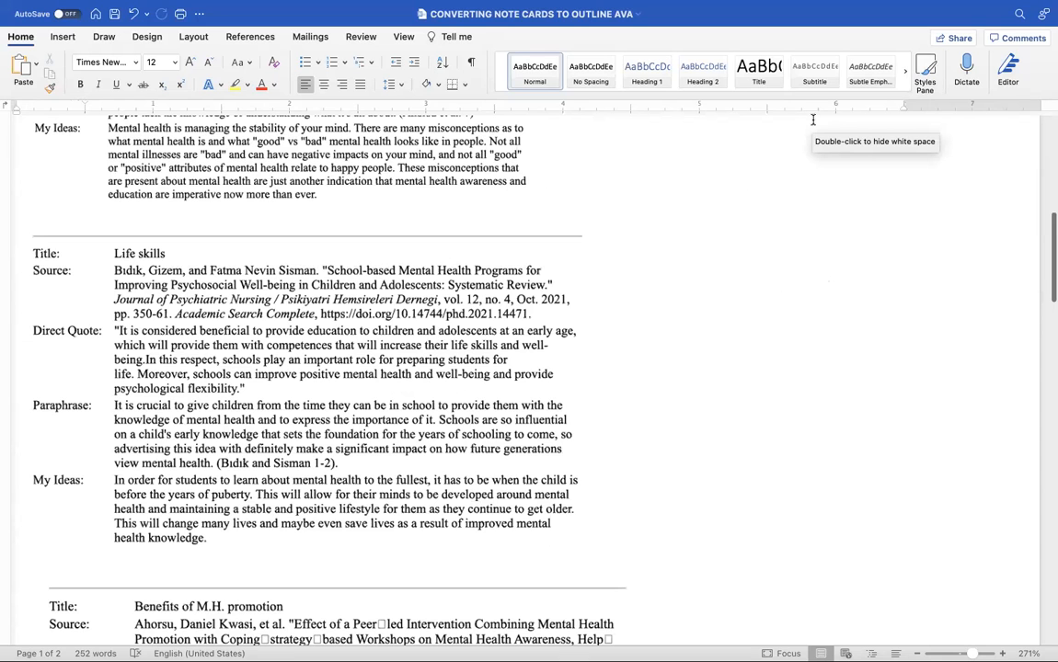
scroll("down", 3)
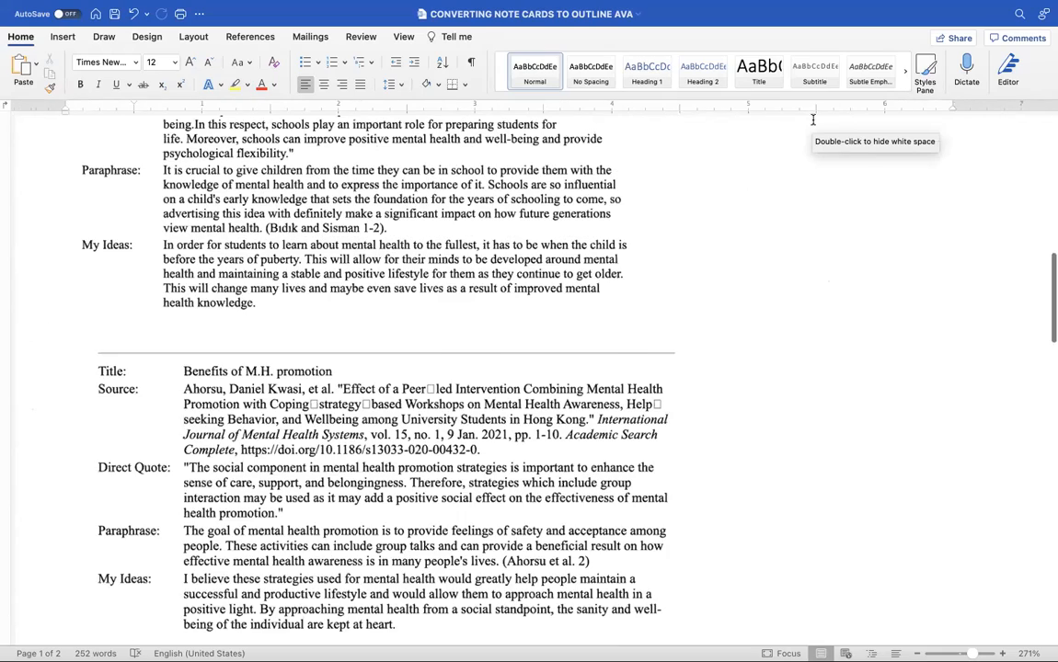
scroll("up", 3)
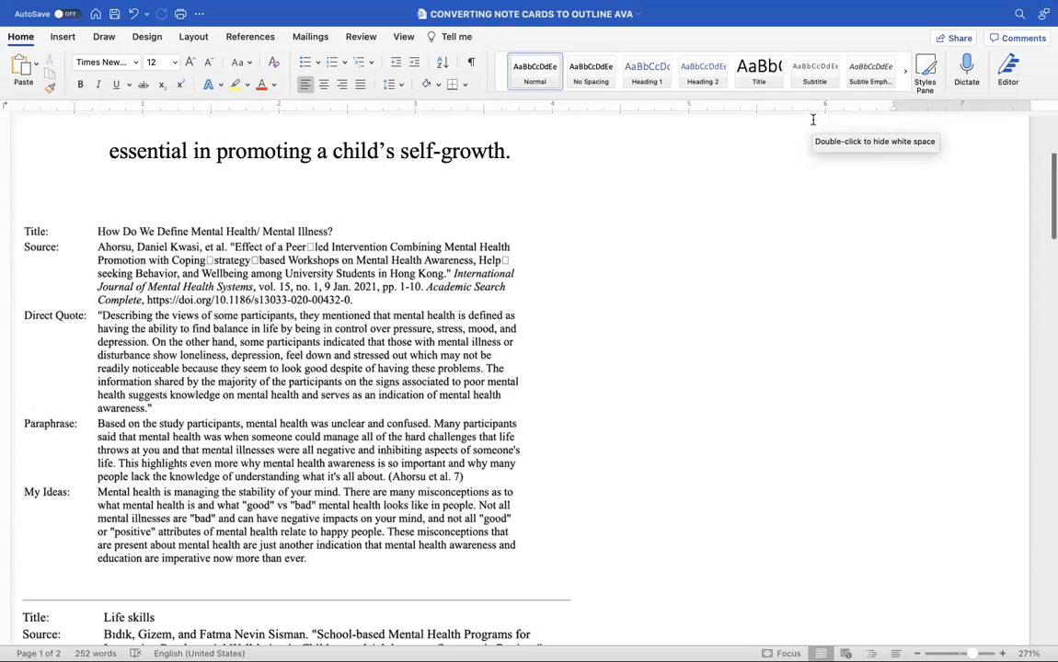
scroll("down", 3)
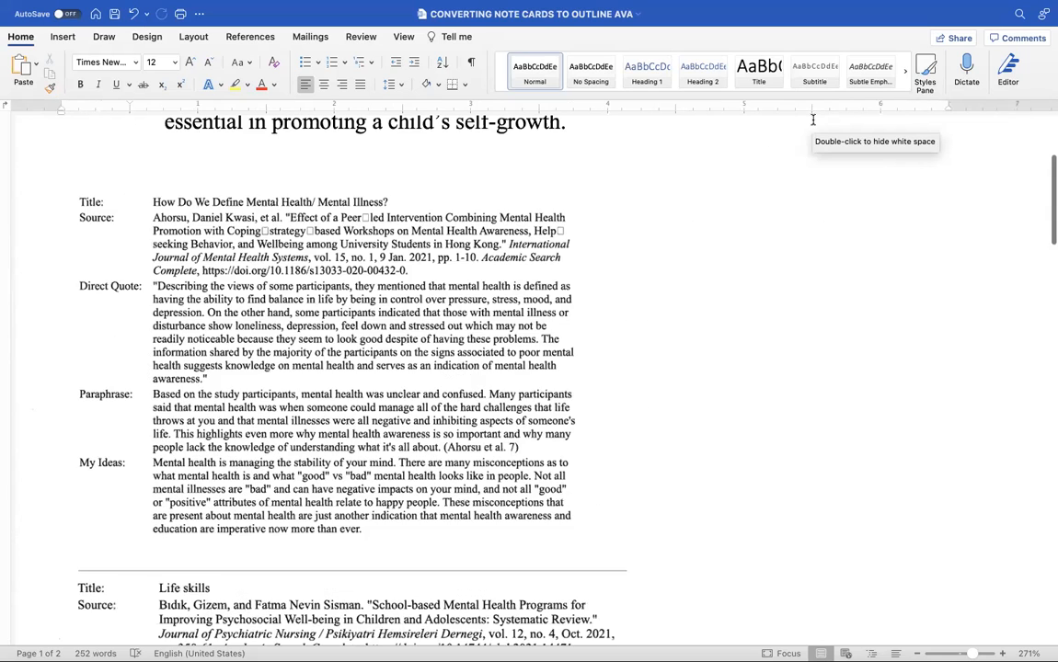
scroll("down", 3)
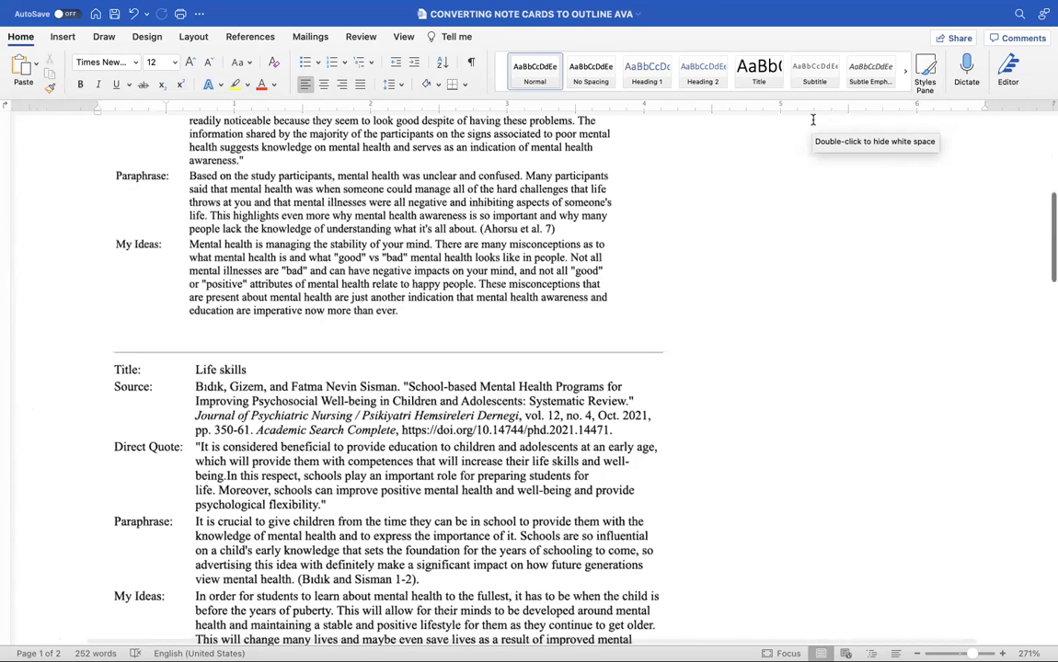
scroll("up", 3)
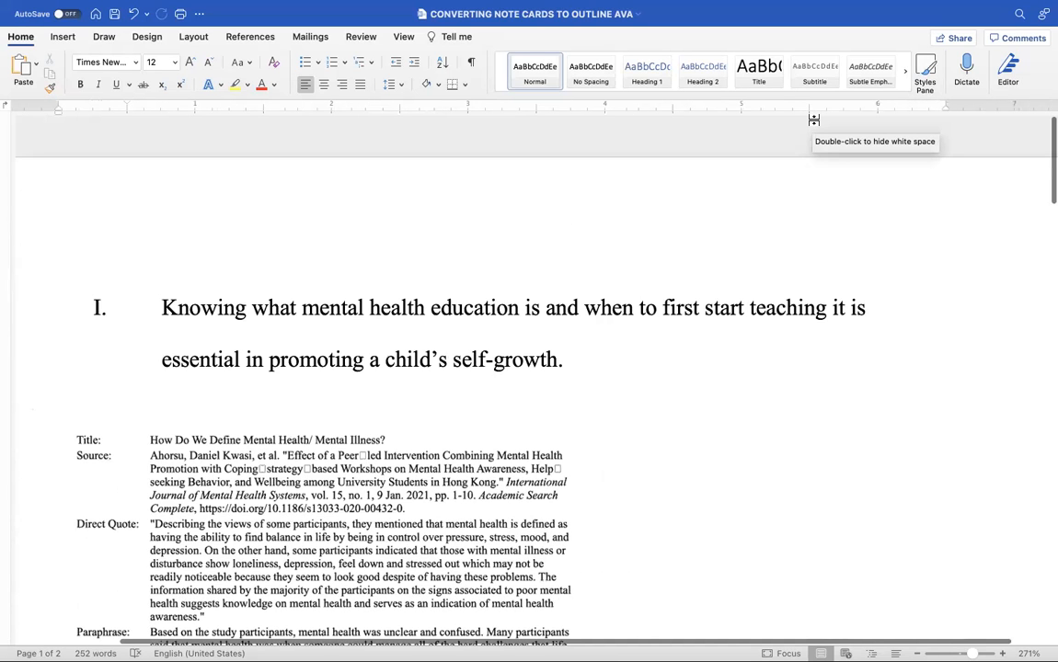
scroll("up", 3)
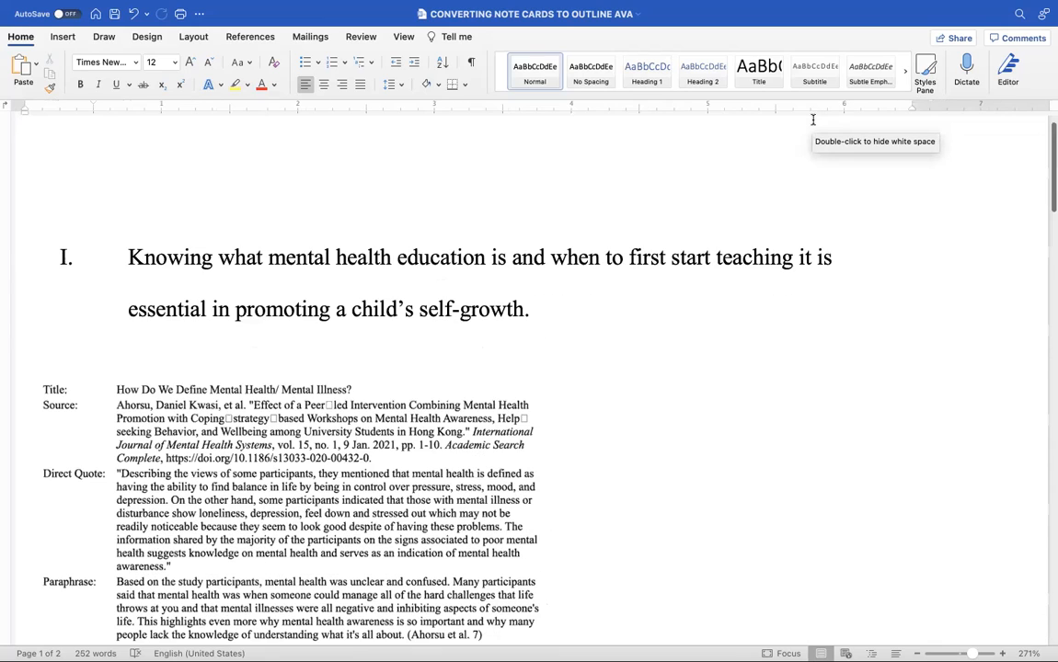
scroll("up", 3)
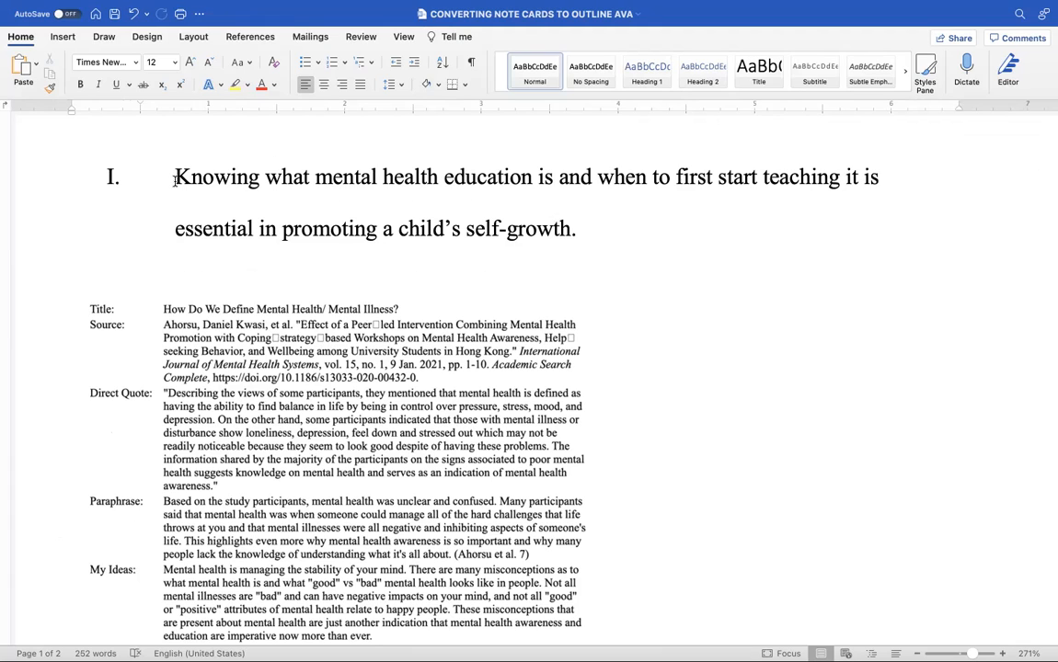
mouse_move(578, 241)
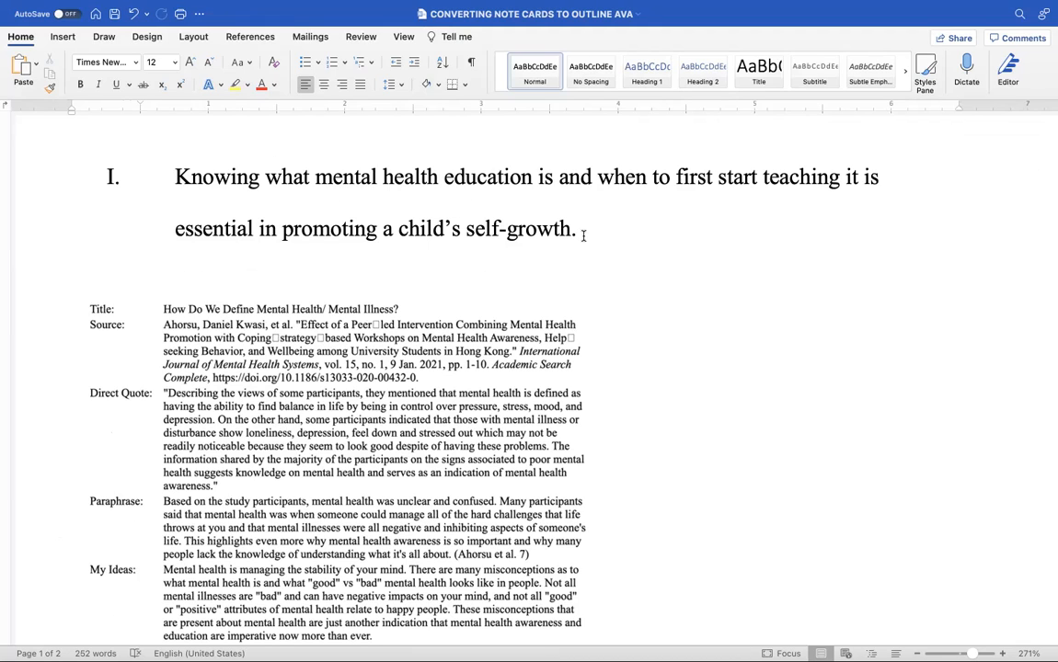
mouse_move(596, 214)
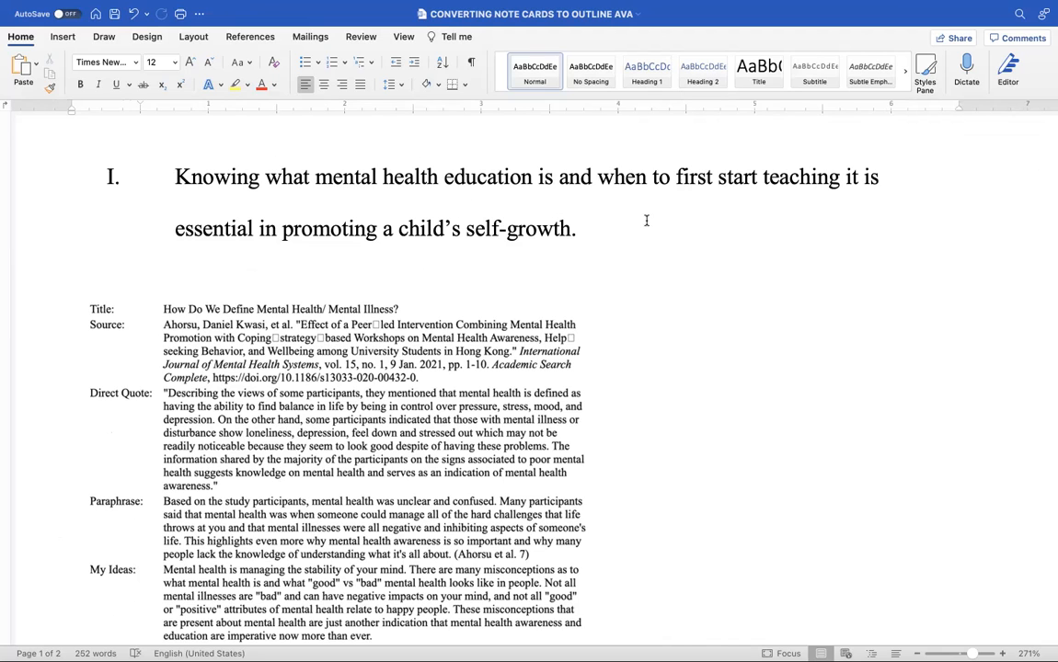
mouse_move(409, 243)
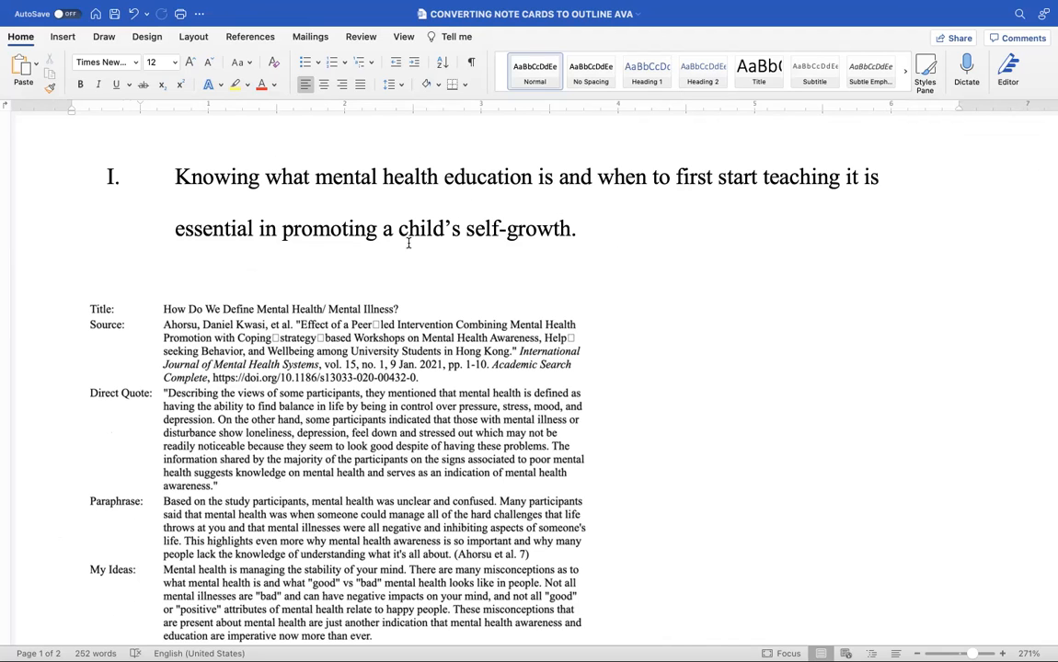
Scroll down to the page 2 paragraph reporting 74% own words built from two note cards.
scroll("down", 3)
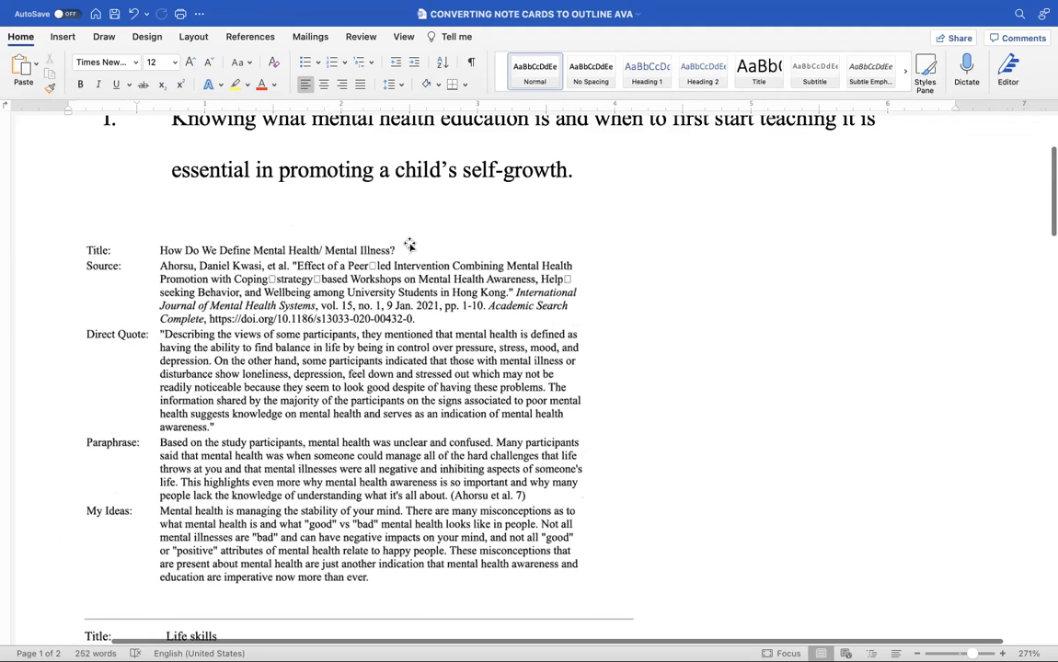
scroll("down", 3)
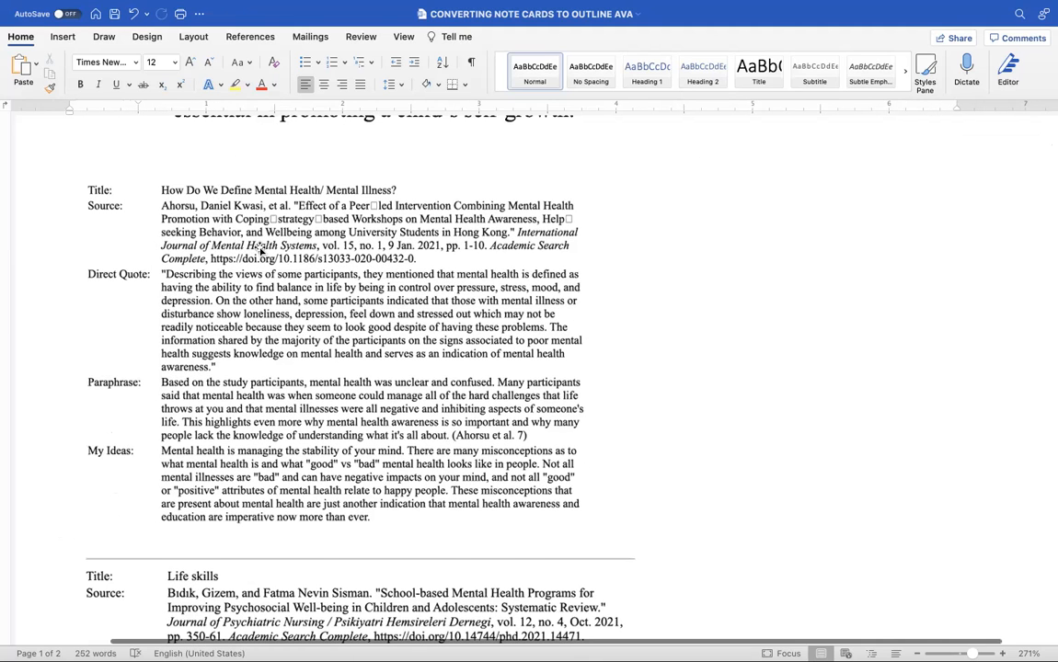
scroll("down", 3)
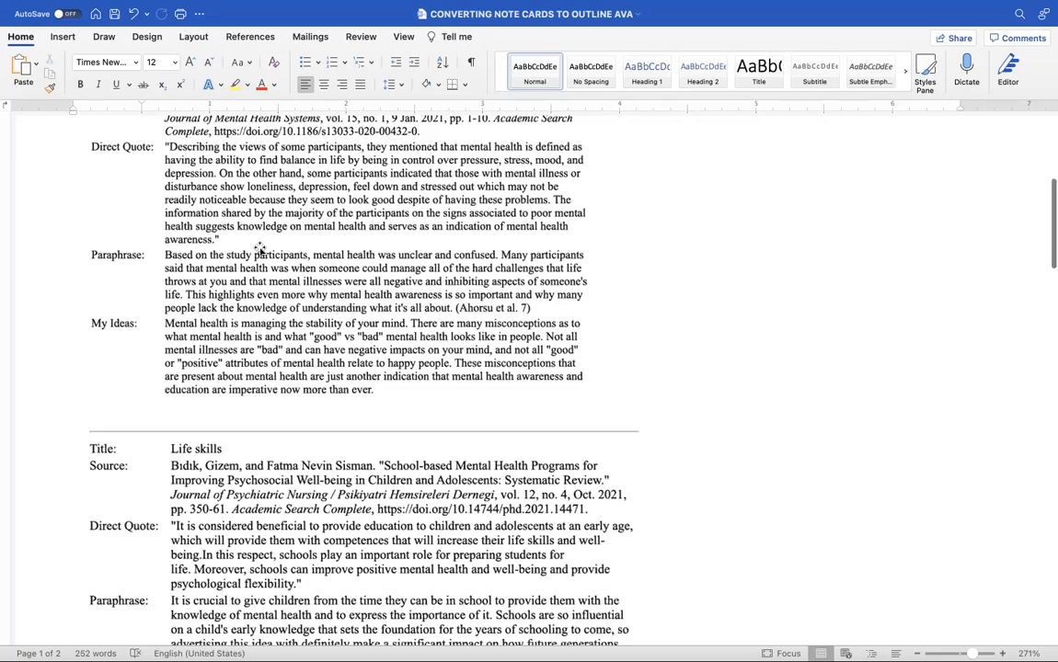
scroll("up", 3)
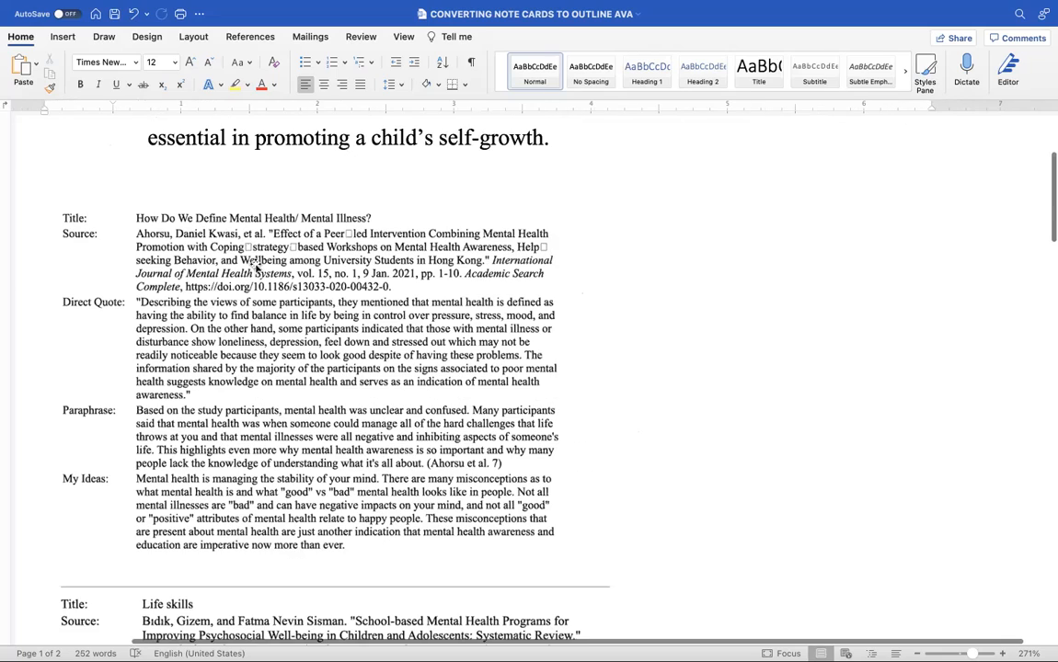
scroll("down", 3)
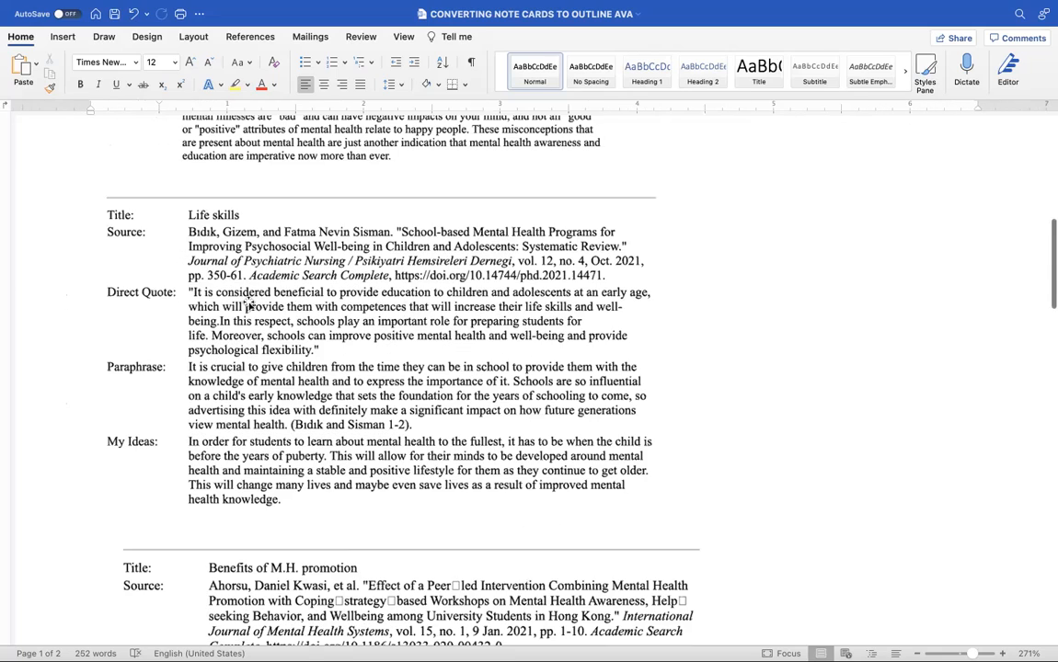
scroll("down", 3)
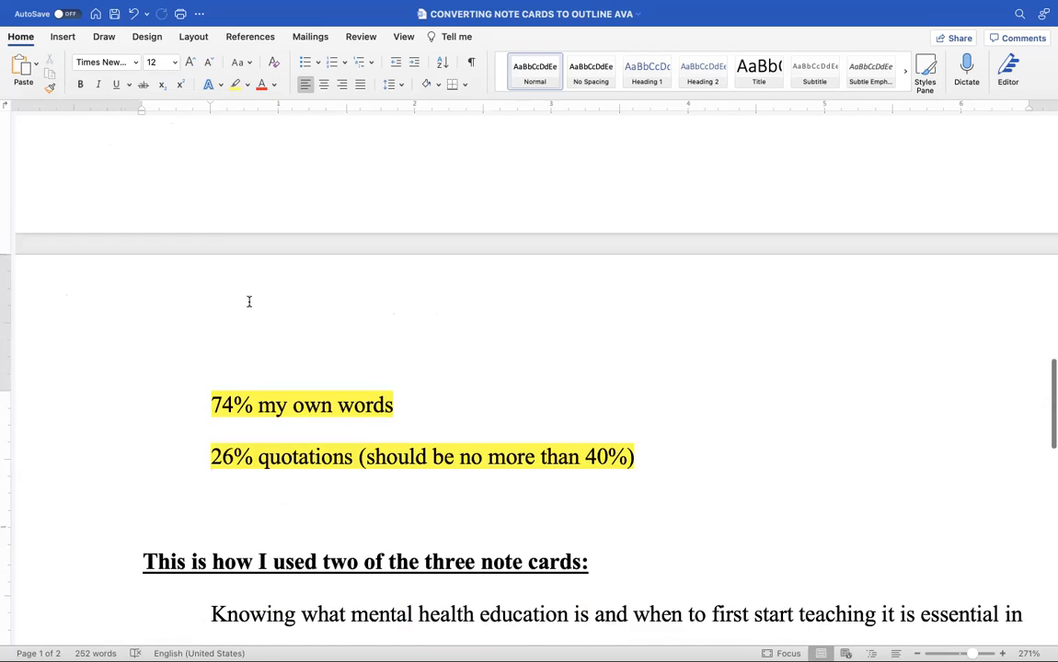
scroll("down", 3)
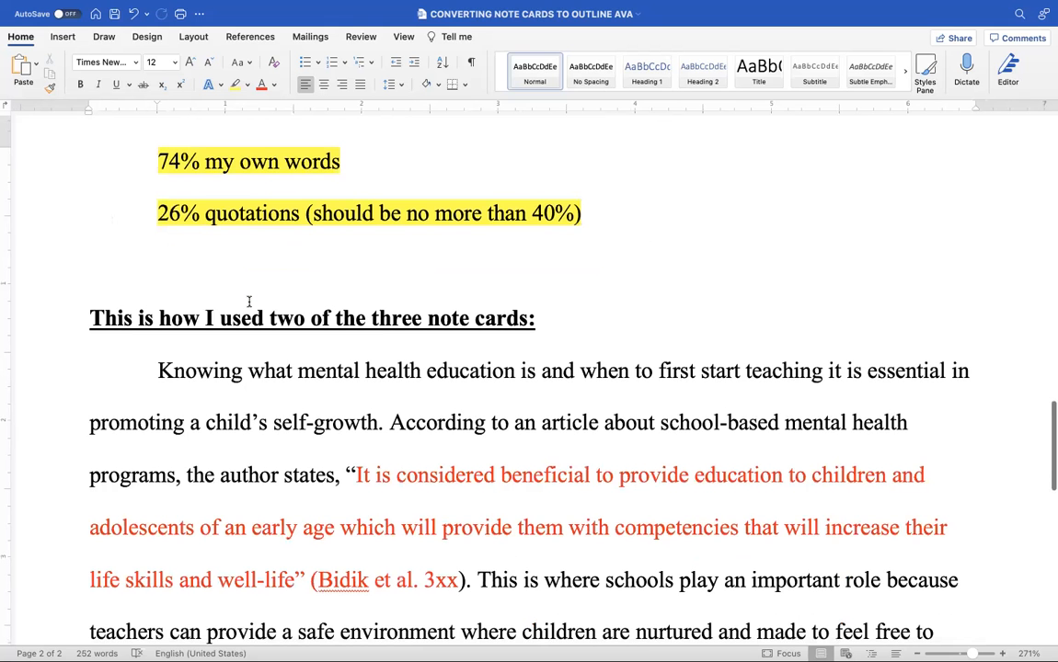
scroll("down", 3)
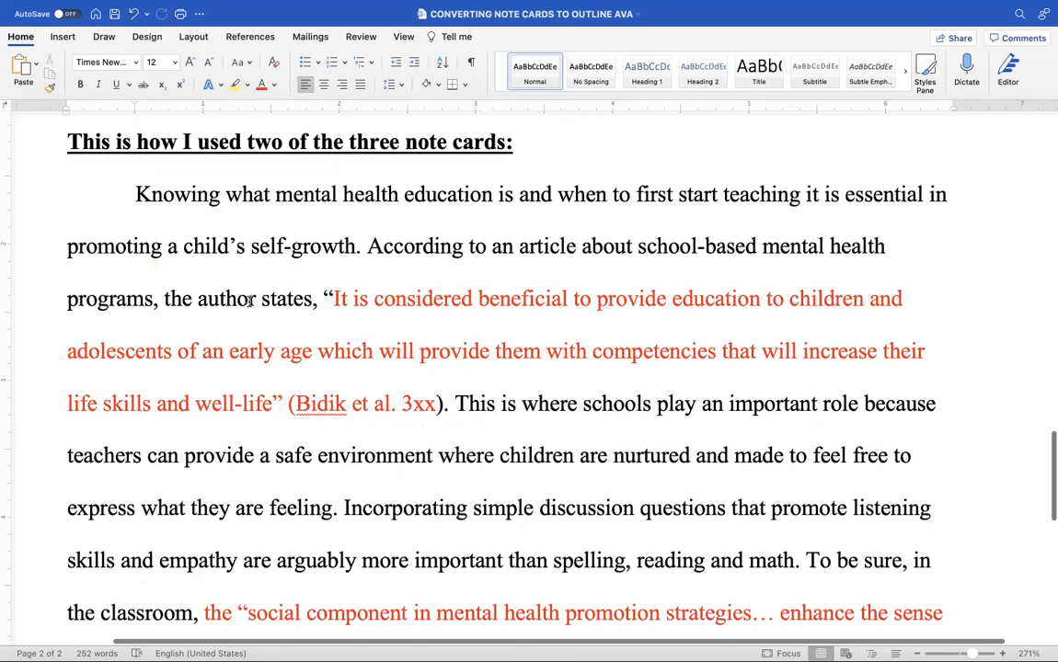
scroll("down", 3)
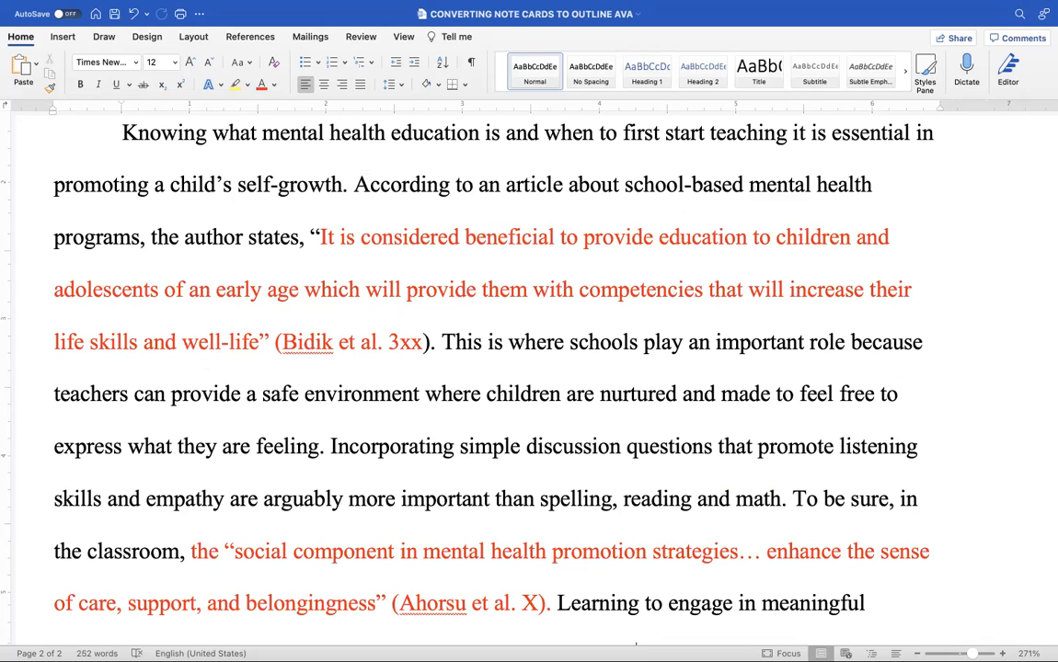
mouse_move(971, 635)
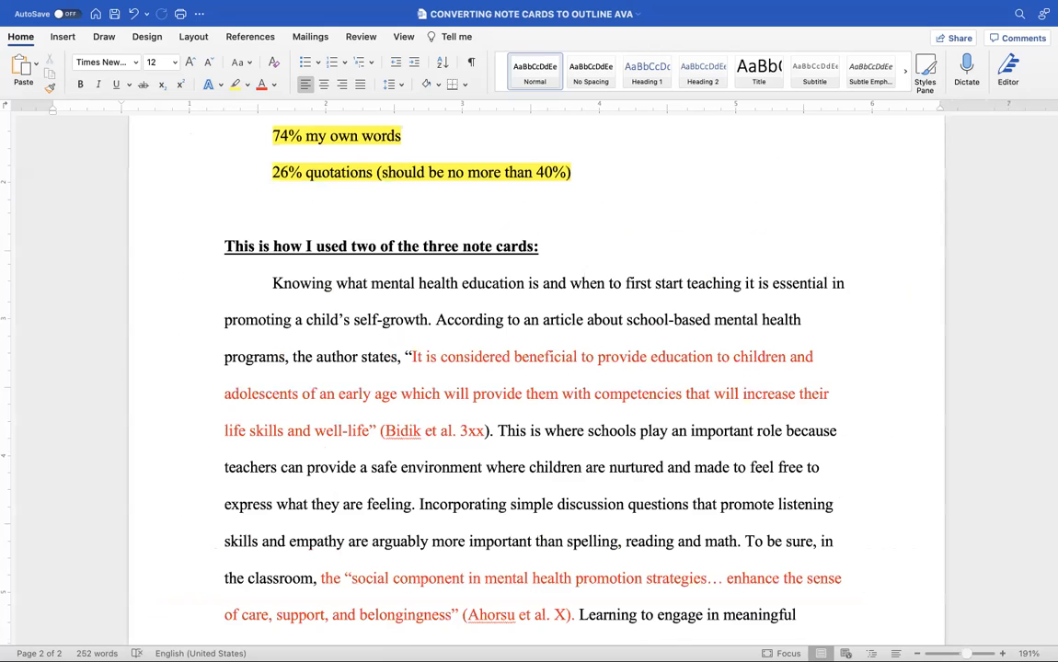
scroll("down", 3)
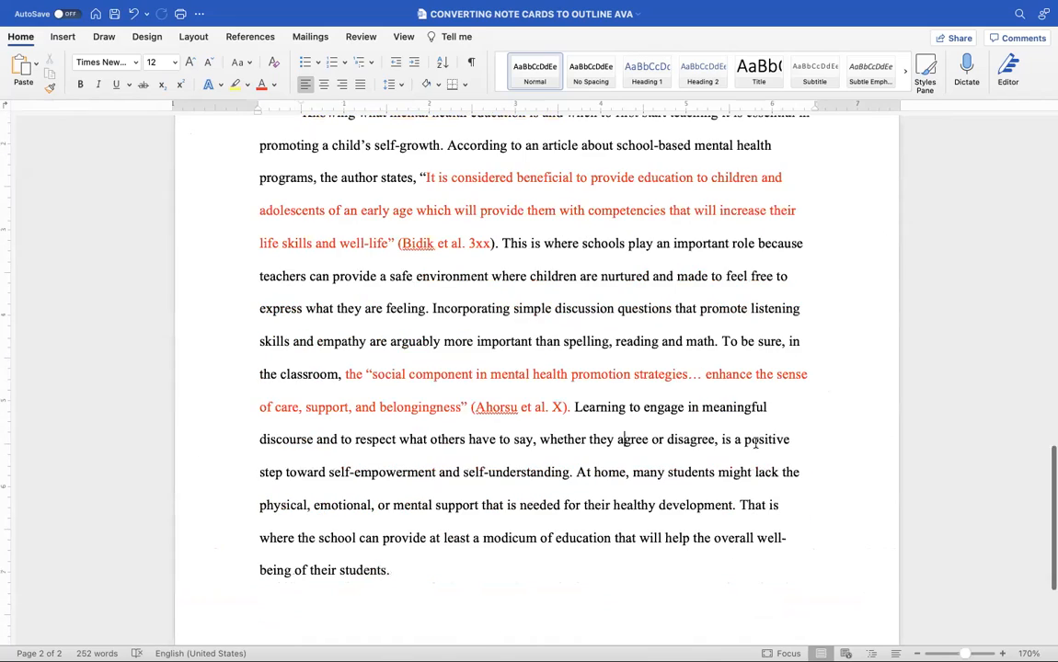
scroll("up", 3)
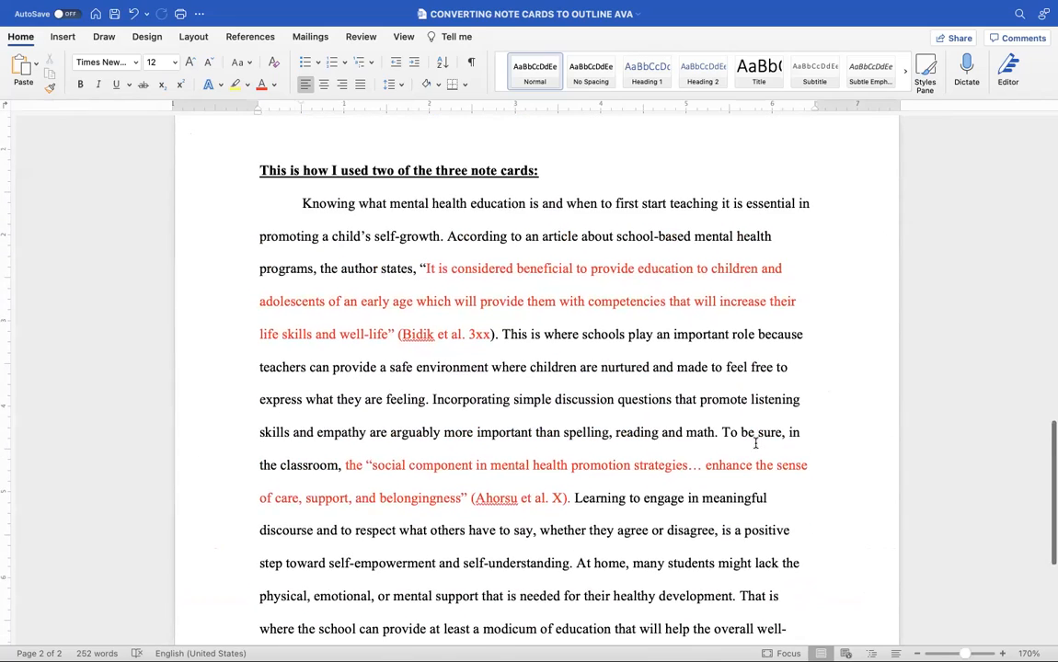
scroll("up", 3)
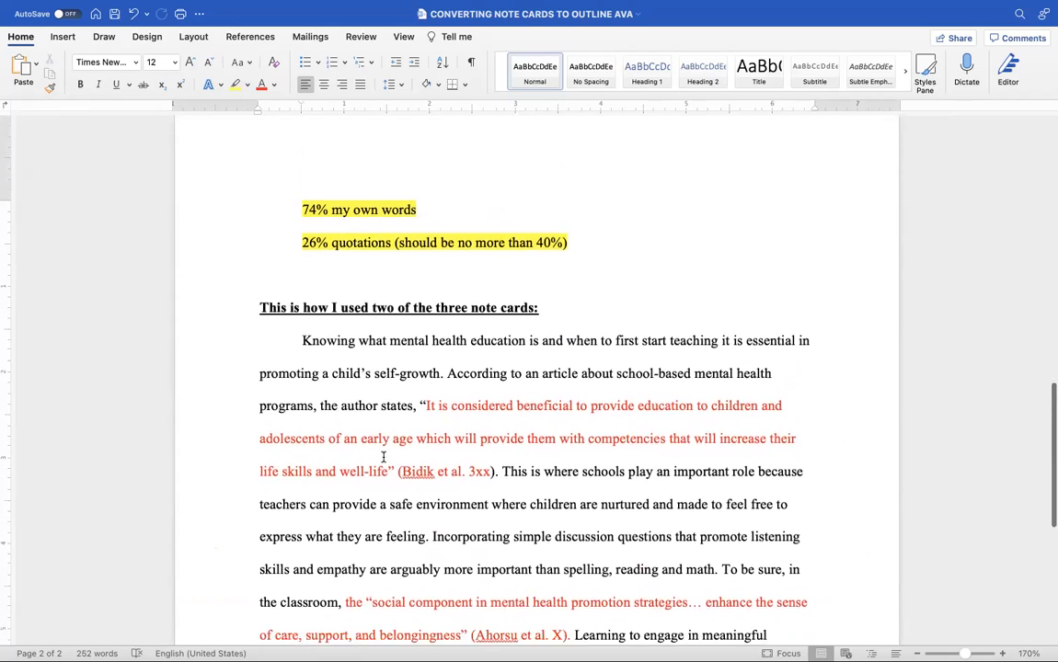
scroll("down", 3)
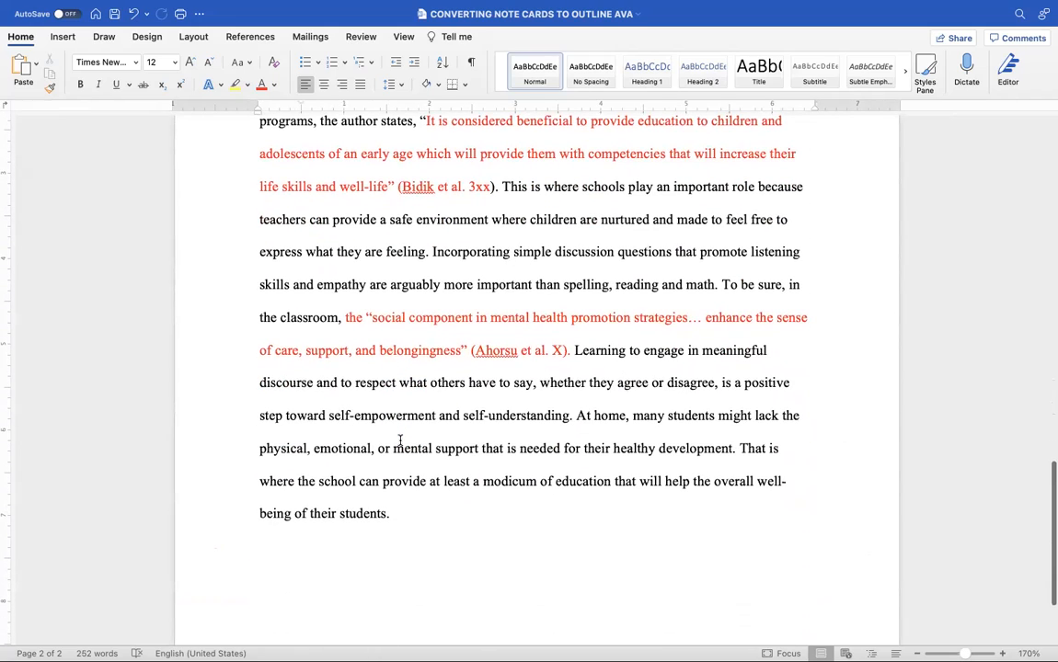
scroll("up", 3)
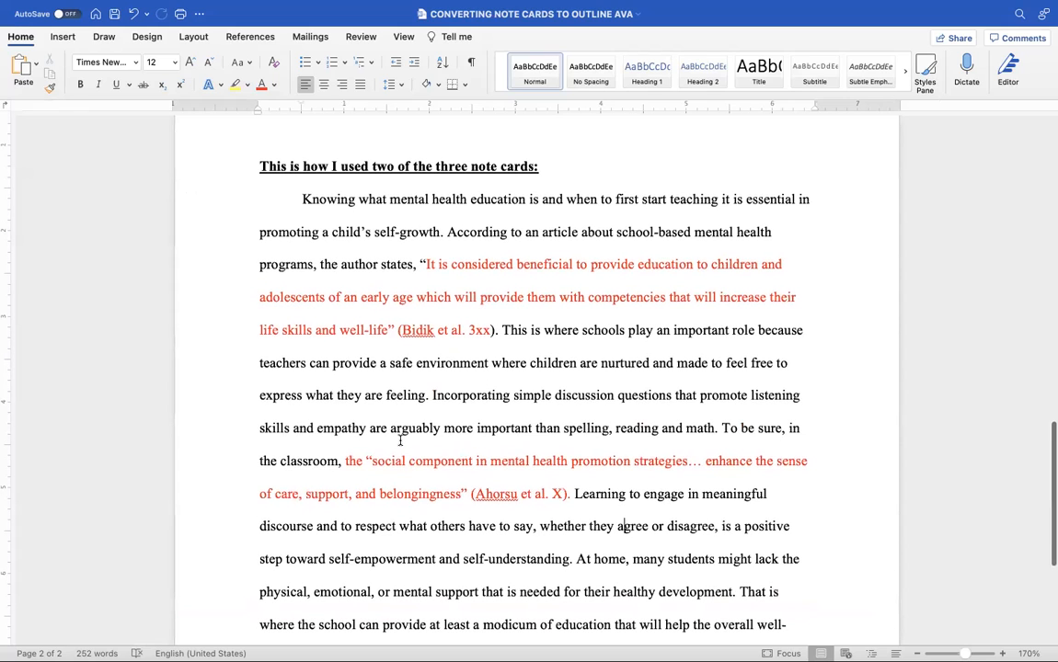
mouse_move(316, 213)
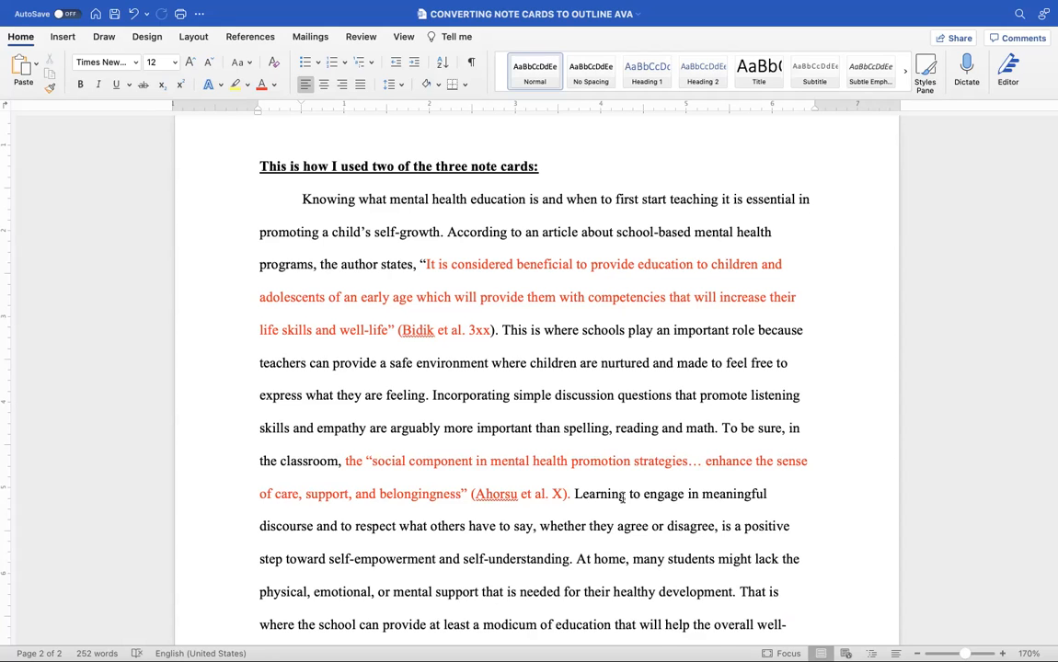
scroll("down", 3)
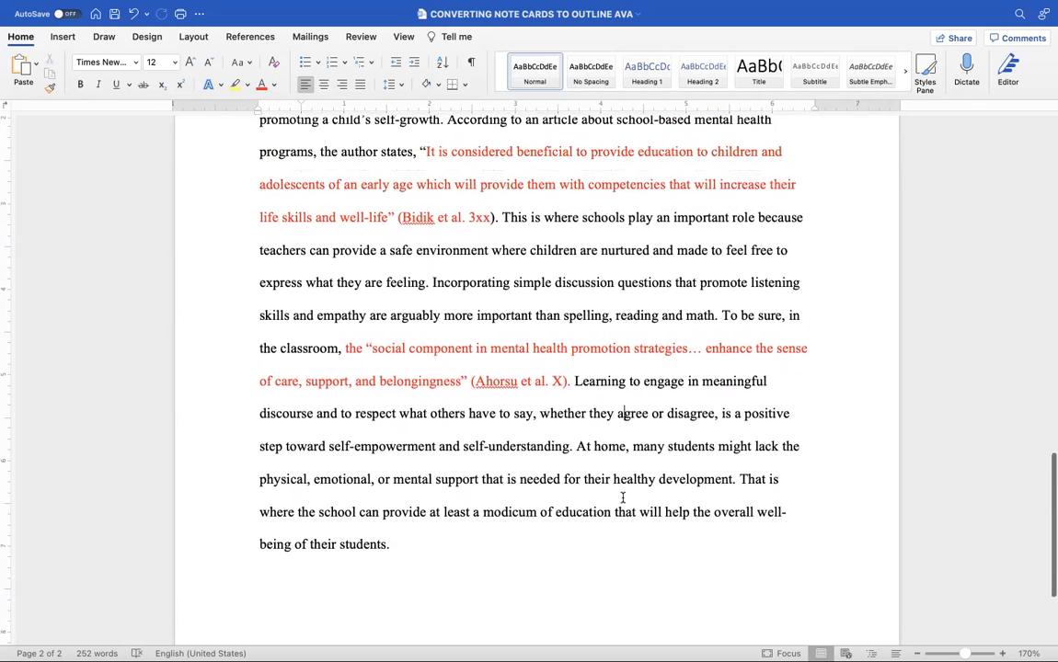
scroll("up", 3)
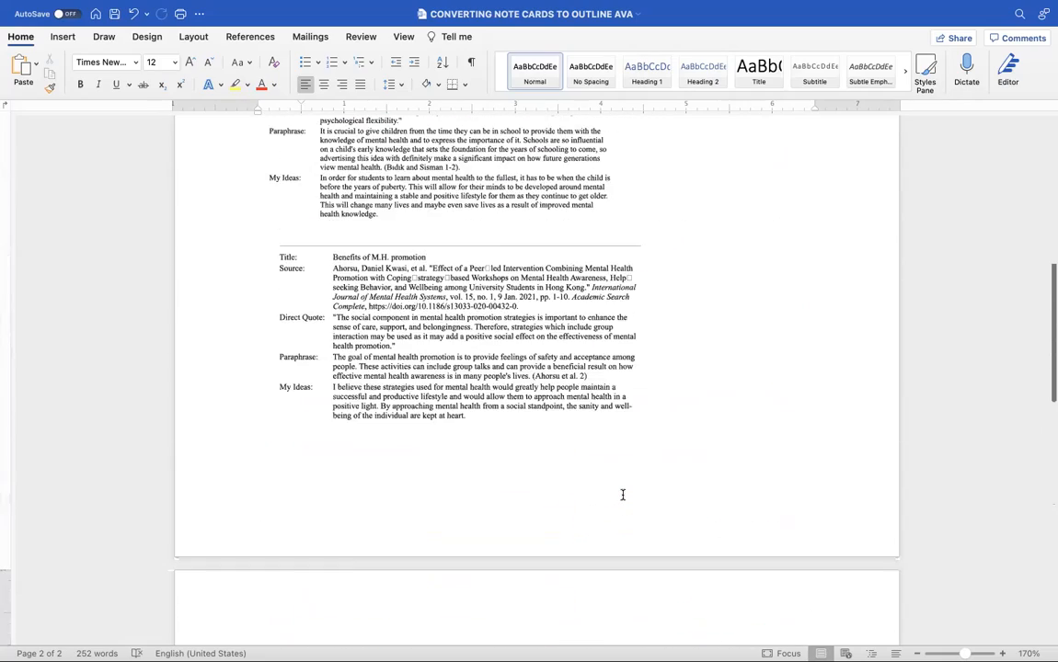
scroll("up", 3)
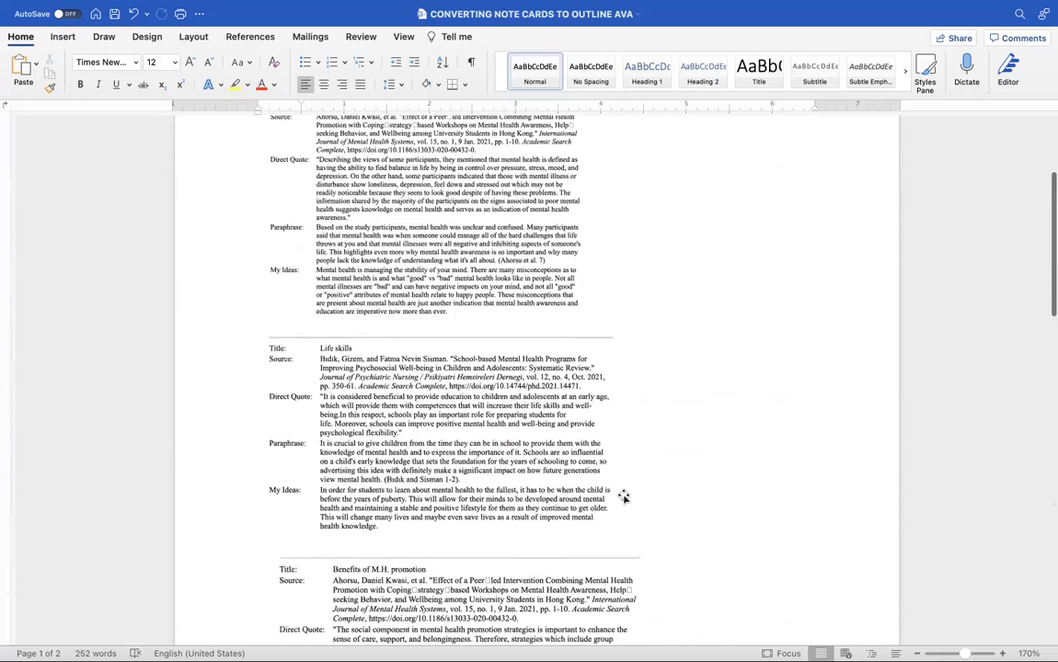
scroll("down", 3)
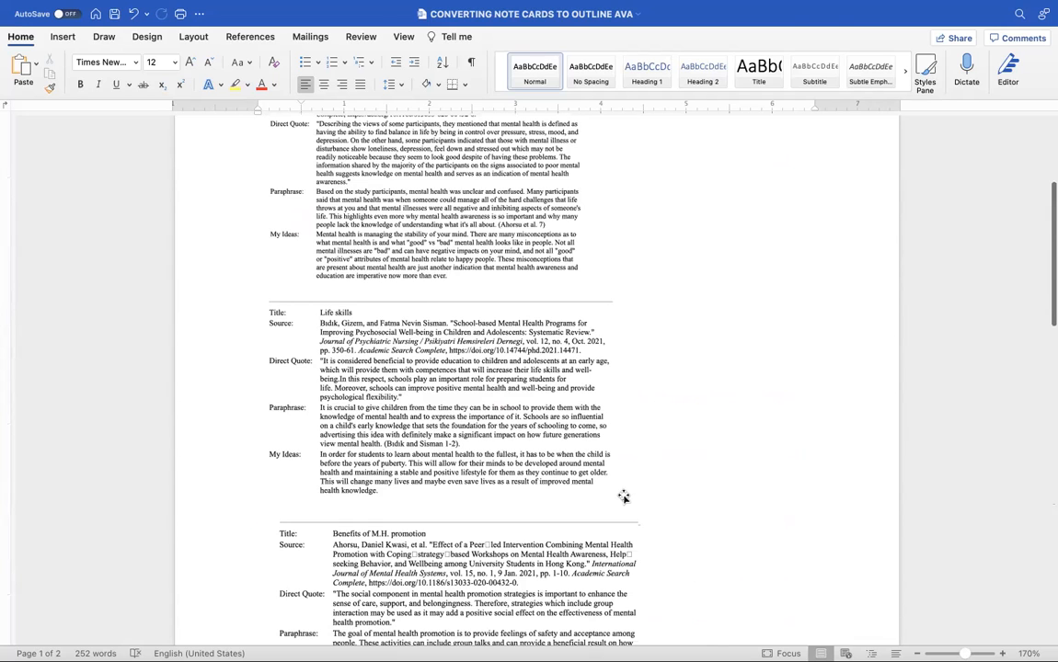
scroll("down", 3)
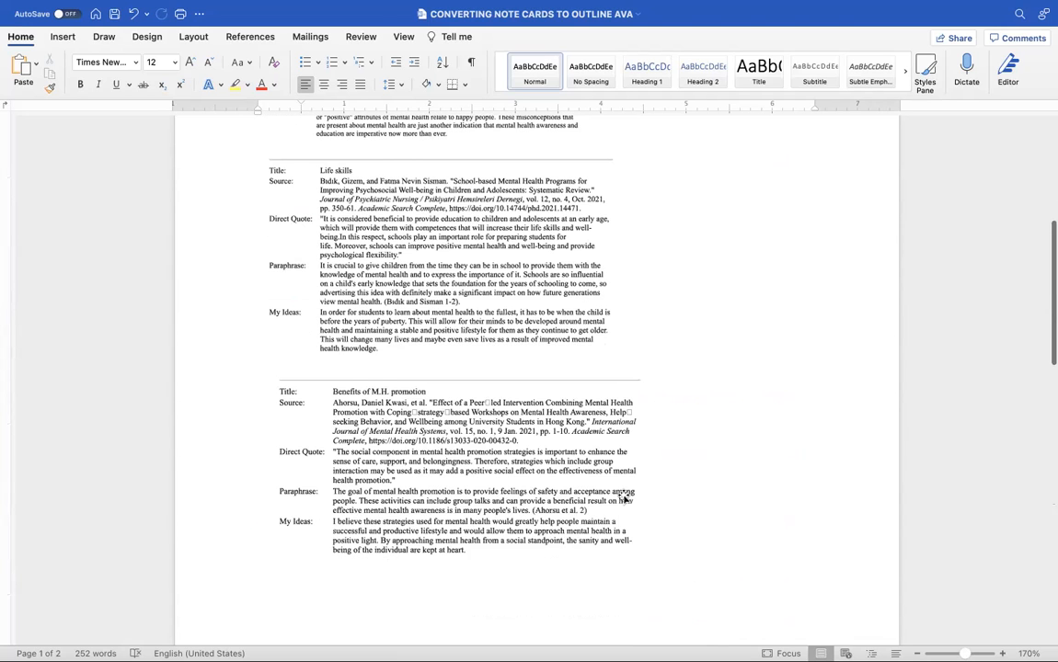
scroll("up", 3)
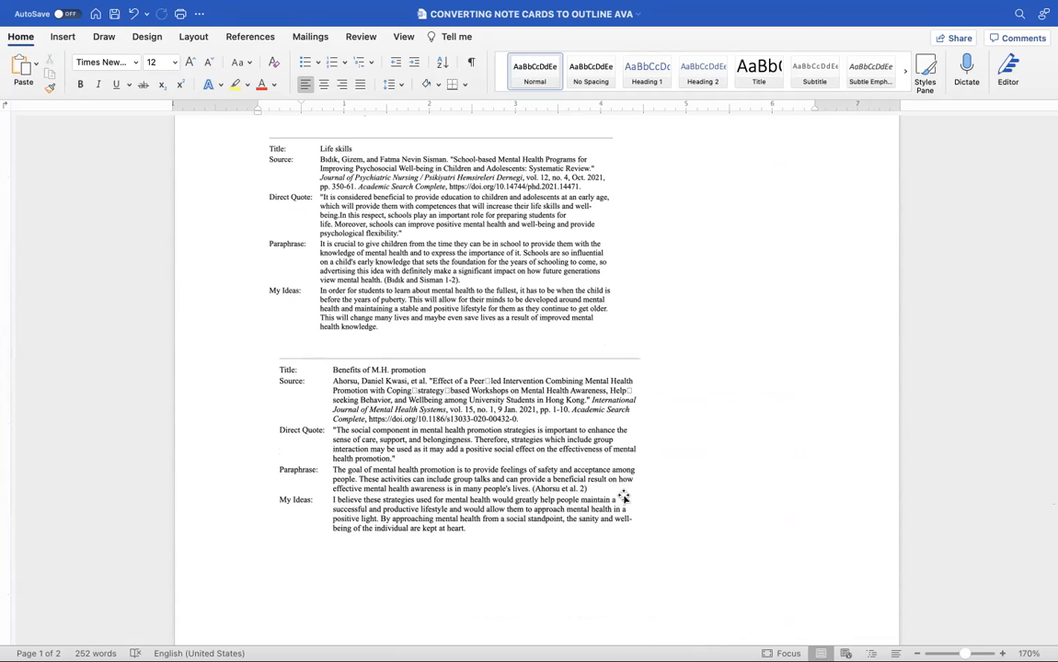
scroll("down", 3)
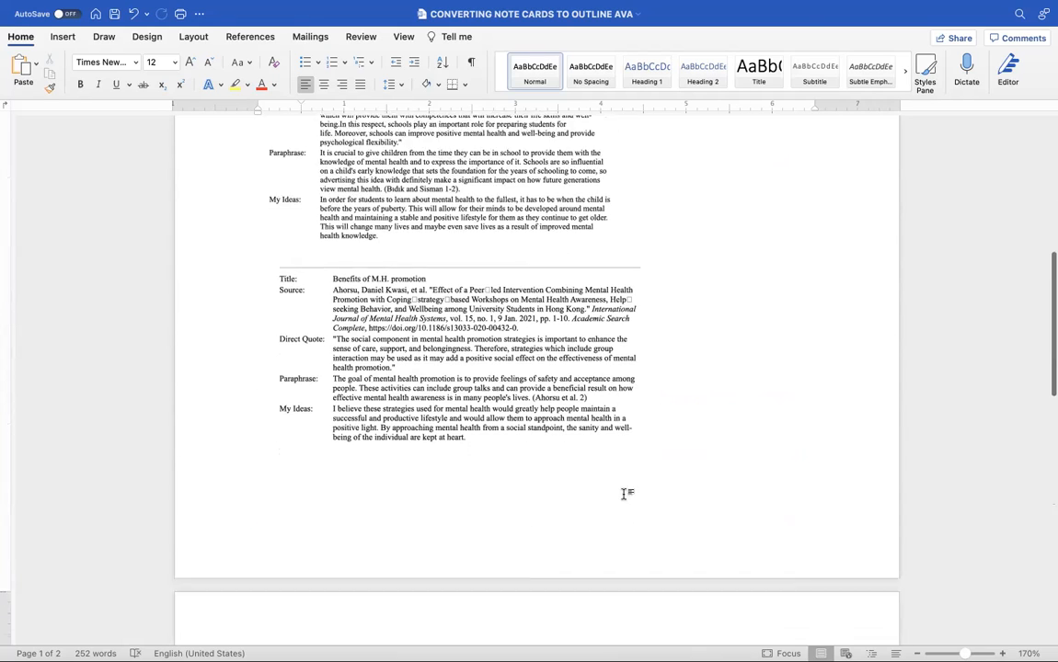
scroll("down", 3)
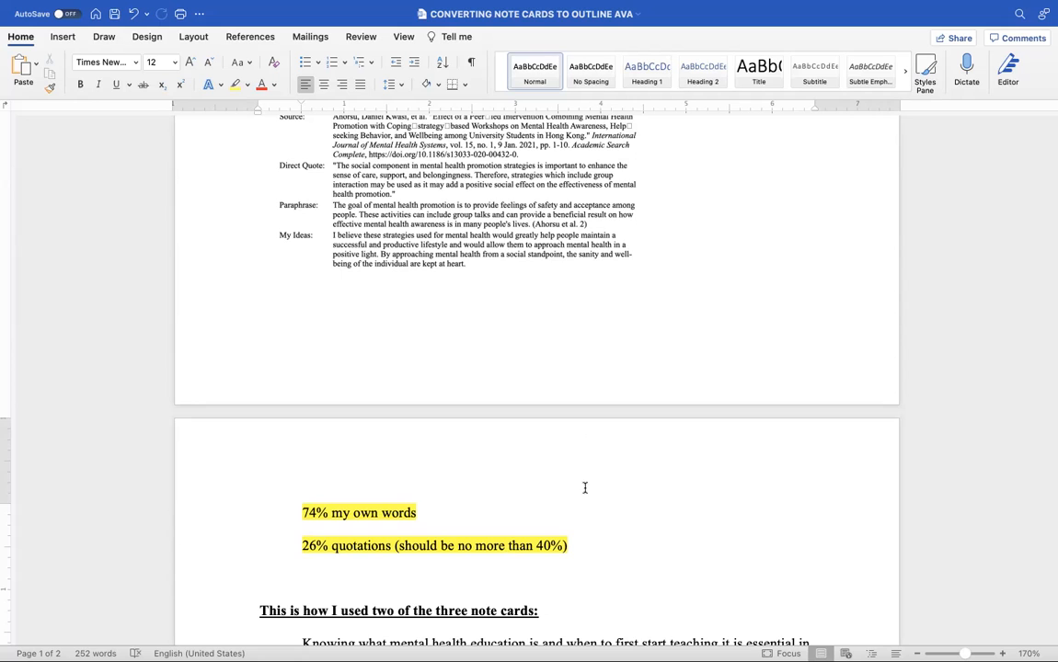
Scroll between the page 2 paragraph and heading I's first note card on page 1.
scroll("down", 3)
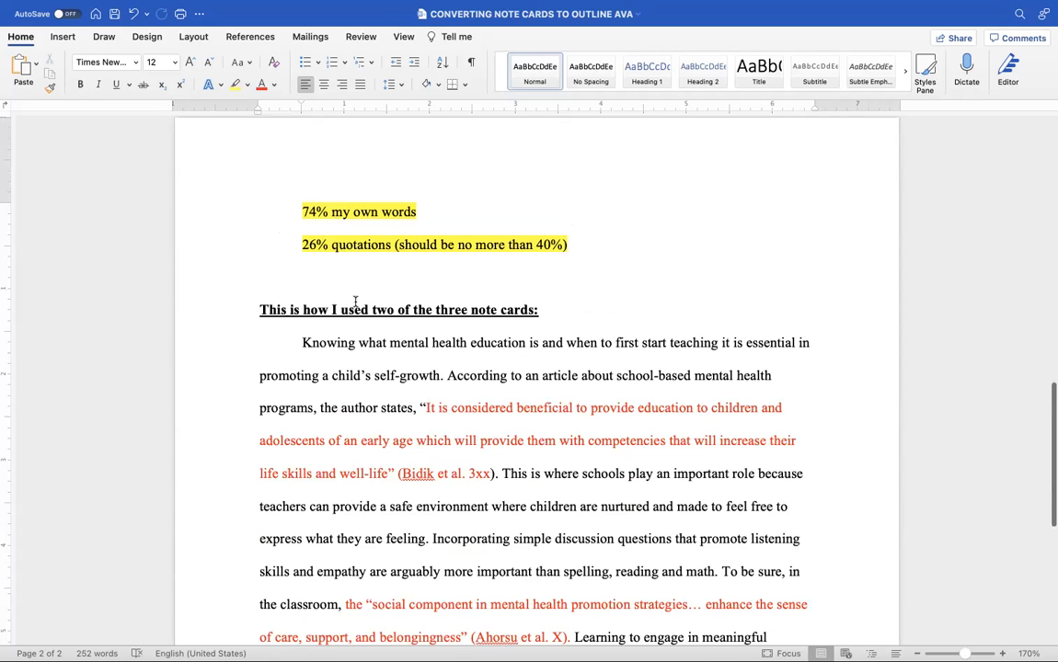
mouse_move(309, 245)
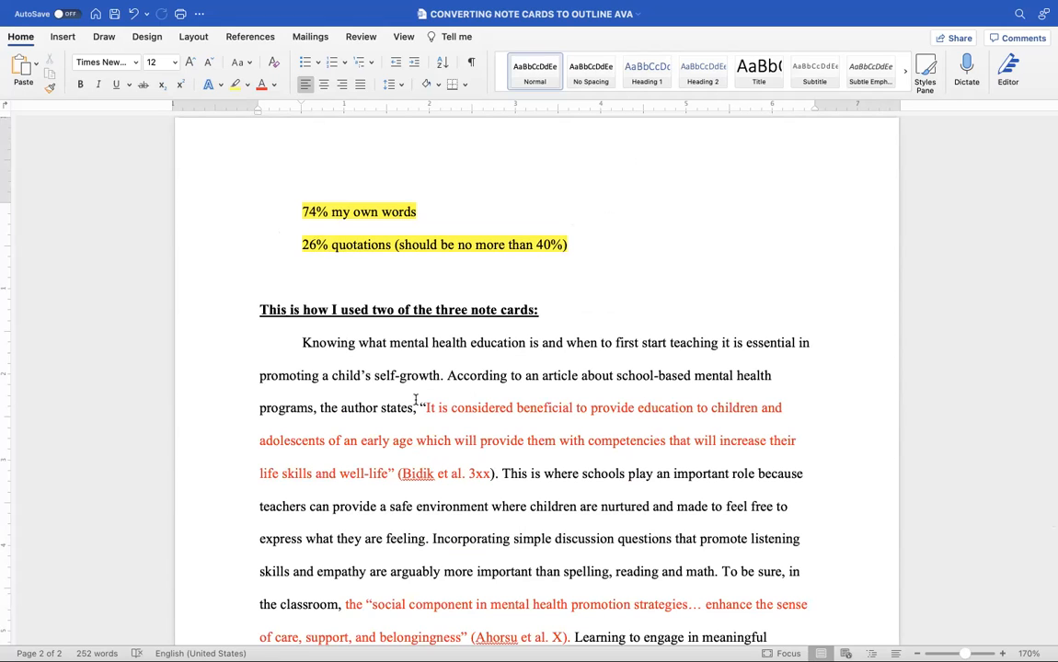
scroll("down", 3)
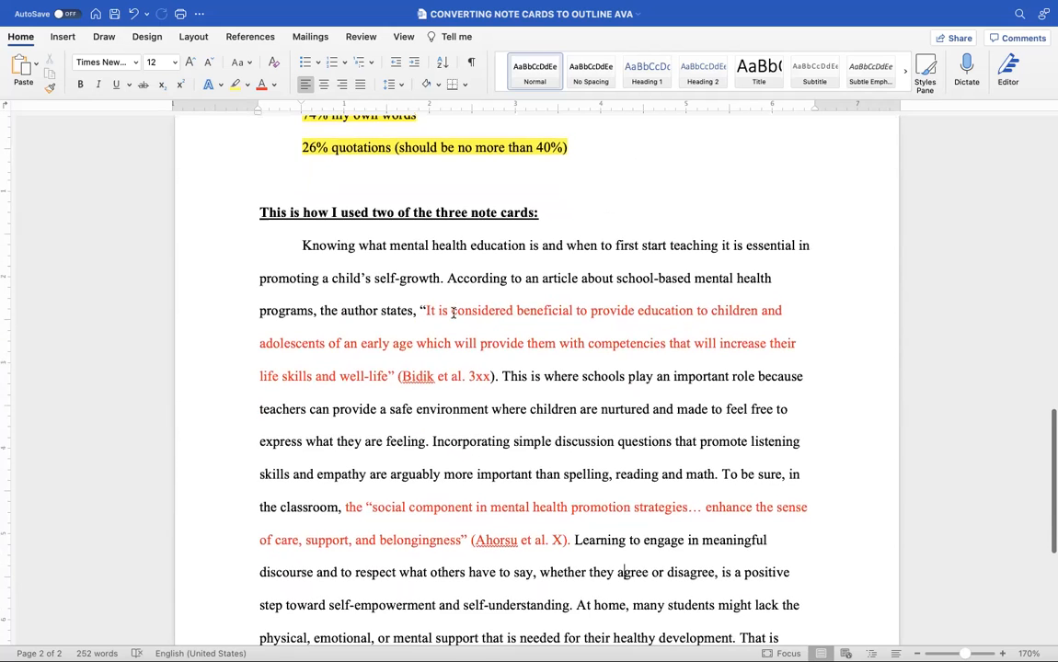
scroll("up", 3)
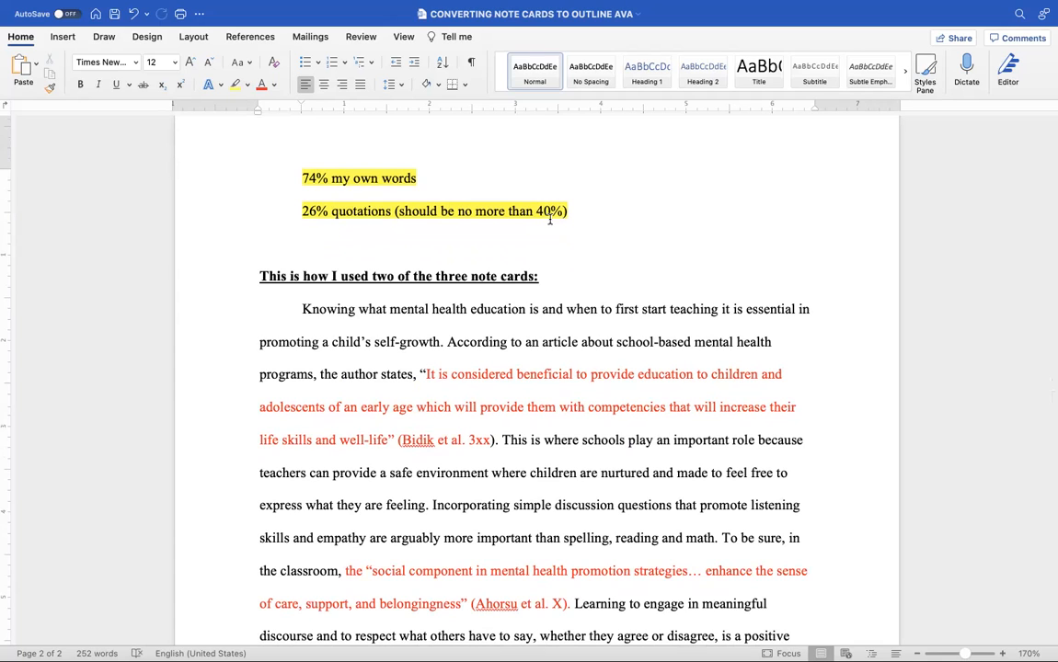
mouse_move(526, 187)
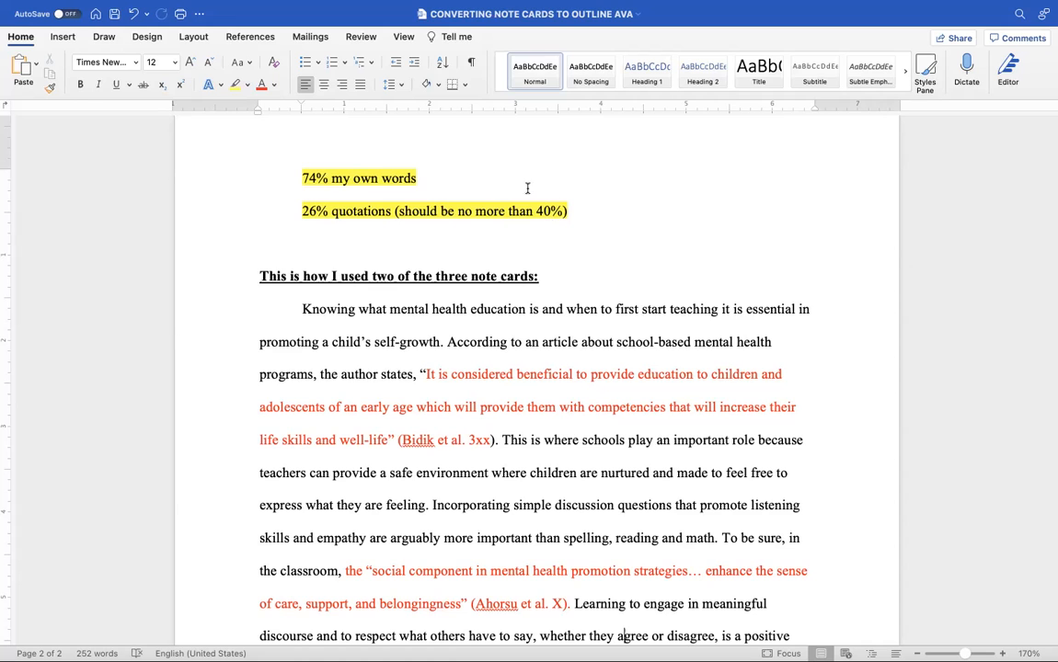
scroll("down", 3)
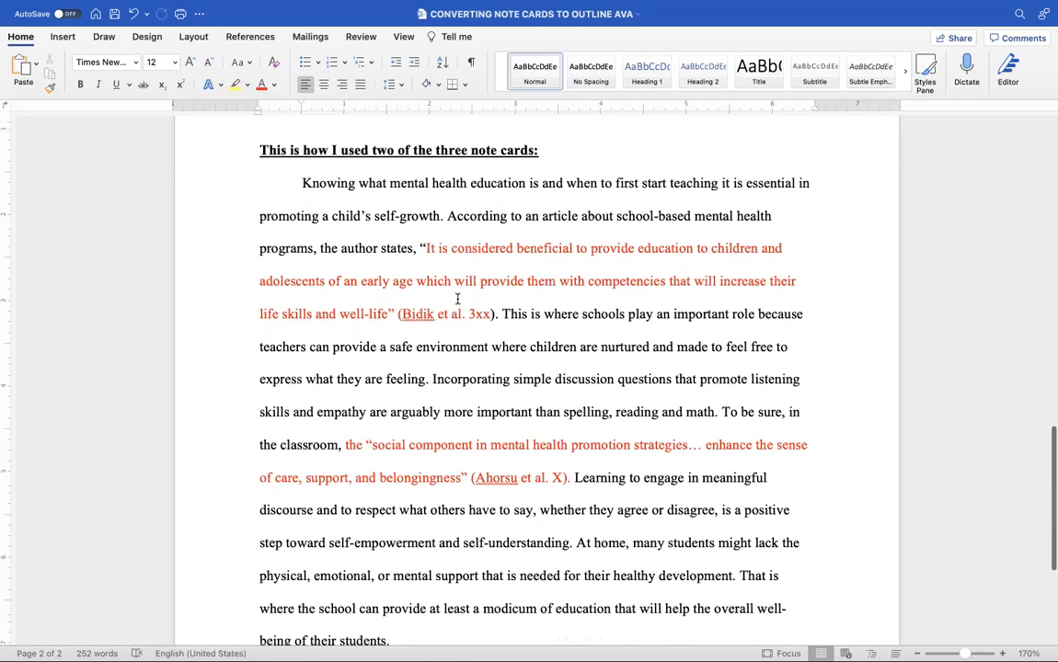
scroll("up", 3)
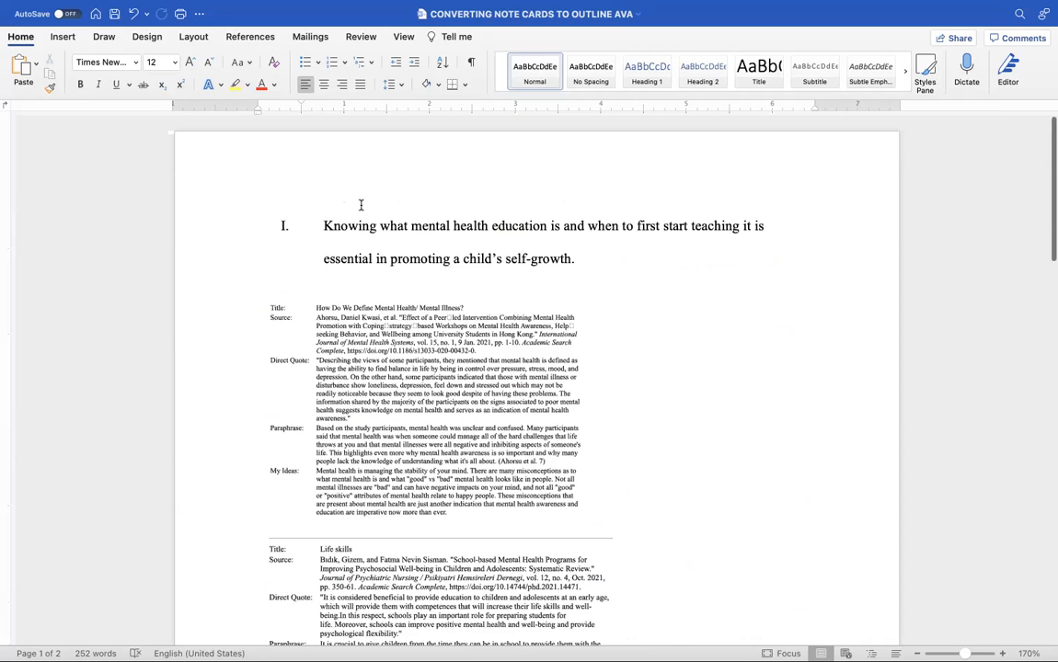
scroll("down", 3)
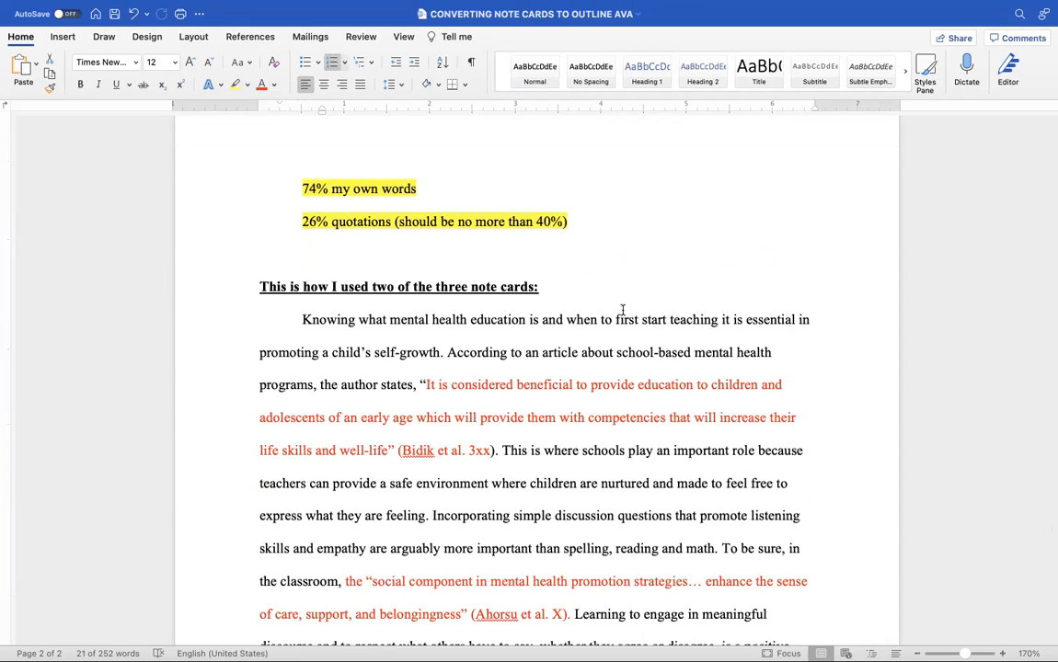
mouse_move(652, 320)
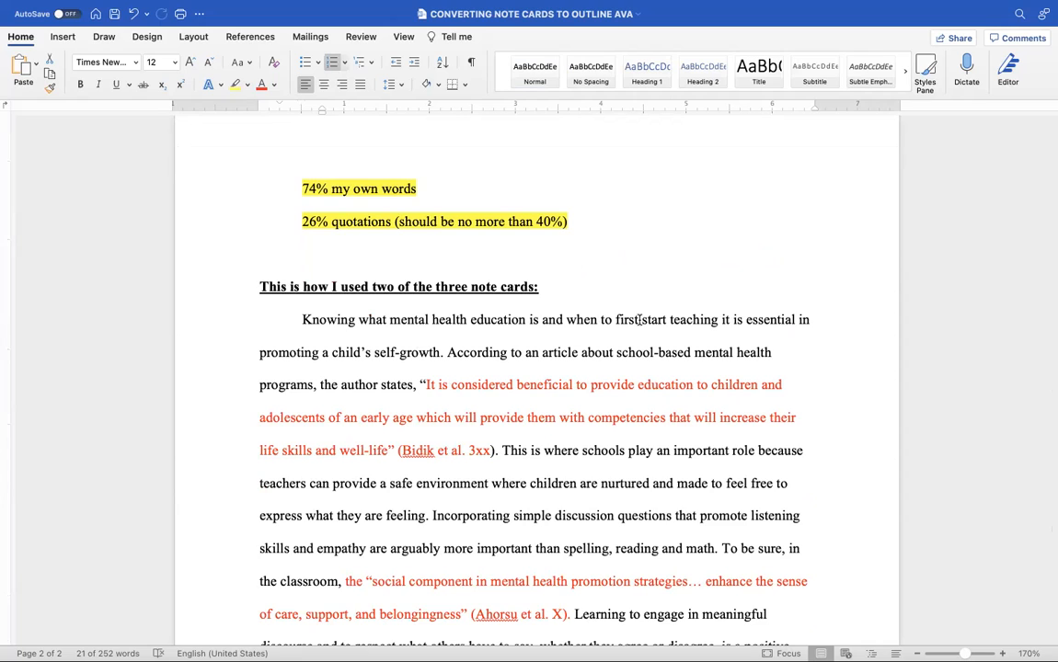
Remove 'first' so the sentence reads 'when to start teaching it.'.
double_click(627, 320)
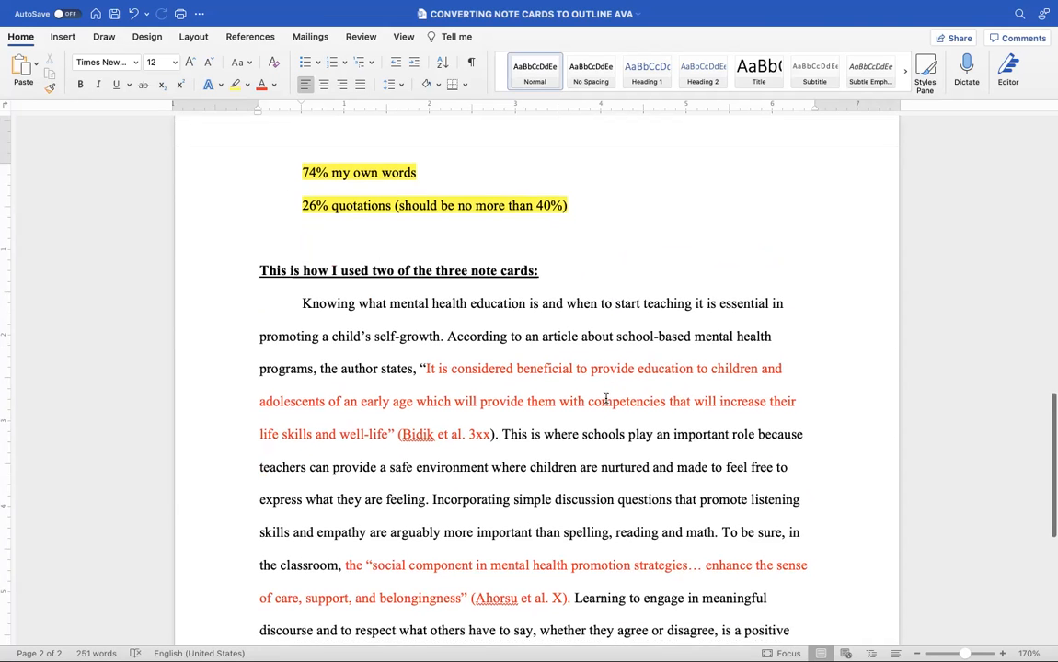
scroll("down", 3)
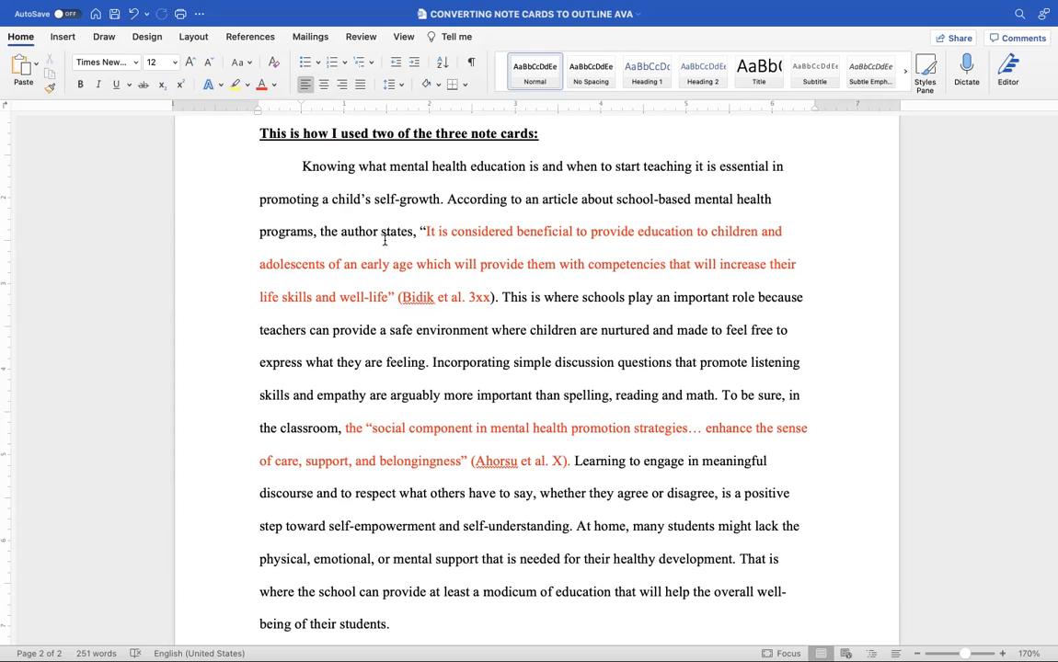
left_click(613, 166)
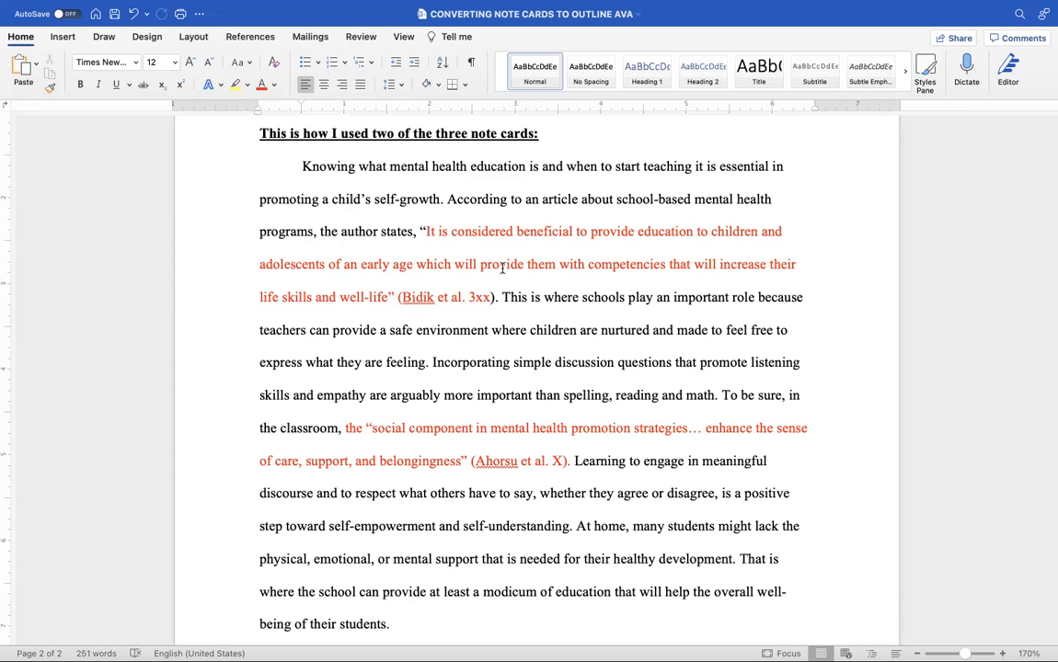
left_click(611, 166)
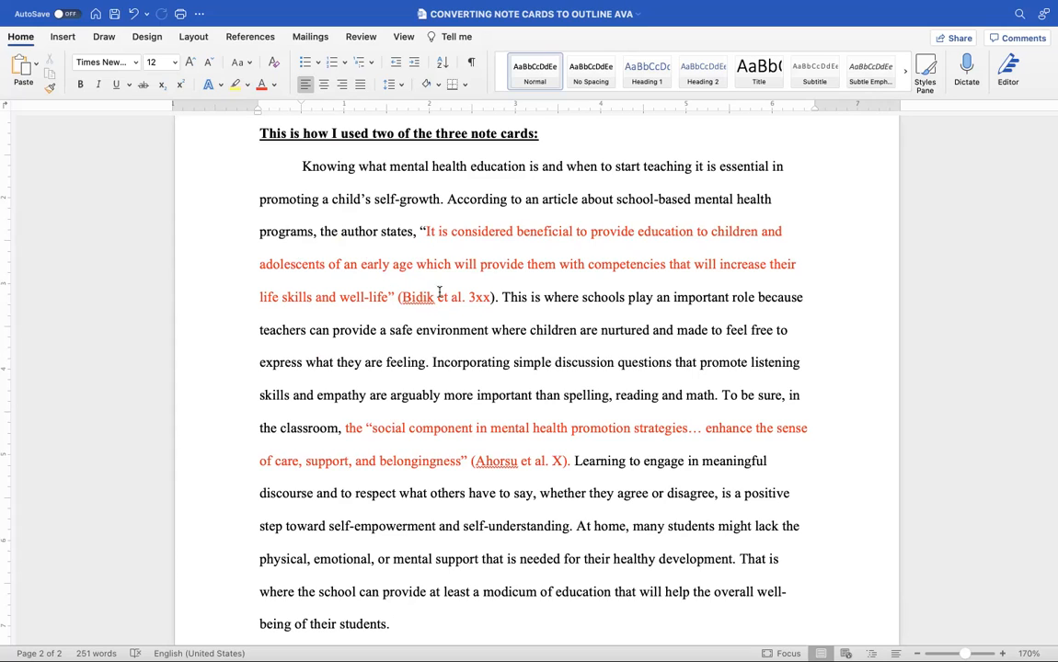
mouse_move(743, 30)
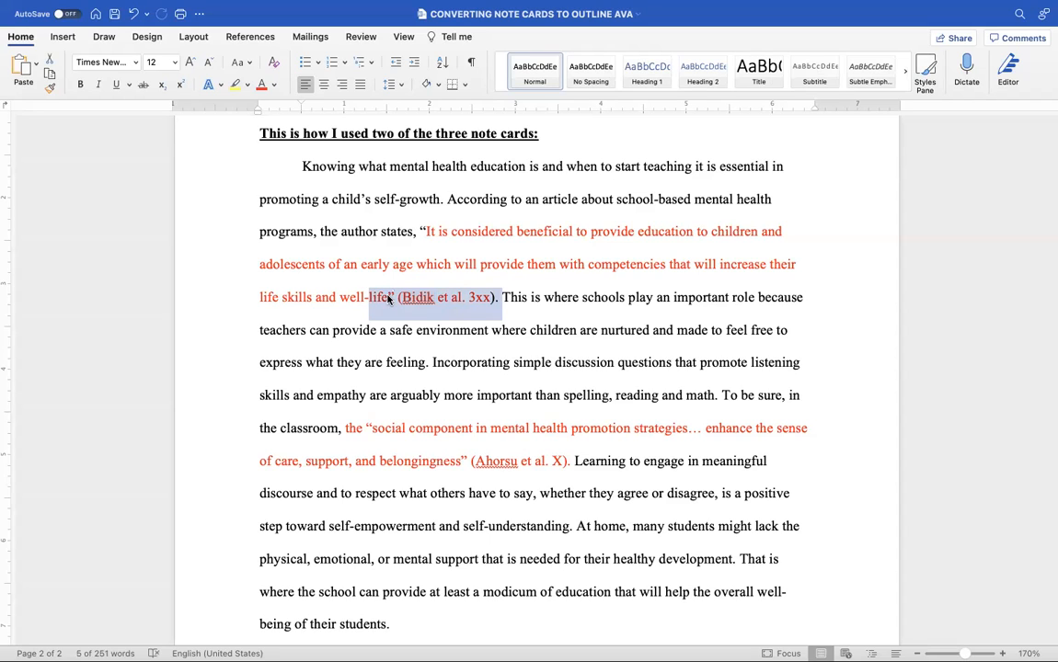
mouse_move(390, 309)
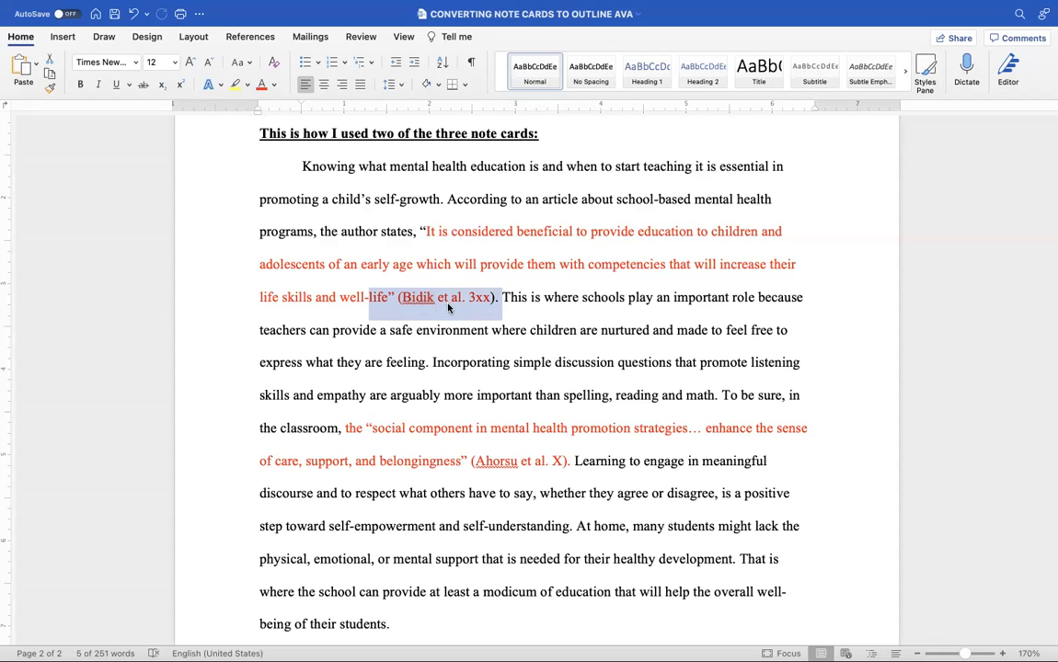
mouse_move(474, 311)
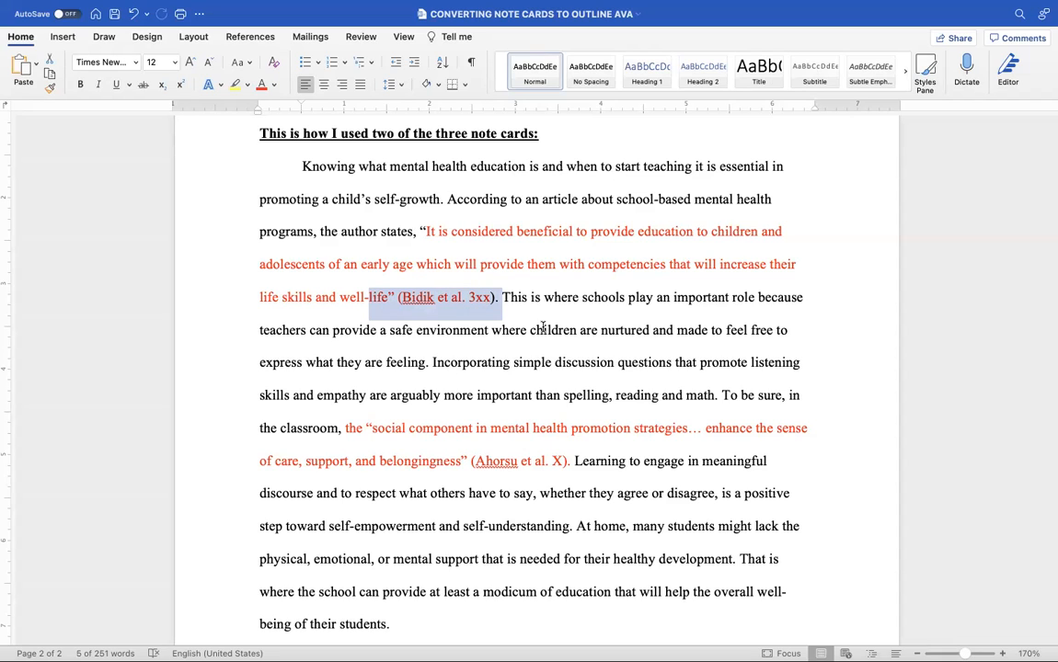
mouse_move(493, 309)
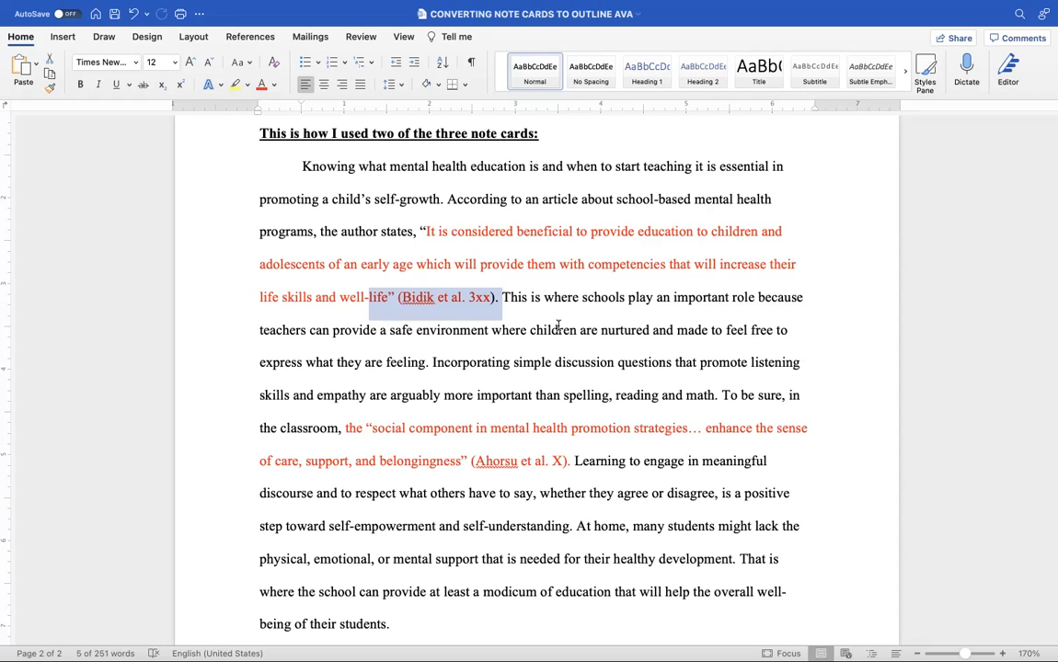
mouse_move(642, 296)
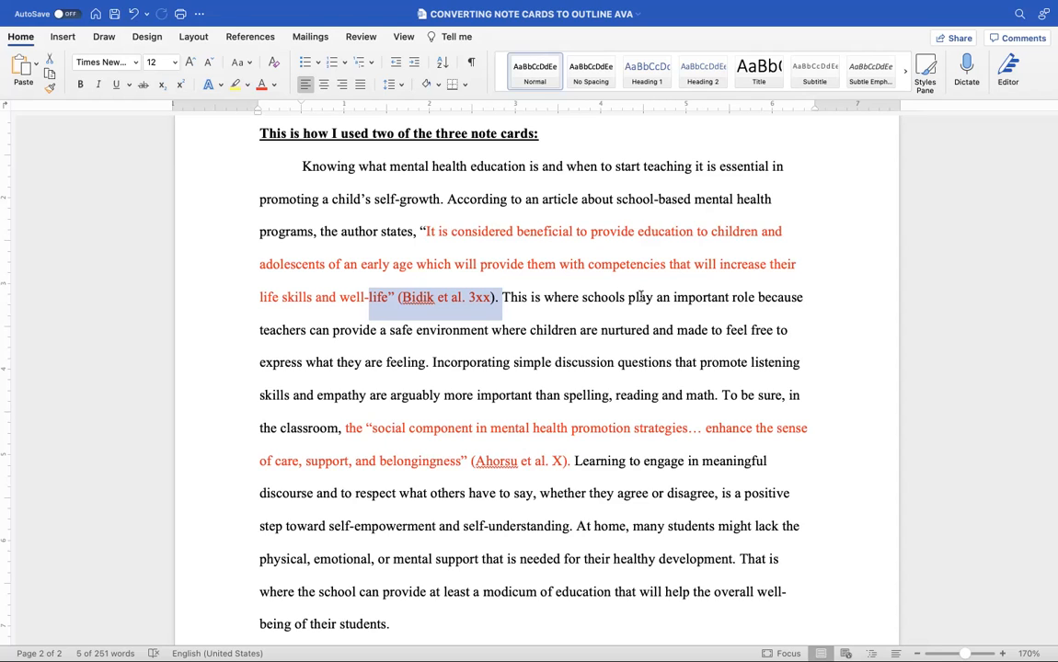
mouse_move(493, 371)
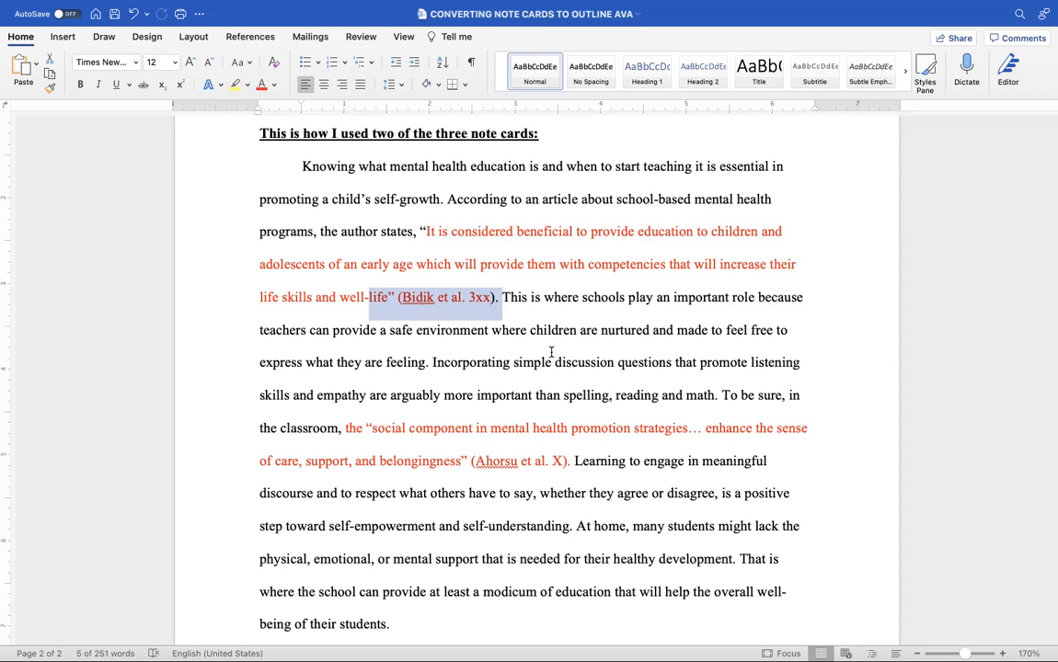
mouse_move(434, 372)
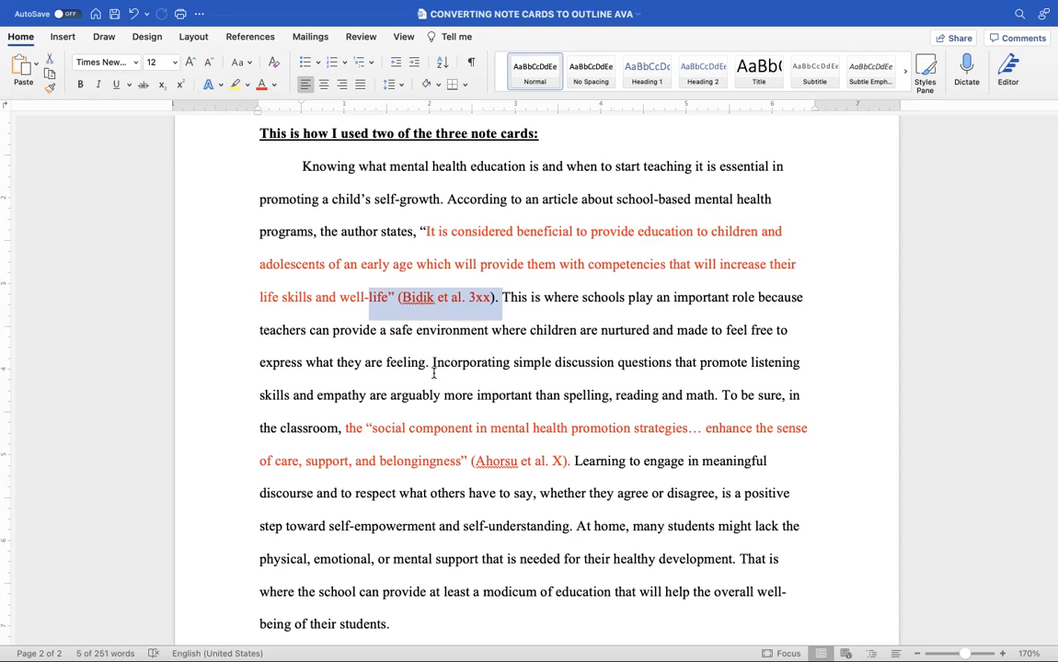
mouse_move(518, 379)
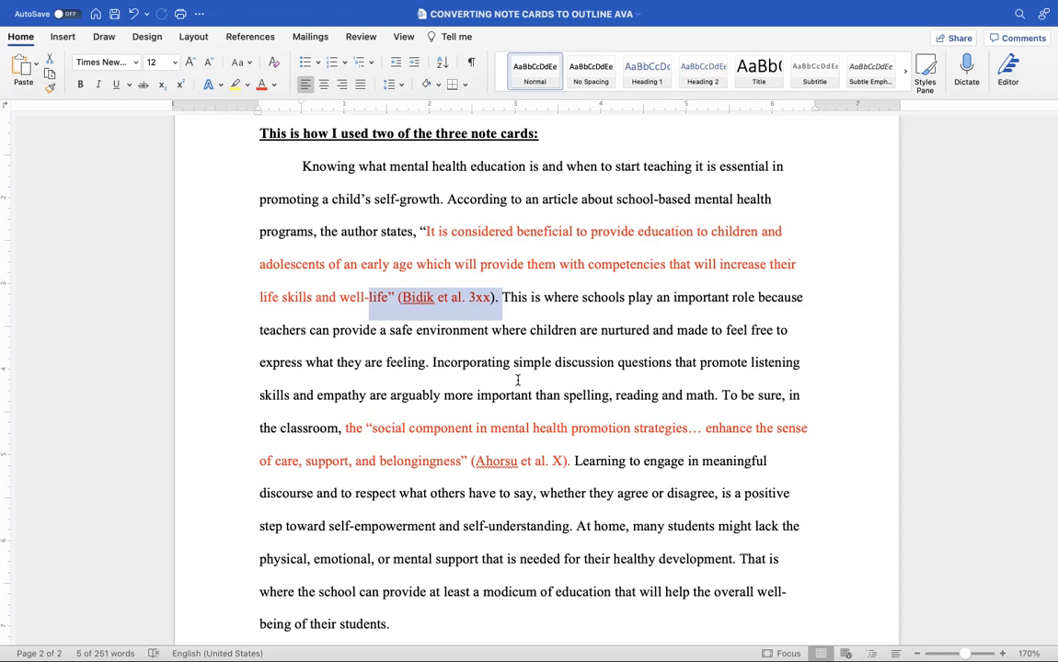
mouse_move(430, 361)
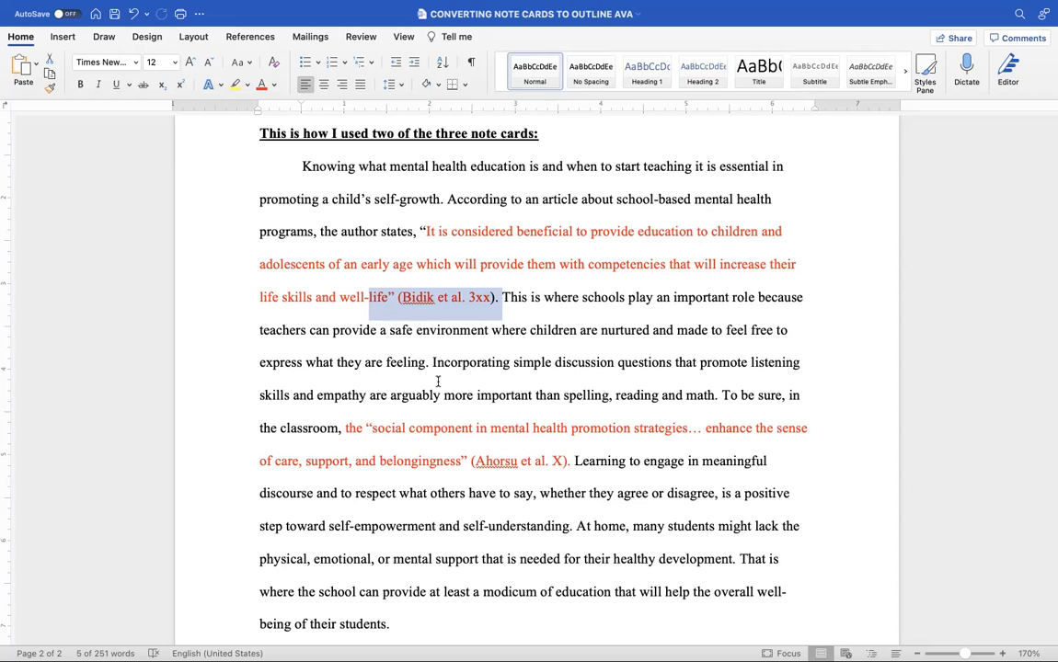
mouse_move(504, 298)
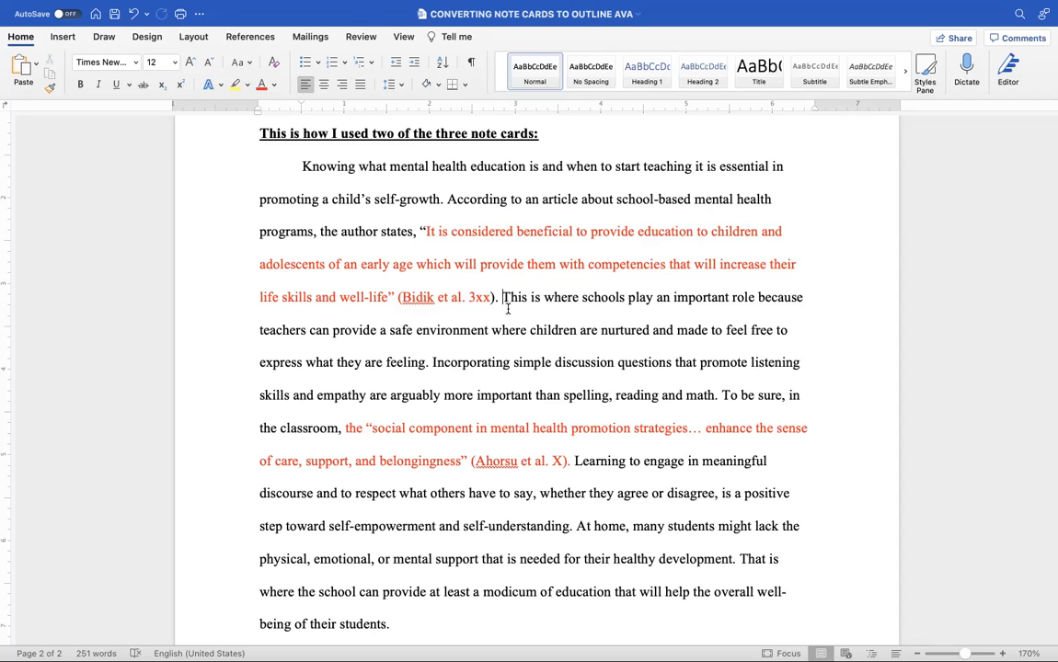
mouse_move(559, 296)
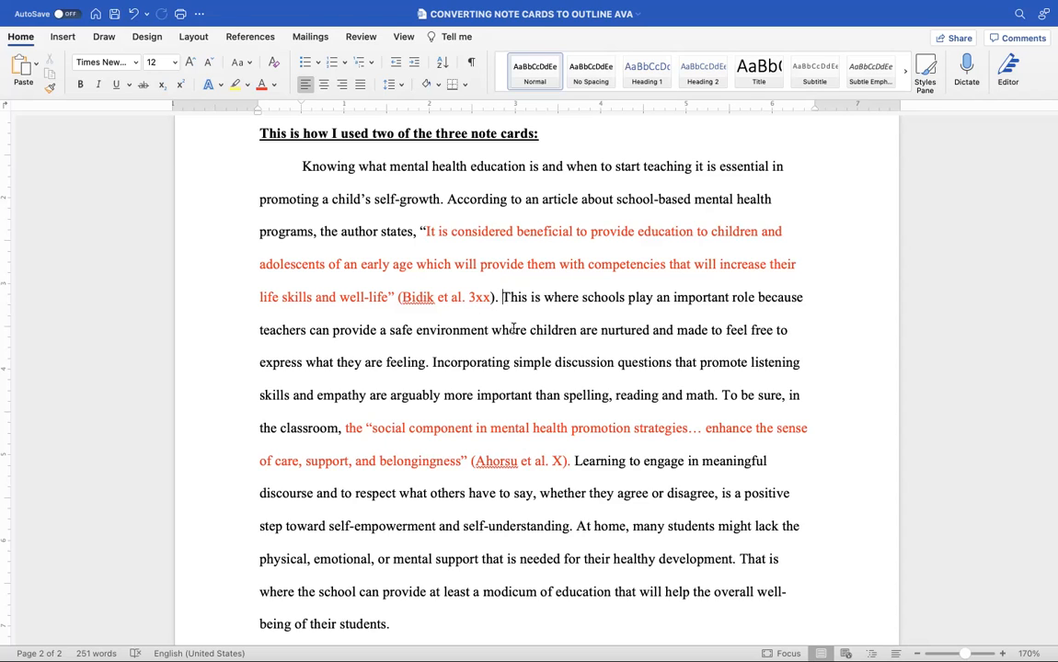
mouse_move(548, 320)
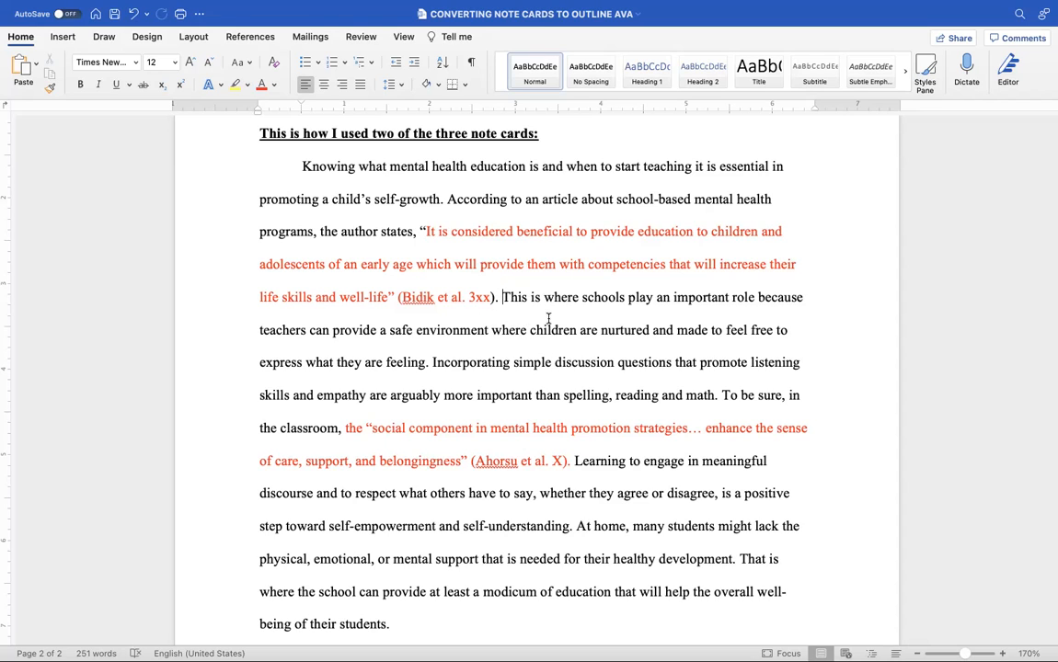
mouse_move(571, 385)
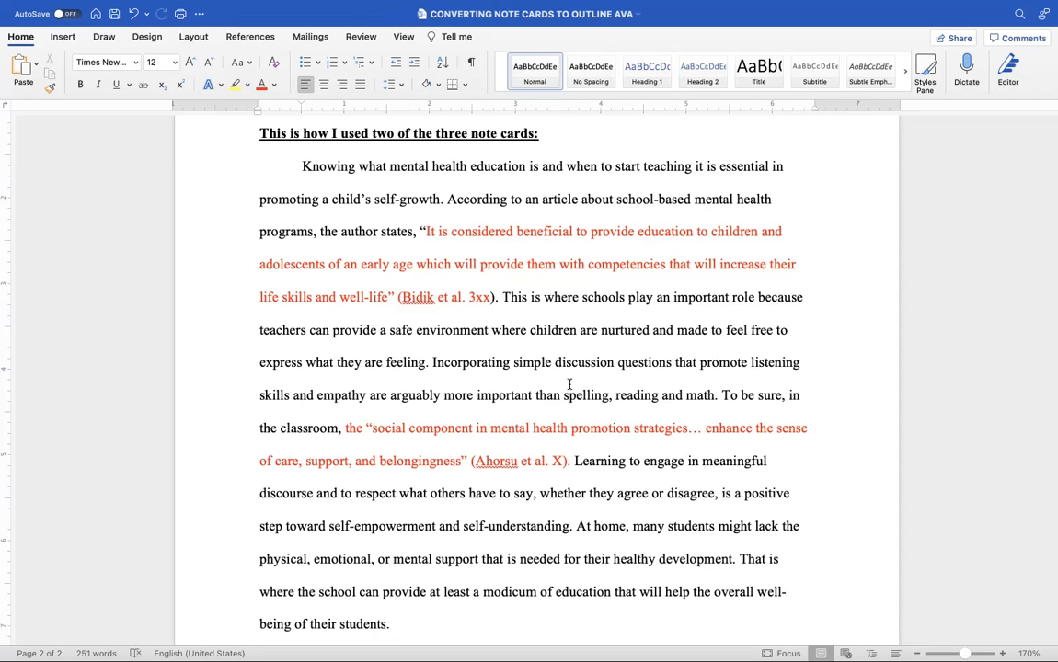
scroll("down", 3)
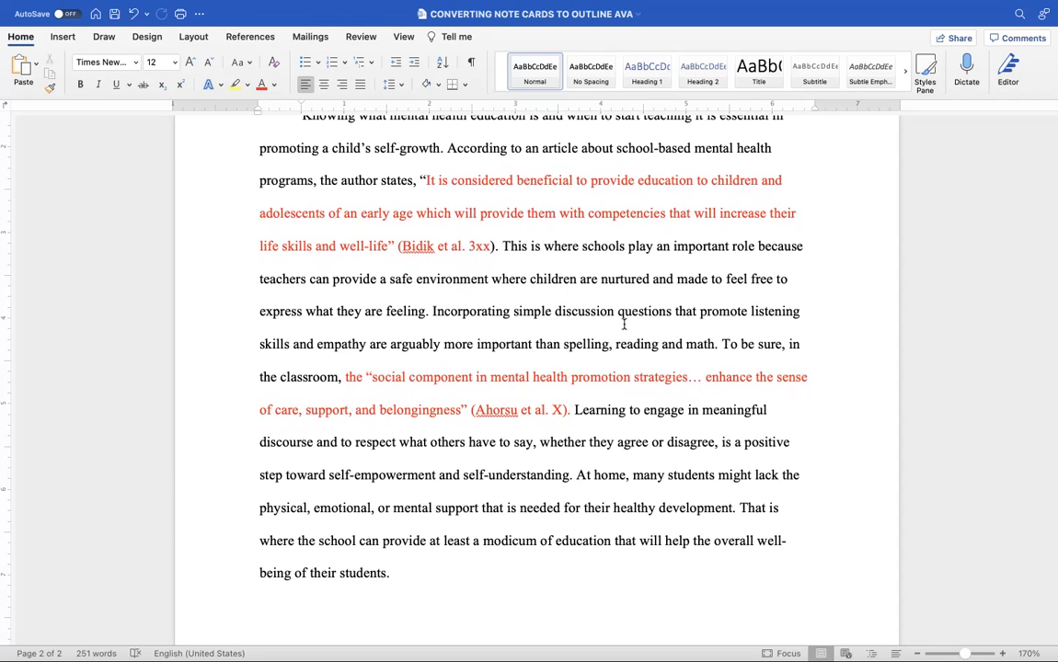
left_click(501, 246)
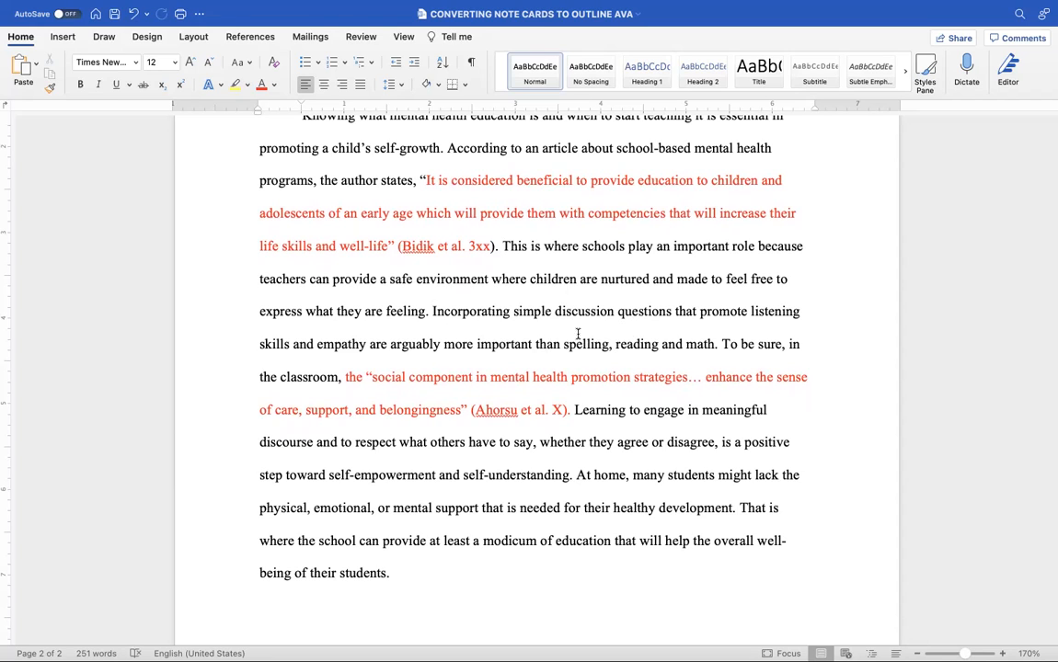
left_click(502, 247)
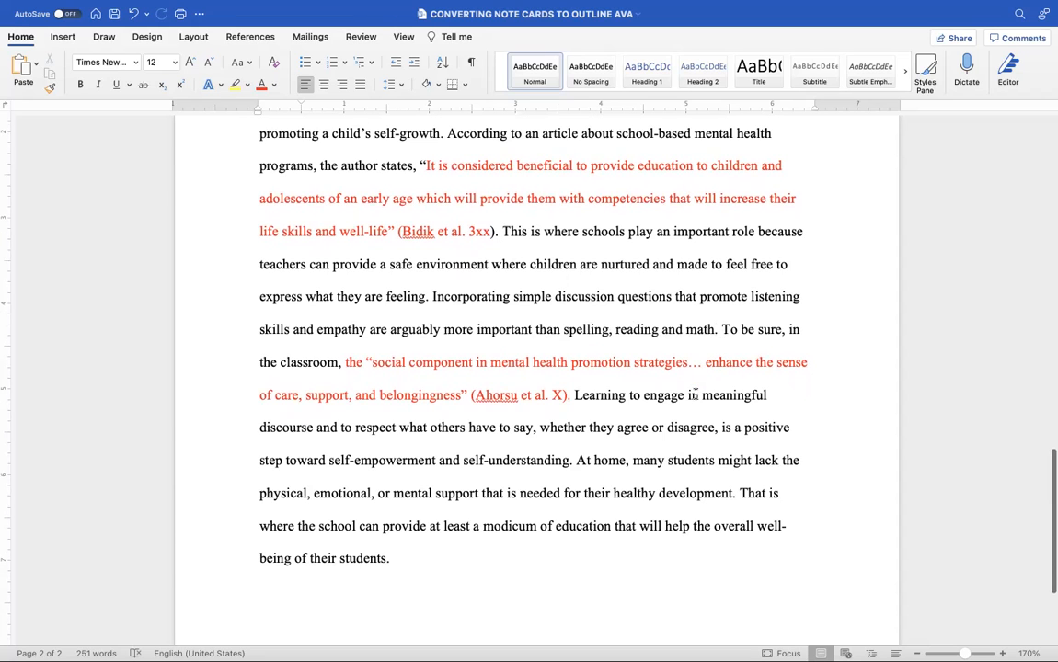
scroll("down", 3)
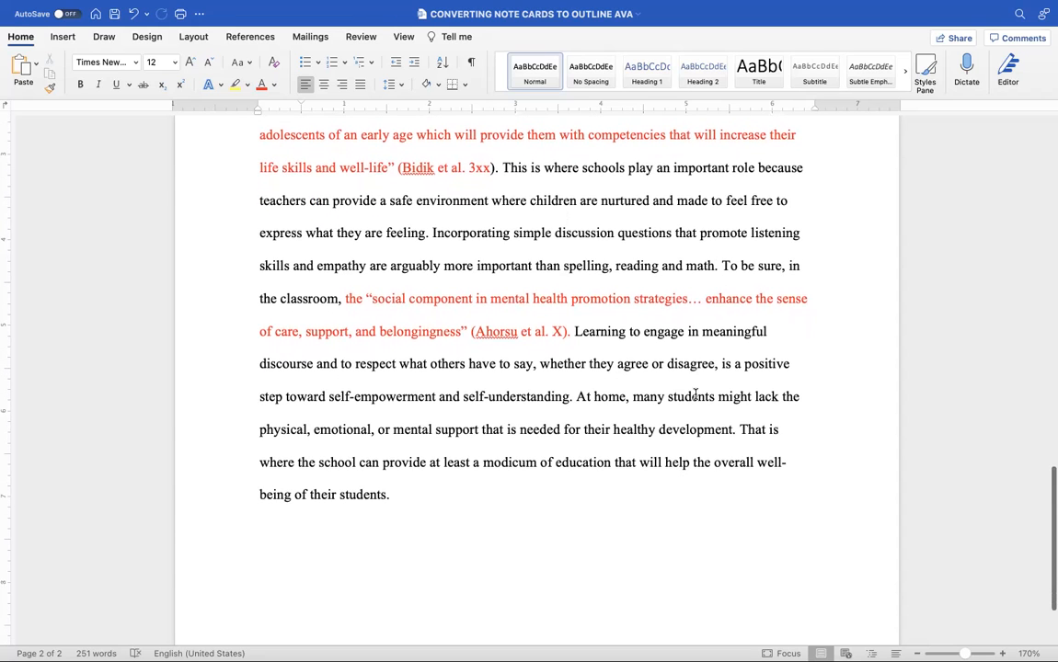
left_click(500, 168)
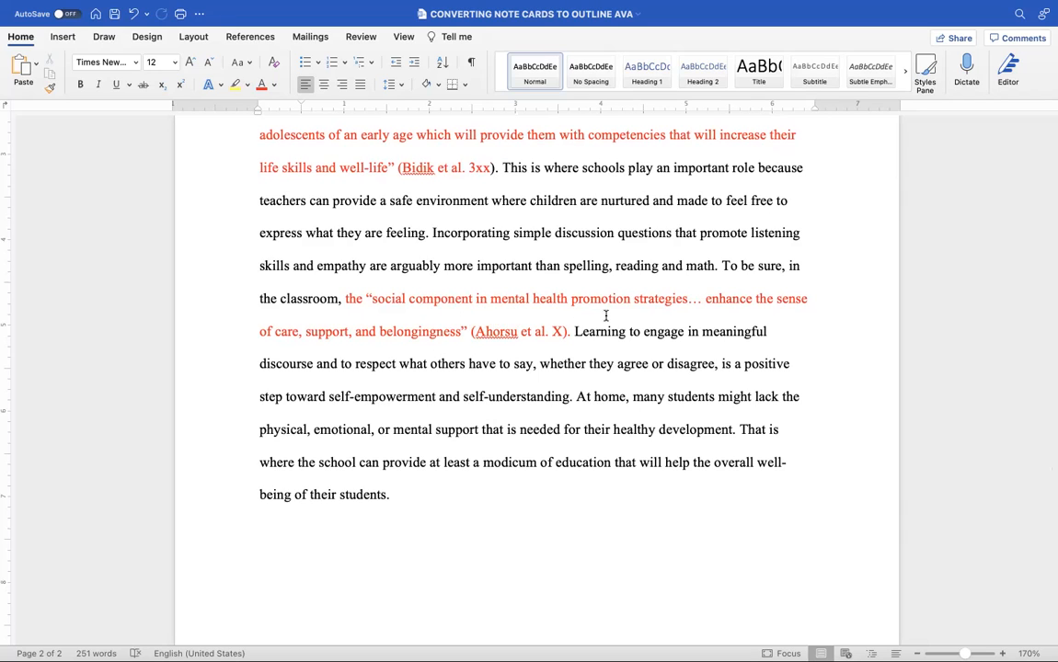
mouse_move(760, 318)
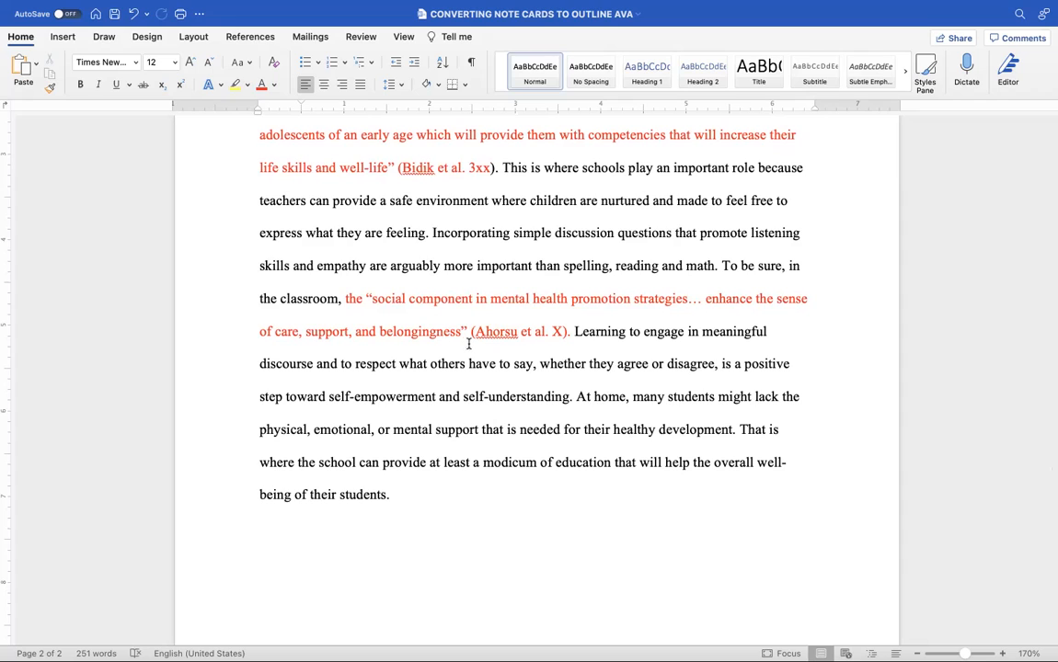
left_click(502, 167)
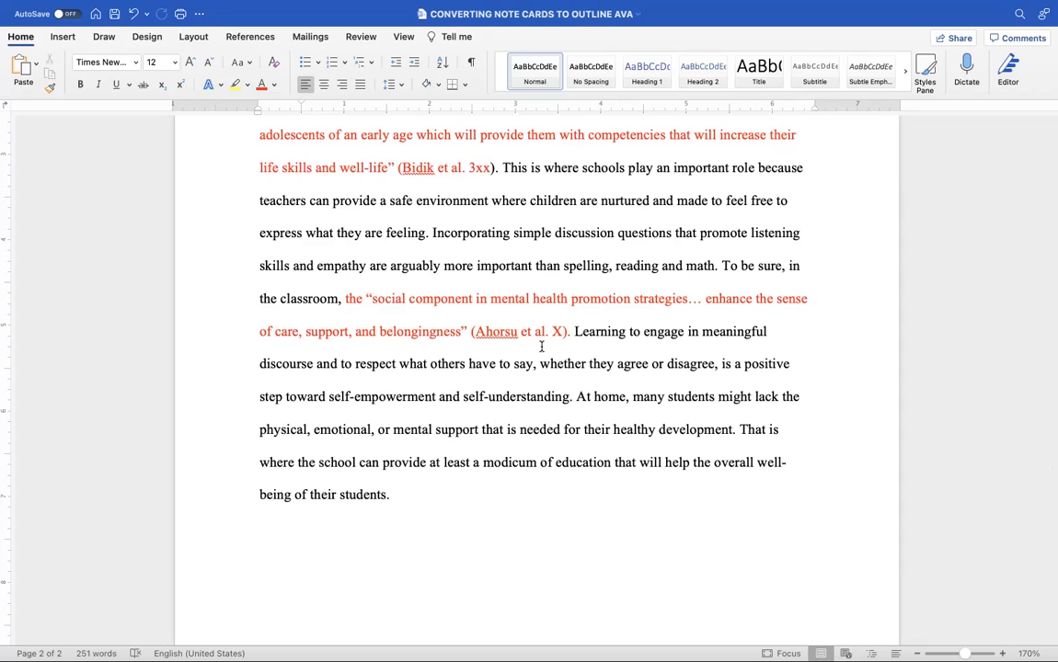
left_click(504, 168)
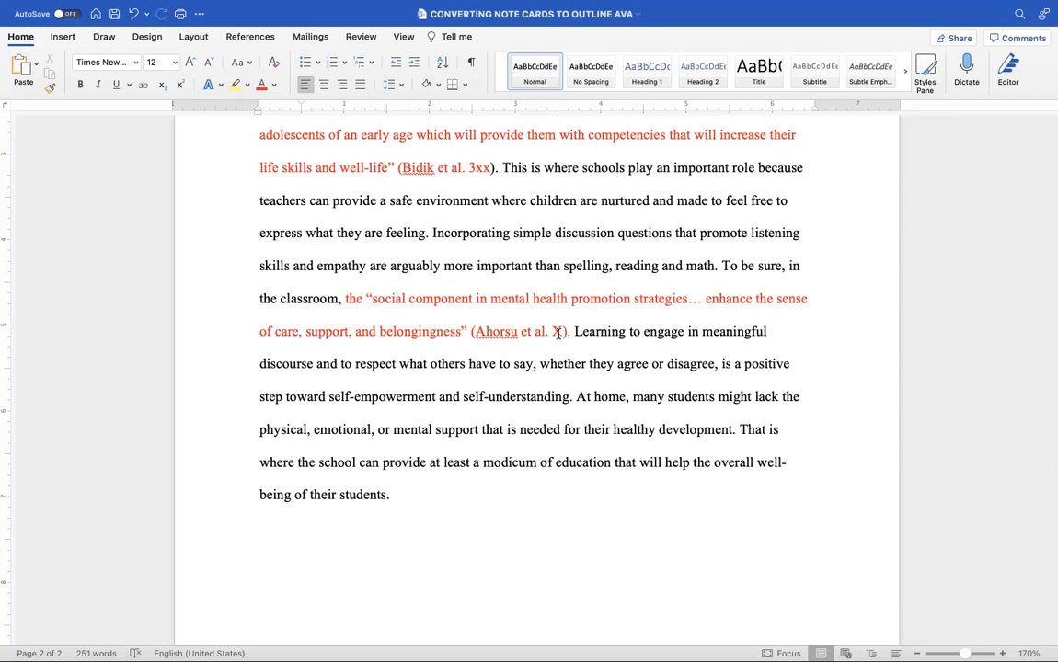
left_click(500, 167)
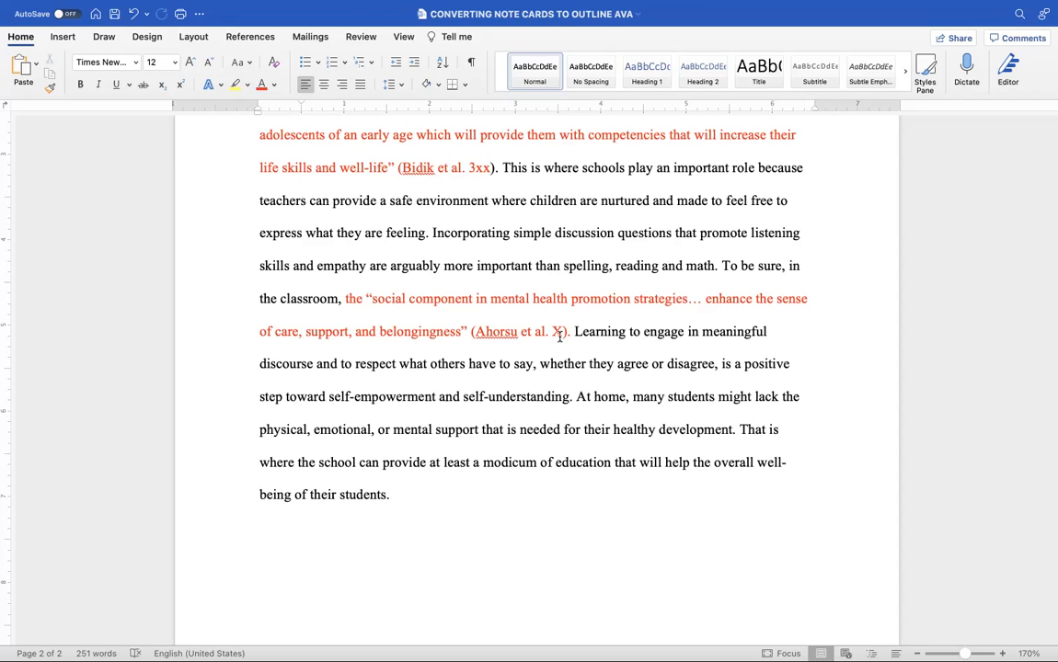
left_click(502, 167)
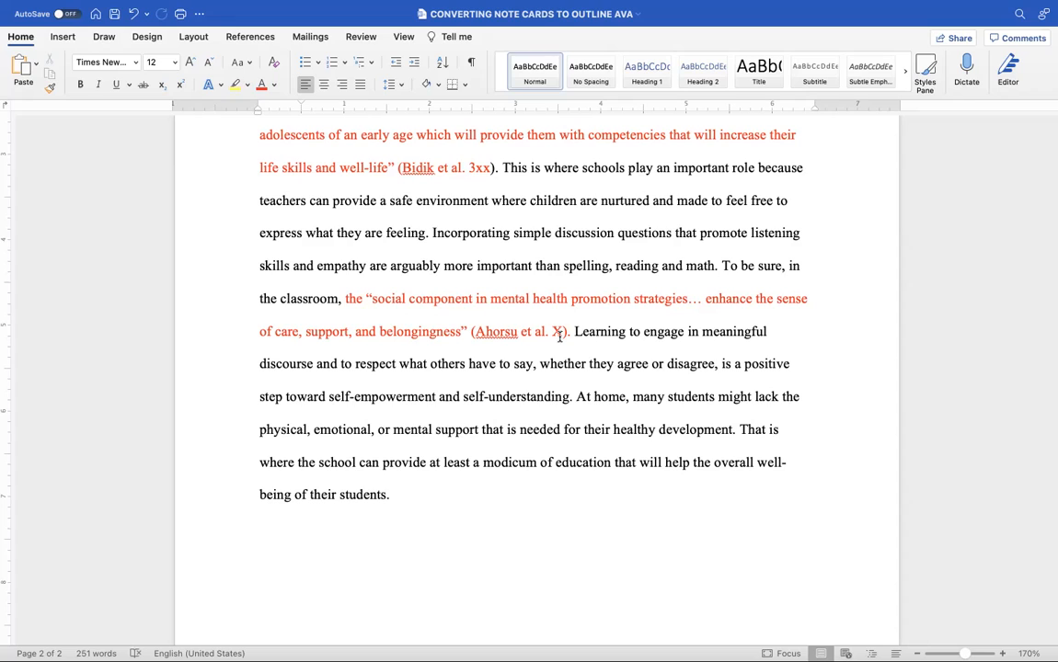
left_click(502, 168)
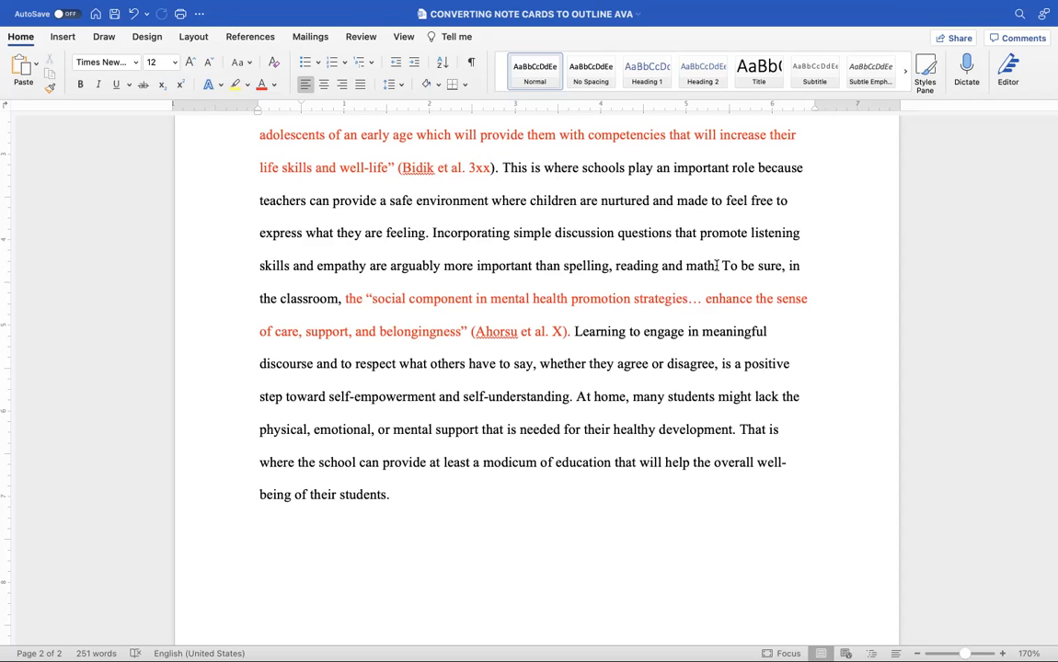
left_click(502, 167)
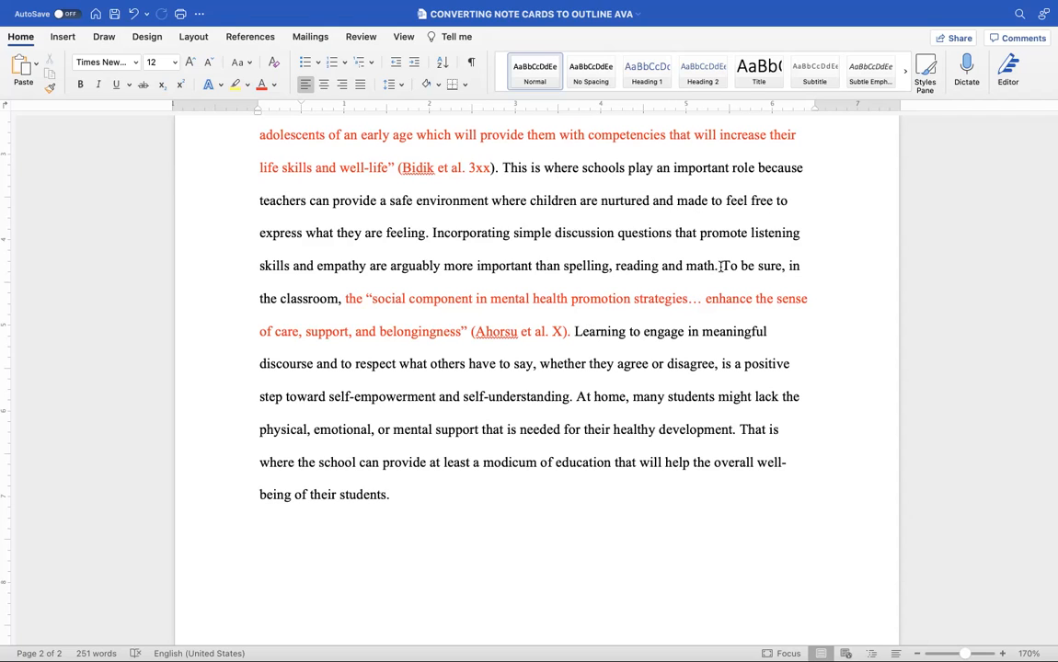
left_click(502, 167)
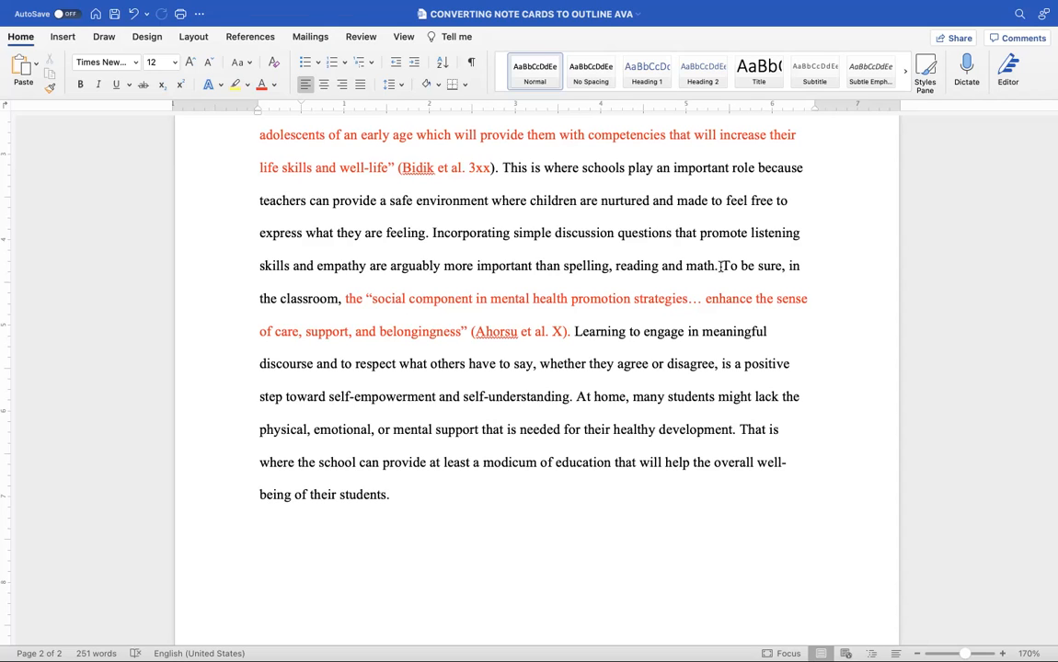
left_click(502, 167)
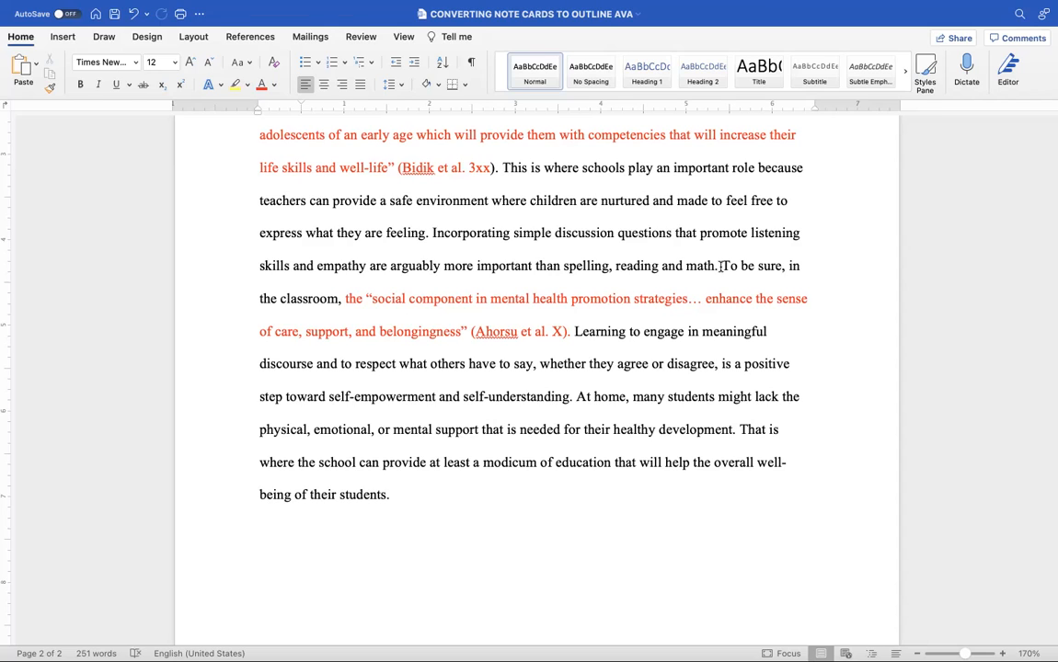
left_click(502, 168)
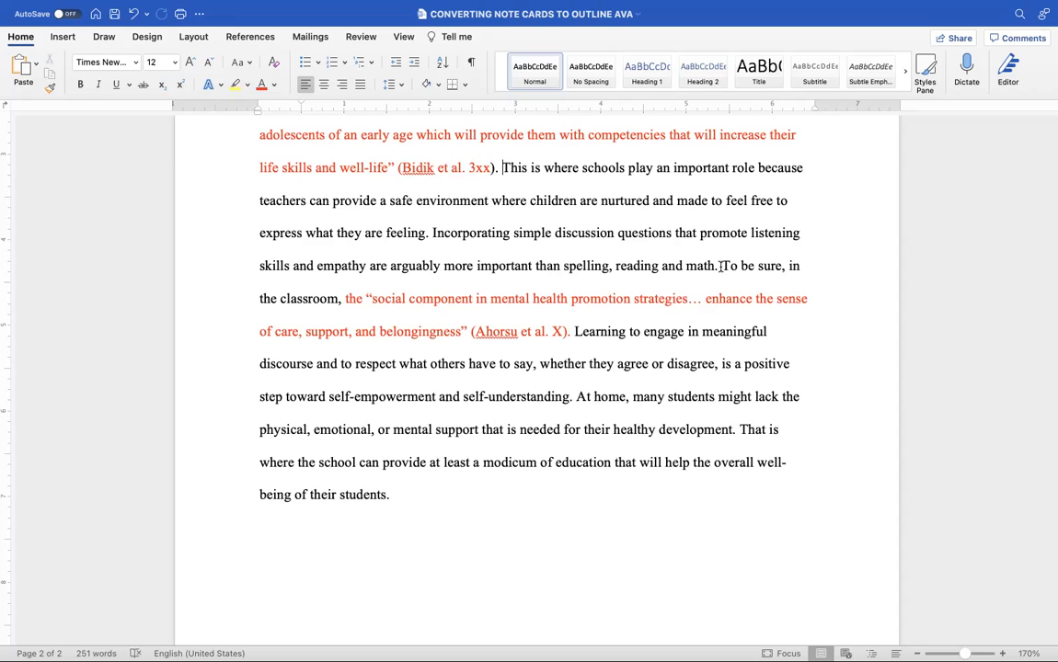
left_click(502, 168)
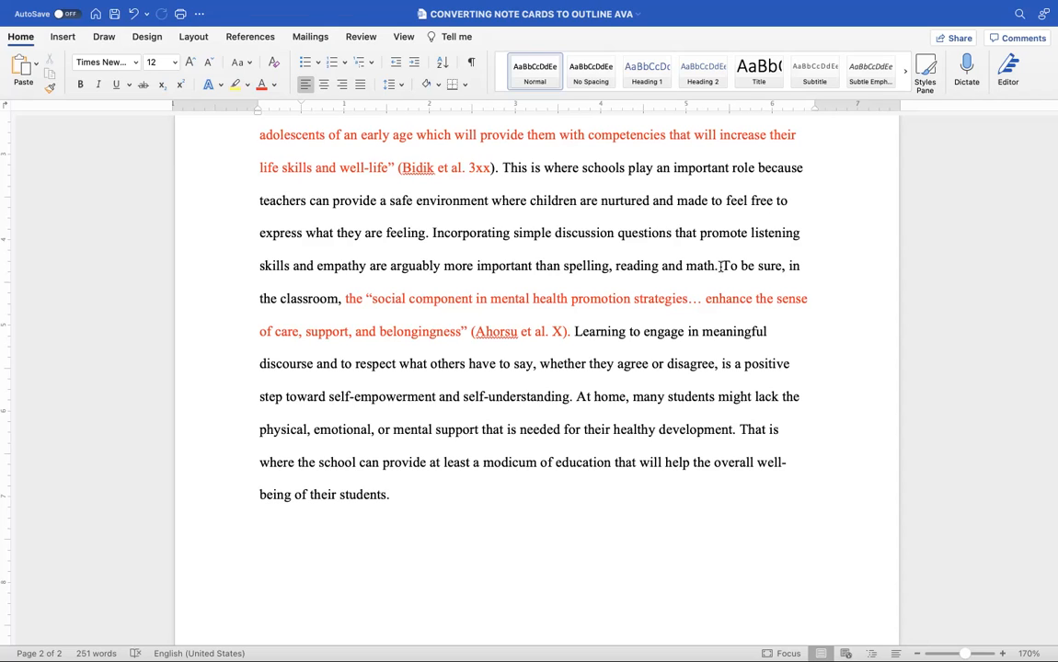
left_click(502, 168)
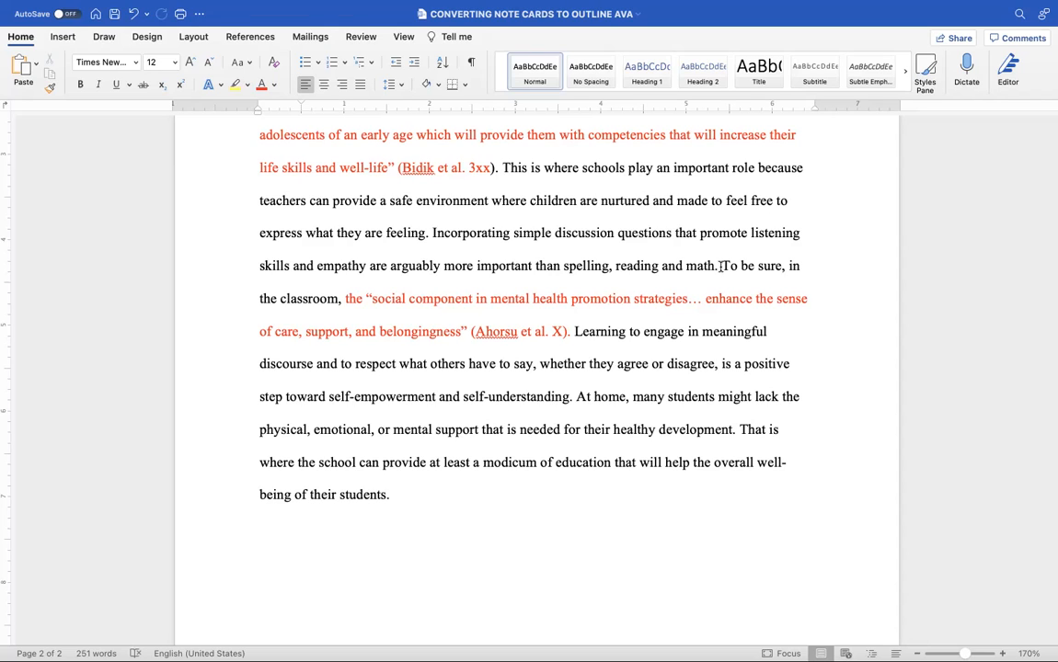
left_click(504, 167)
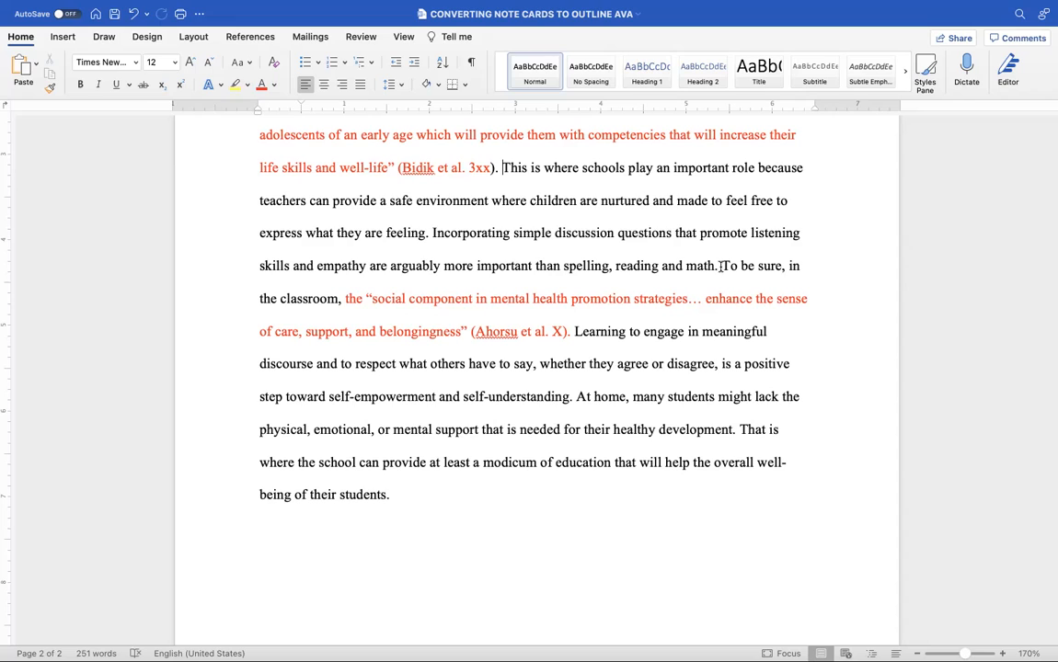
left_click(502, 167)
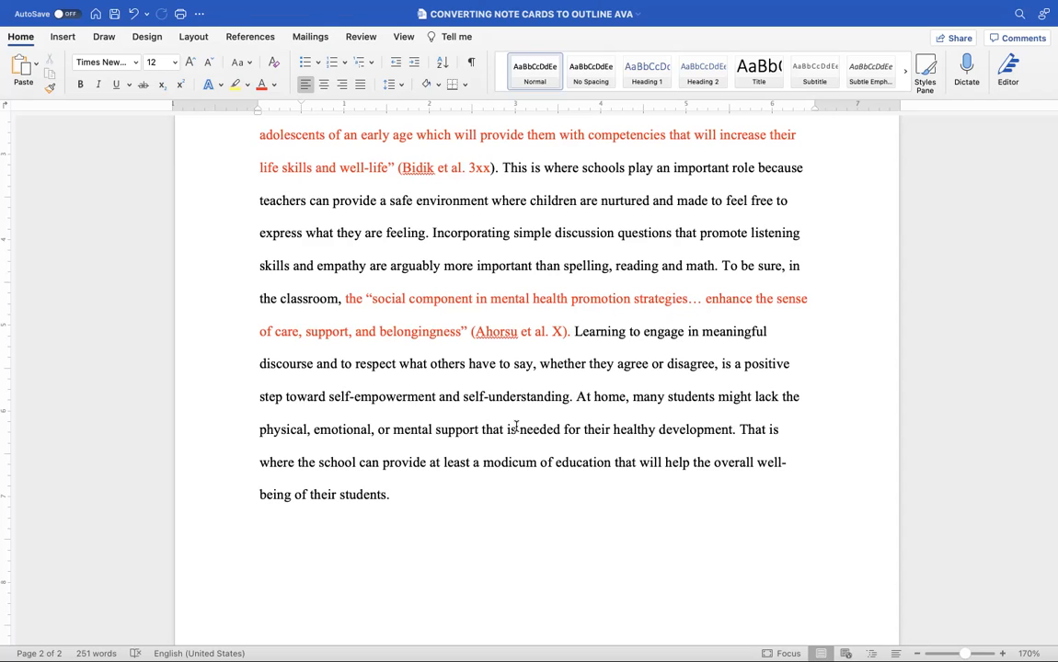
left_click(500, 168)
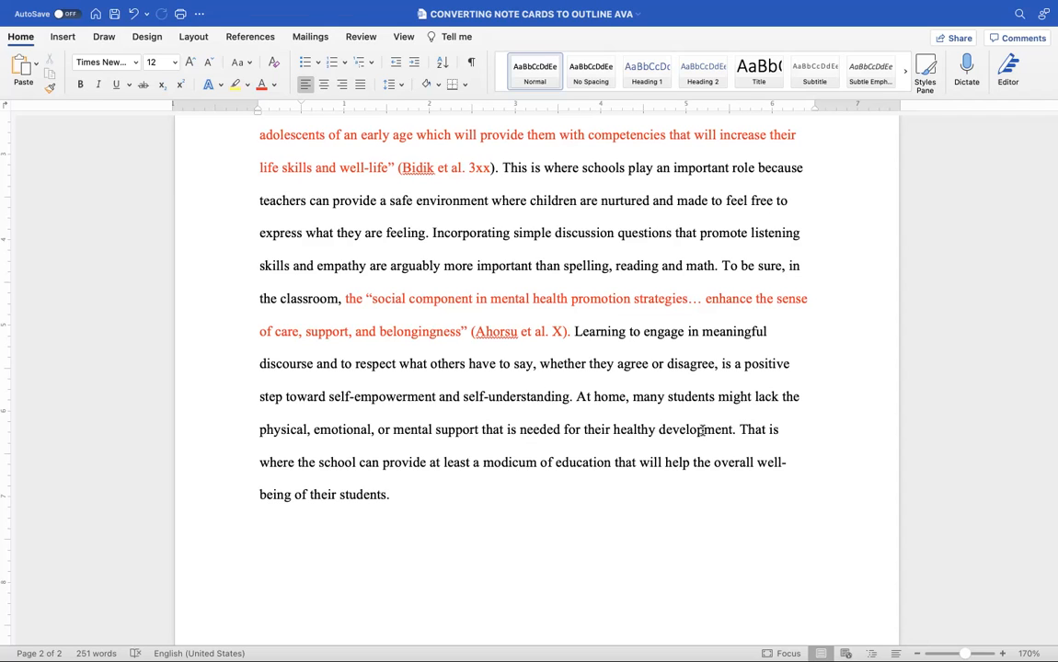
left_click(502, 167)
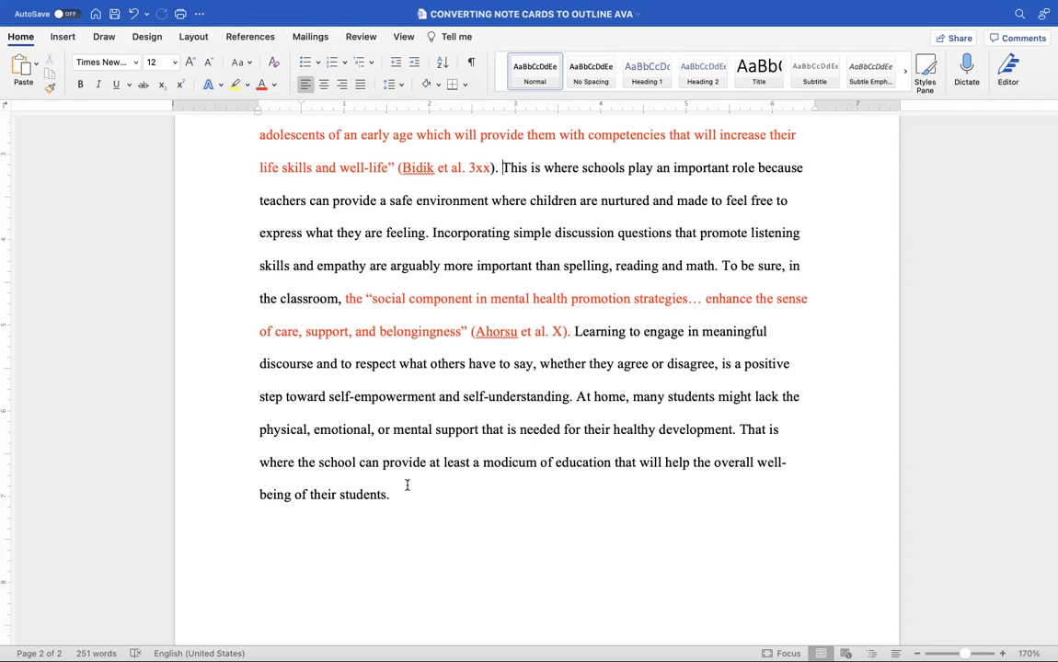
mouse_move(583, 494)
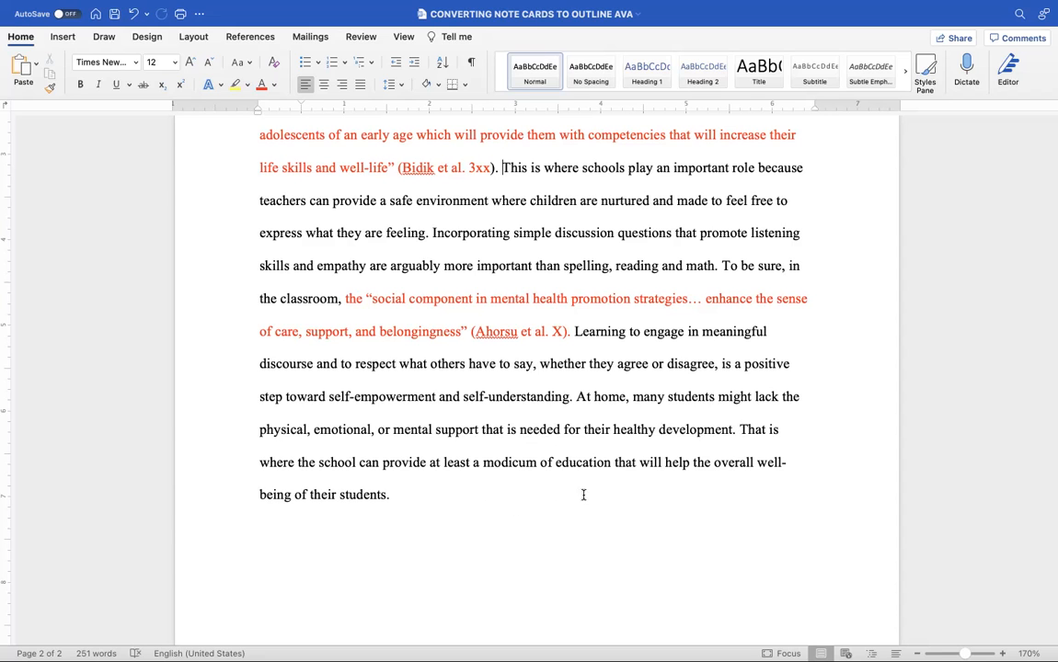
mouse_move(422, 524)
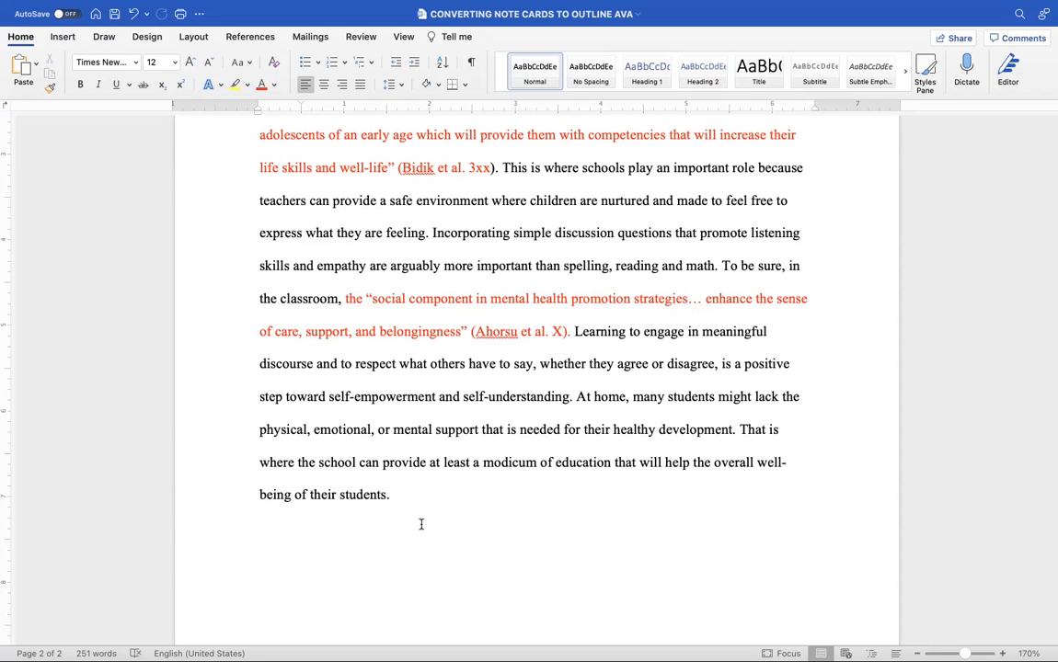
scroll("up", 3)
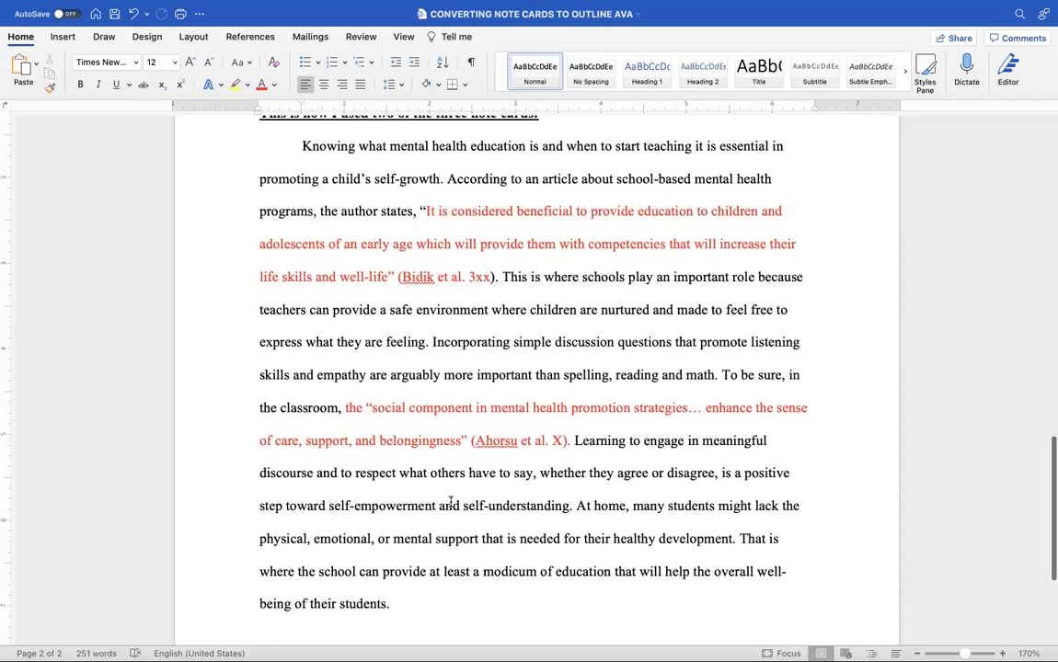
scroll("down", 3)
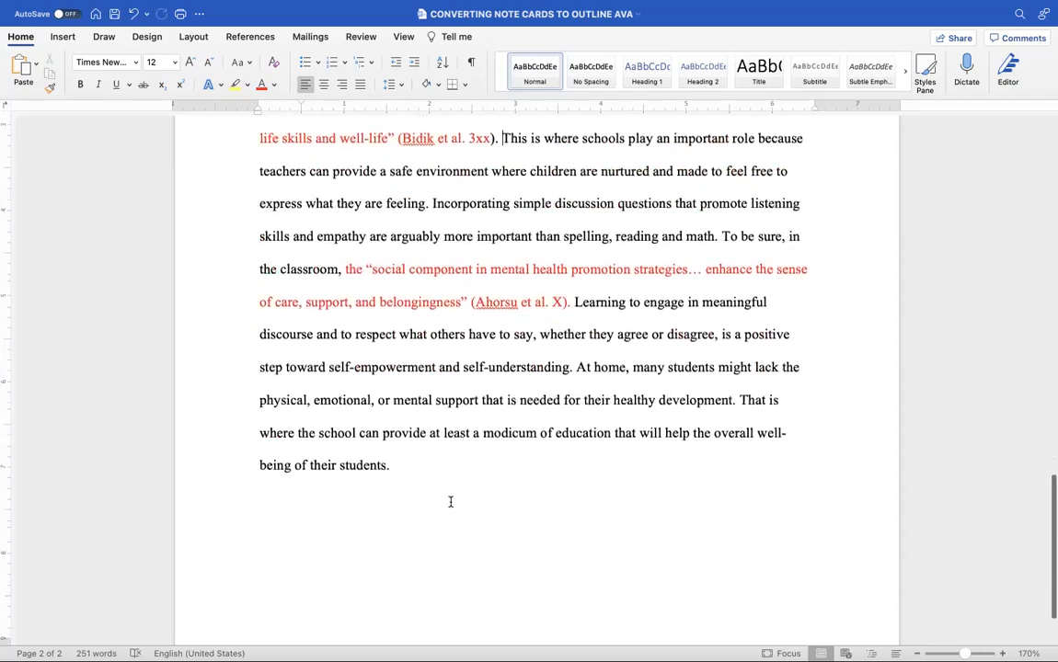
scroll("up", 3)
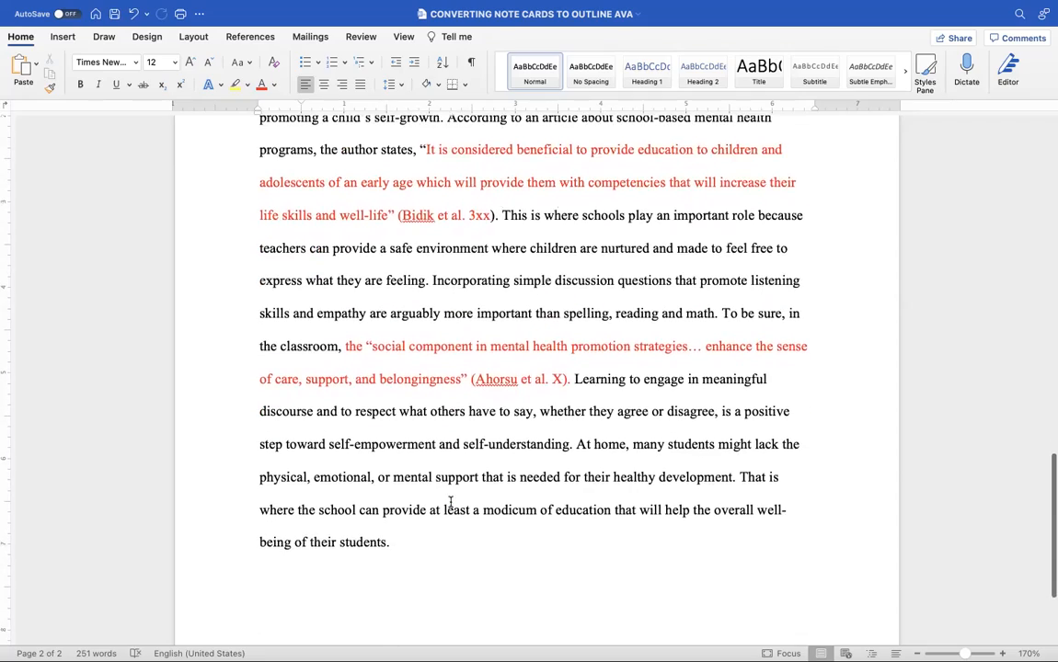
scroll("up", 3)
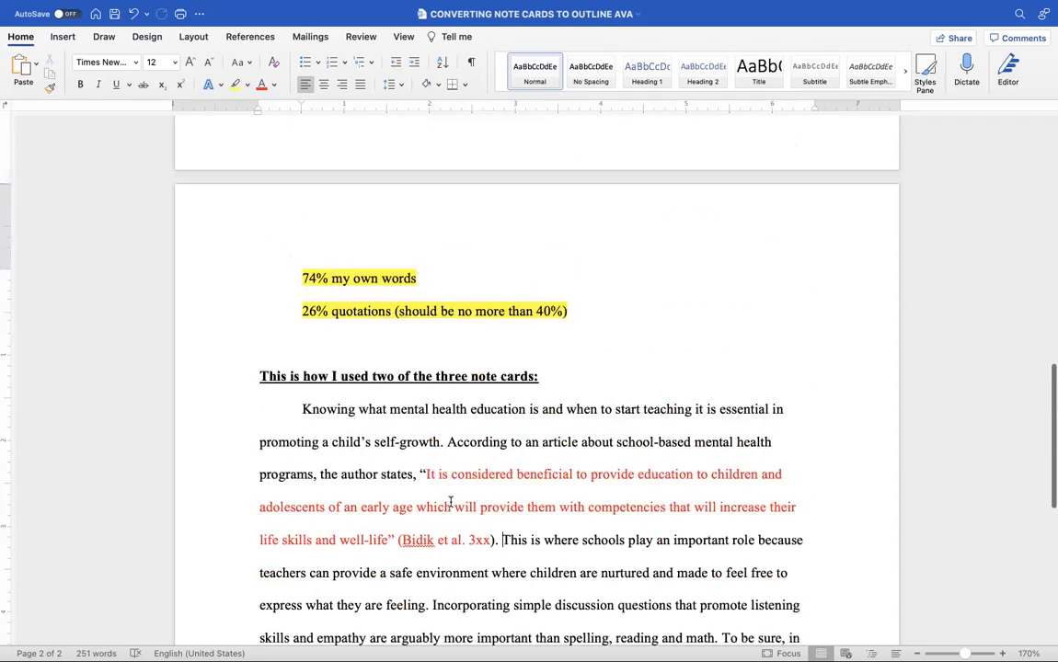
scroll("down", 3)
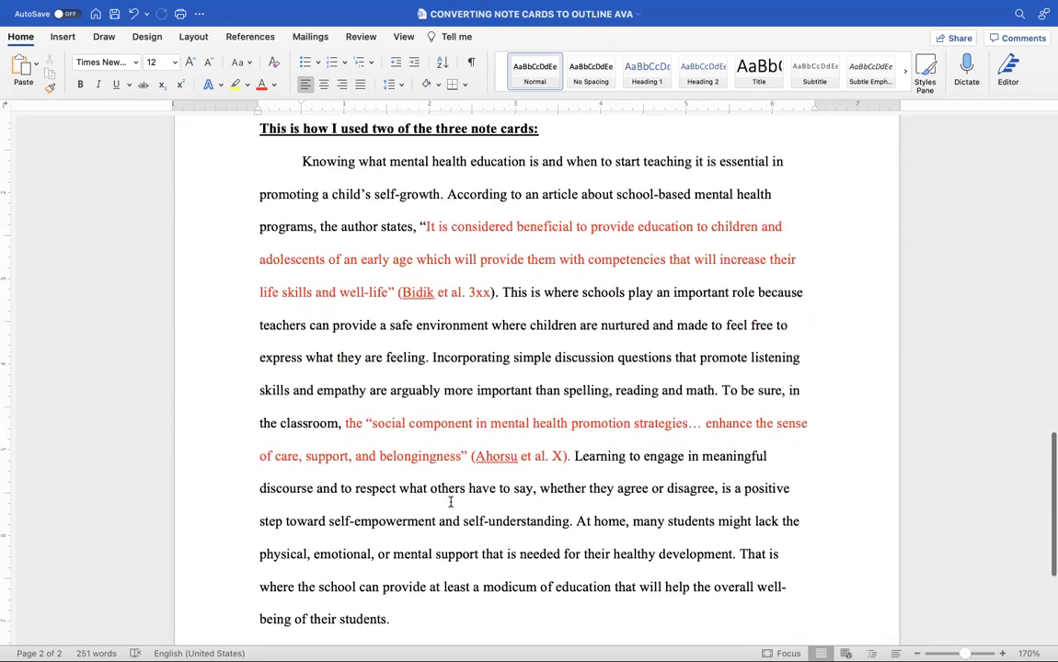
scroll("down", 3)
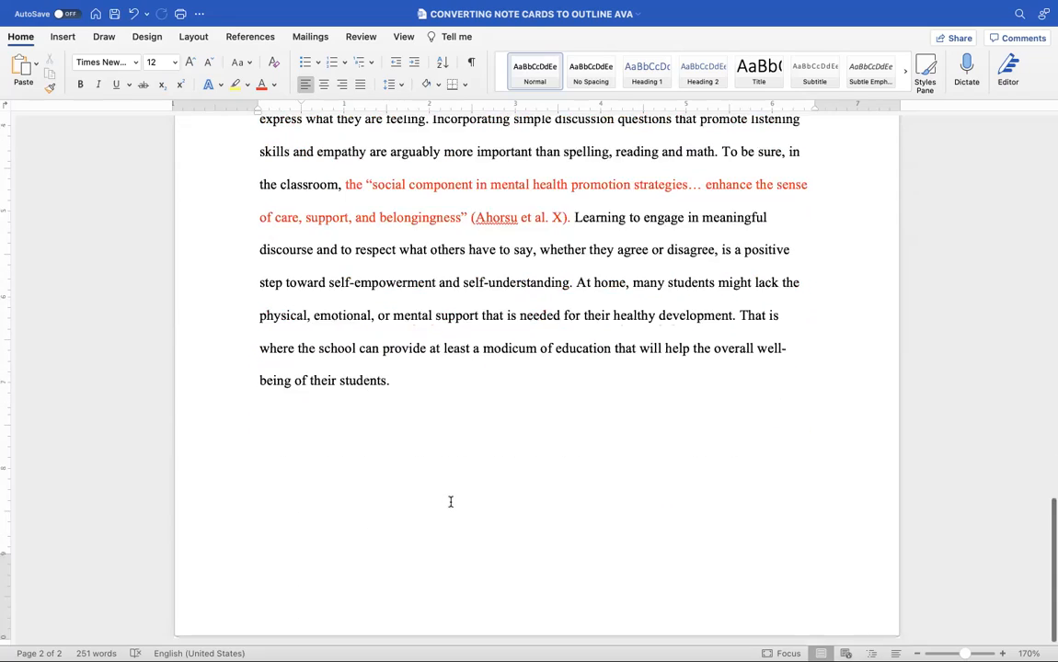
Scroll up from page 2 to outline heading I and its note cards on page 1.
scroll("up", 3)
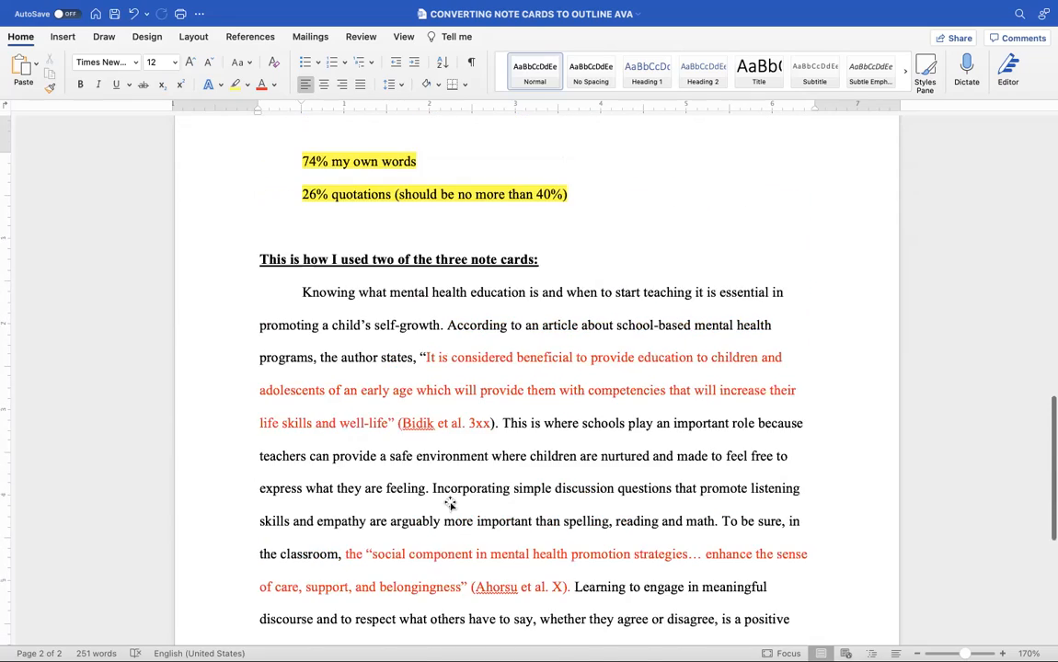
scroll("up", 3)
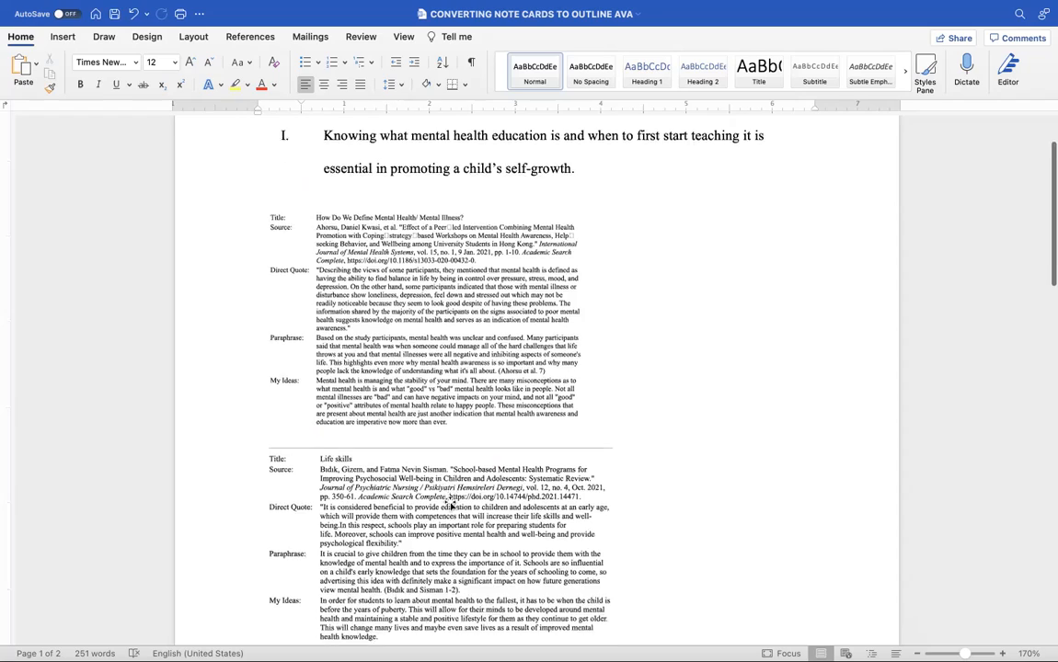
scroll("down", 3)
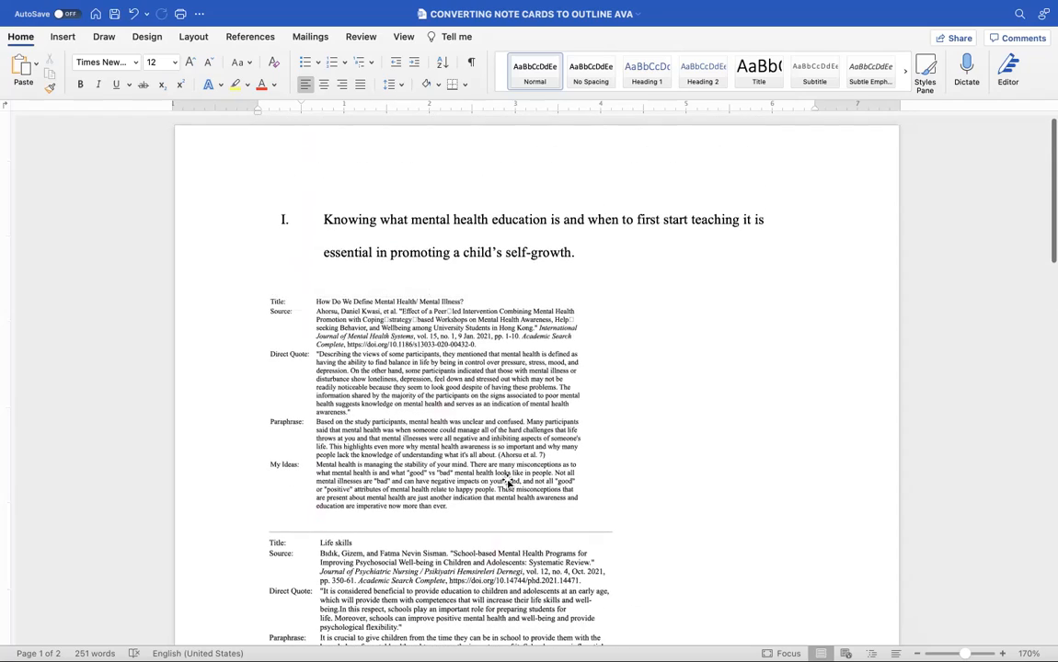
scroll("down", 3)
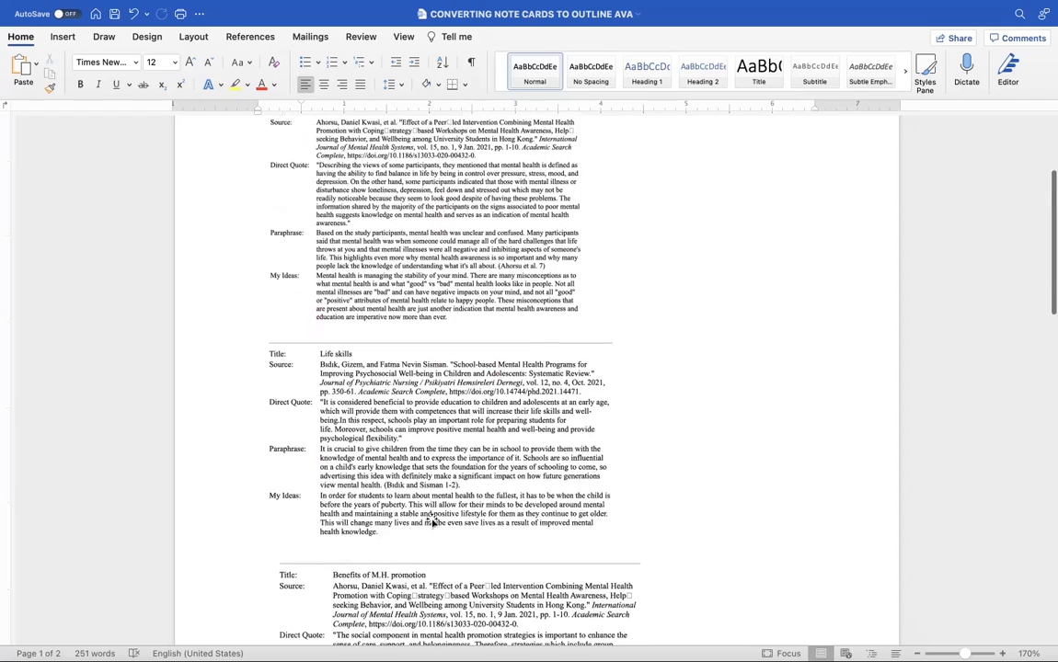
scroll("up", 3)
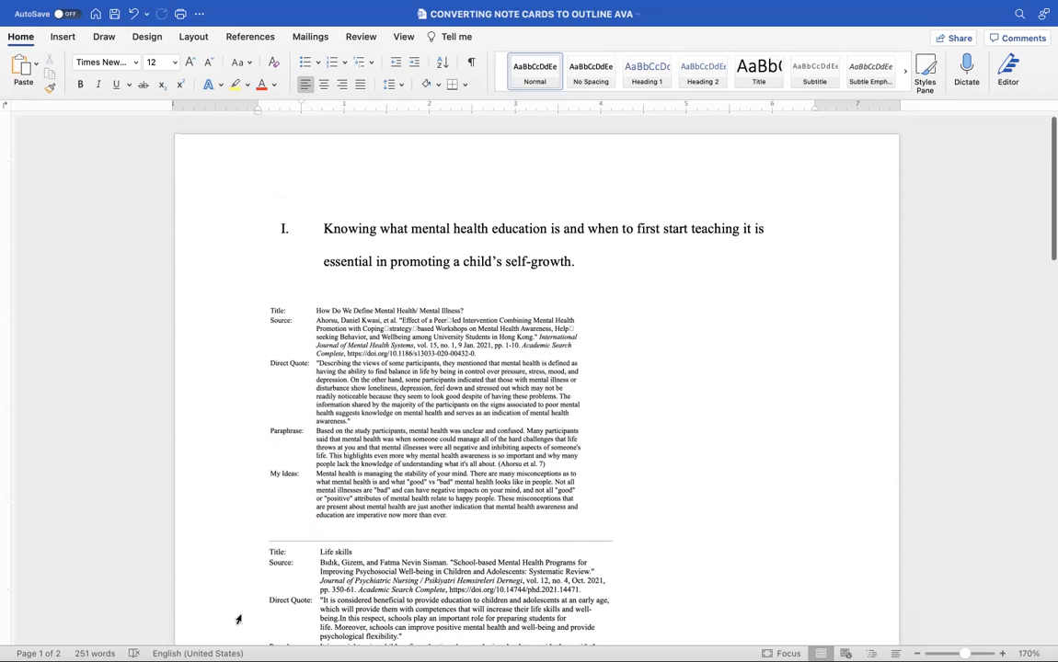
scroll("down", 3)
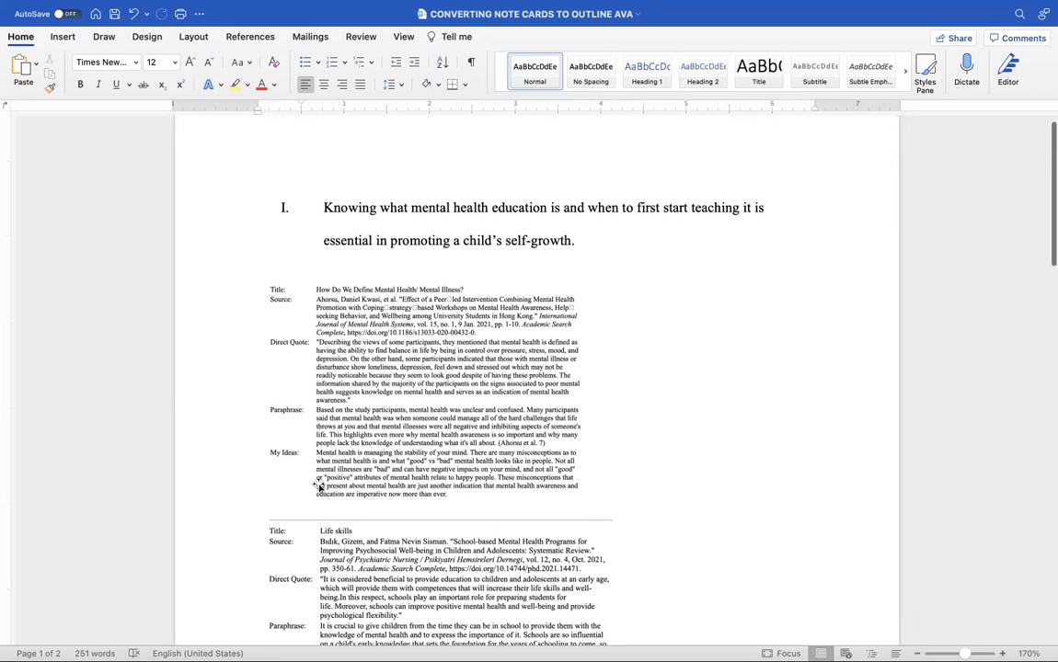
scroll("up", 3)
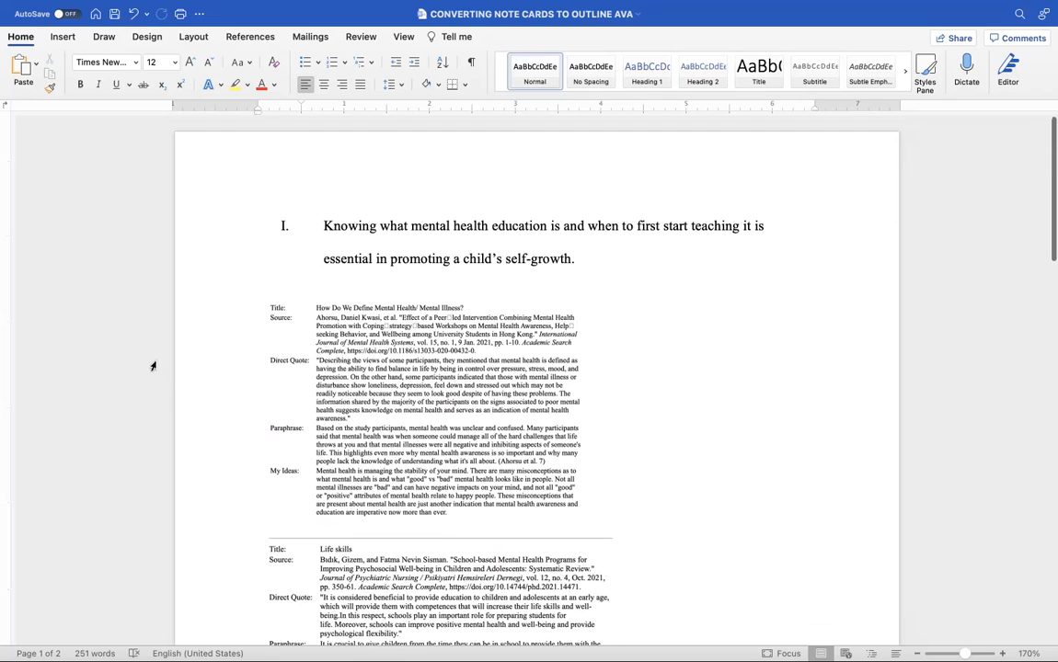
mouse_move(497, 386)
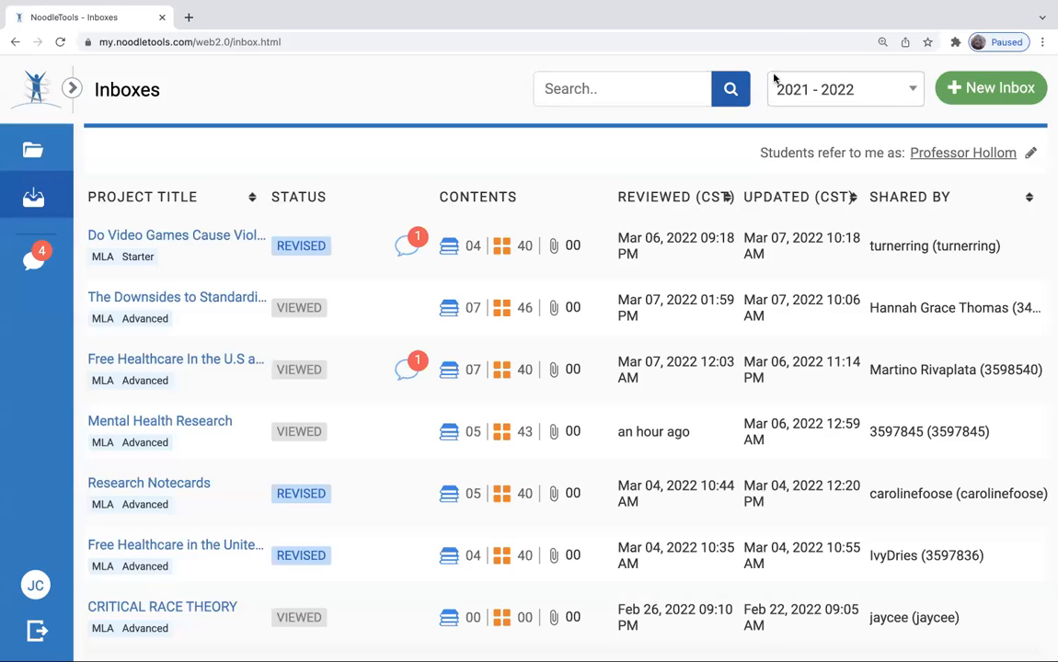
mouse_move(776, 31)
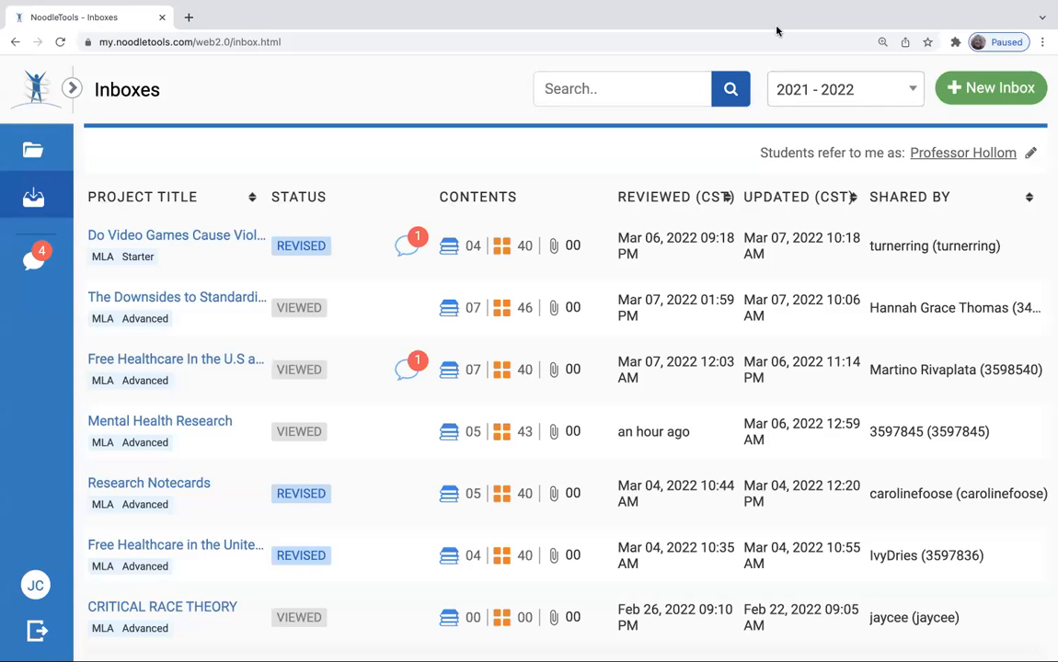
mouse_move(449, 555)
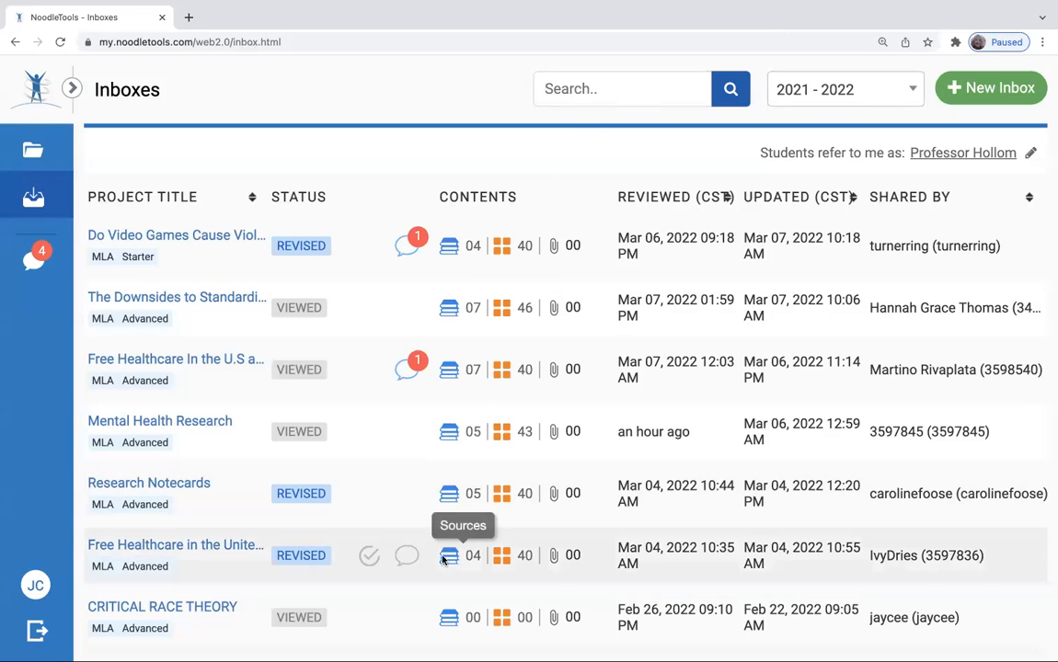
mouse_move(303, 493)
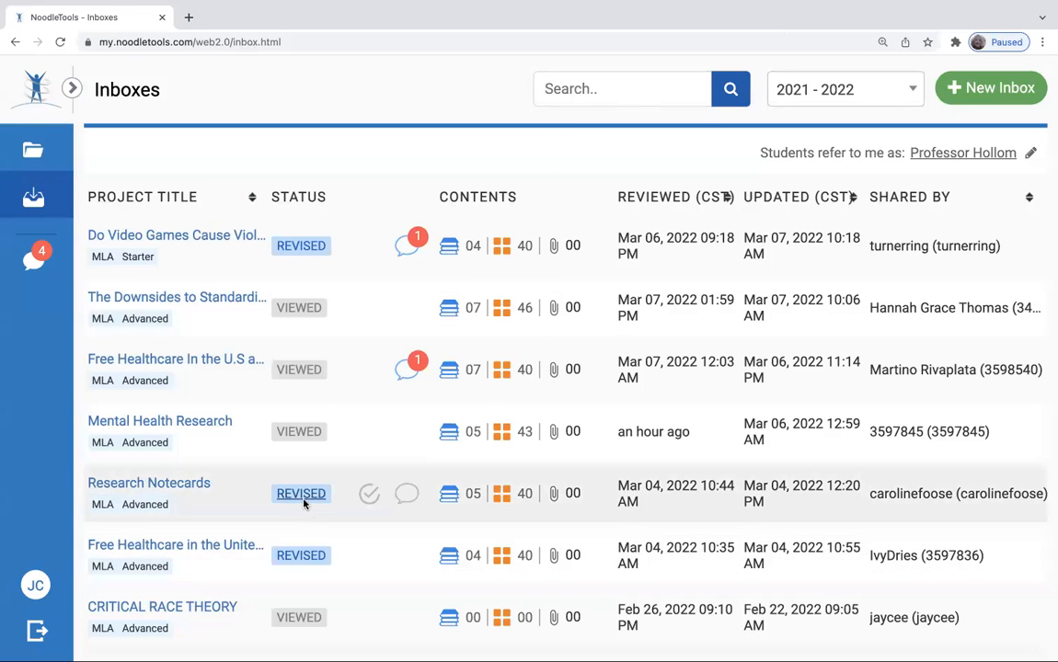
mouse_move(188, 440)
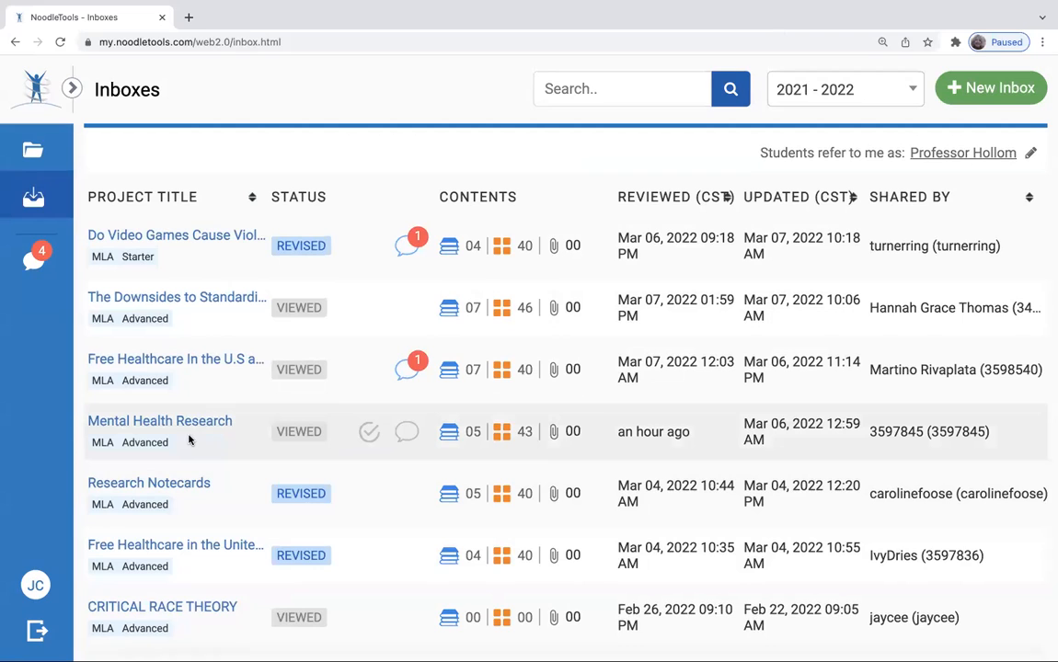
Open the Mental Health Research project and export all its sources to Word.
left_click(159, 419)
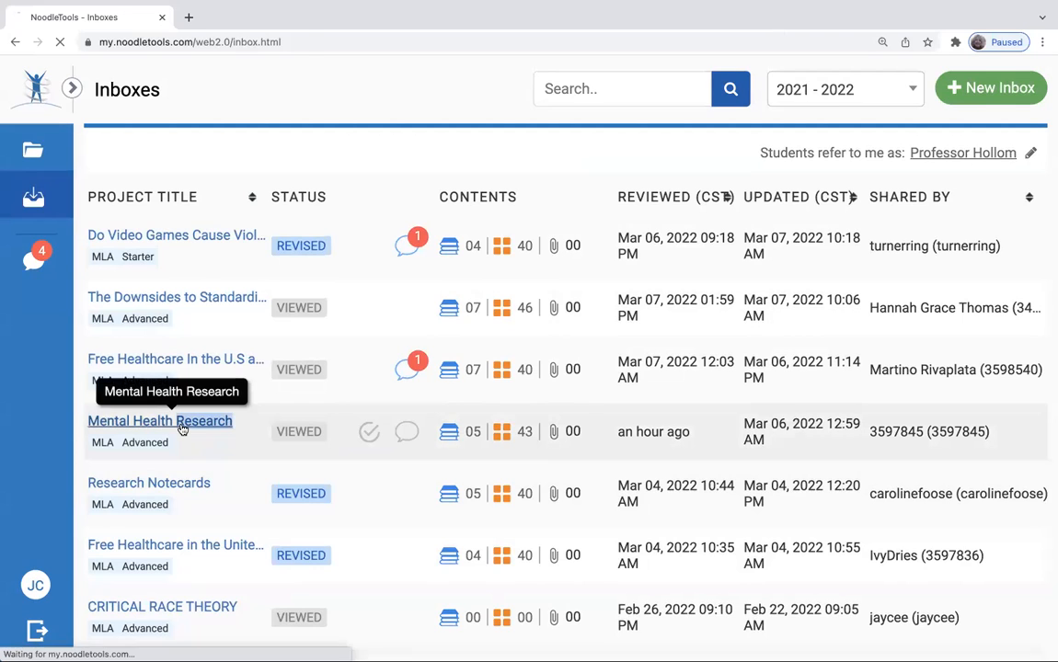
left_click(158, 419)
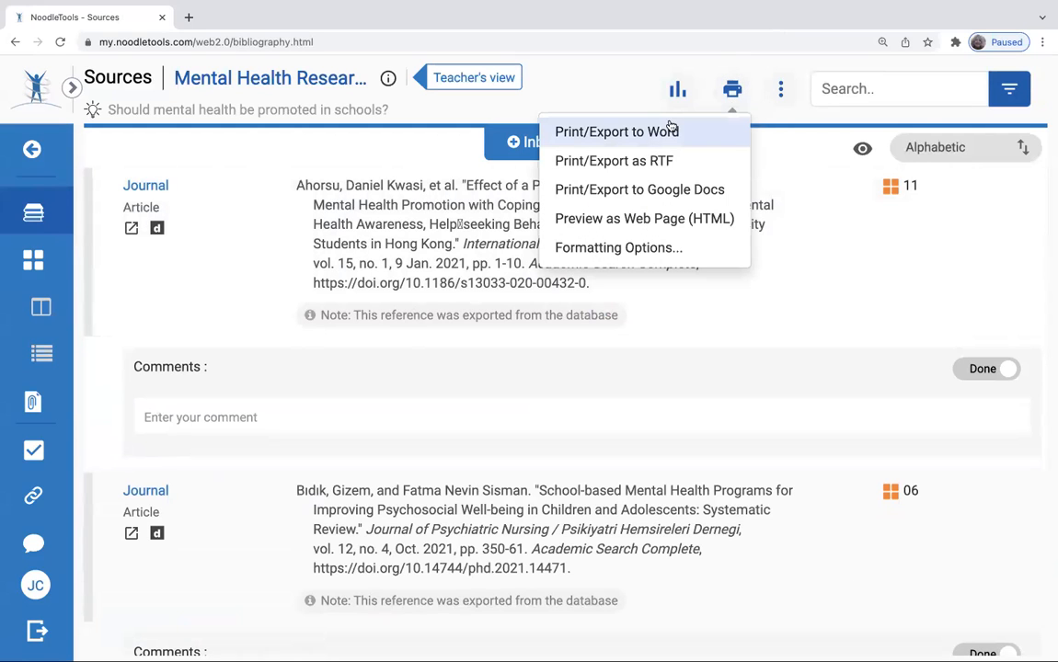
left_click(616, 132)
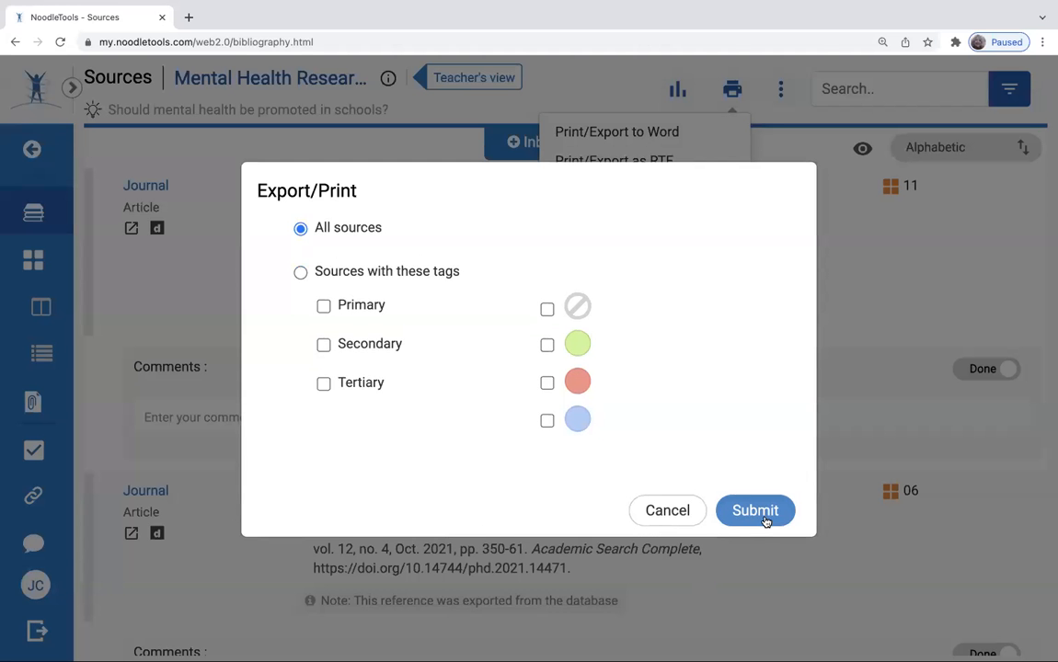
left_click(755, 512)
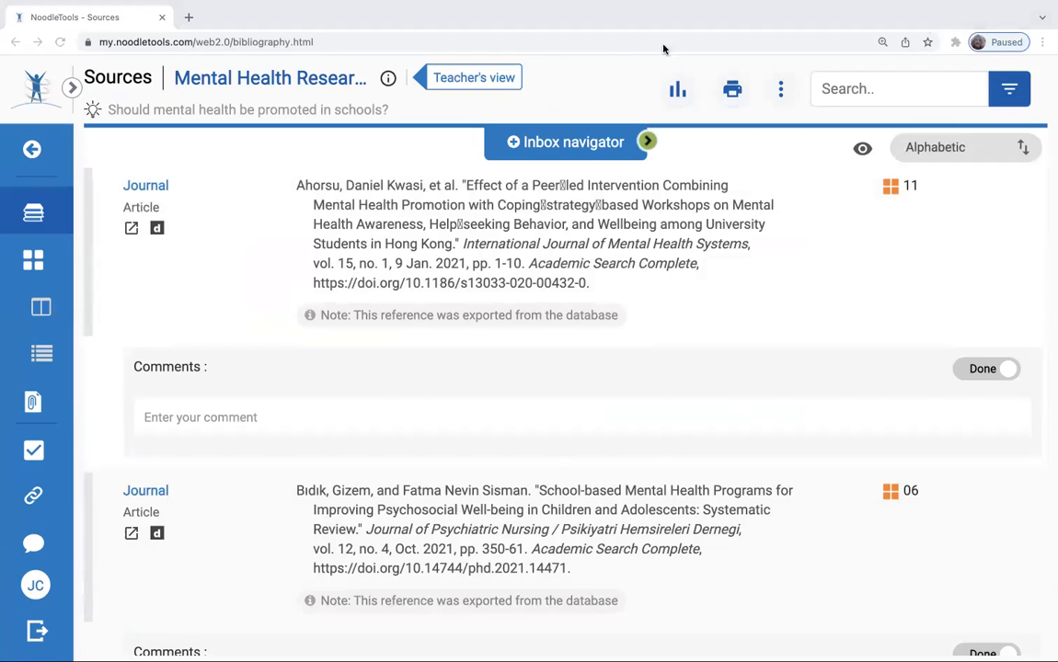
mouse_move(765, 64)
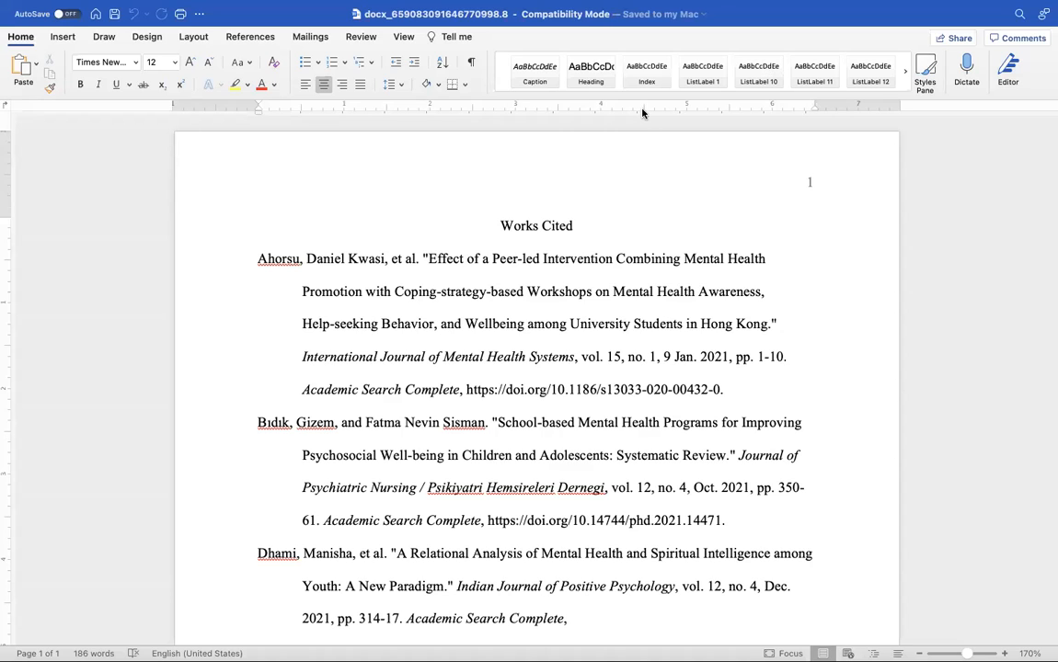
scroll("down", 3)
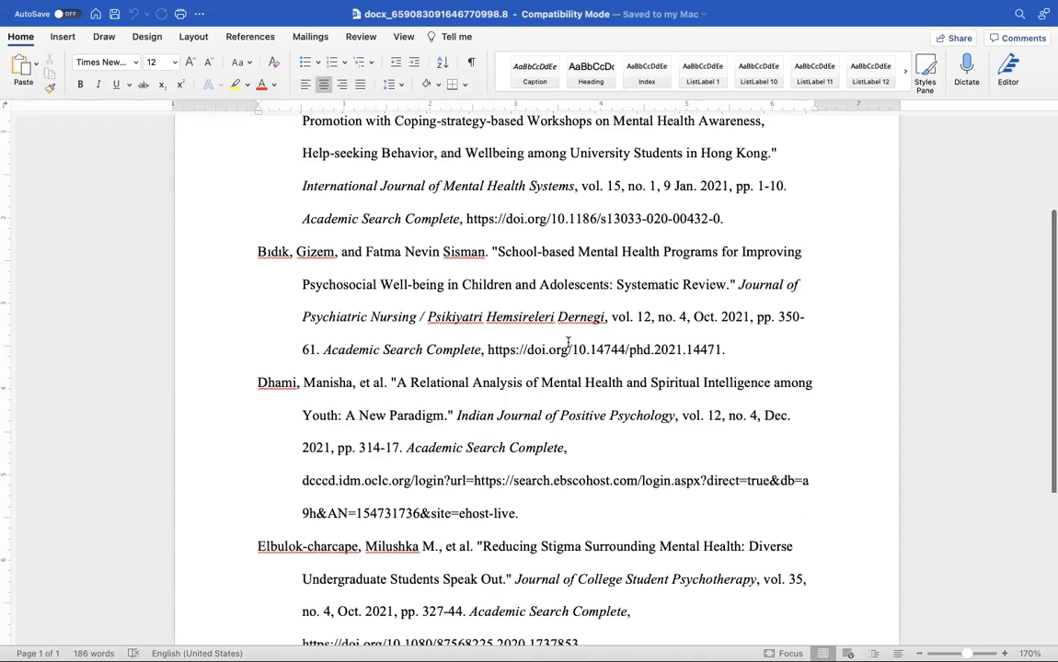
scroll("up", 3)
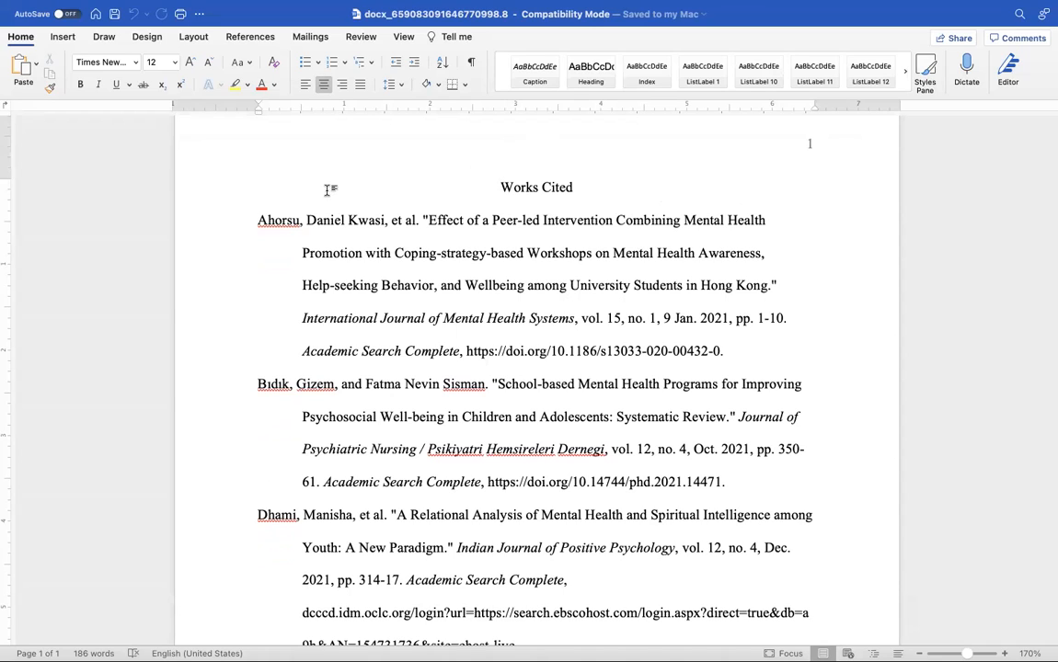
mouse_move(456, 206)
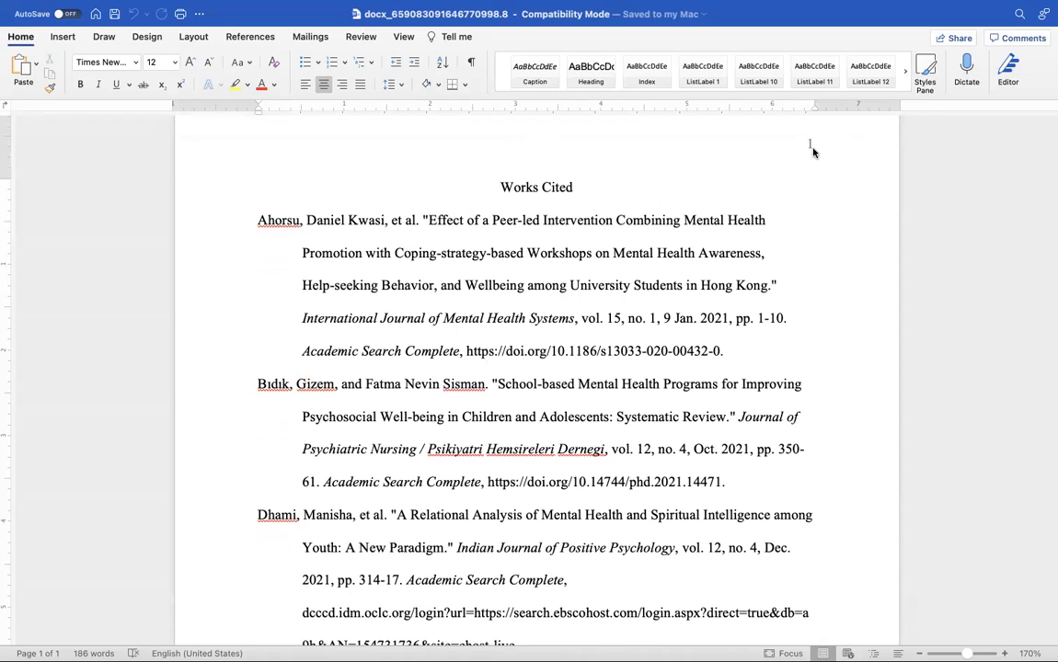
left_click(574, 187)
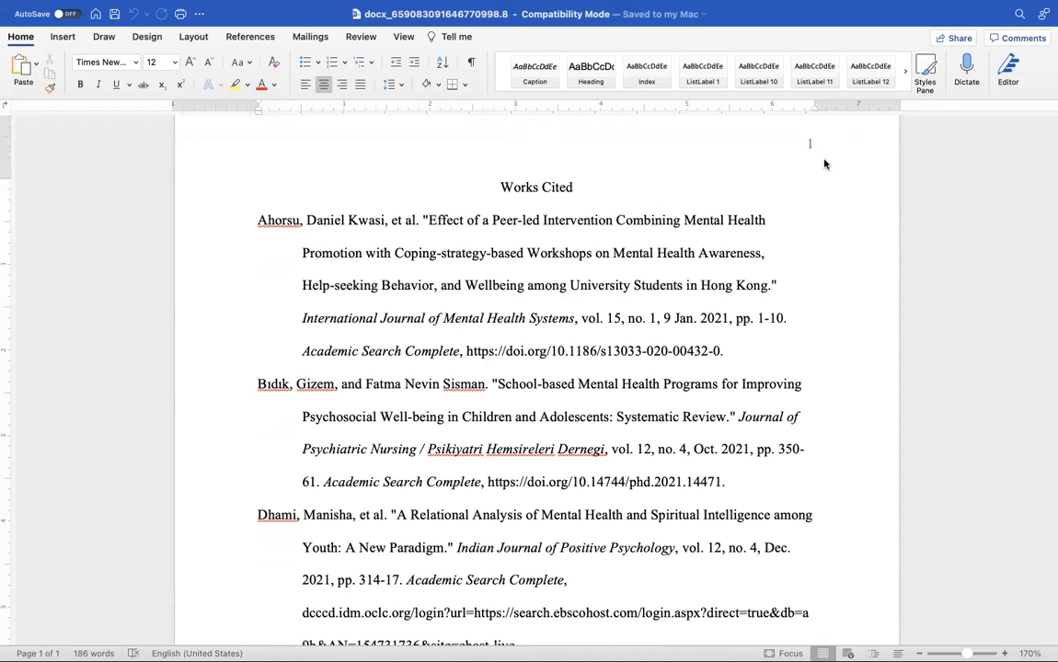
left_click(574, 188)
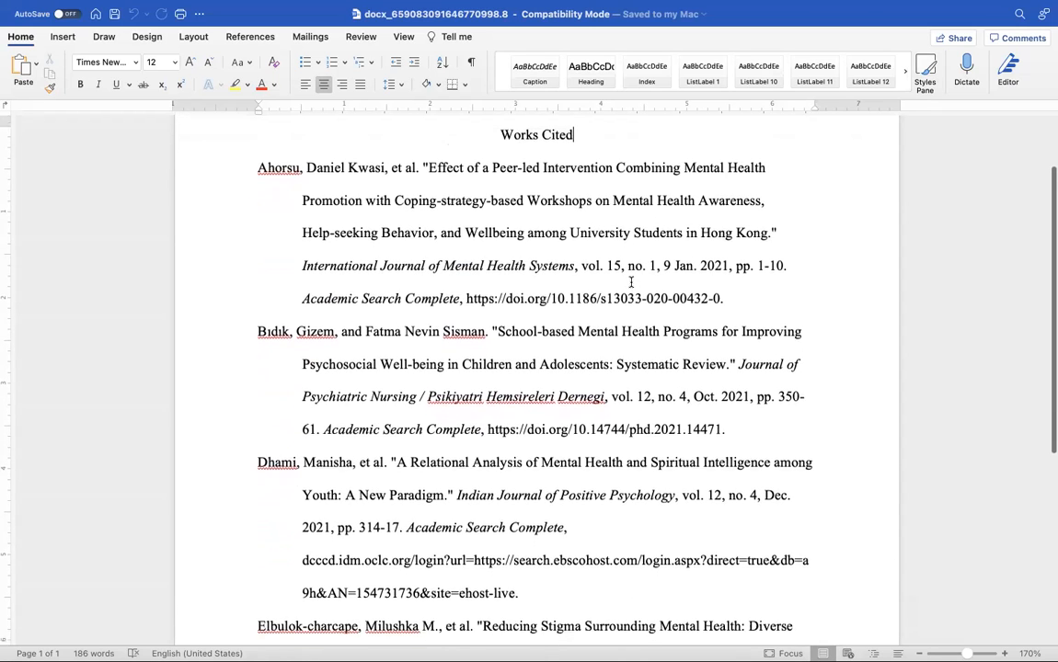
scroll("up", 3)
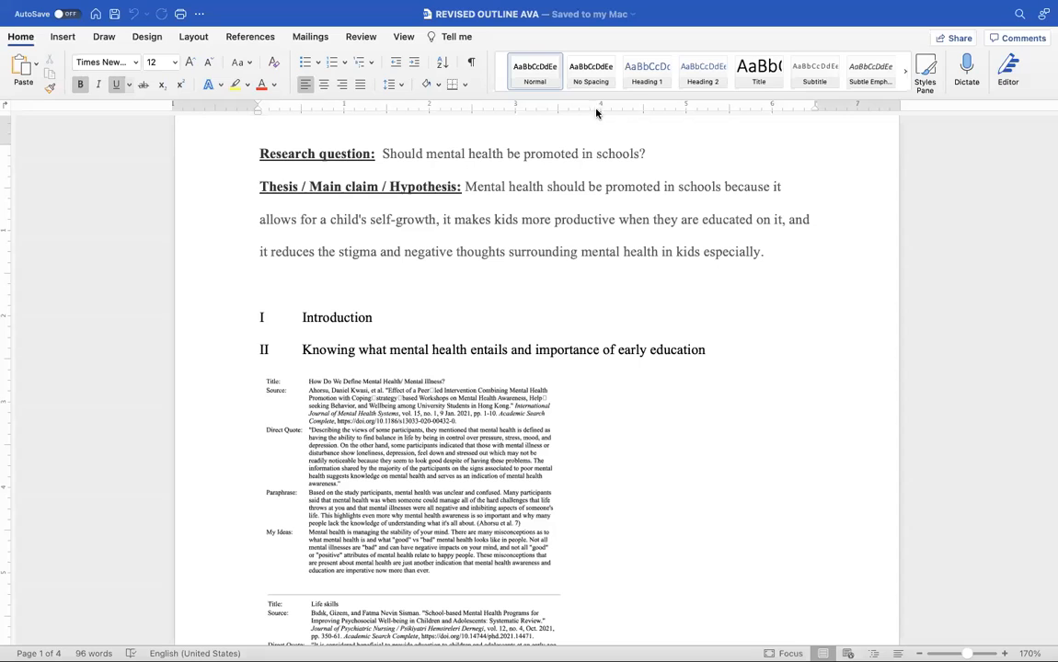
mouse_move(816, 118)
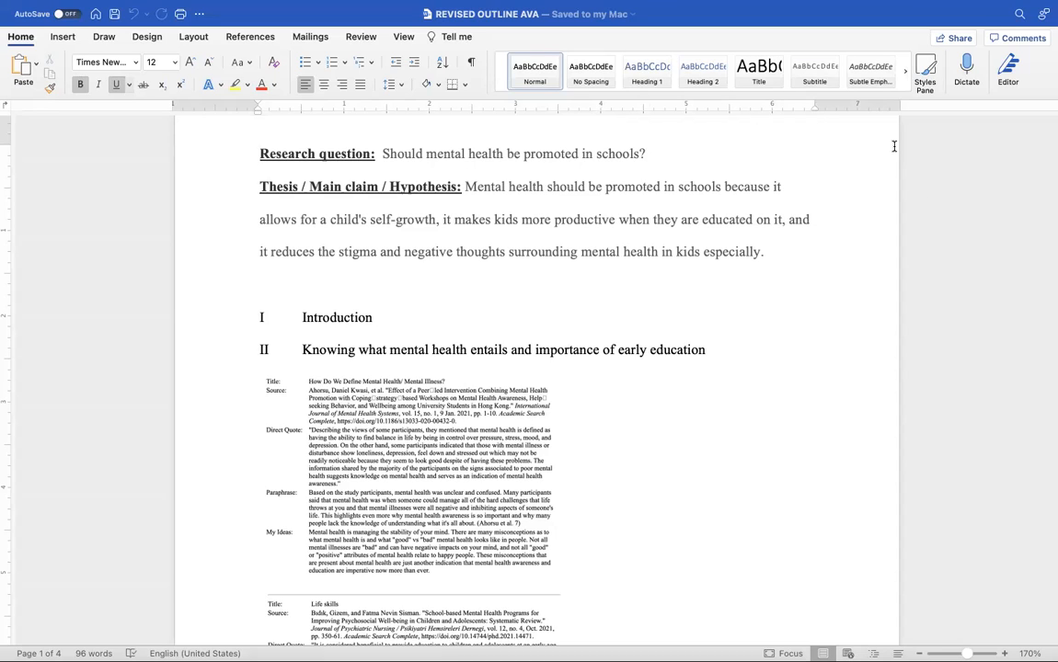
mouse_move(430, 226)
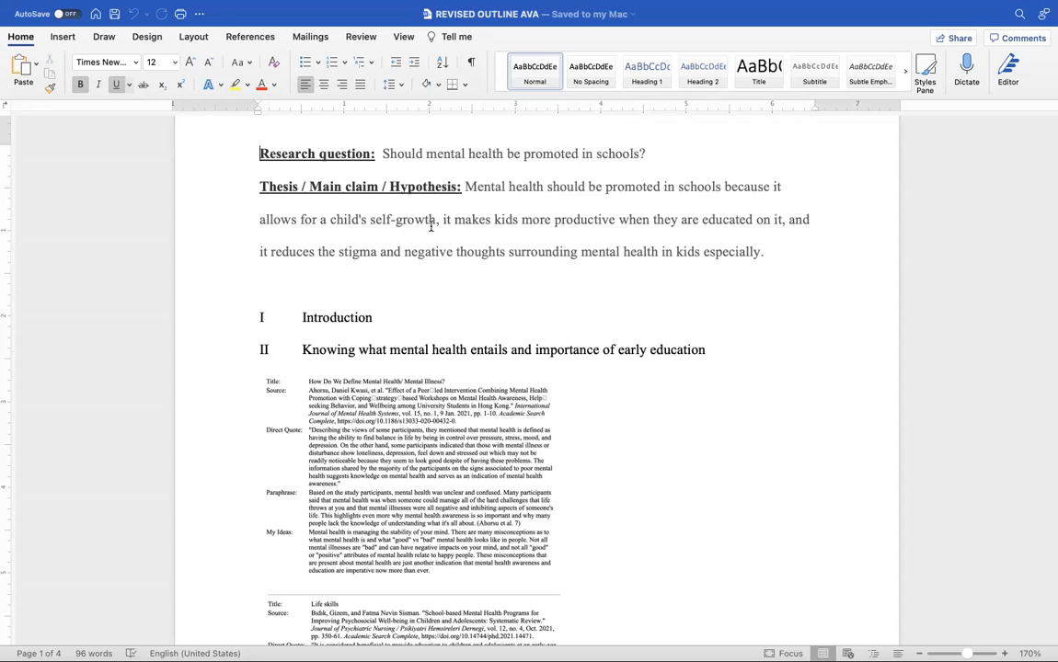
Scroll through sections I and II of REVISED OUTLINE AVA and their note cards.
scroll("down", 3)
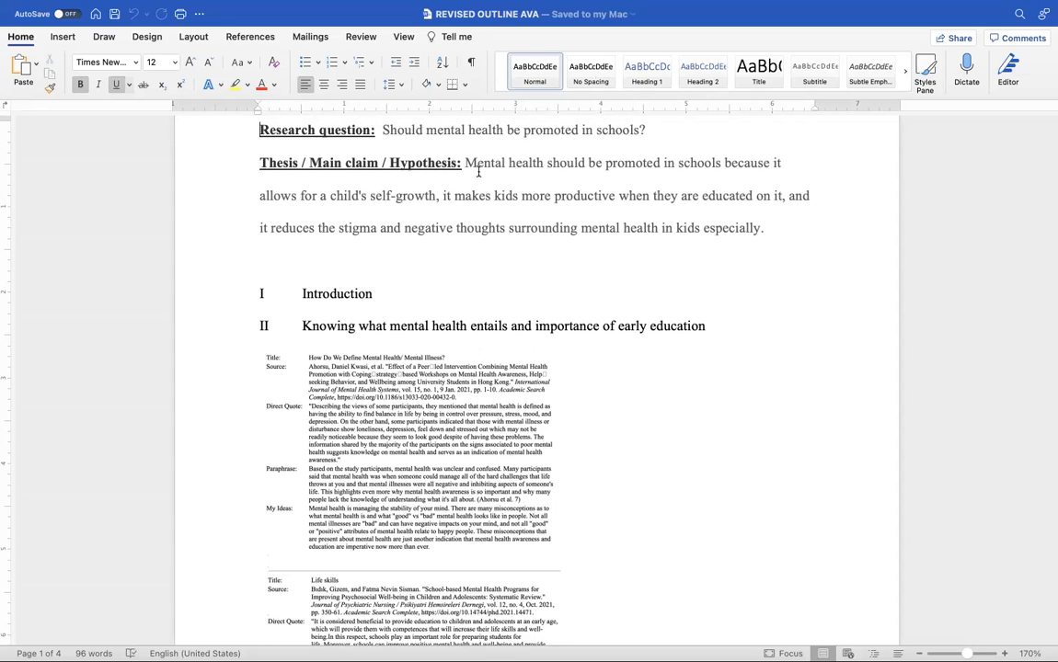
scroll("down", 3)
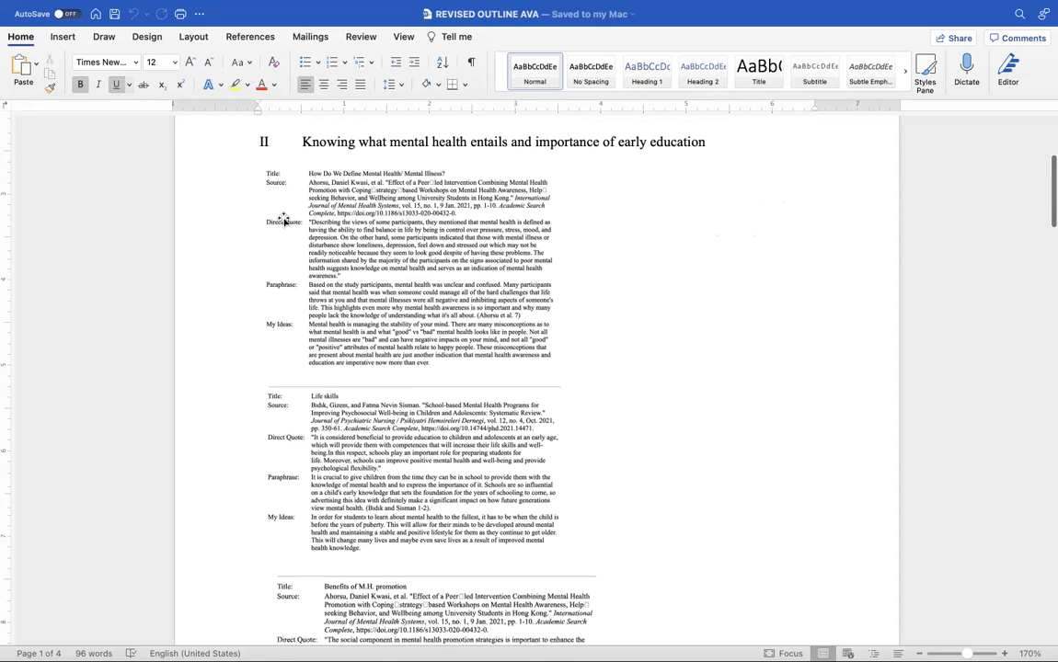
scroll("up", 3)
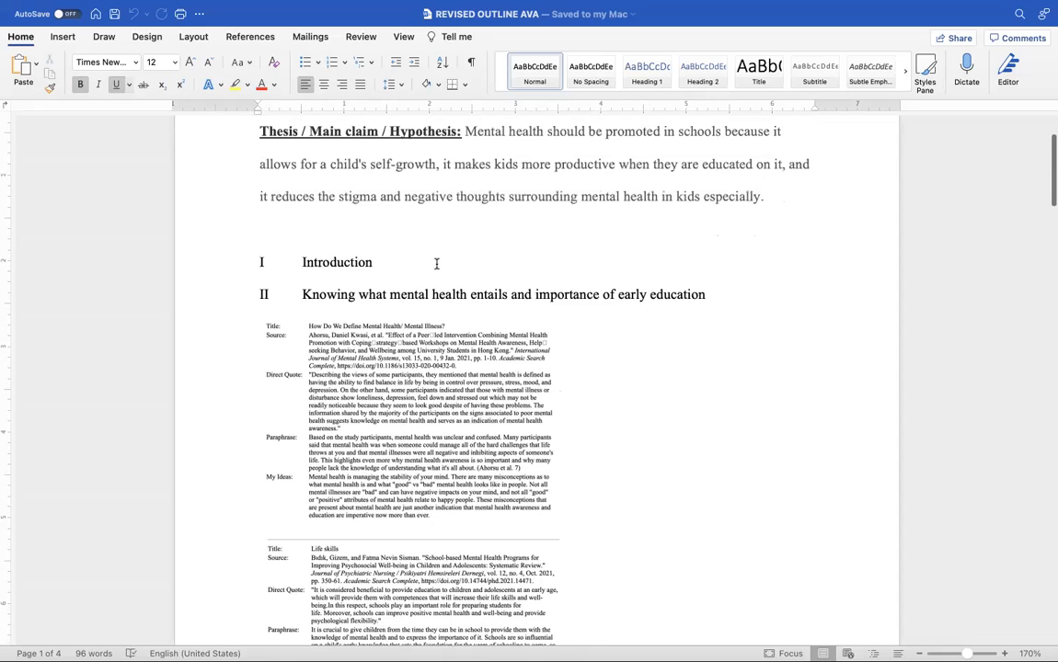
scroll("down", 3)
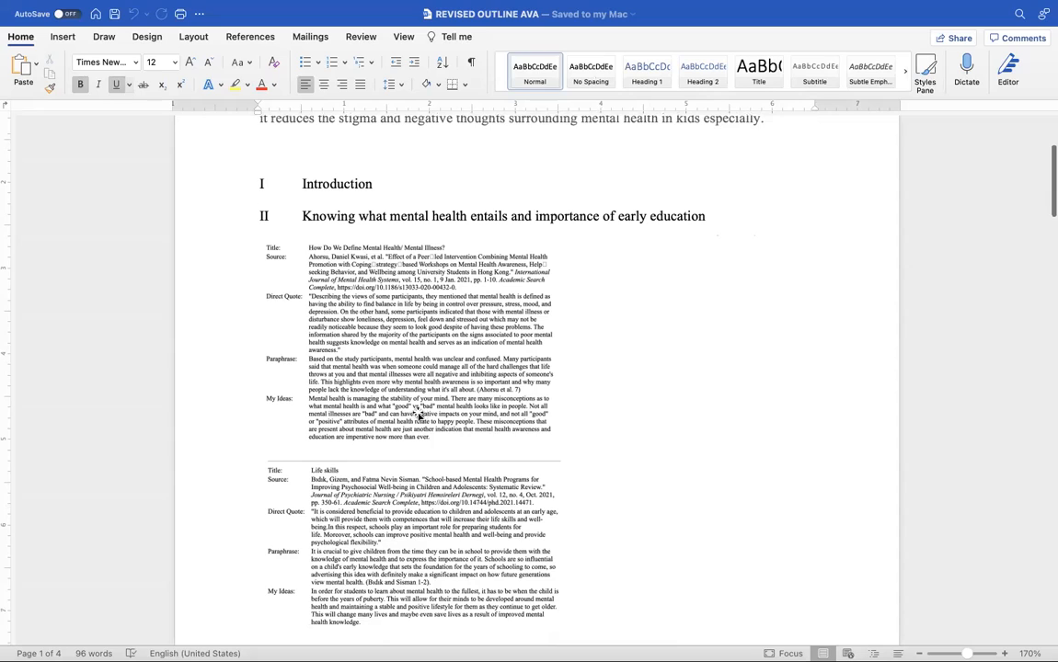
scroll("down", 3)
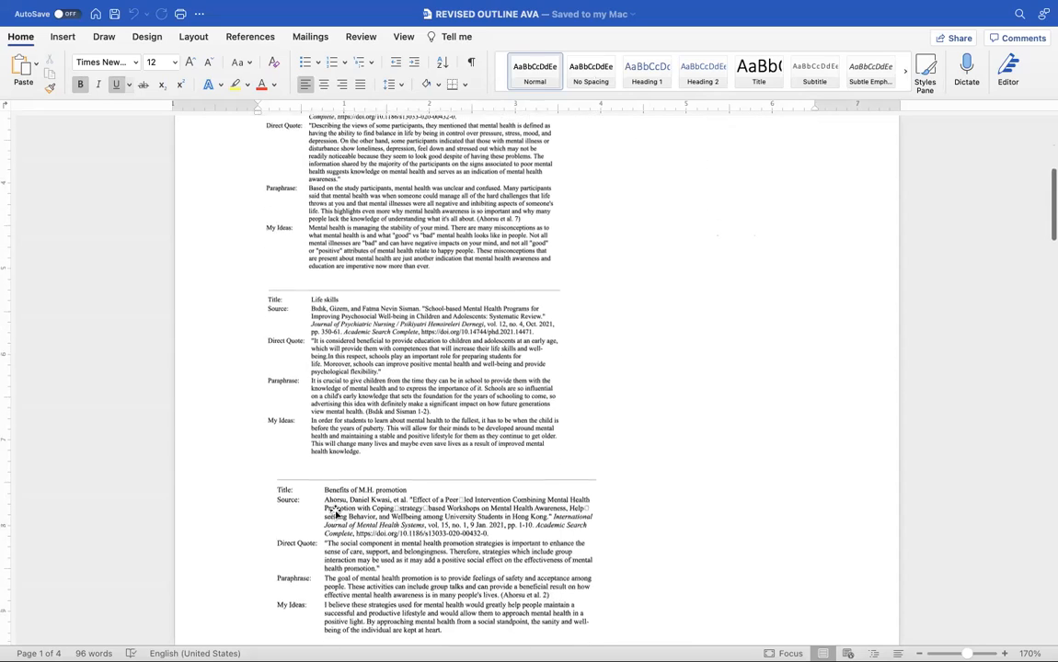
scroll("up", 3)
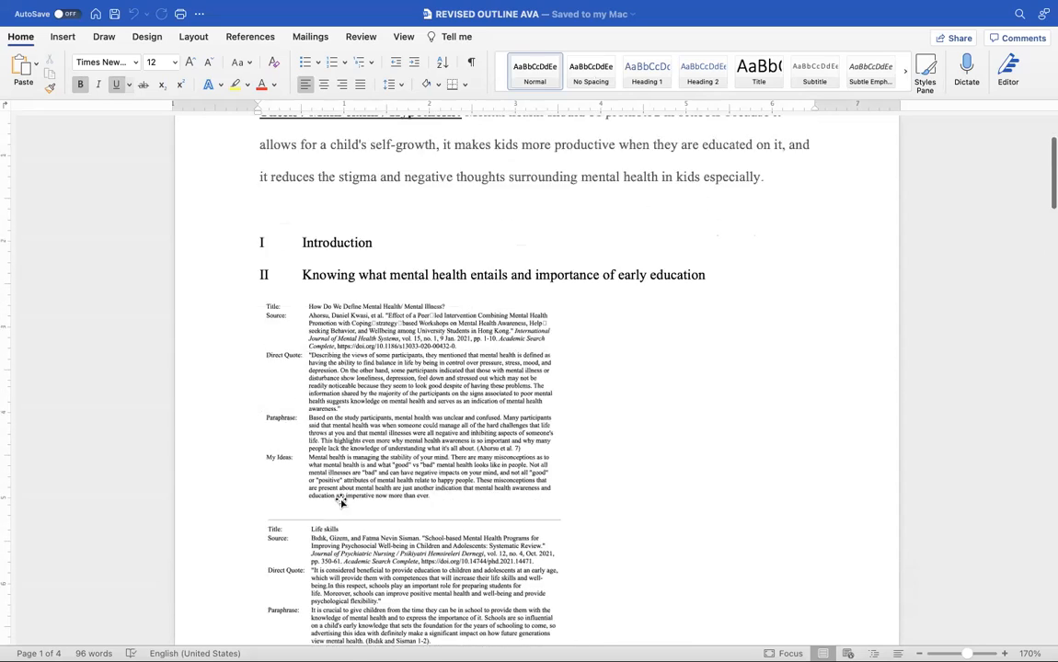
scroll("down", 3)
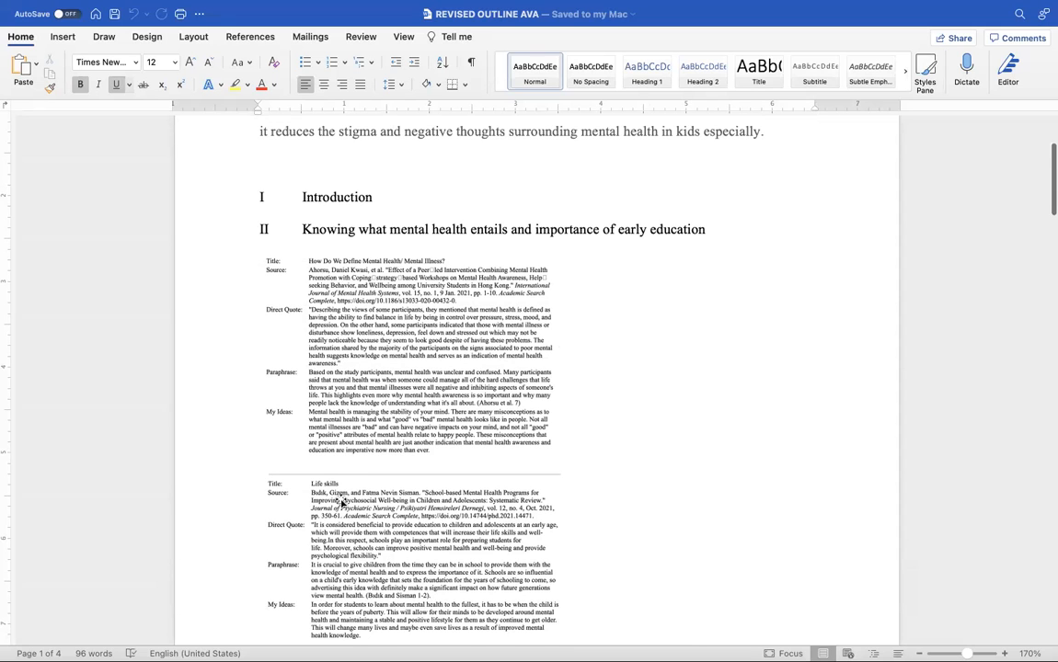
scroll("down", 3)
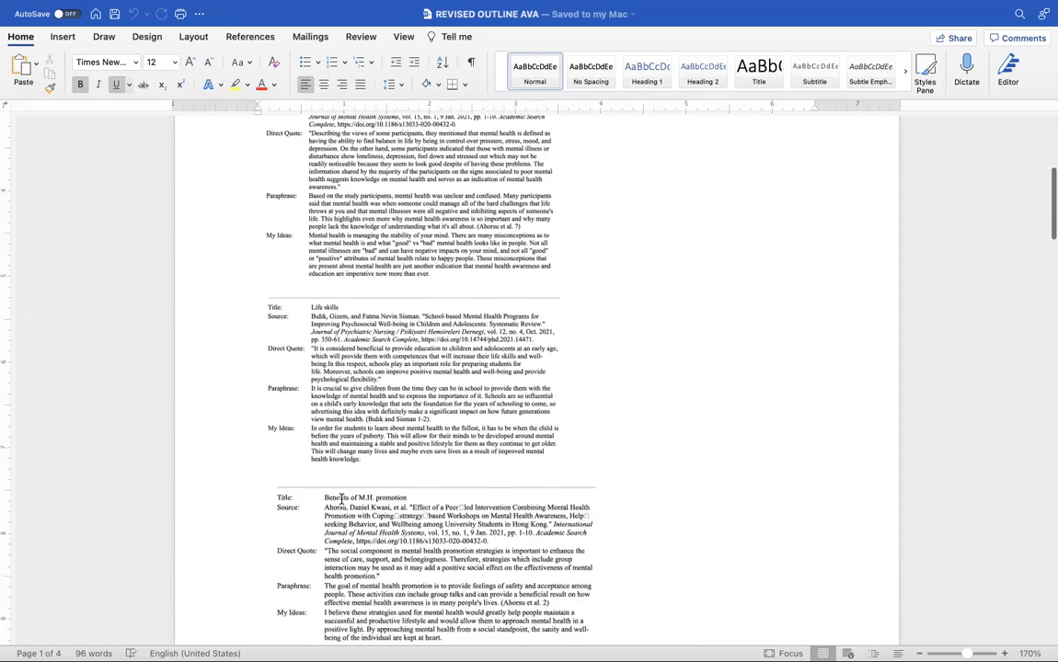
scroll("down", 3)
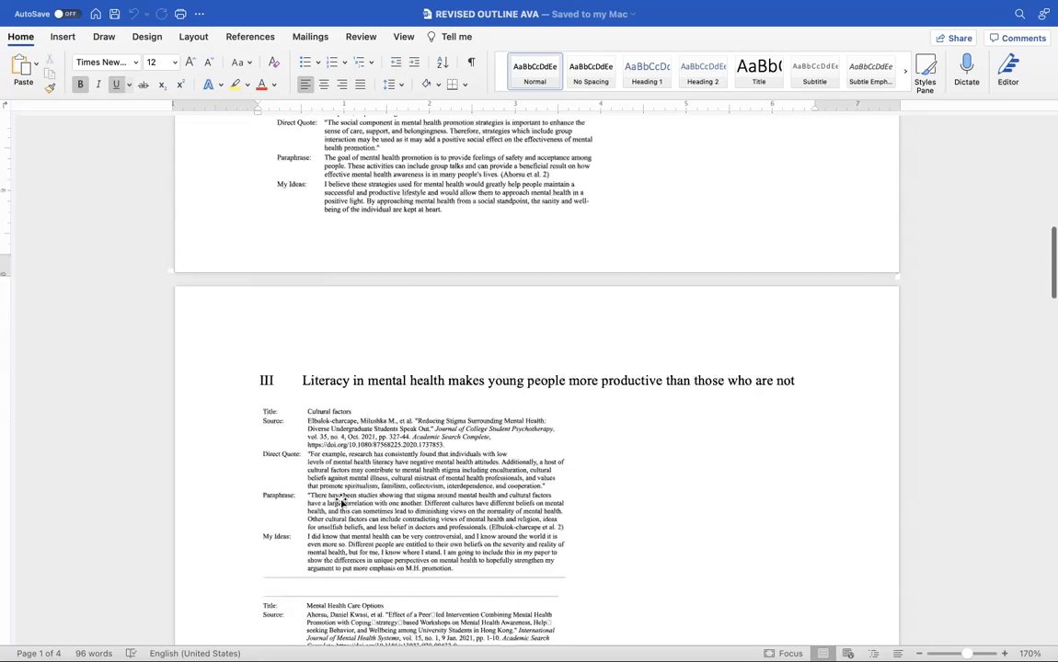
scroll("up", 3)
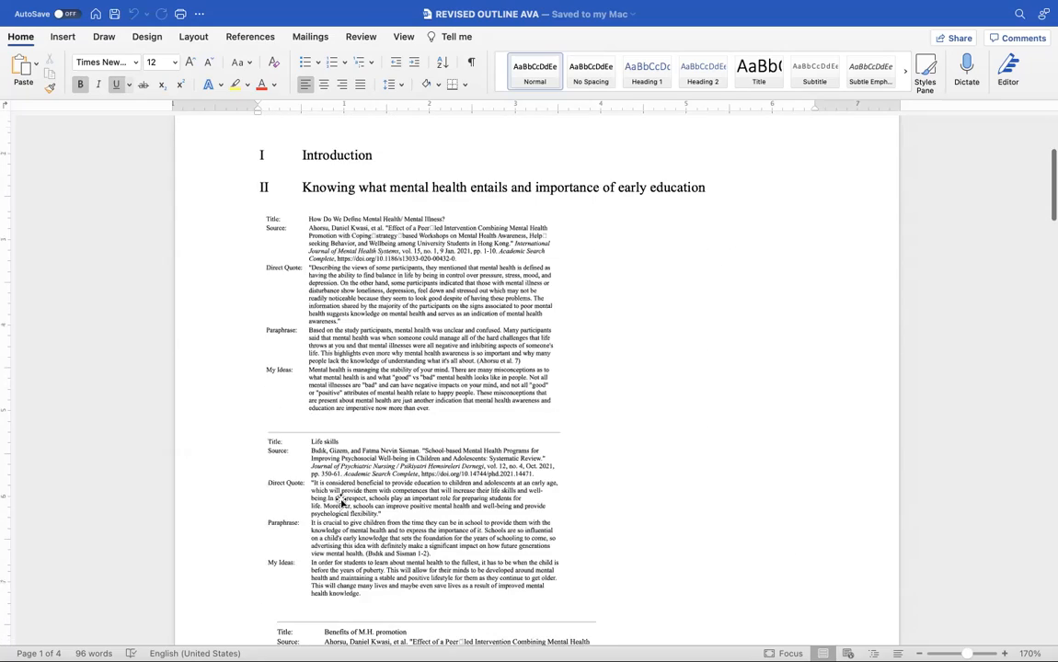
scroll("up", 3)
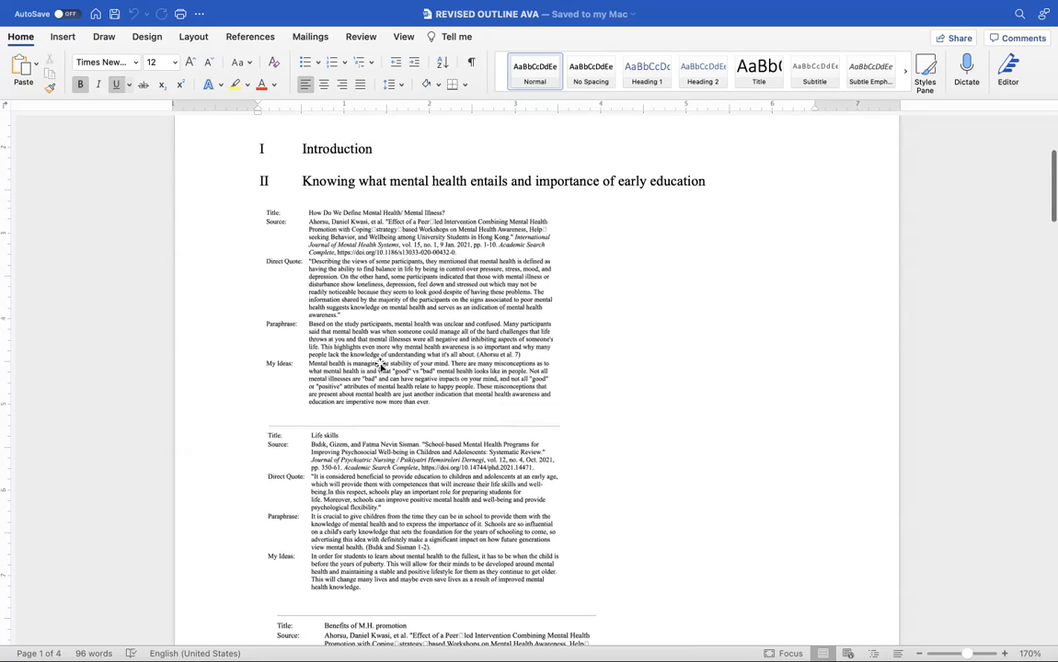
mouse_move(613, 292)
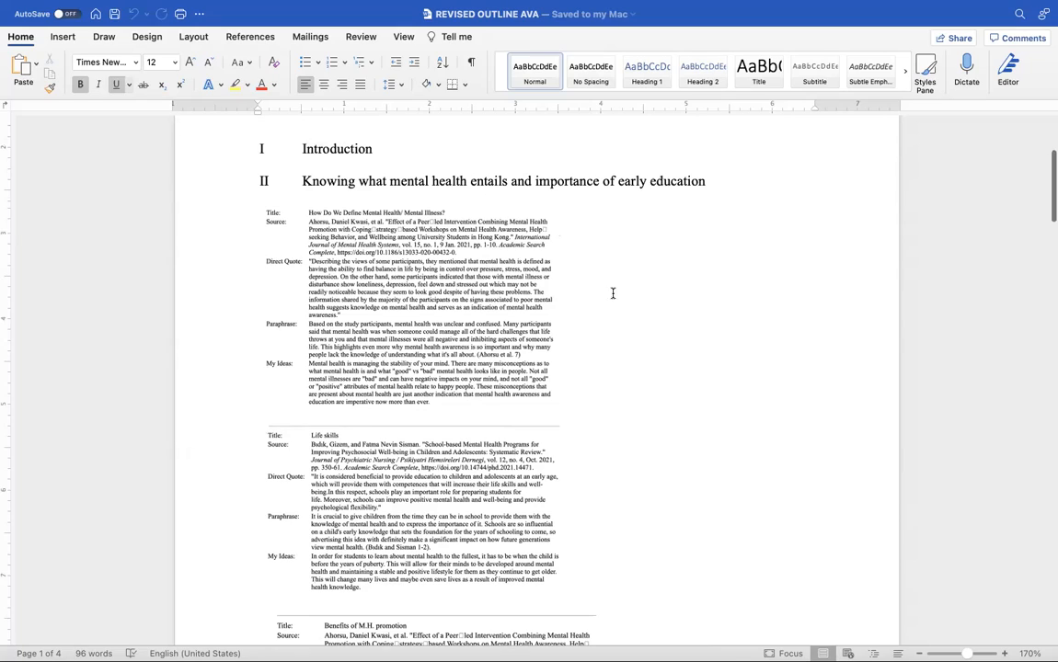
scroll("down", 3)
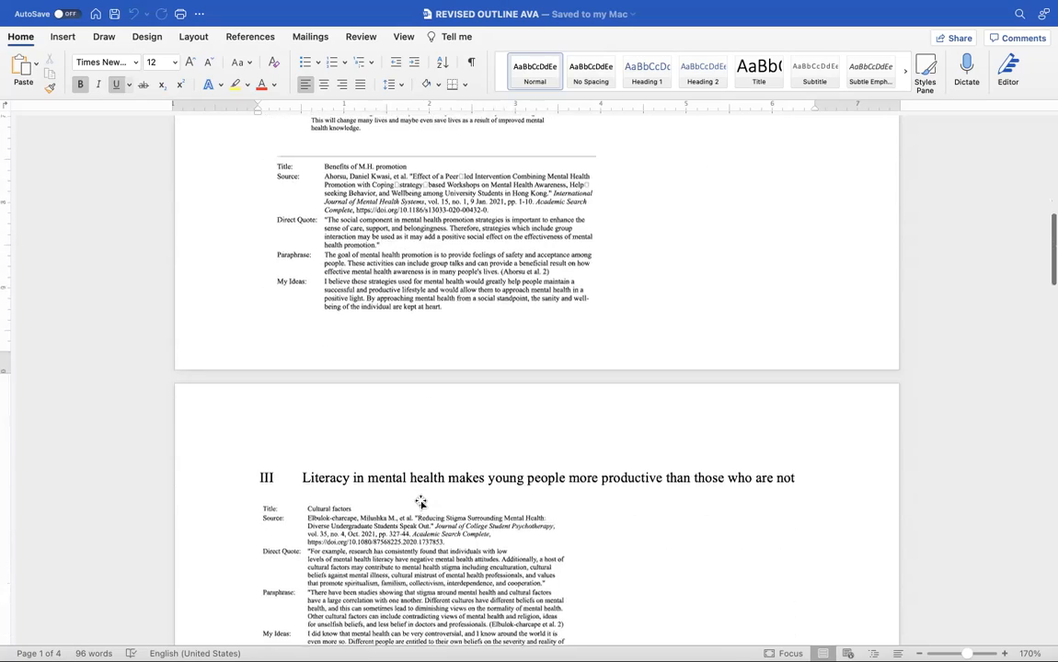
scroll("up", 3)
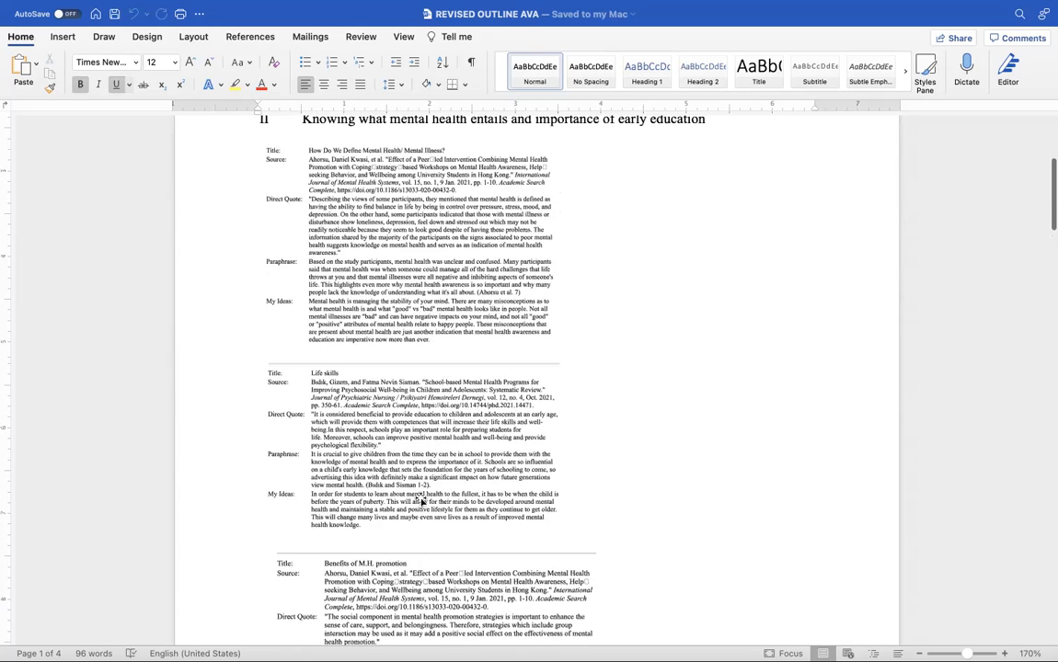
scroll("down", 3)
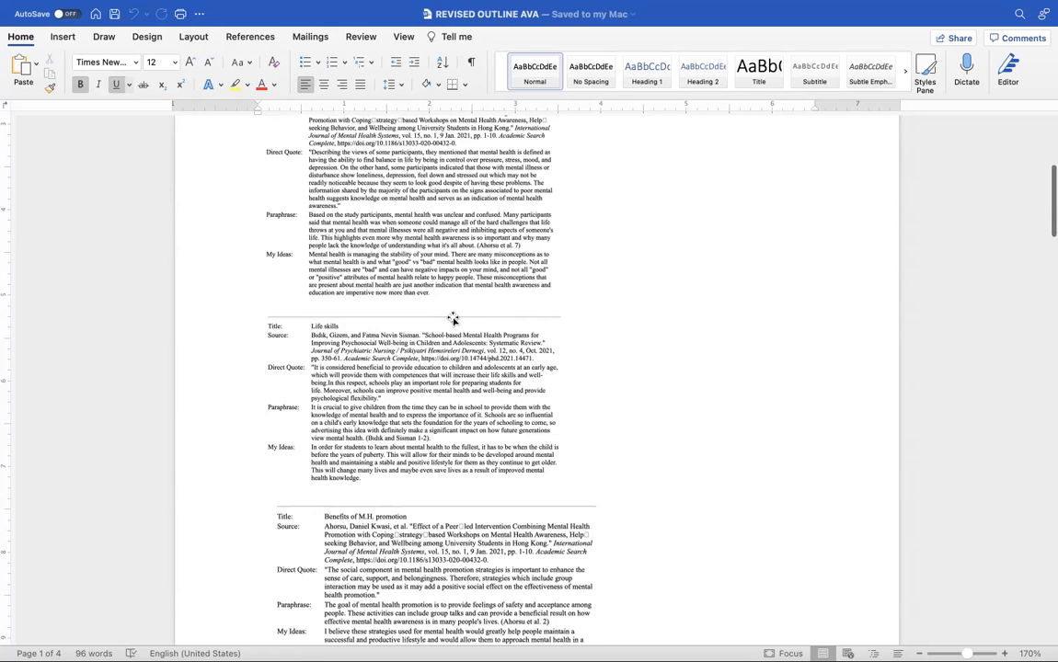
Scroll down to heading III on mental health literacy and productivity.
scroll("down", 3)
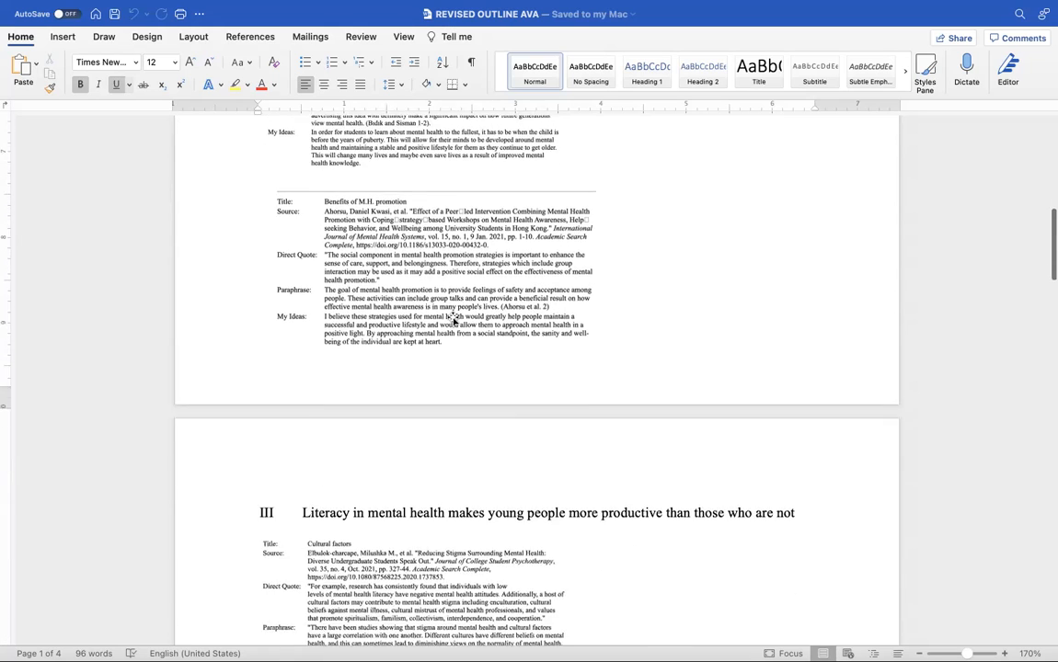
scroll("down", 3)
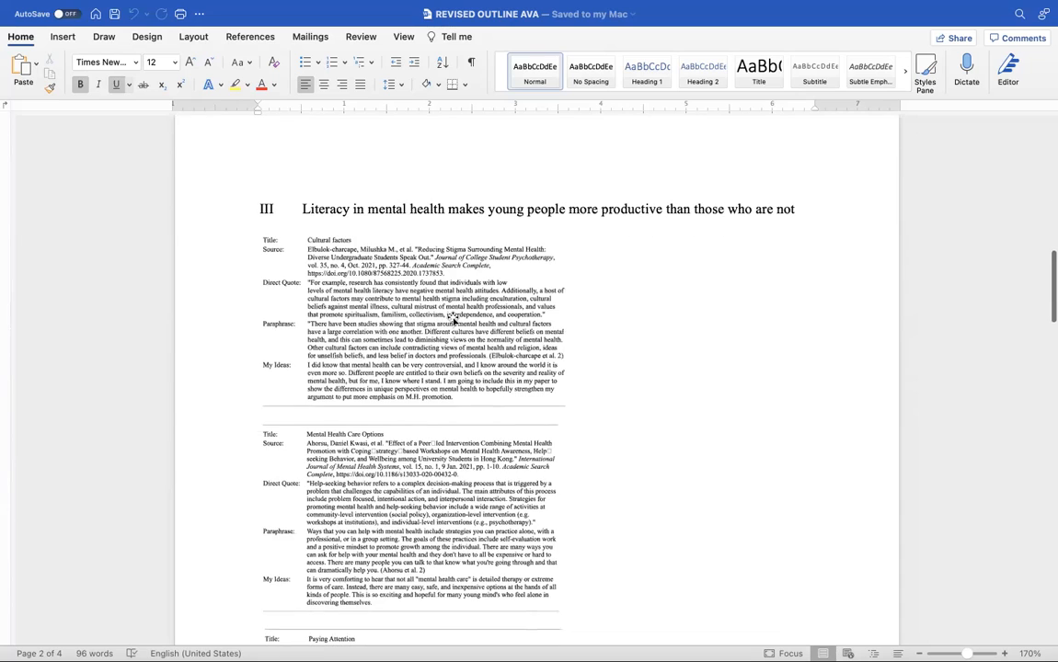
scroll("up", 3)
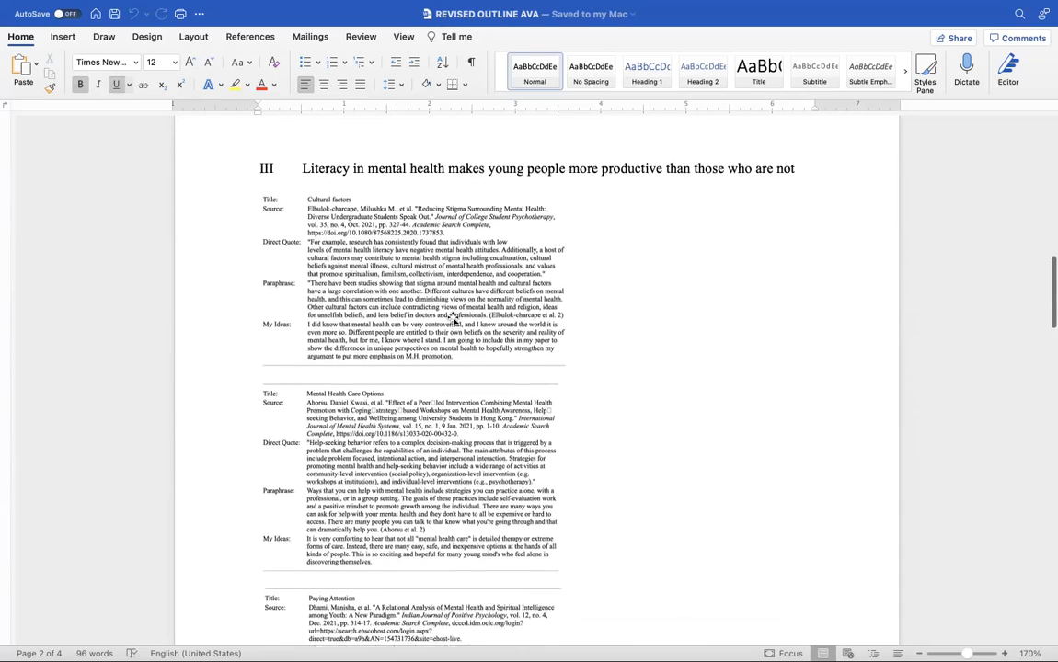
scroll("up", 3)
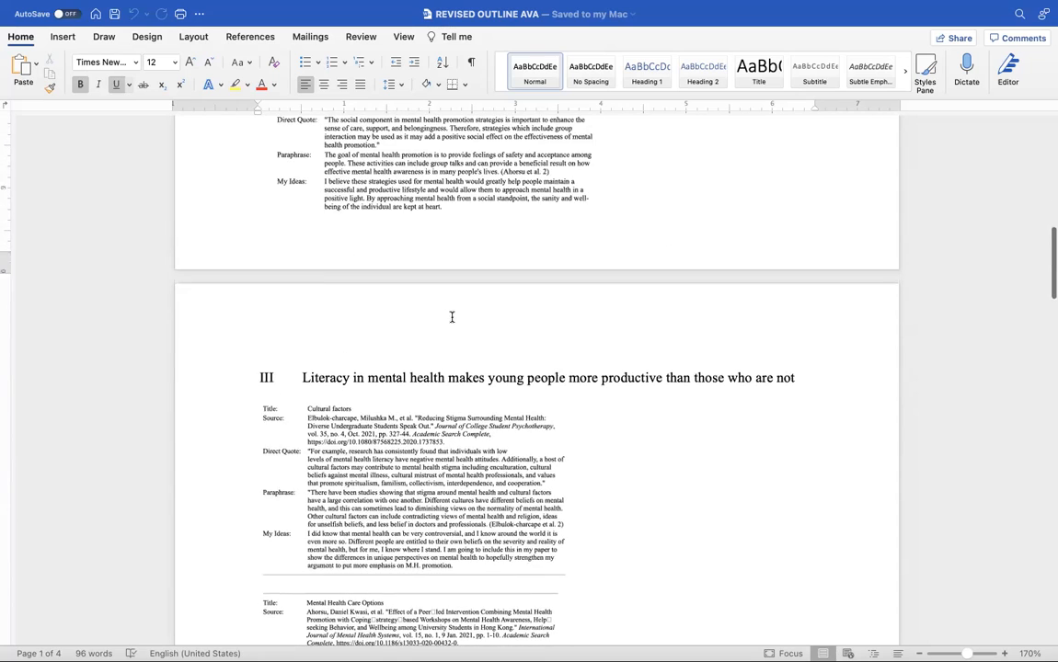
scroll("down", 3)
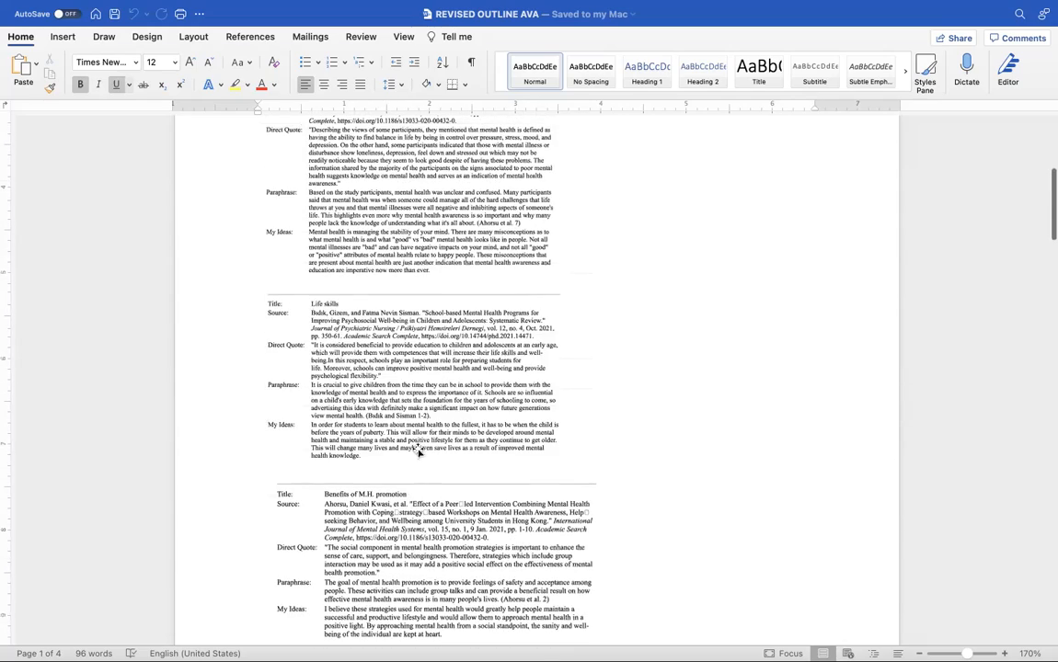
scroll("down", 3)
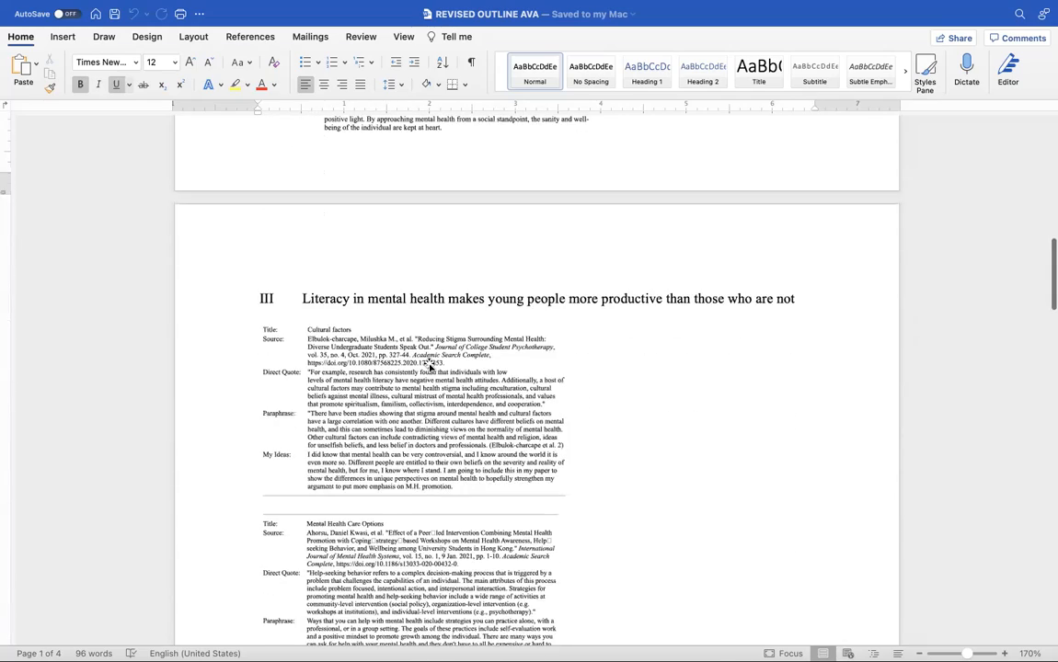
scroll("up", 3)
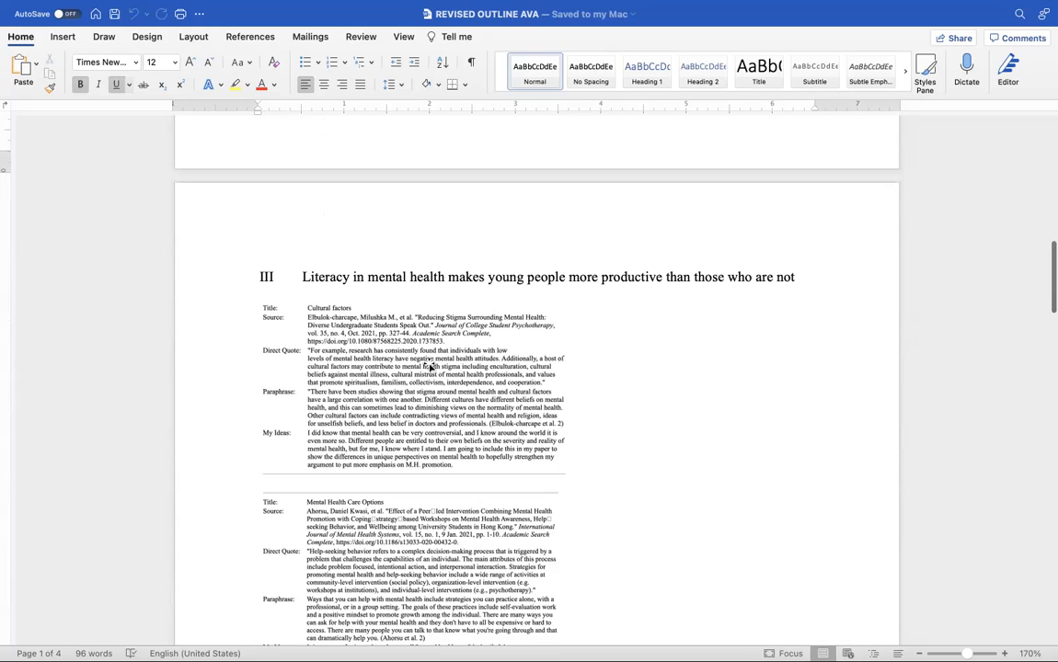
scroll("up", 3)
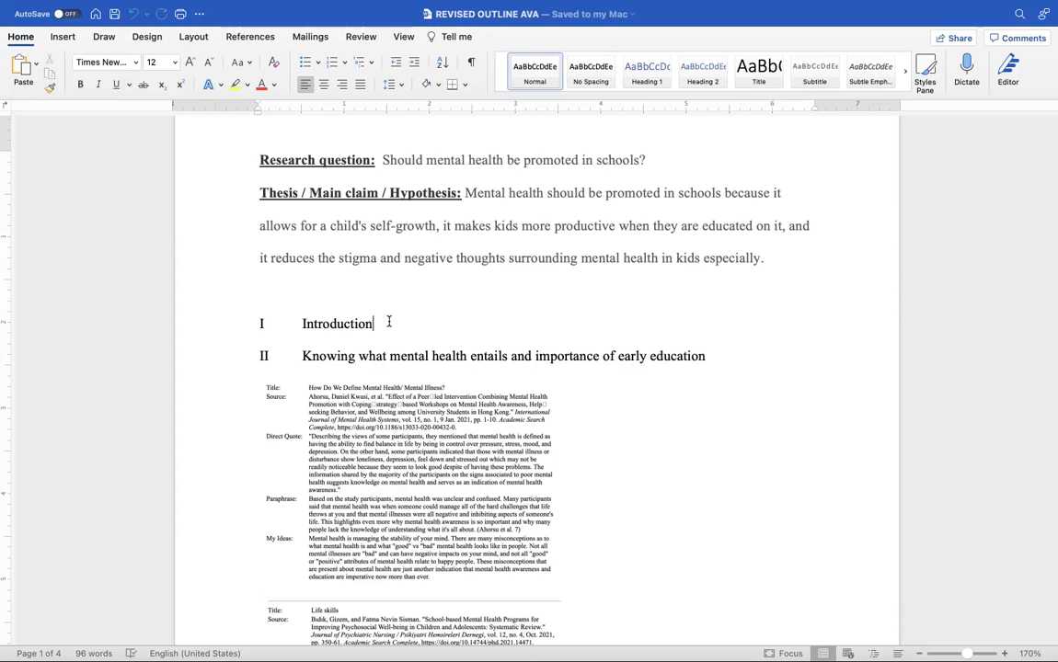
scroll("down", 3)
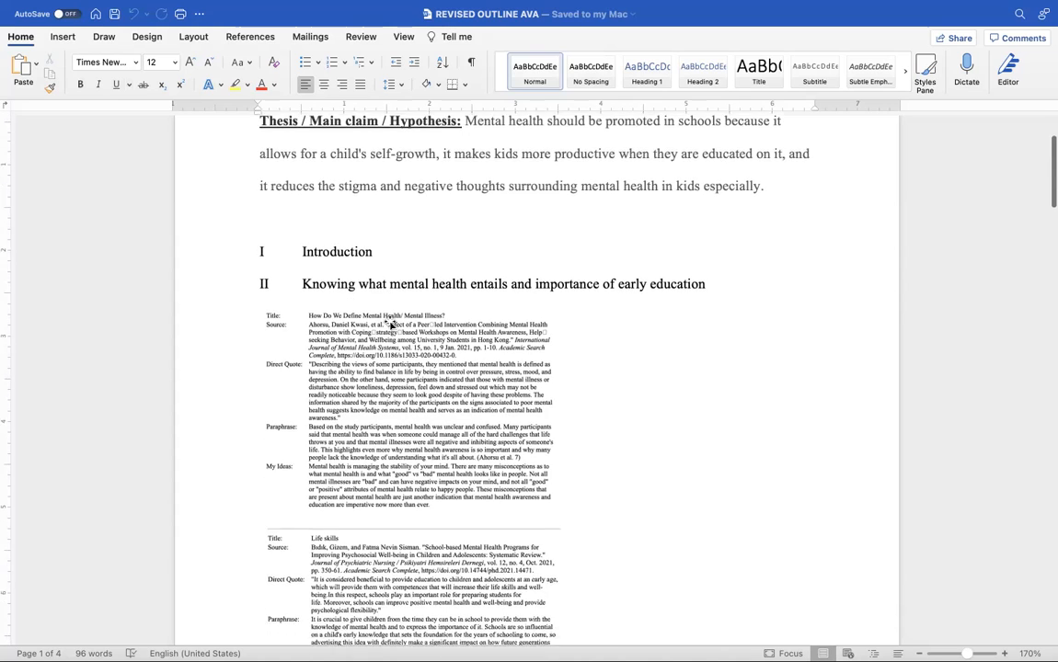
scroll("down", 3)
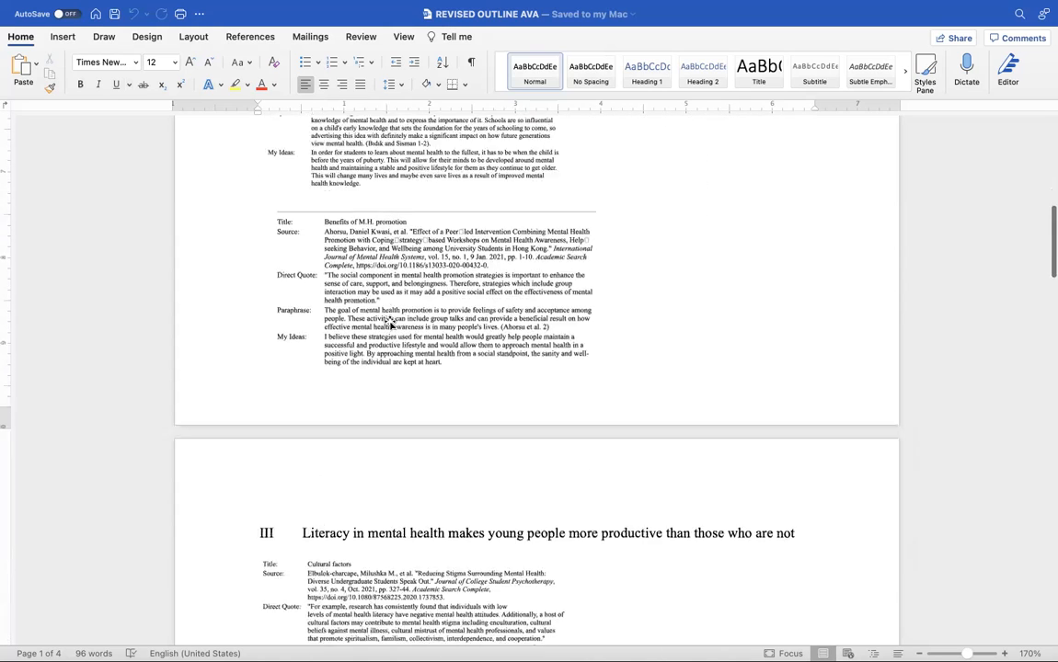
scroll("down", 3)
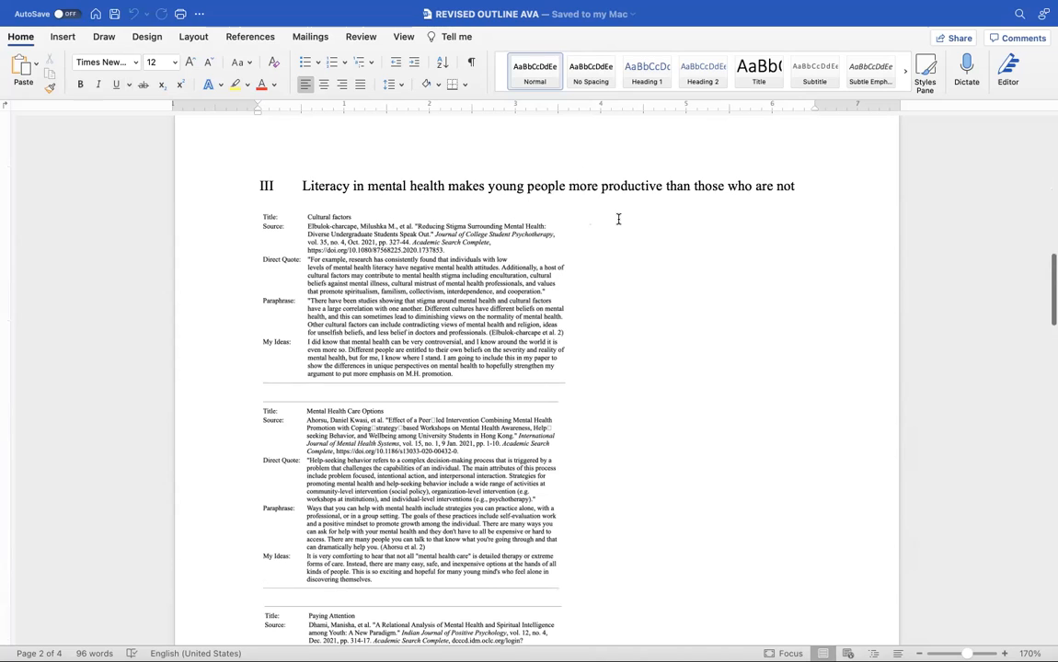
scroll("down", 3)
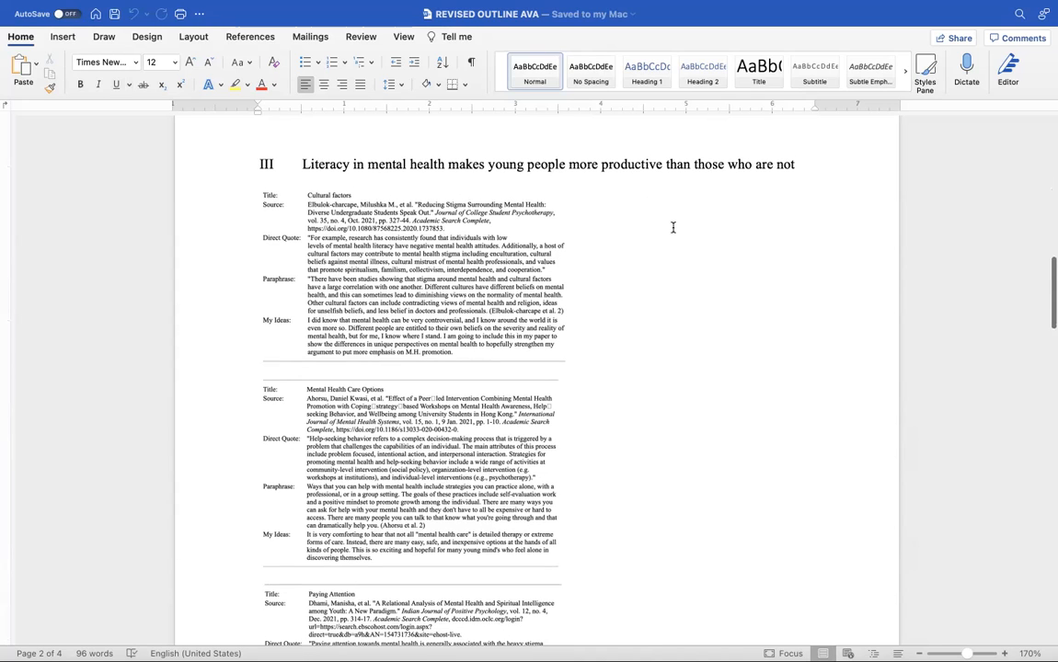
mouse_move(798, 169)
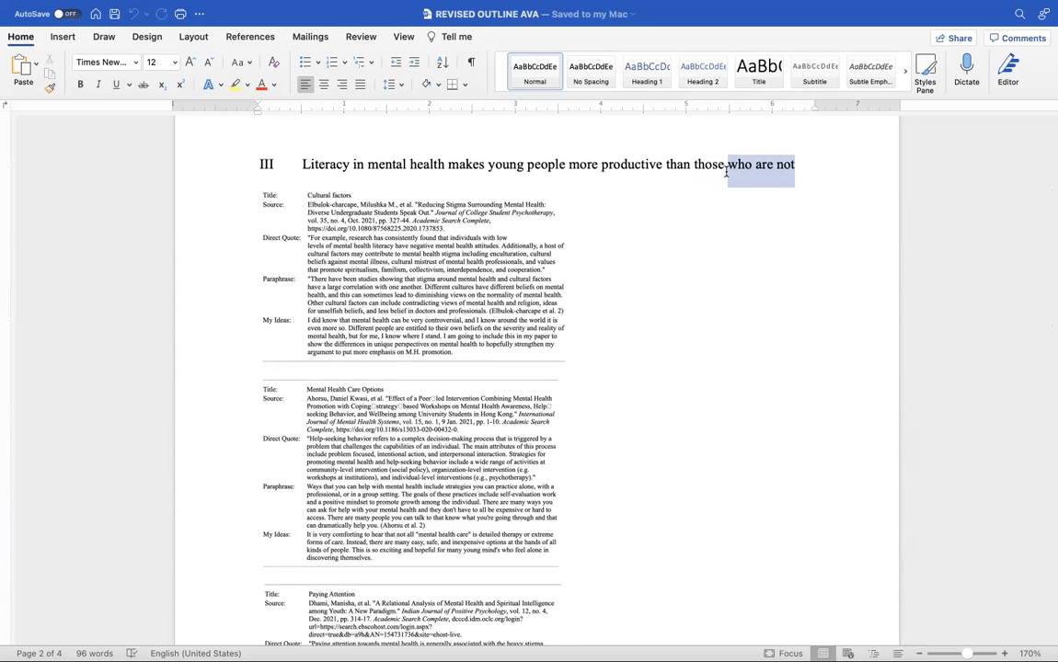
Replace the deleted words so heading III ends "than those who do not understand how important mental health is.".
key("Delete")
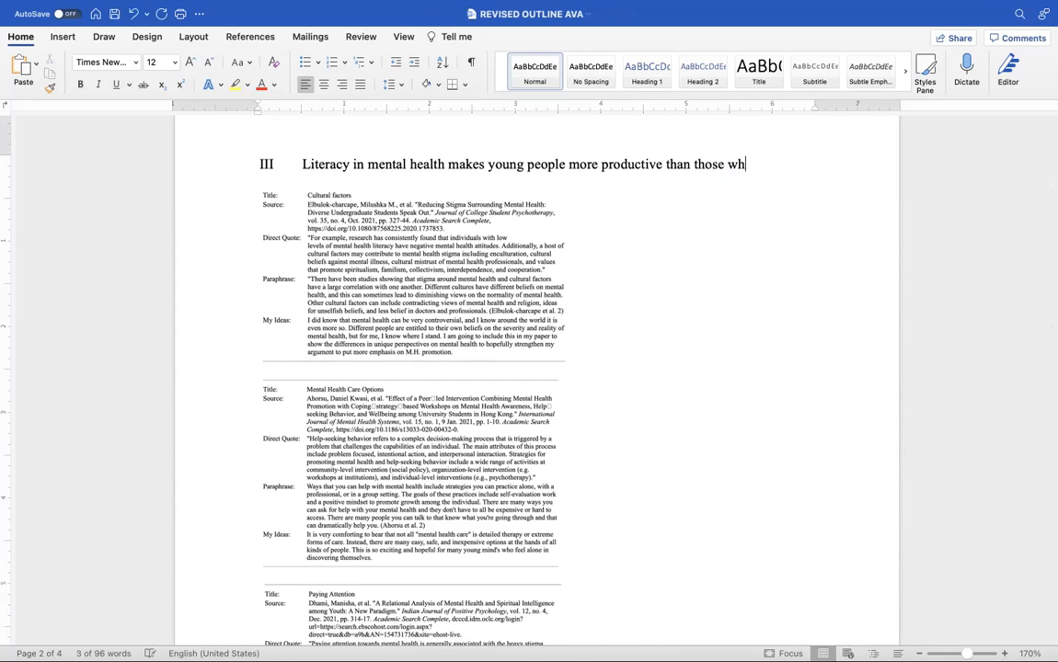
type("o")
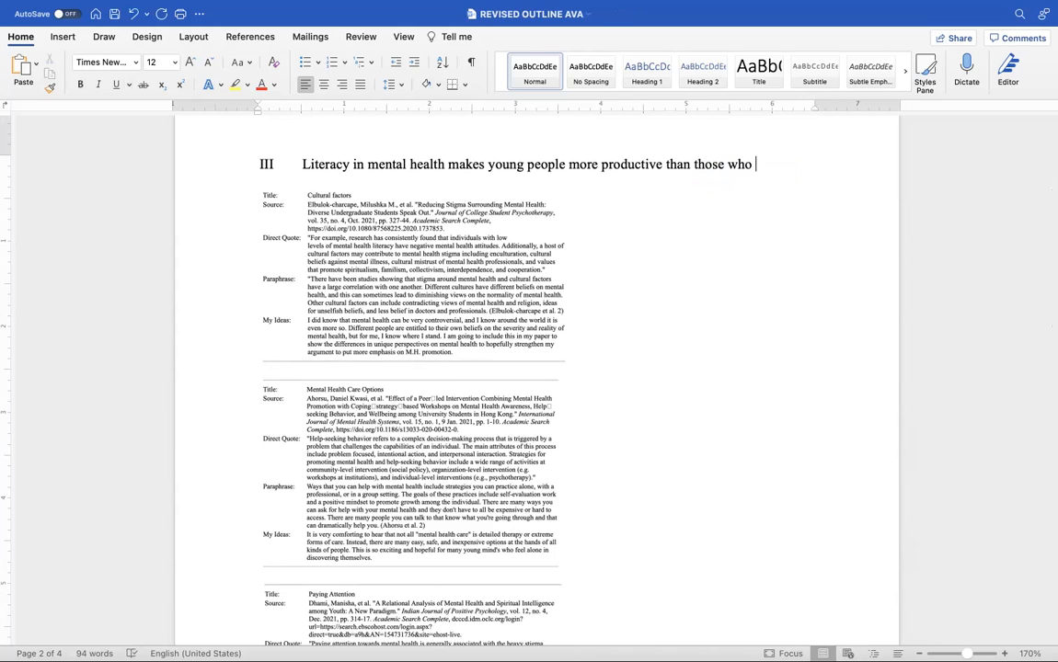
type("do")
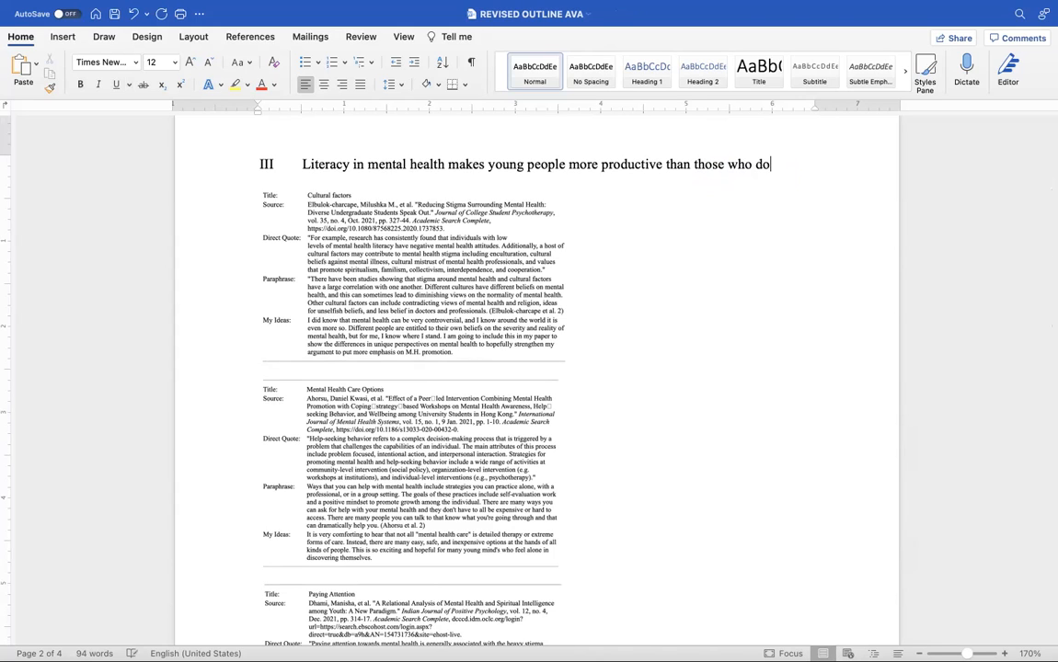
type("not")
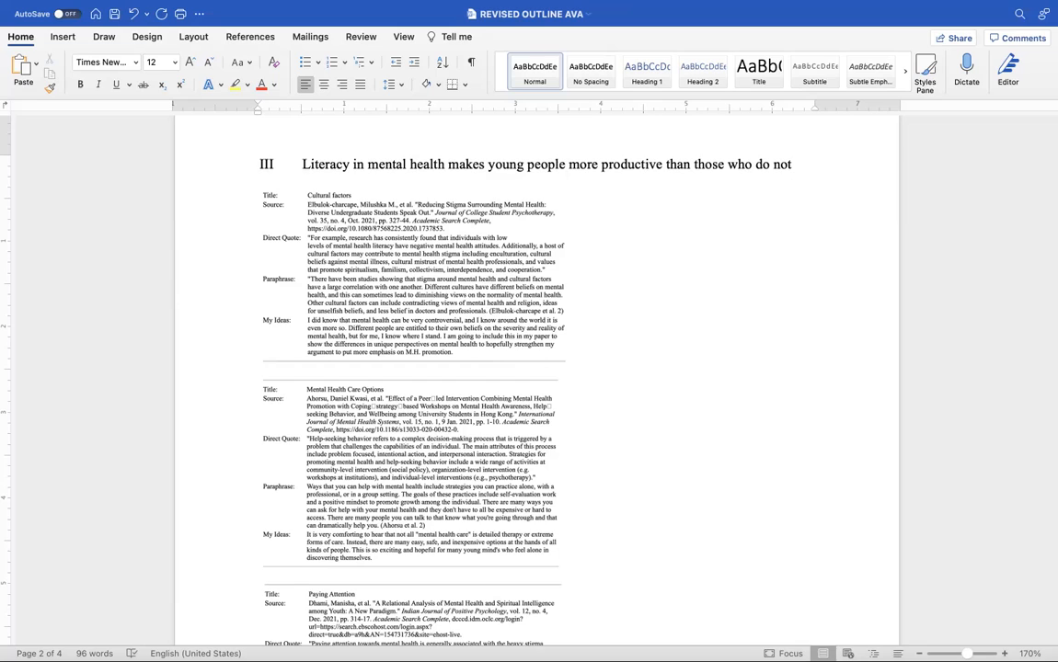
left_click(795, 164)
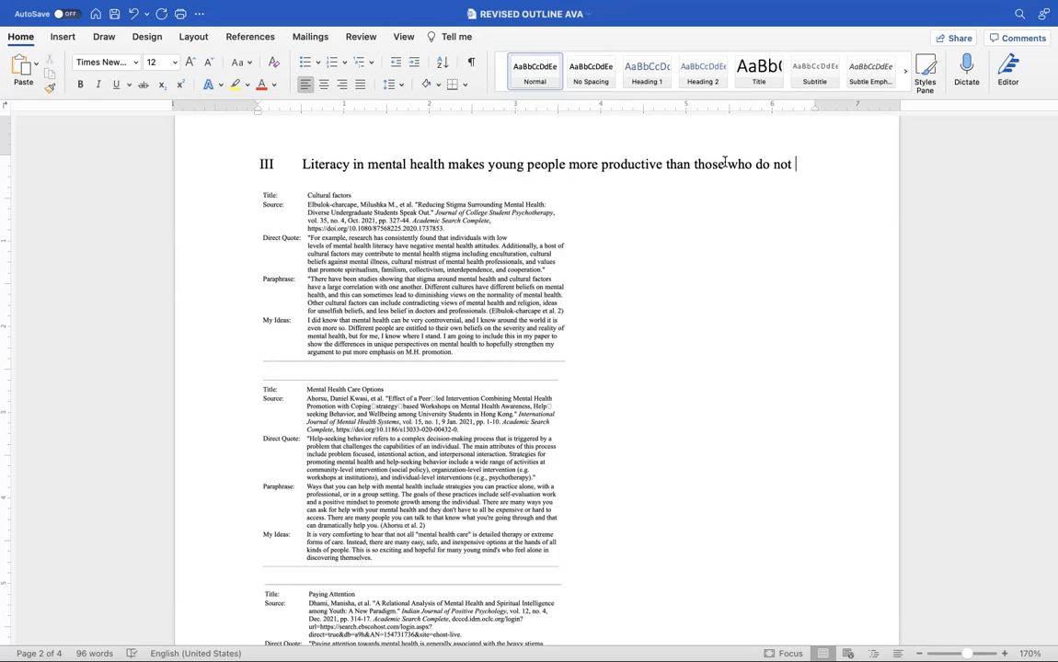
type("unders")
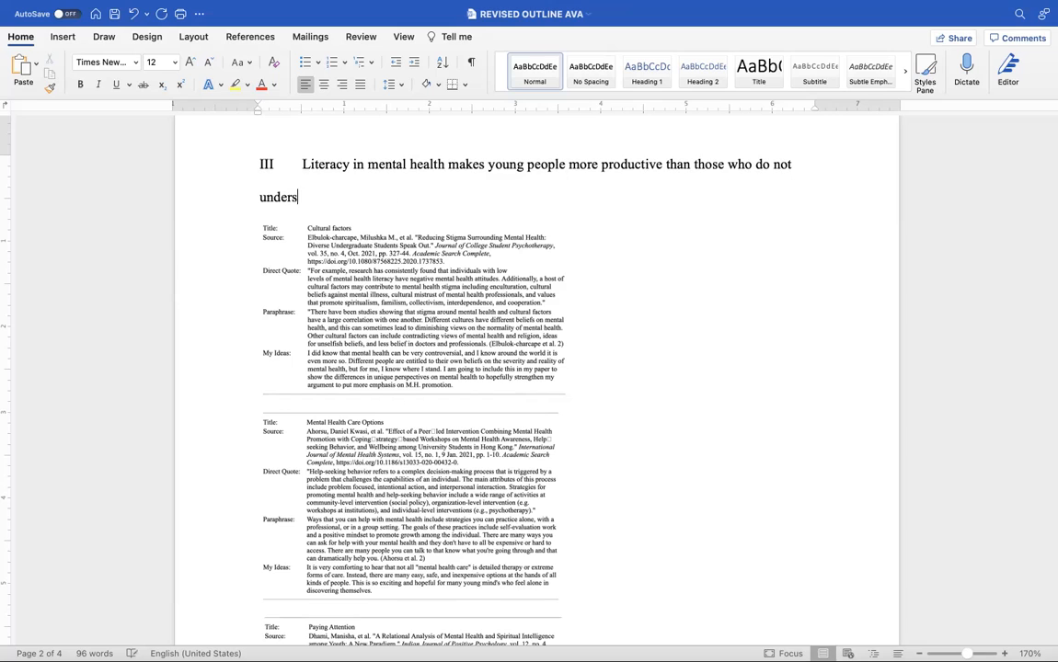
type("tand")
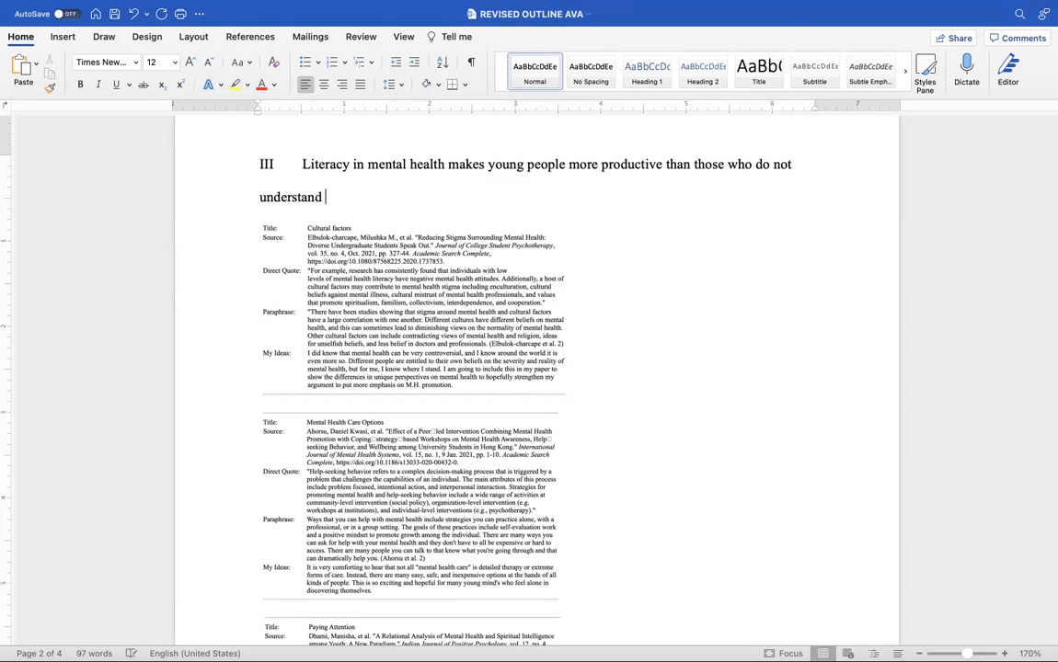
type("how important men")
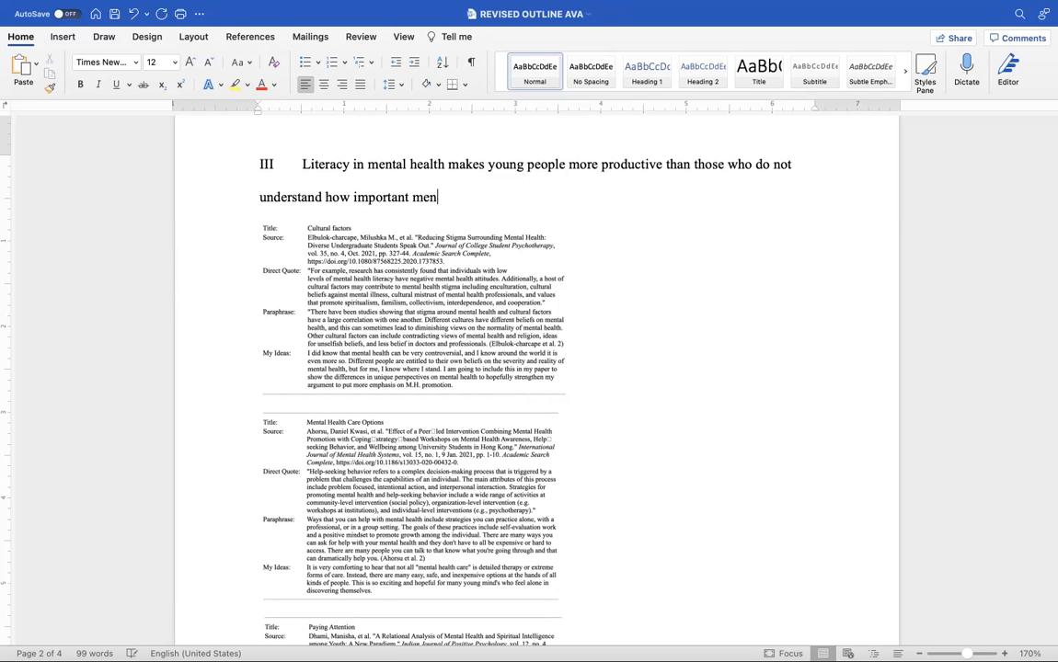
type("tal healt")
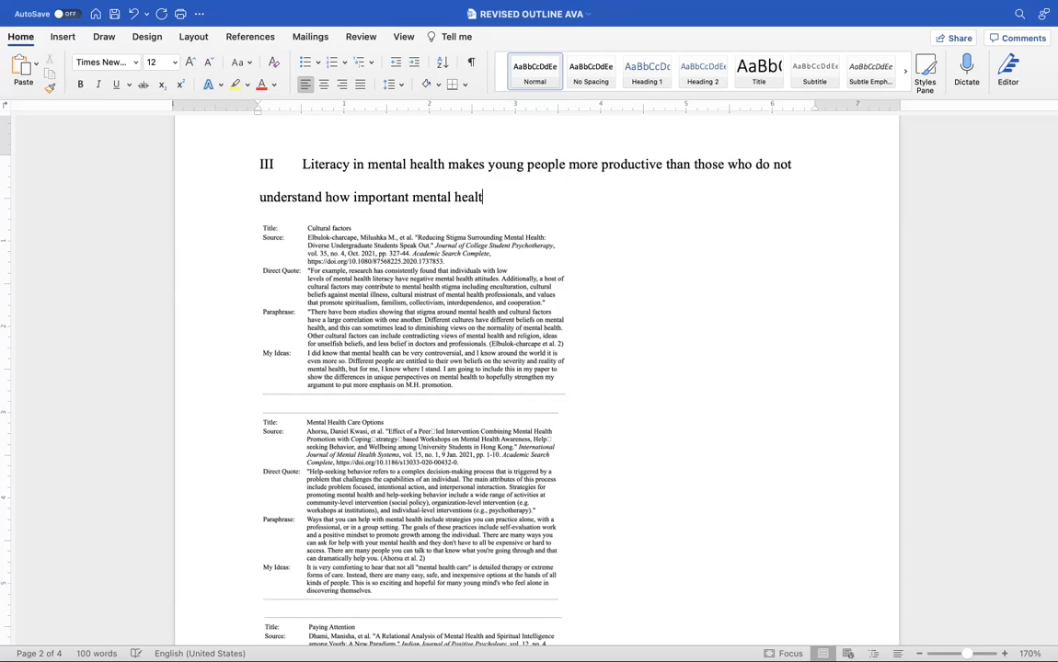
type("is.")
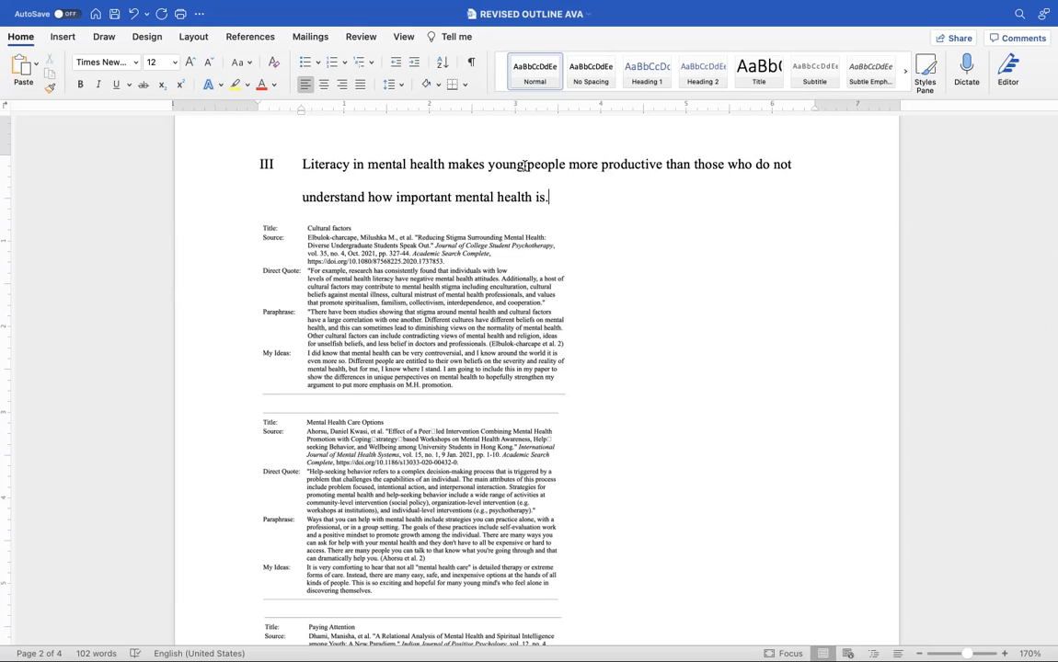
scroll("up", 3)
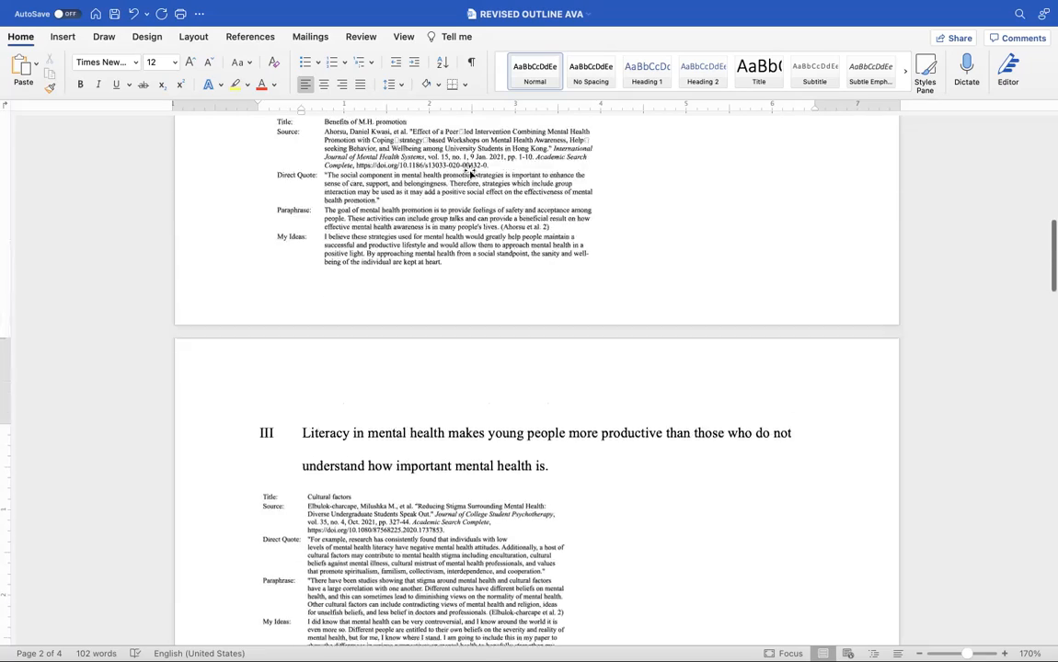
scroll("up", 3)
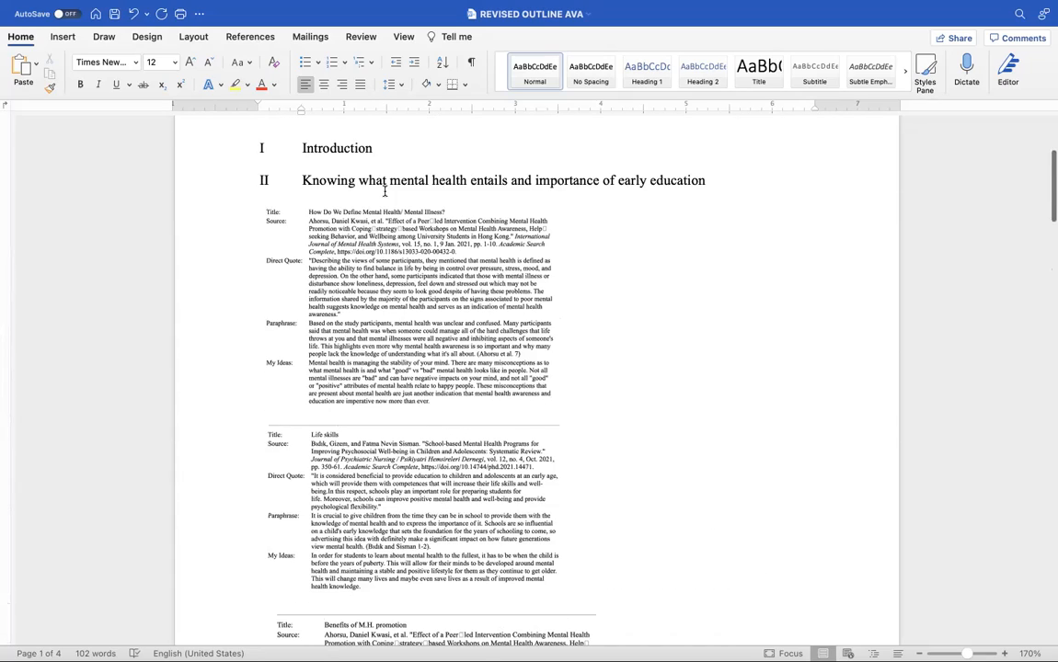
scroll("down", 3)
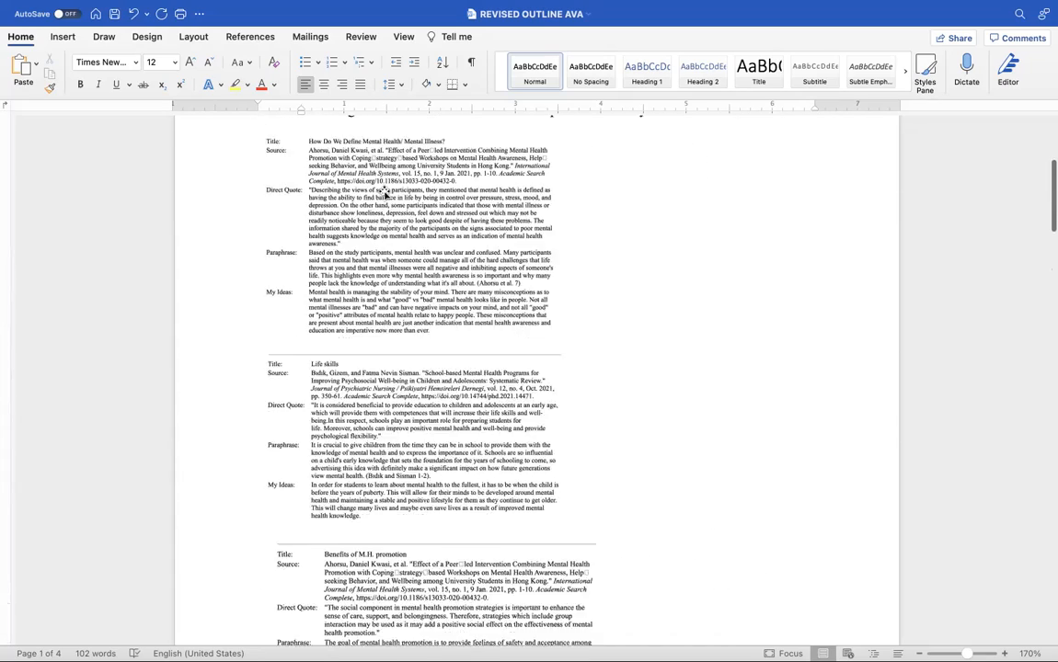
scroll("up", 3)
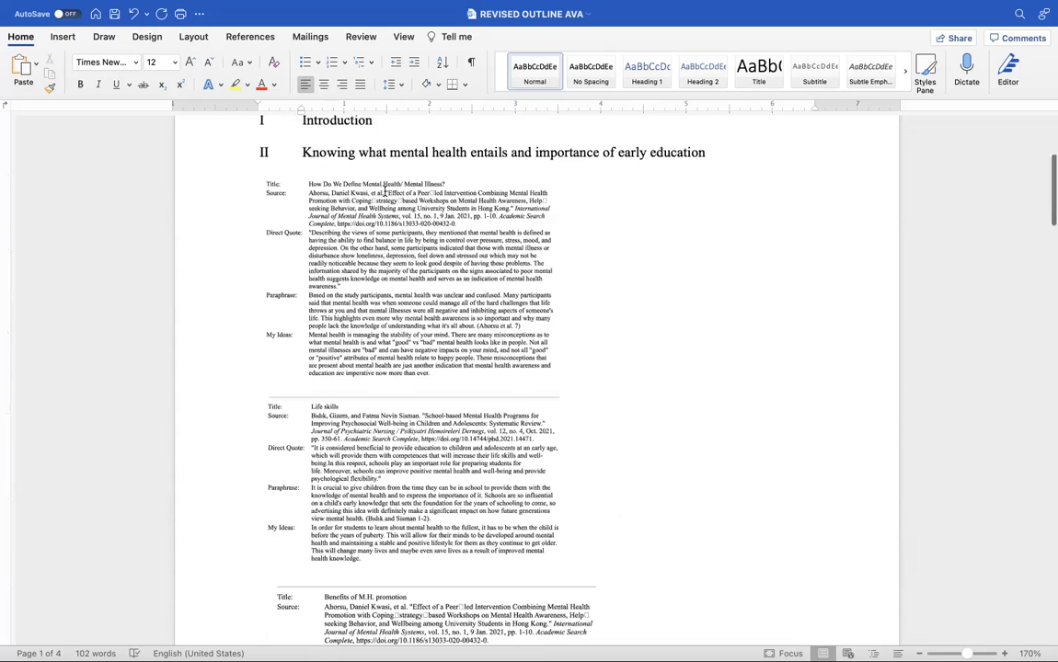
scroll("down", 3)
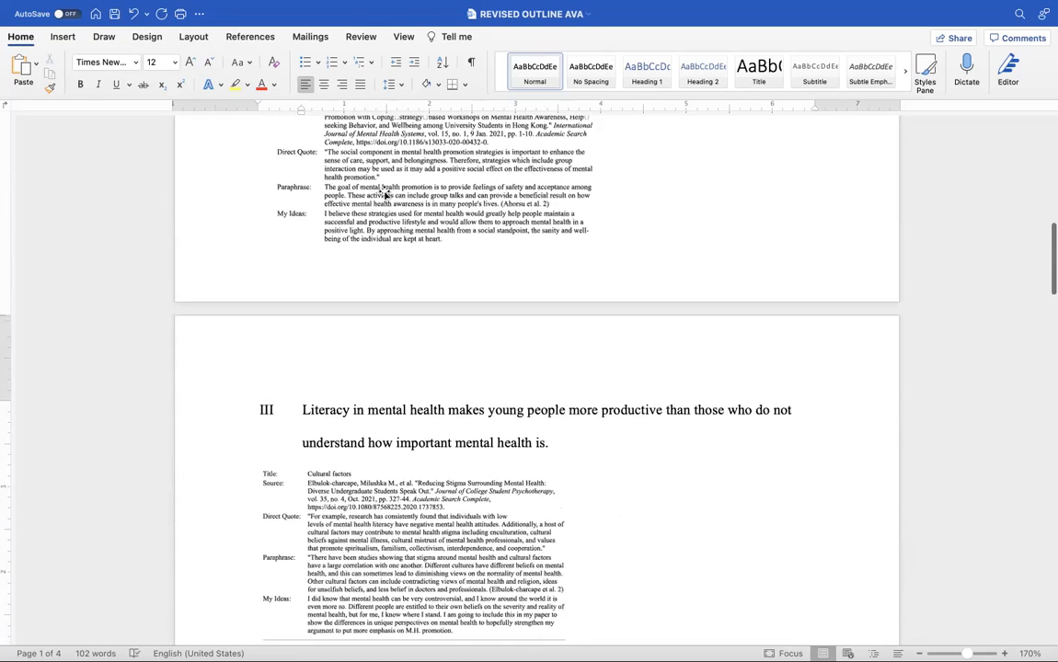
scroll("down", 3)
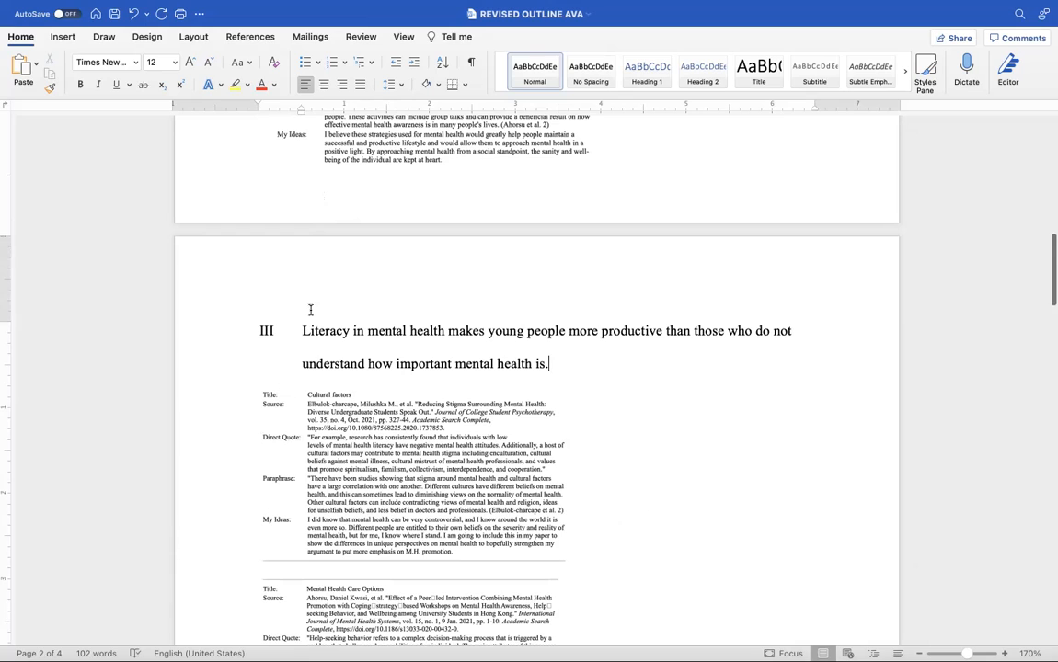
mouse_move(302, 329)
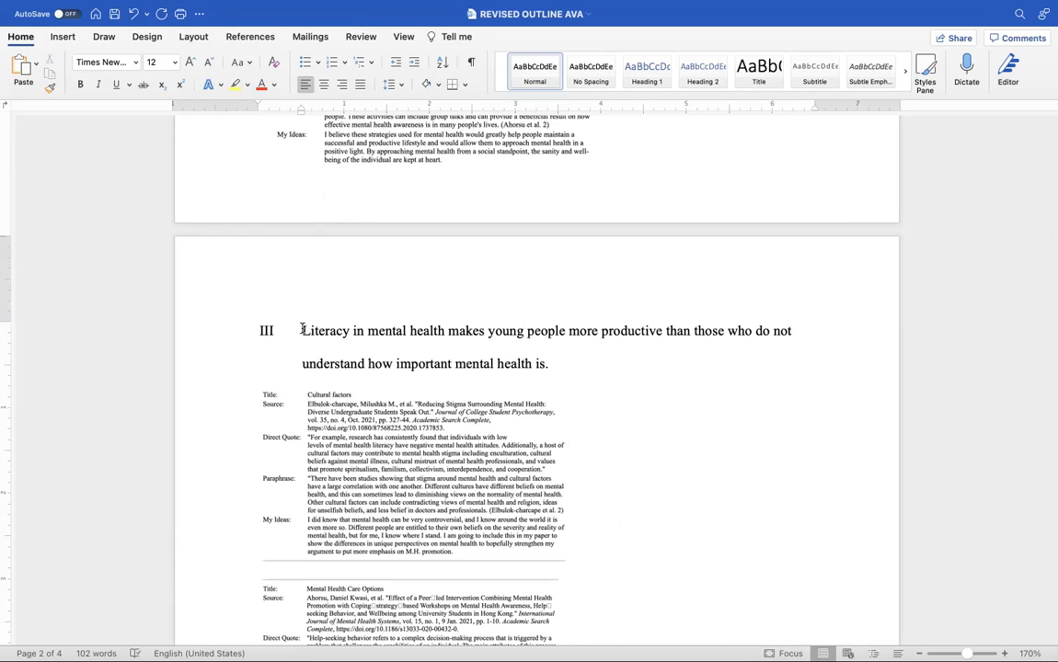
Begin heading III with "While self-growth is an offshoot of mental health literacy,".
type("Whi")
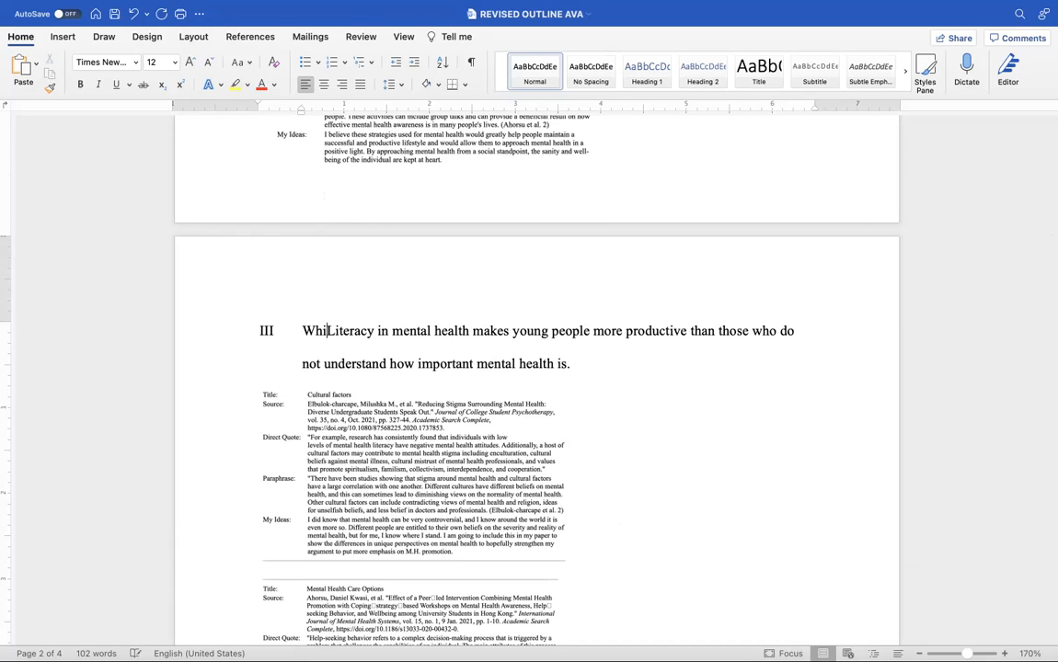
type("e self")
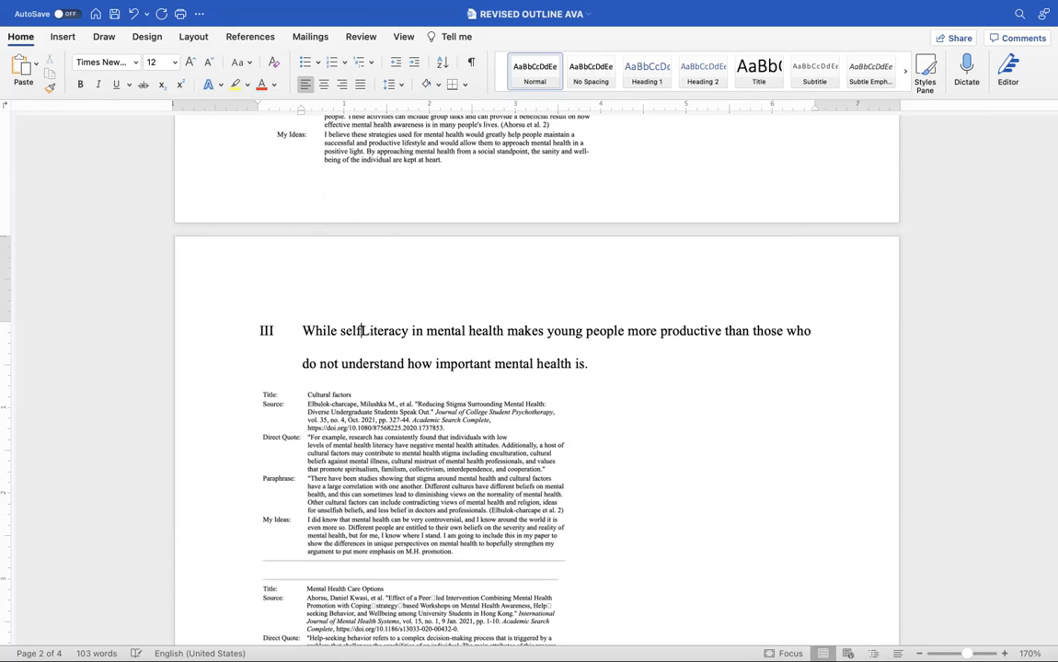
type("growth")
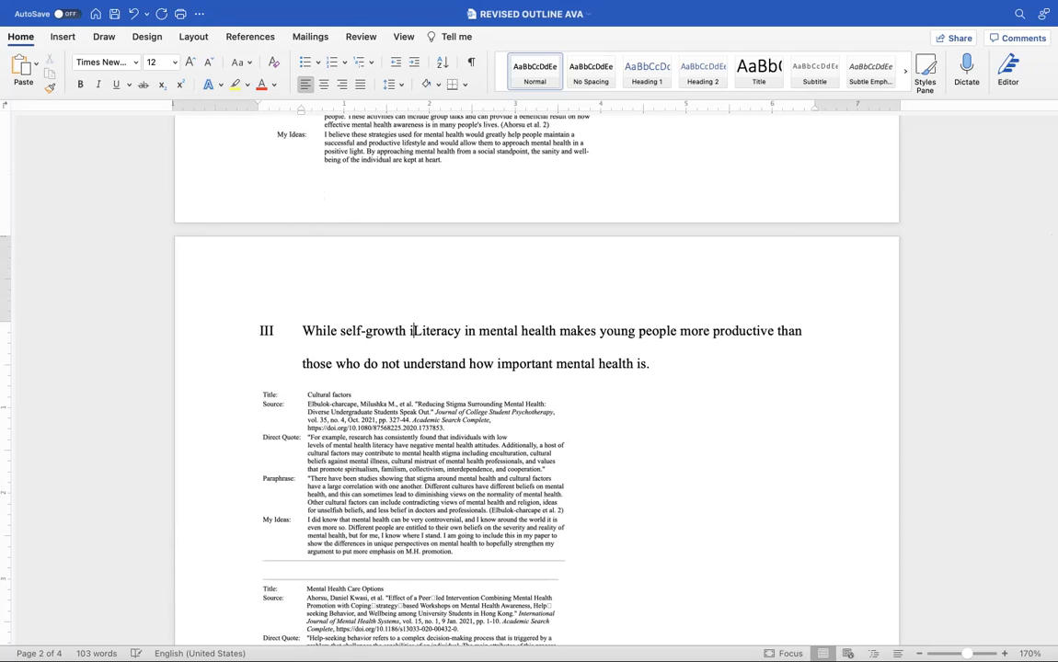
type("is")
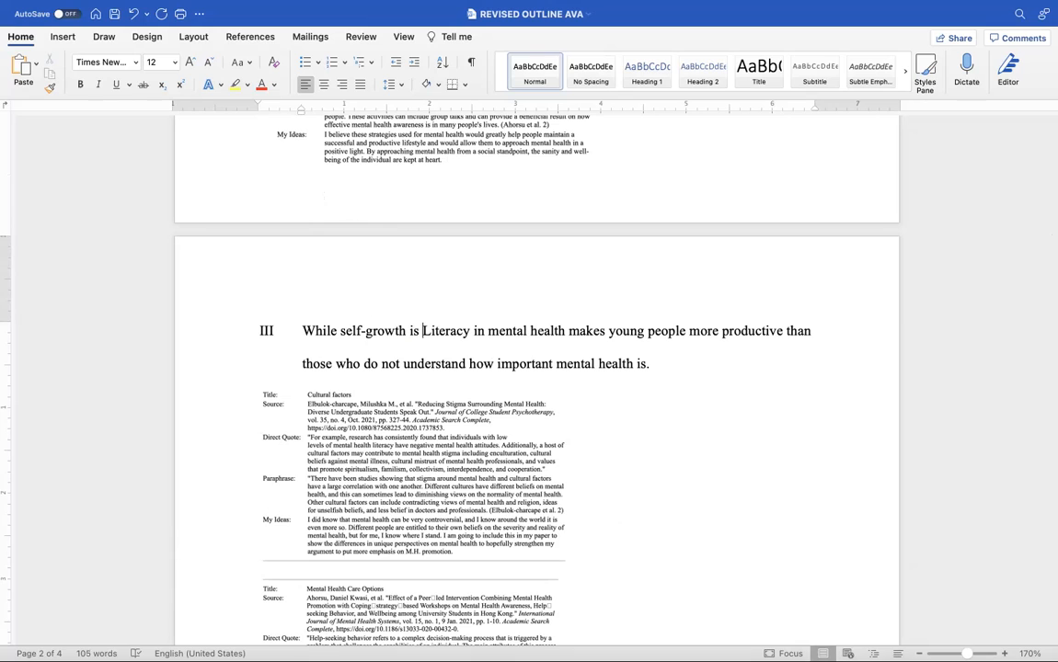
type("one o")
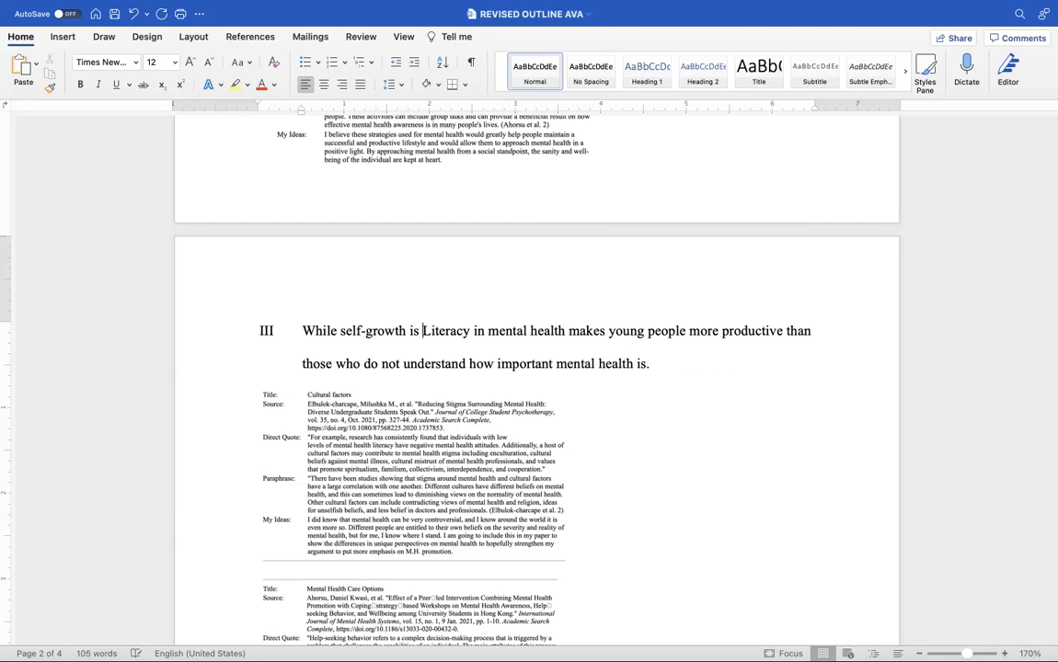
type("an offshoot")
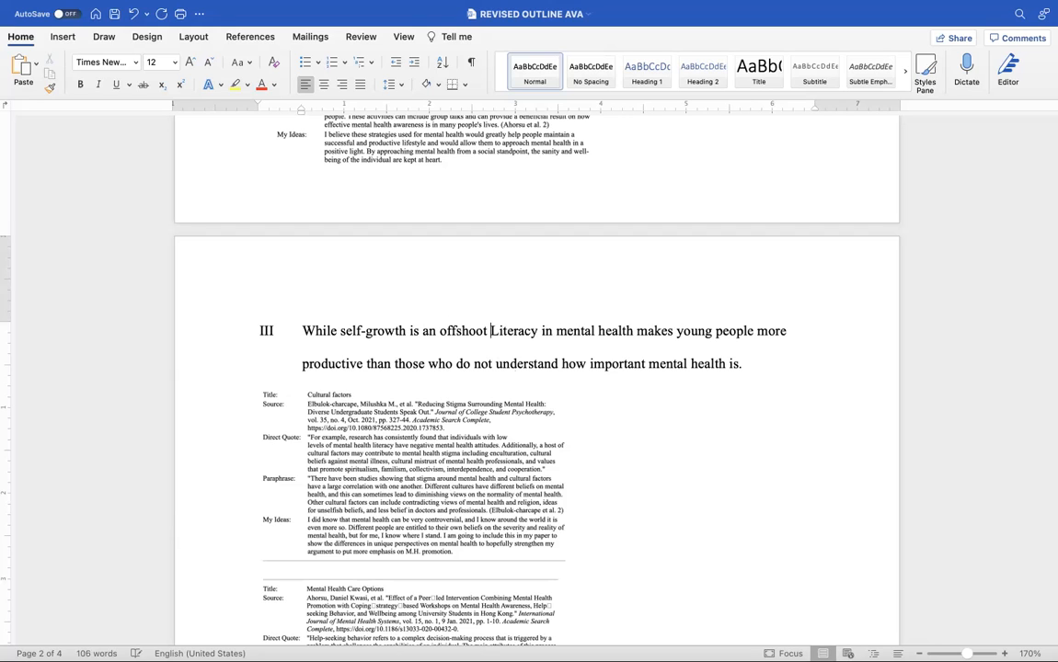
type("of mental health literacy,")
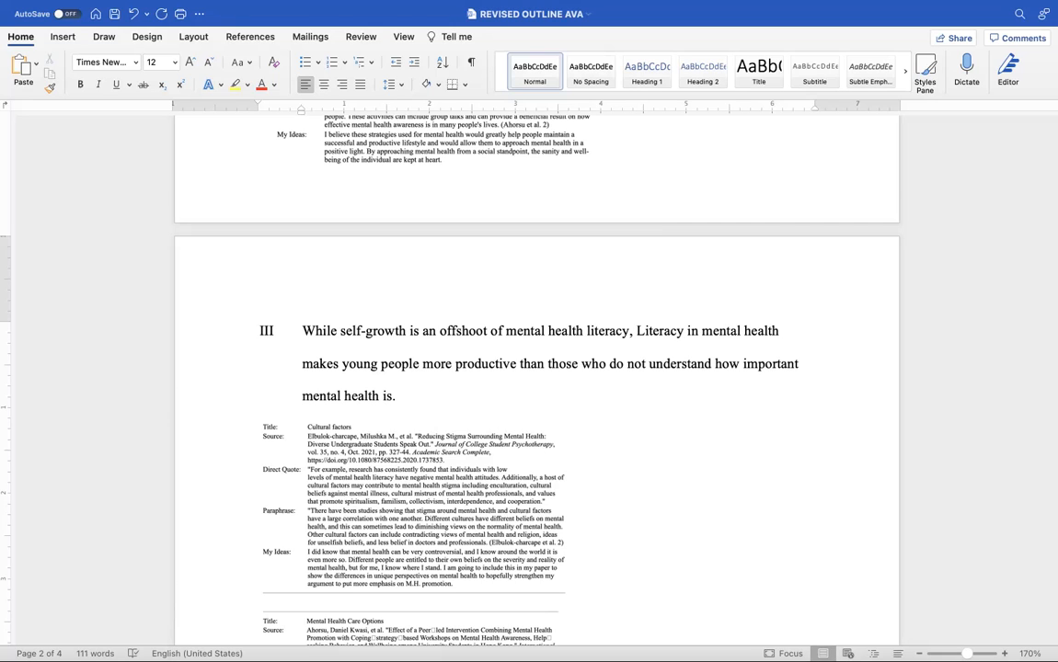
Insert "another advantage" after the comma, just before the existing Literacy sentence.
left_click(634, 331)
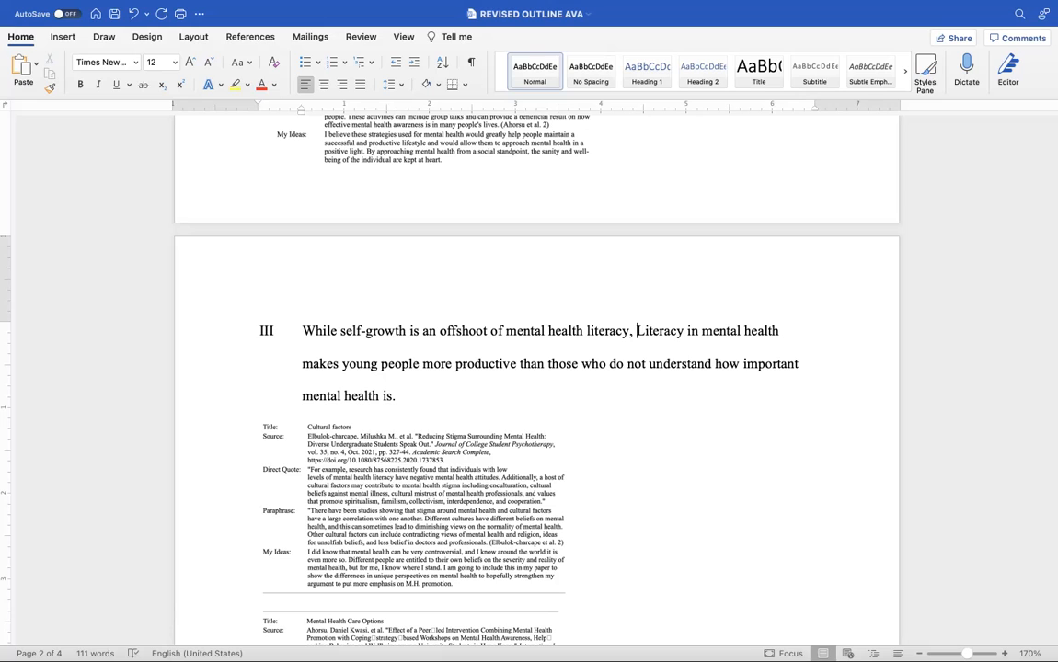
type("ano")
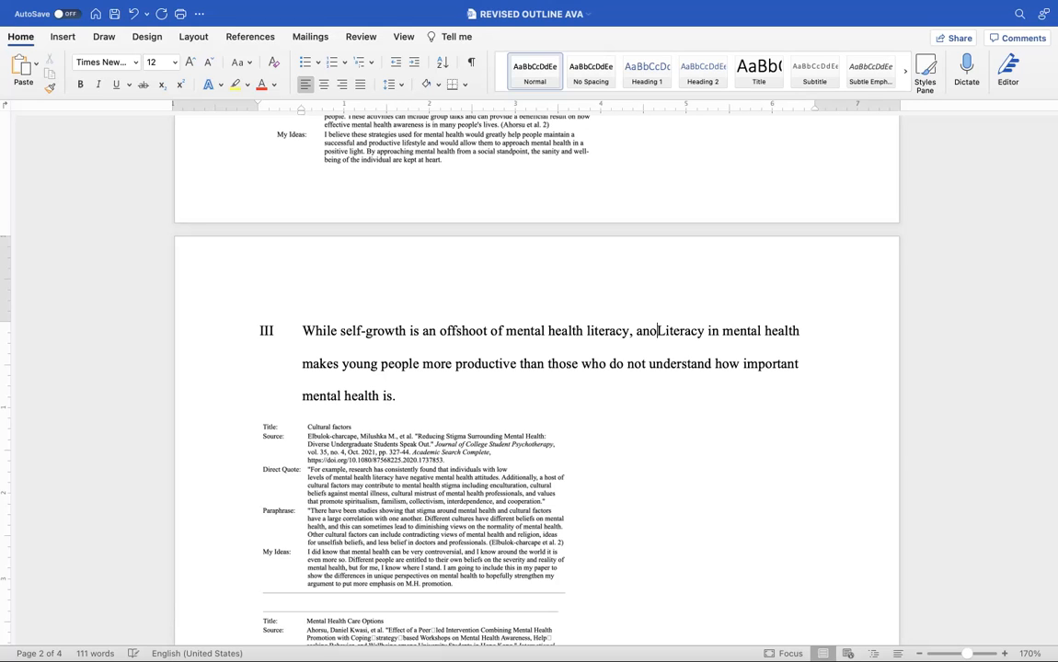
type("ther")
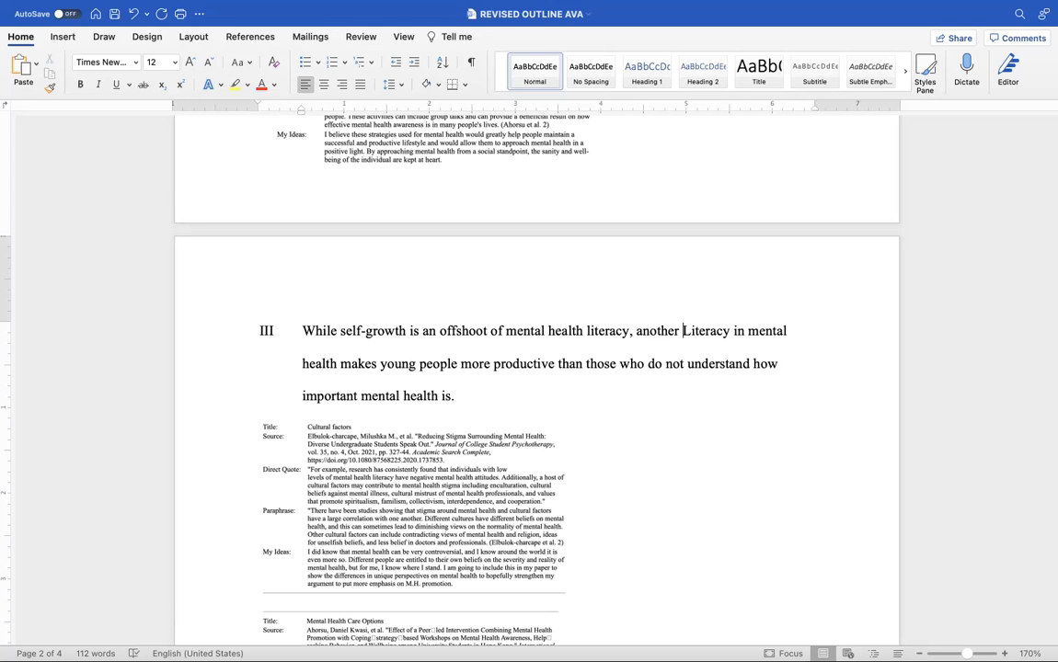
type("advantage")
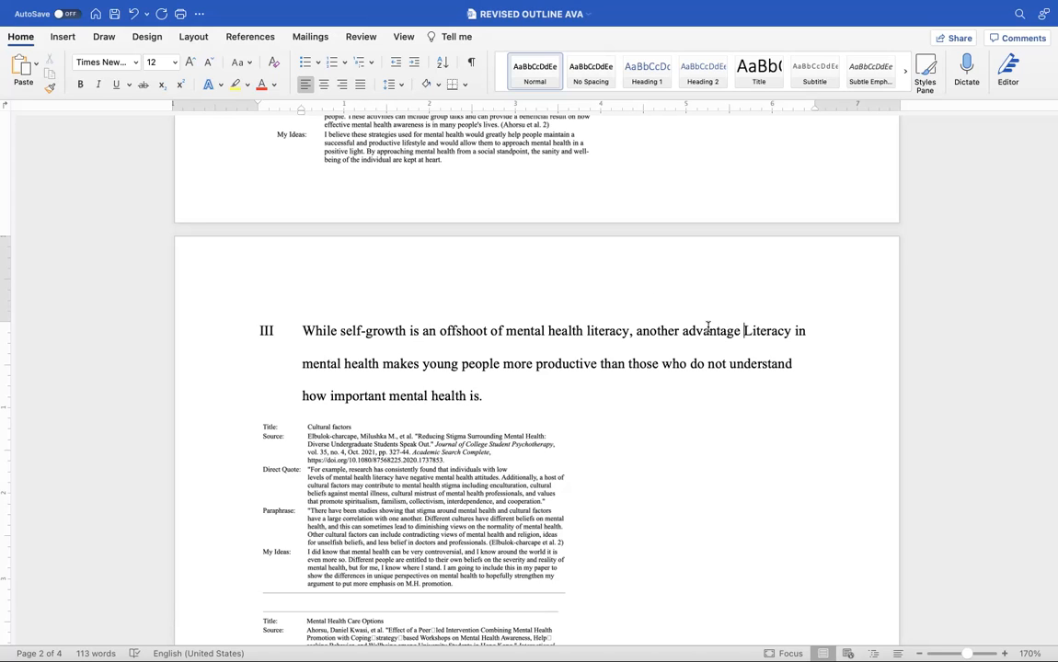
Look up the word "advantage" in the Thesaurus via Synonyms on its context menu.
double_click(712, 331)
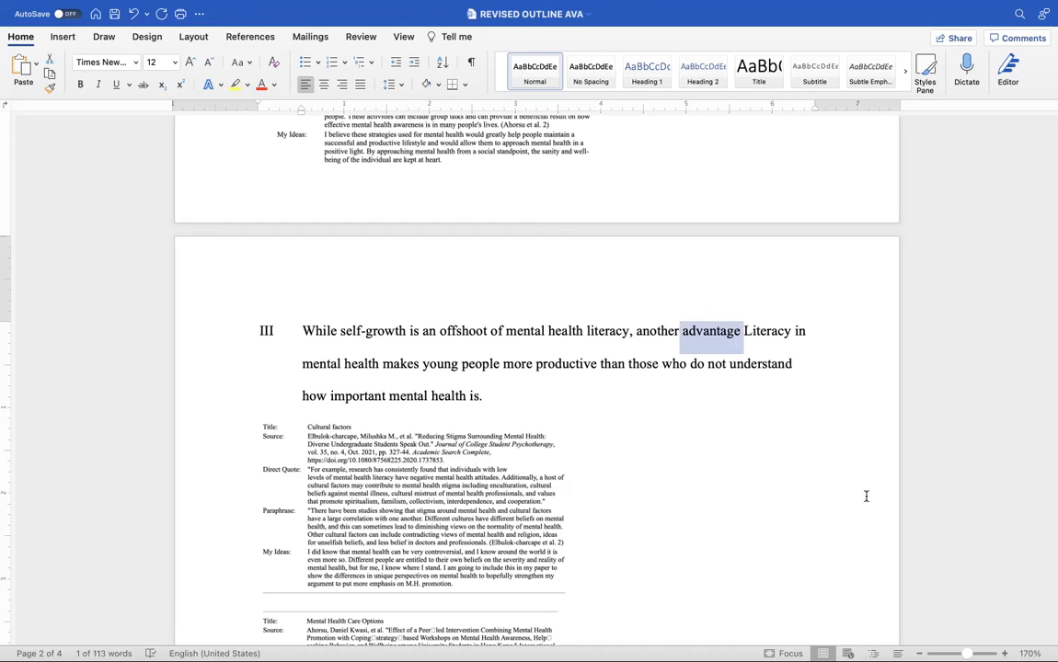
right_click(699, 347)
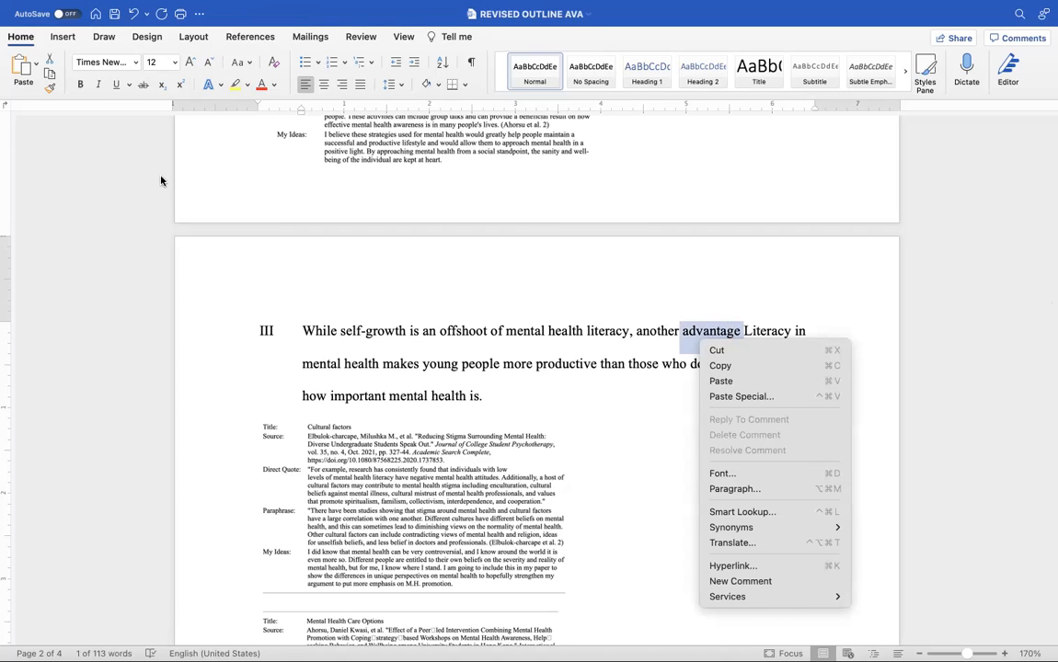
mouse_move(59, 57)
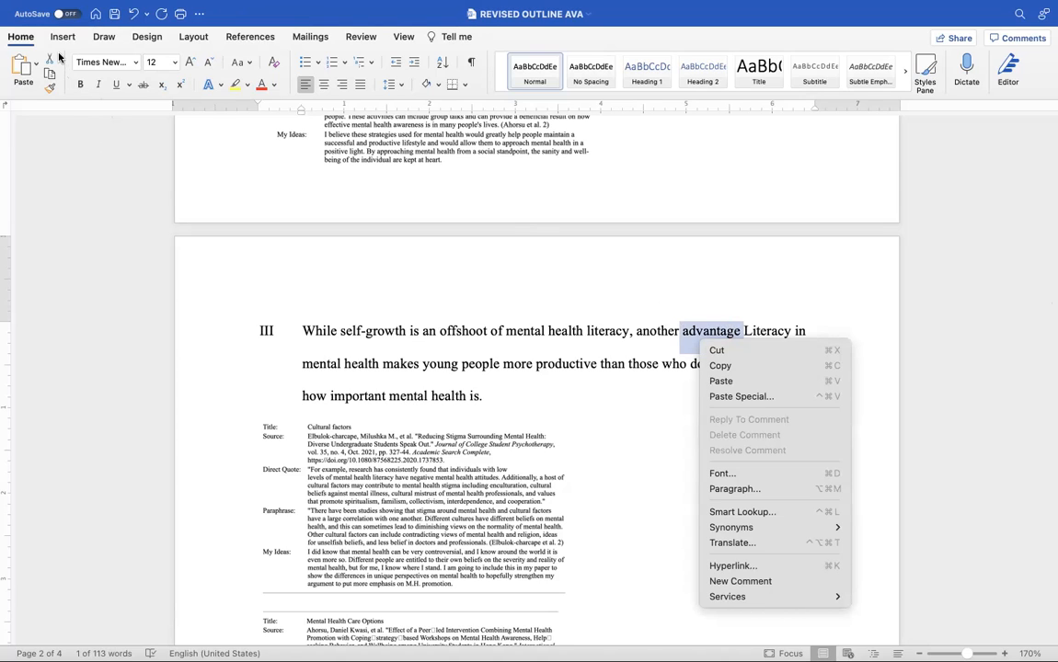
mouse_move(442, 41)
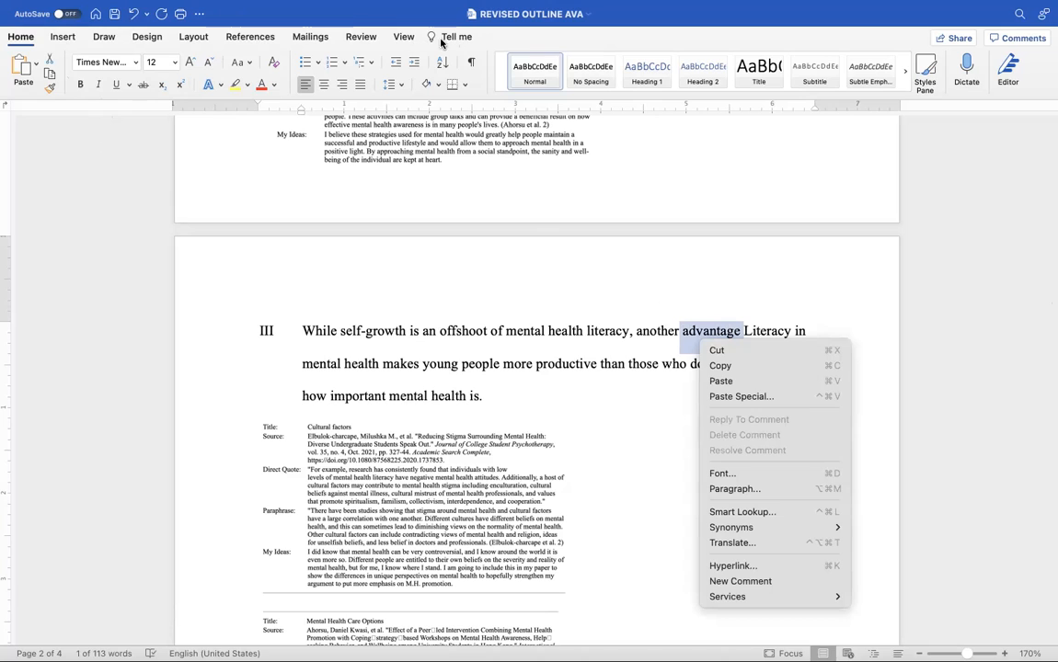
left_click(360, 36)
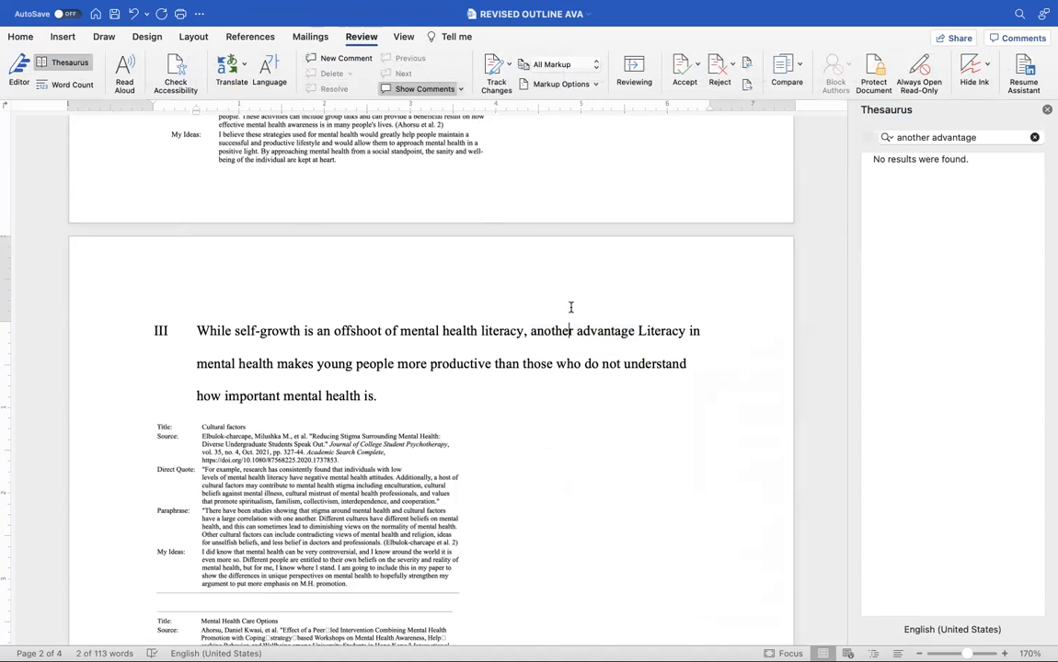
Review thesaurus synonyms for "advantage", keep "another advantage", and close the pane.
double_click(605, 331)
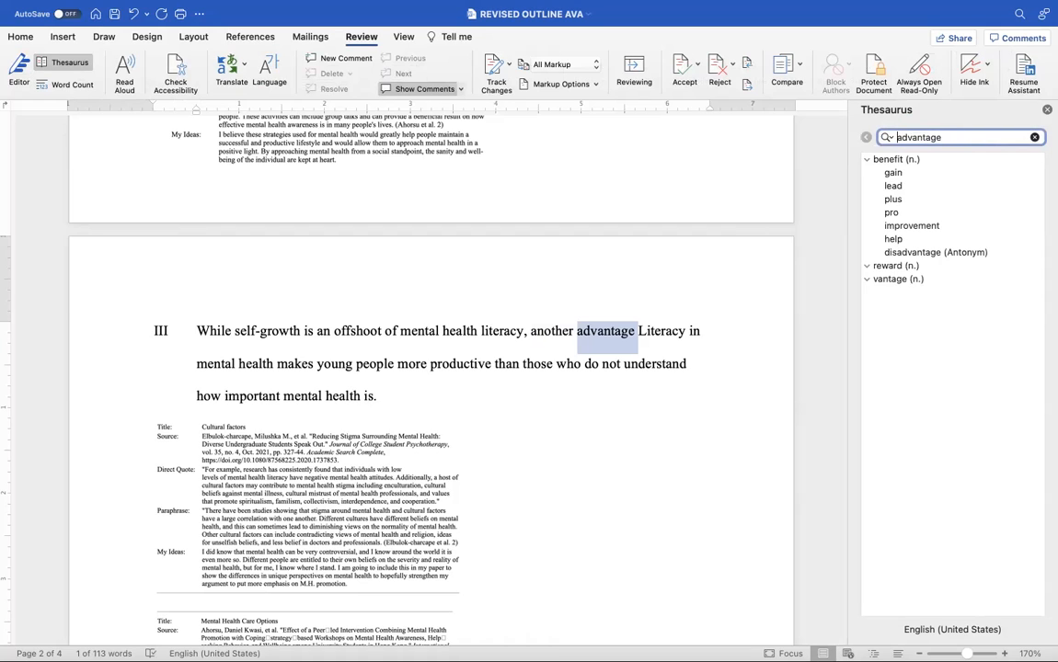
mouse_move(912, 225)
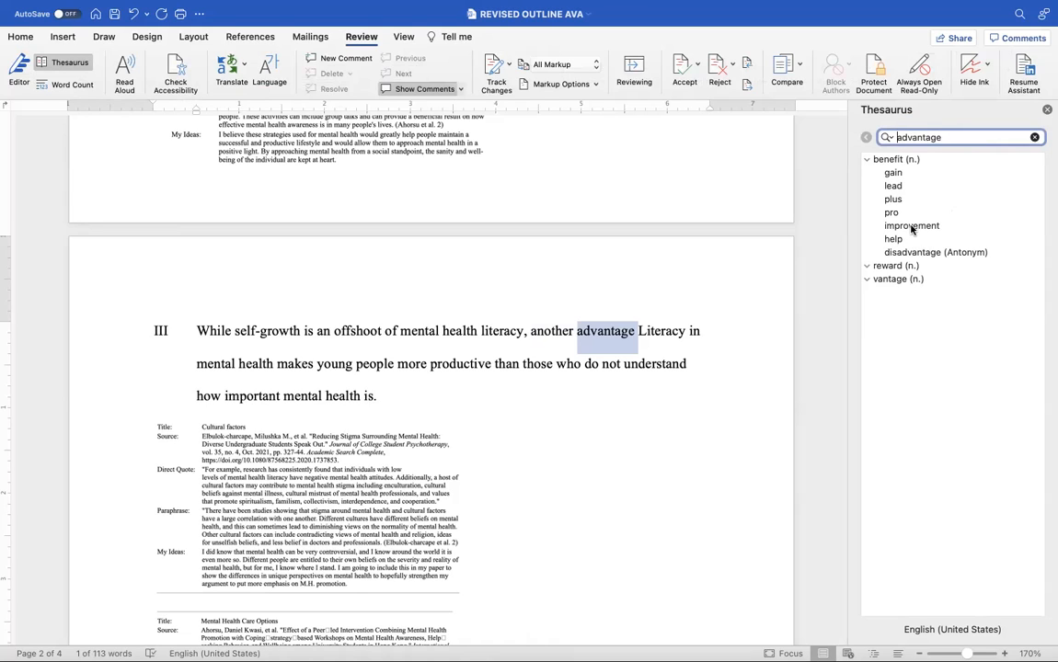
mouse_move(905, 186)
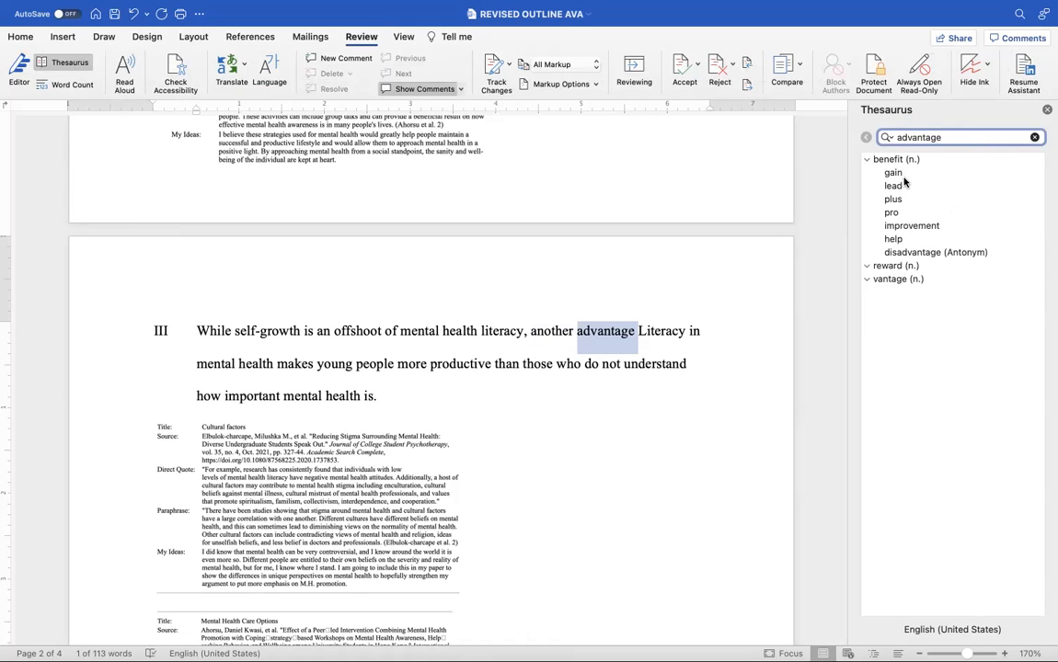
mouse_move(894, 237)
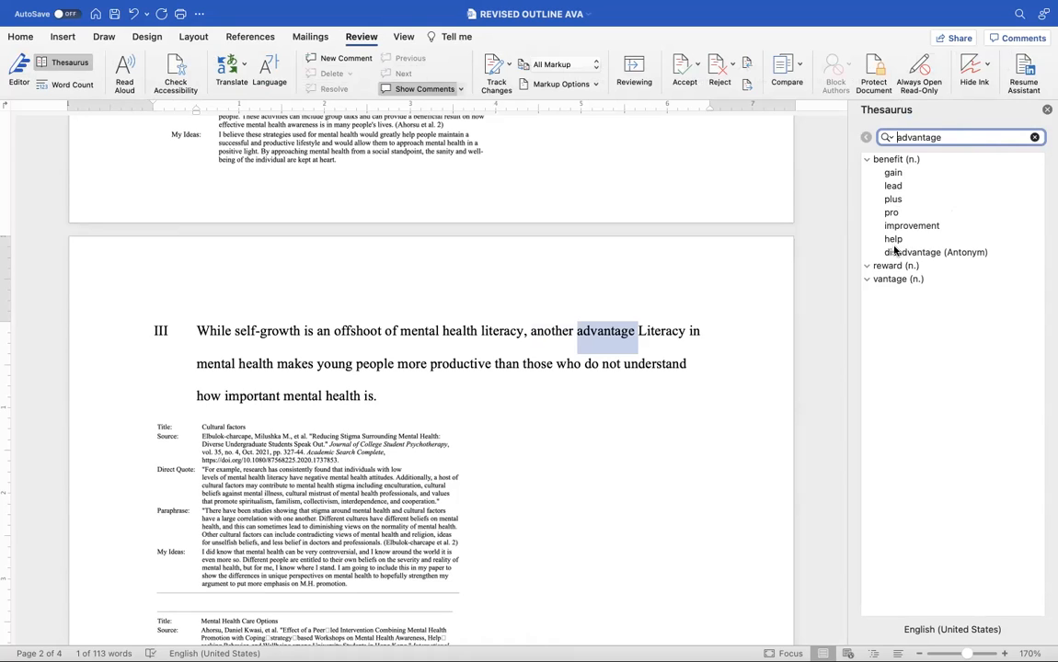
mouse_move(581, 356)
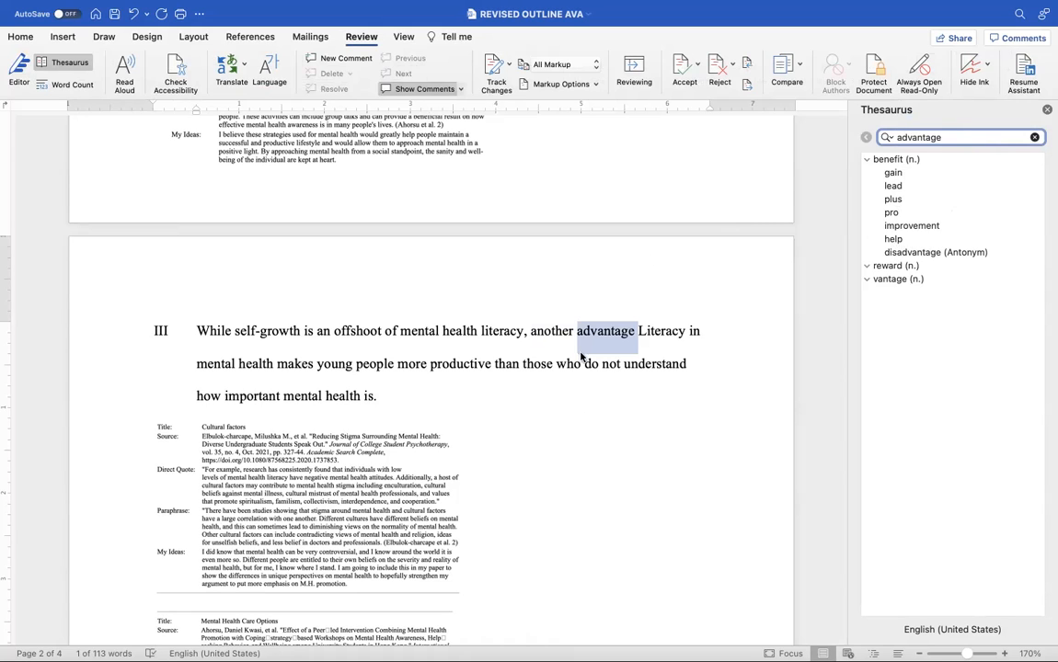
type("another advantage")
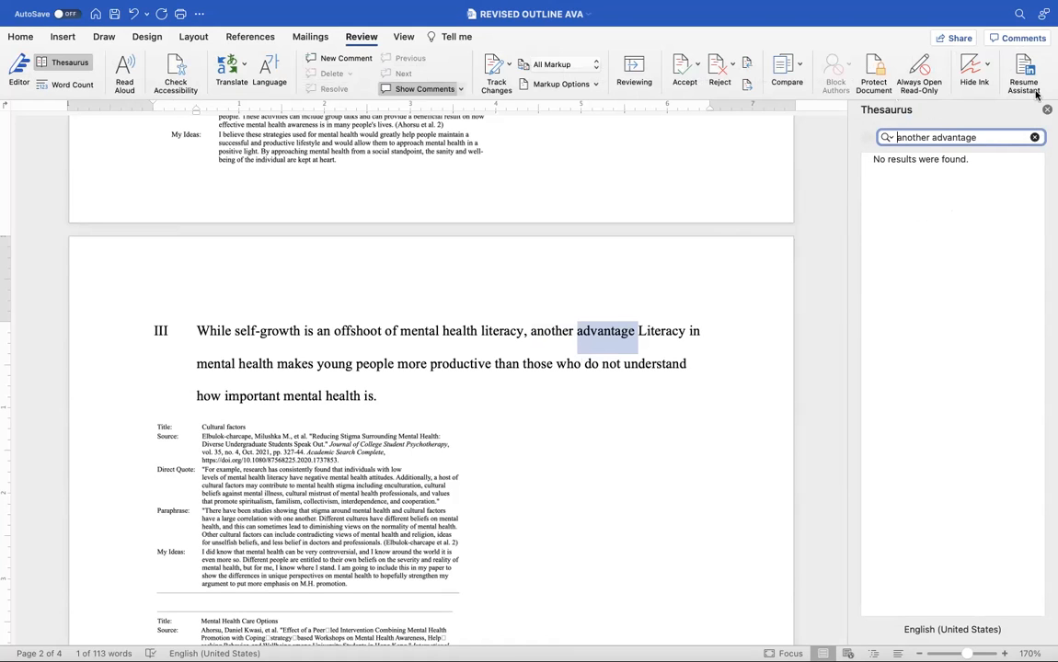
left_click(1045, 110)
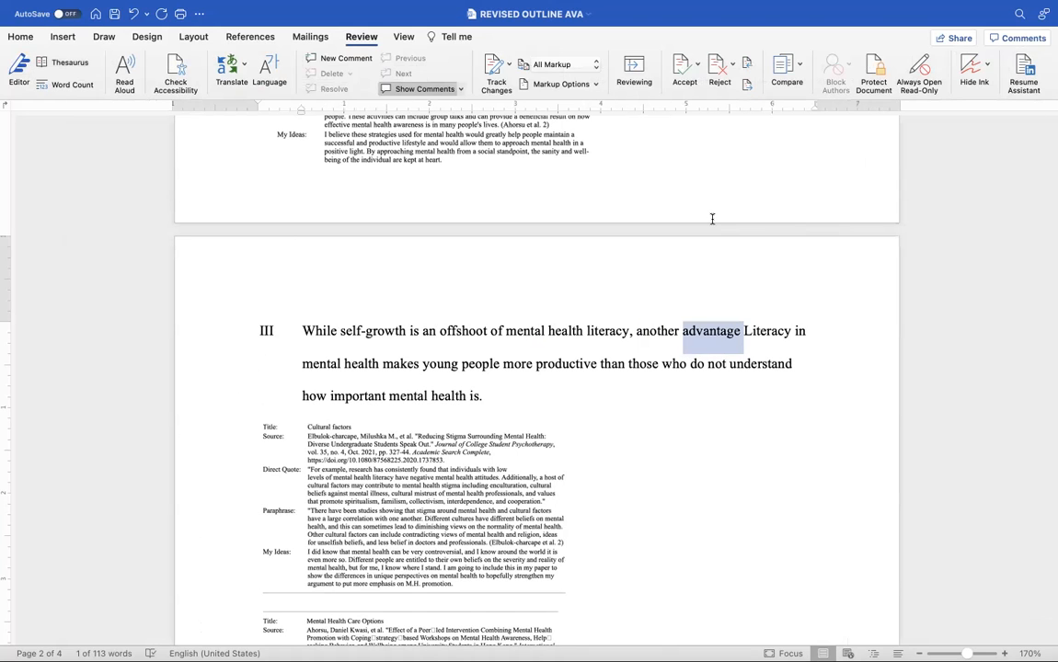
mouse_move(710, 224)
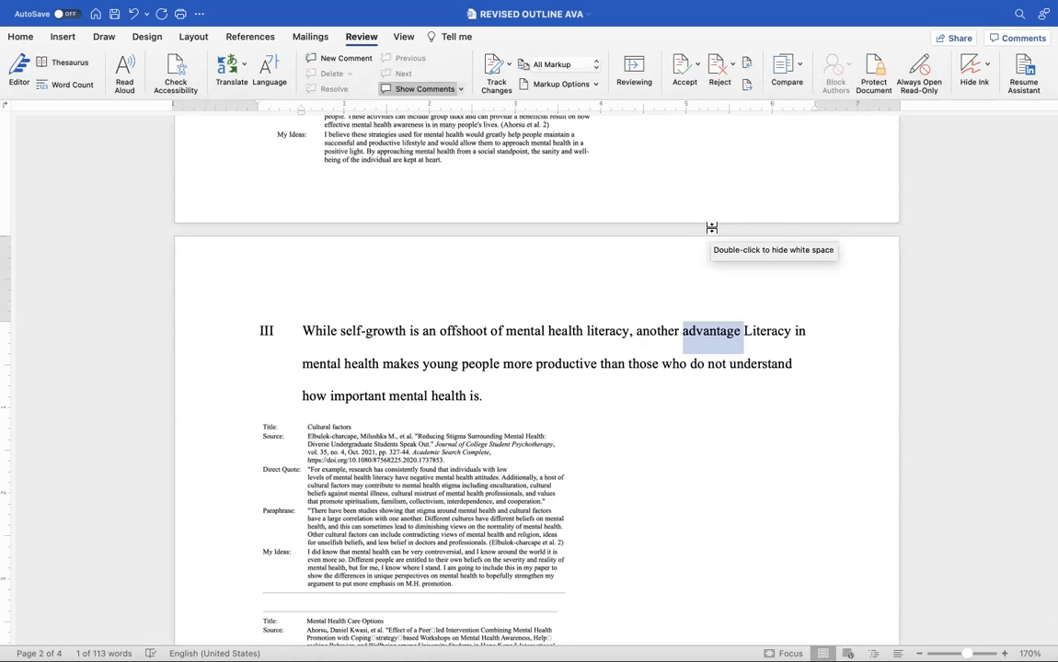
Change "advantage" to "plus" and replace "Literacy in mental health" with the education-promotes-productivity clause.
type("plux")
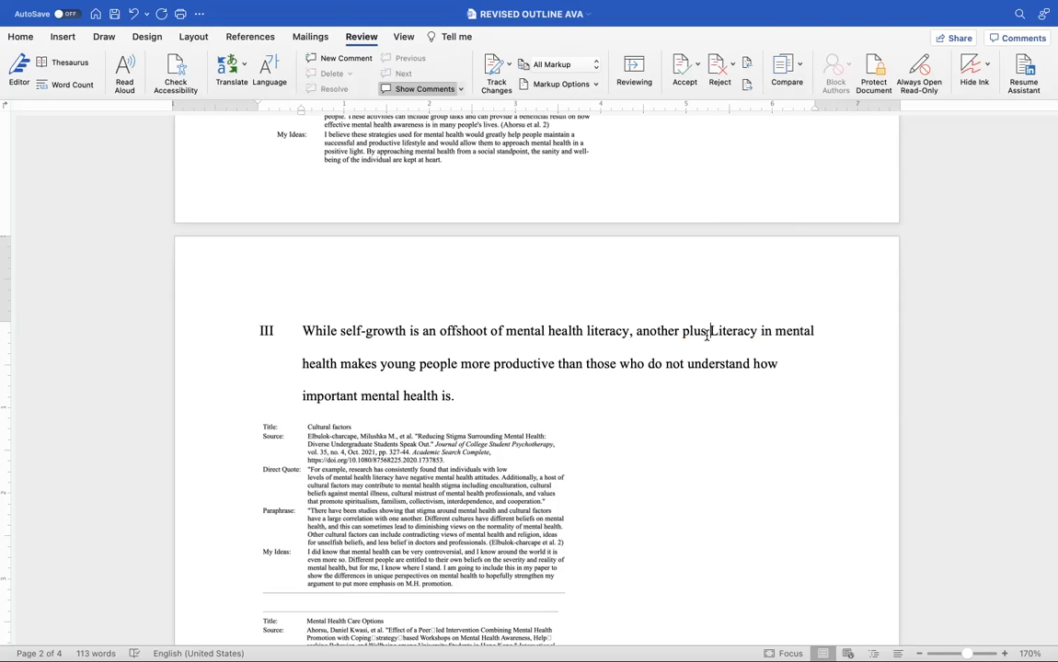
left_click_drag(710, 331, 350, 365)
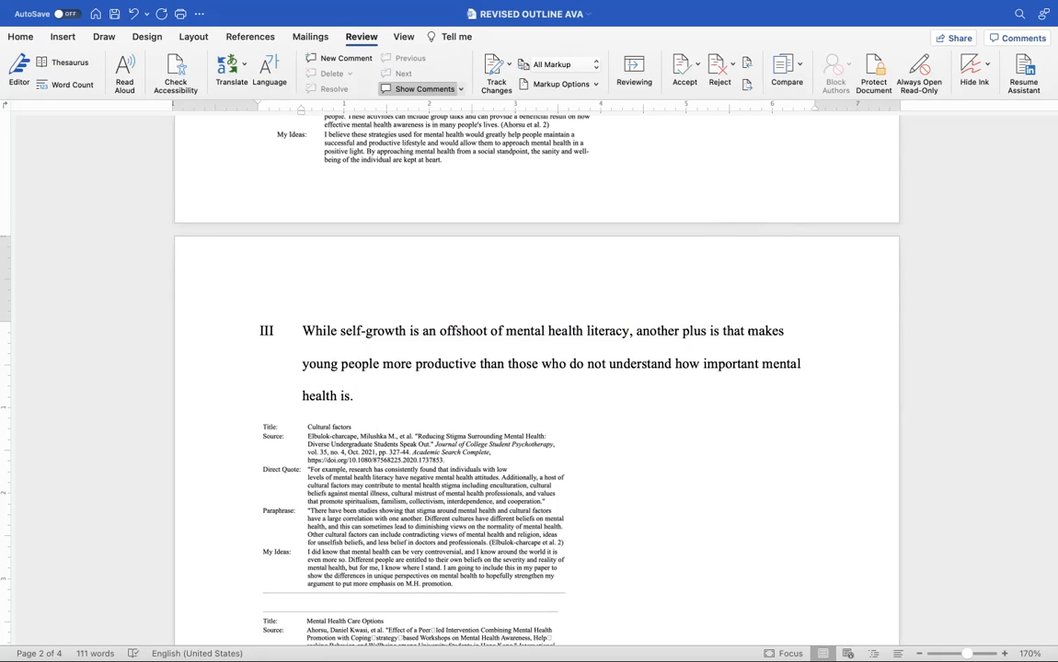
type("education")
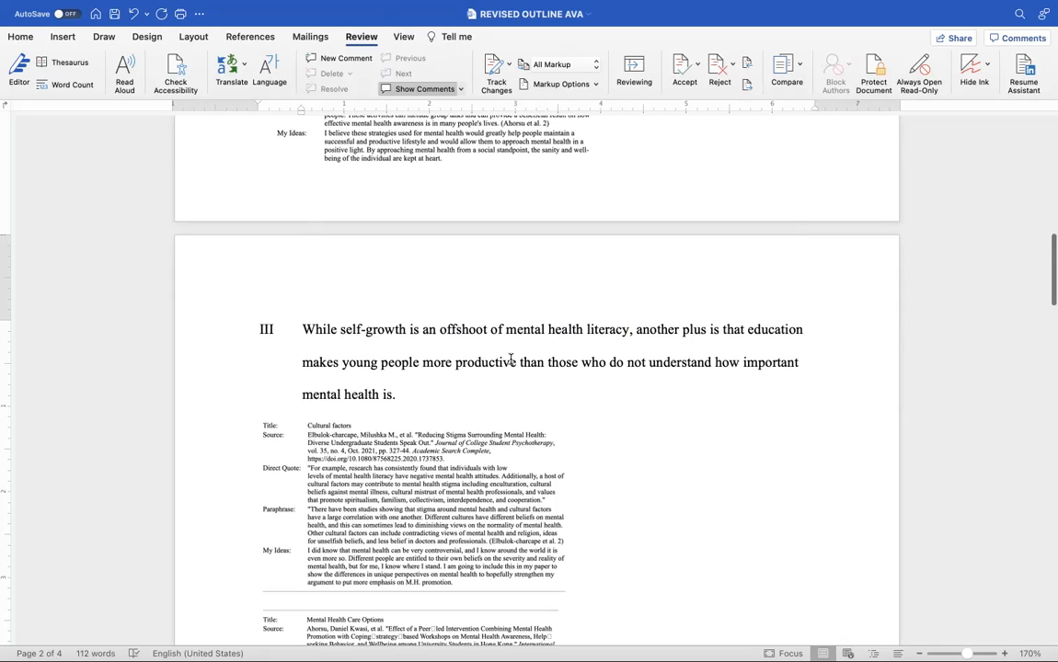
scroll("down", 3)
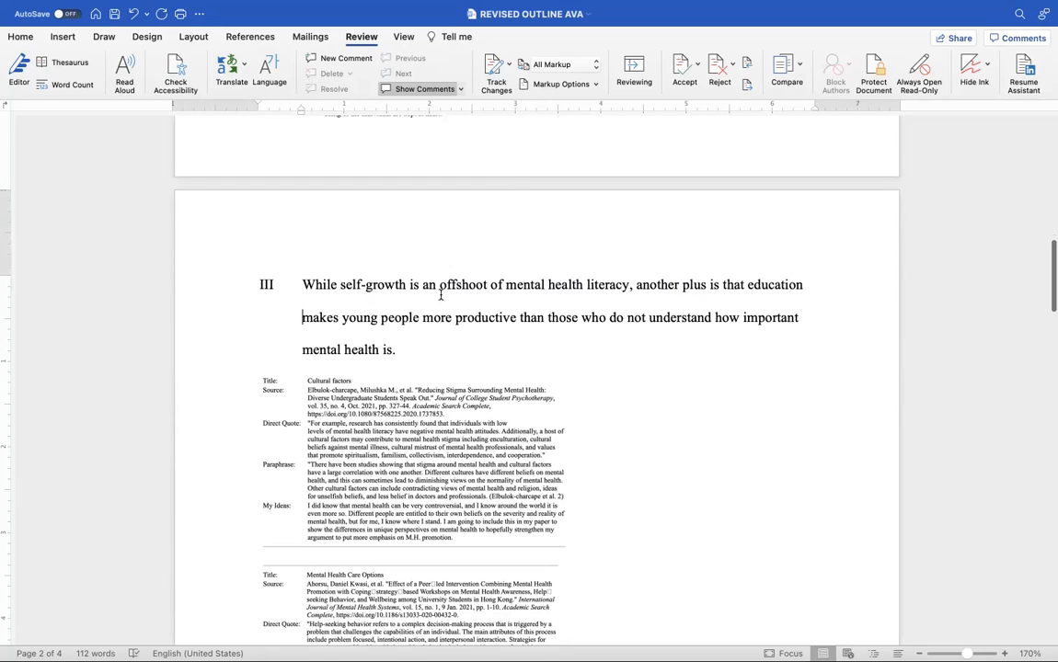
Change "an offshoot" to "a positive offshoot" in heading III.
left_click(427, 284)
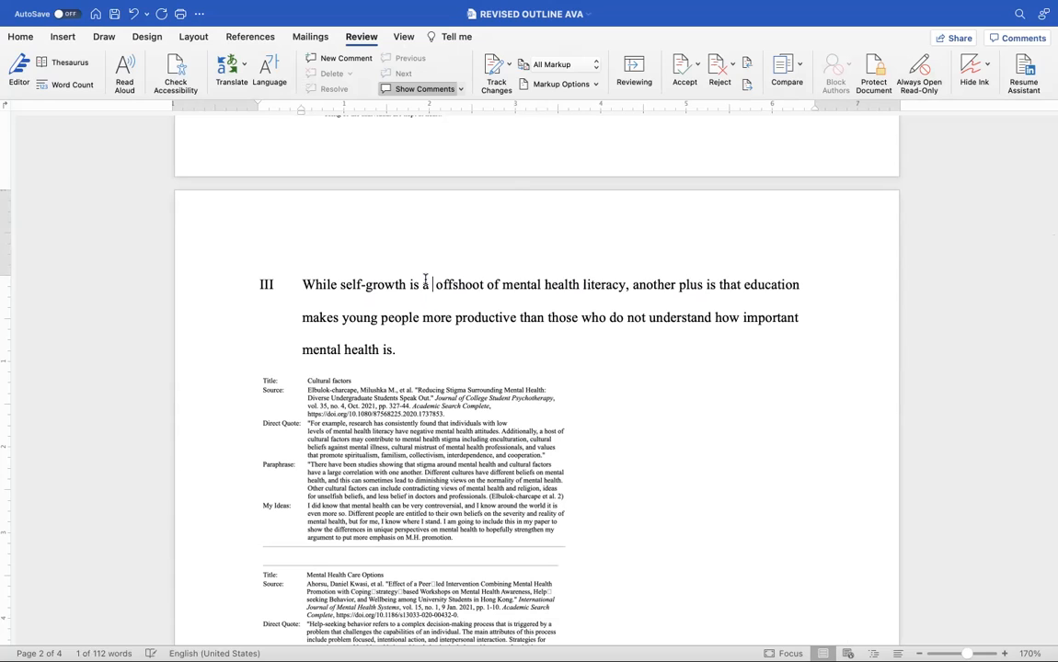
type("positi")
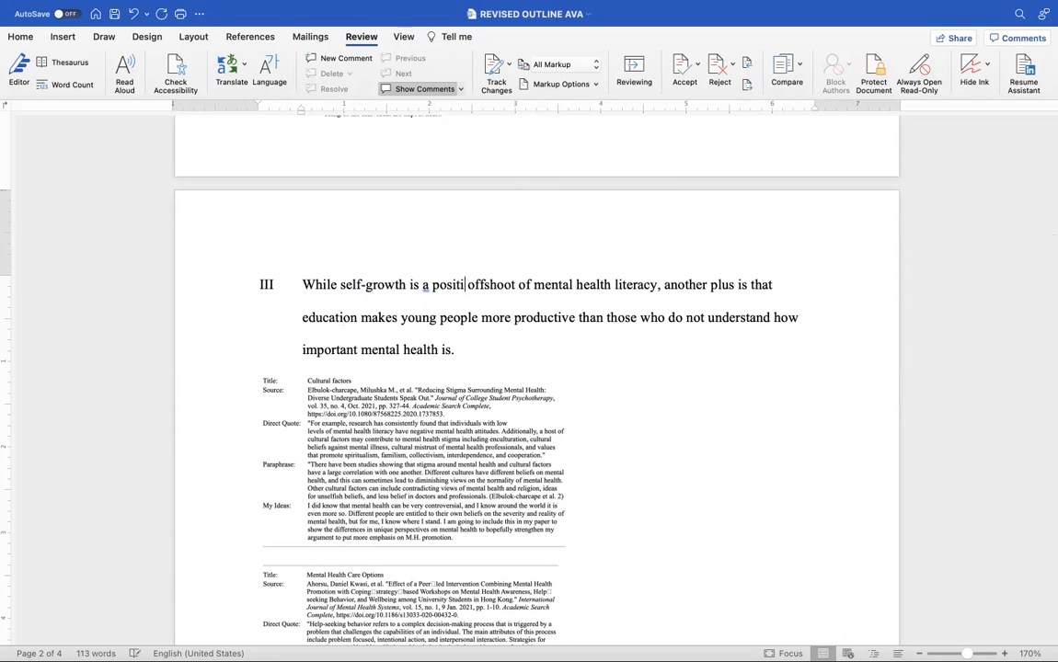
type("ve")
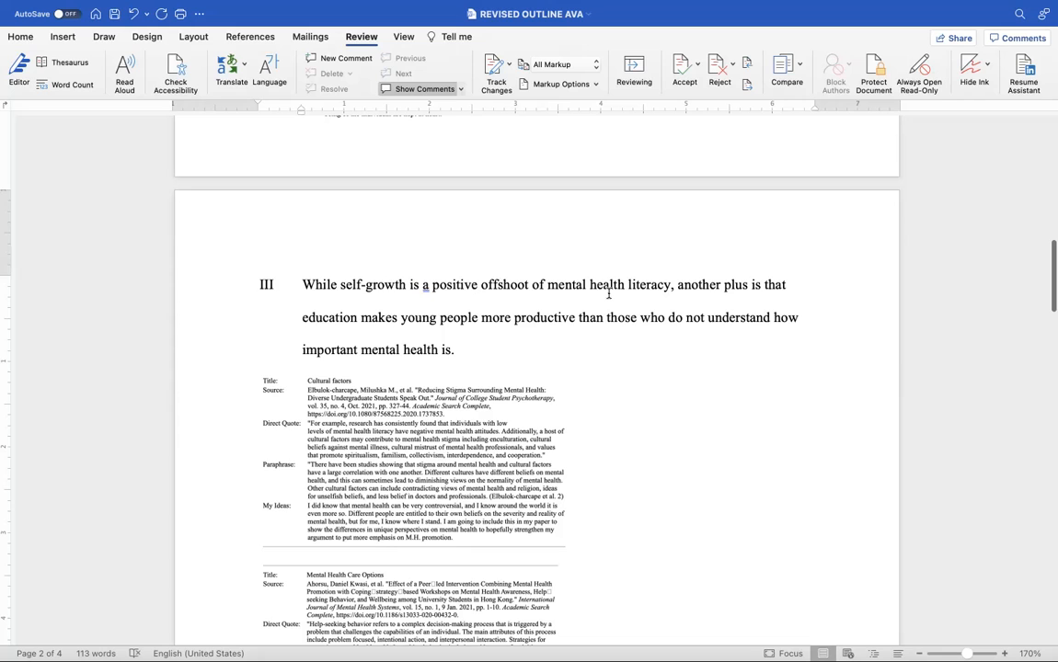
scroll("down", 3)
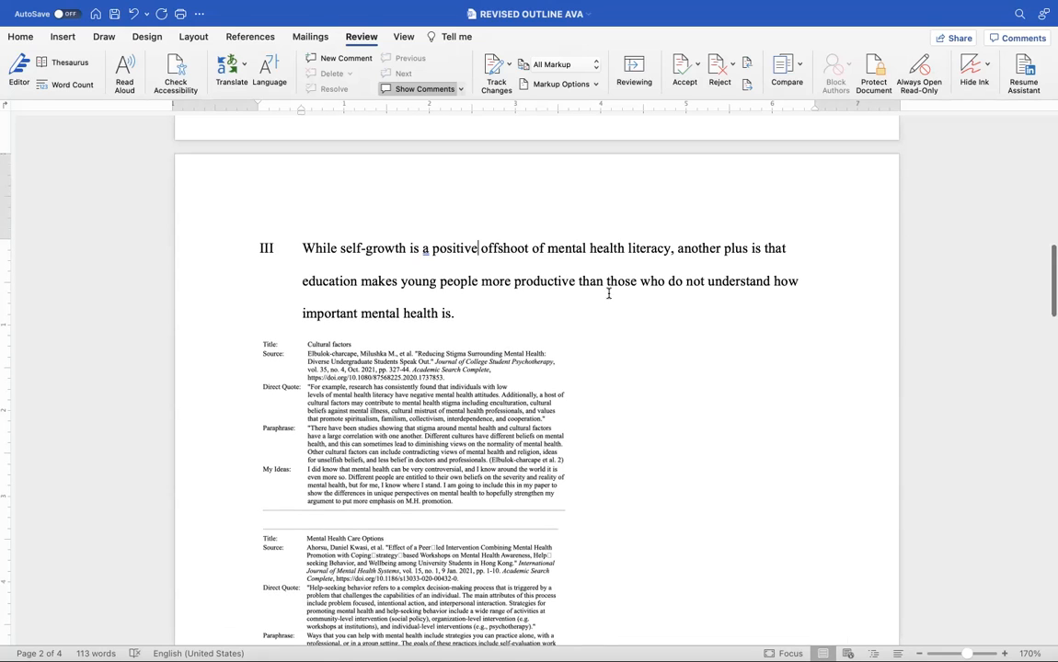
scroll("up", 3)
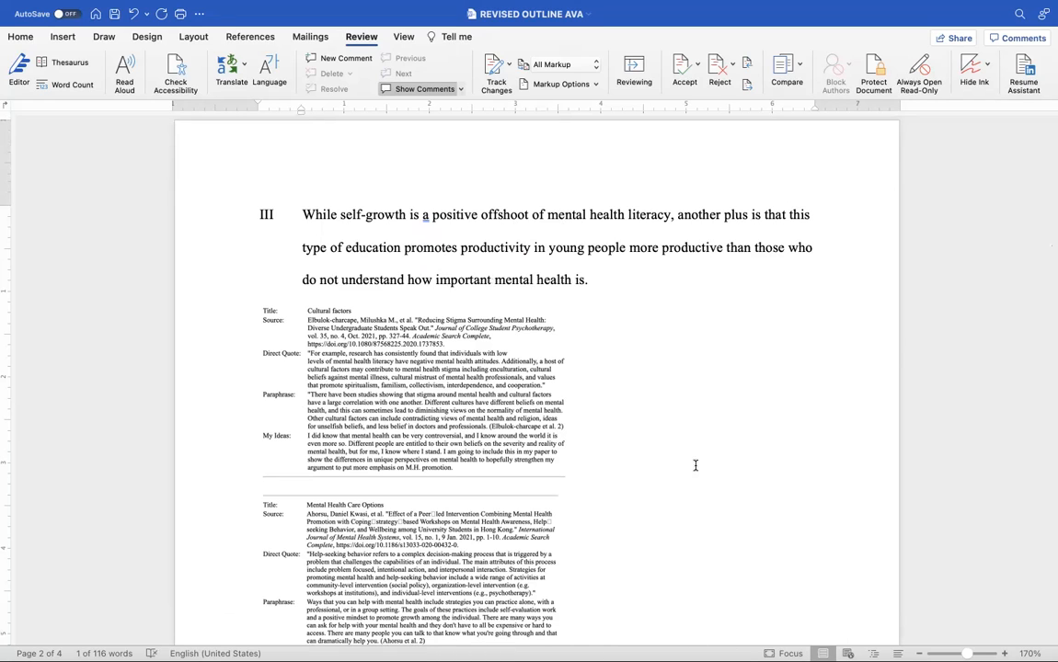
Delete the leftover "more productive than those who" clause so the sentence ends at "young people.".
left_click_drag(660, 246, 812, 246)
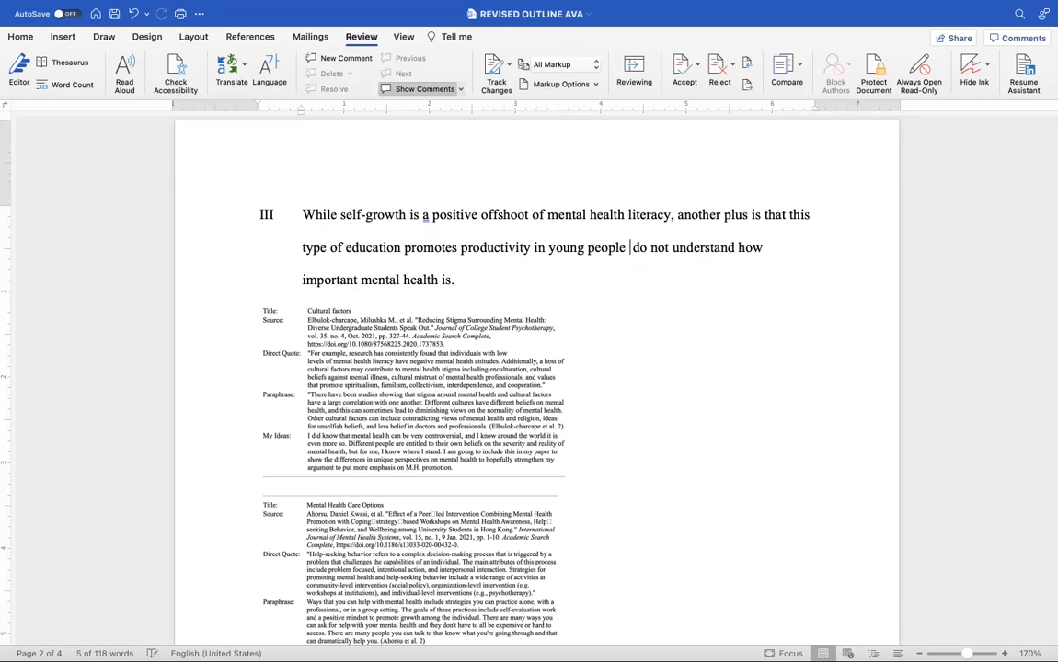
left_click(625, 247)
type(". ")
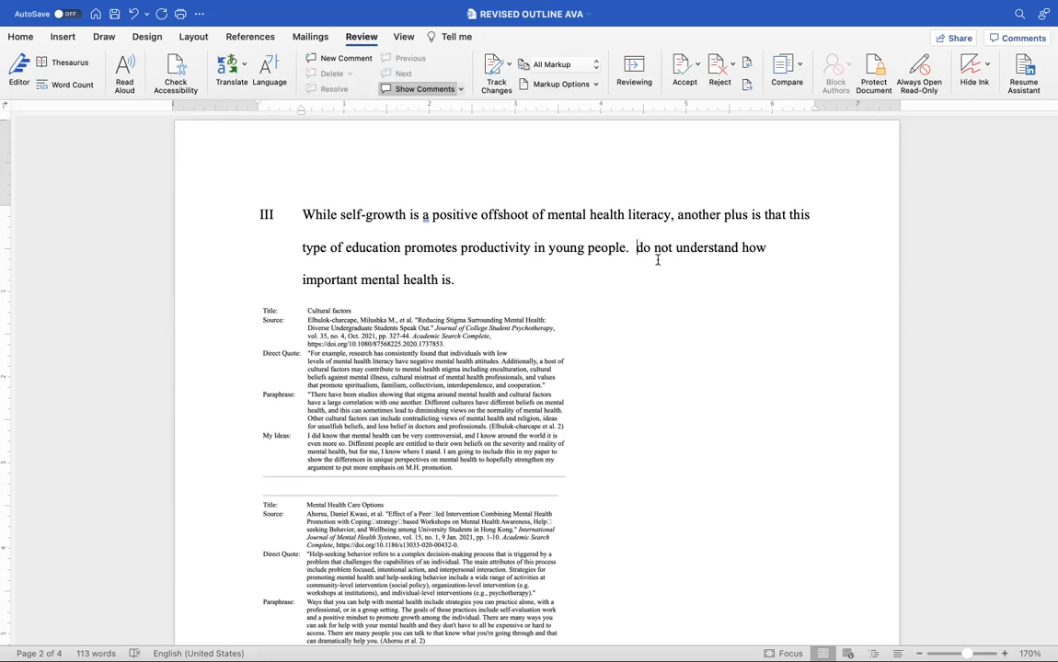
left_click(636, 246)
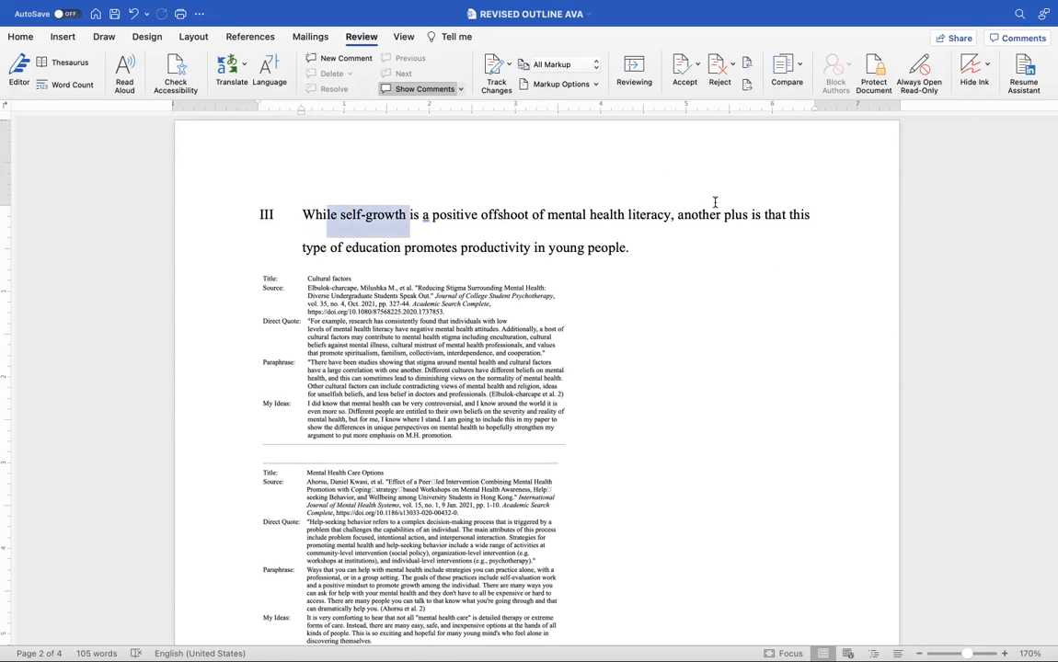
left_click(688, 214)
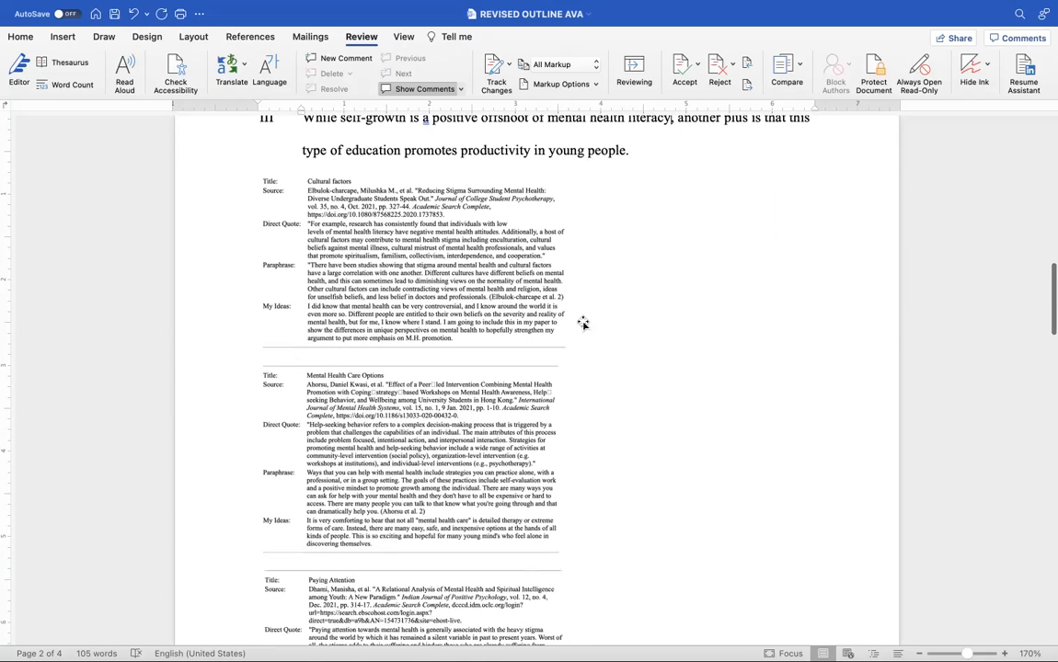
scroll("down", 3)
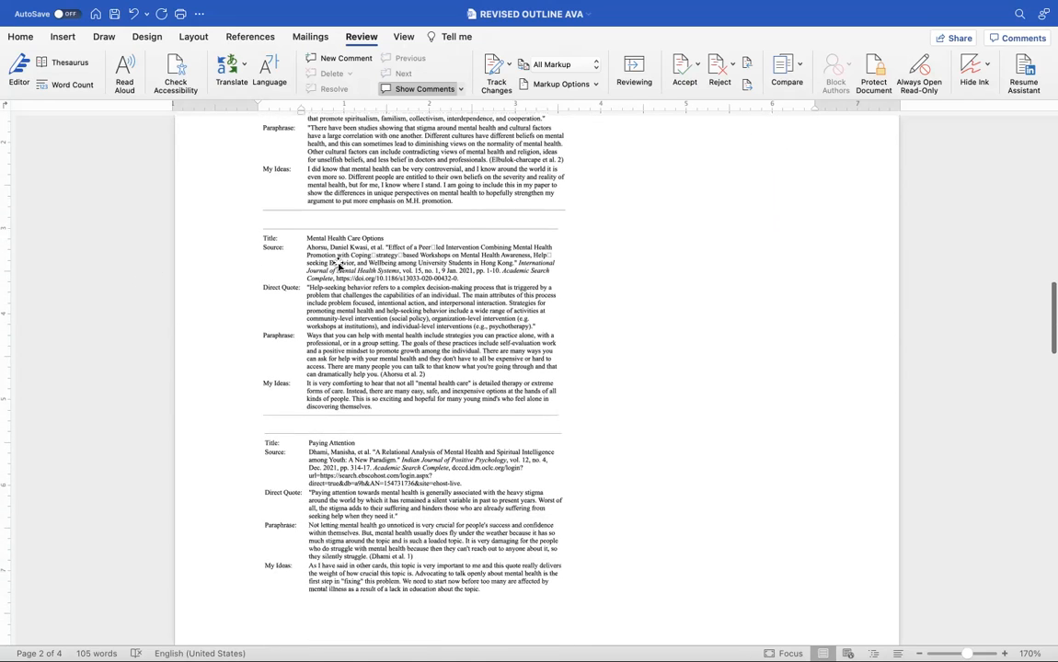
scroll("up", 3)
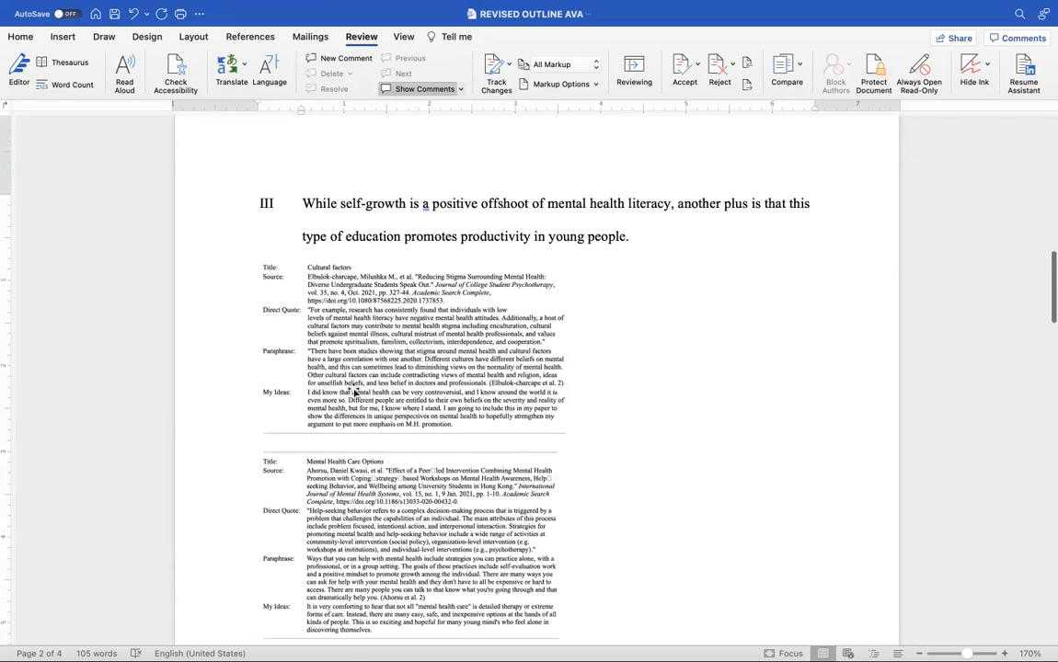
scroll("down", 3)
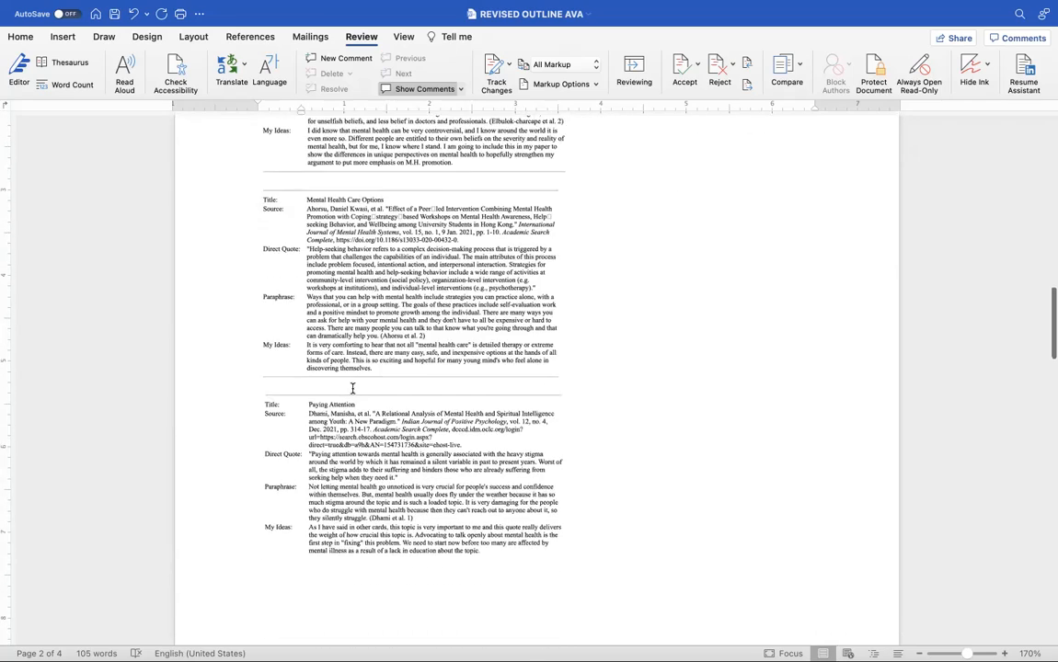
scroll("down", 3)
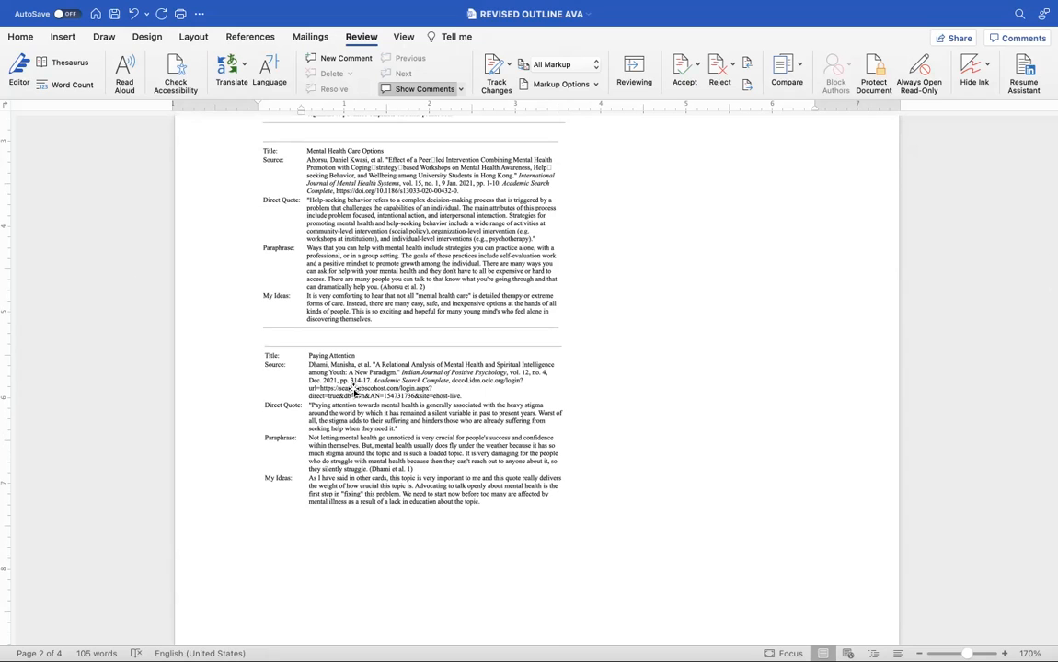
scroll("down", 3)
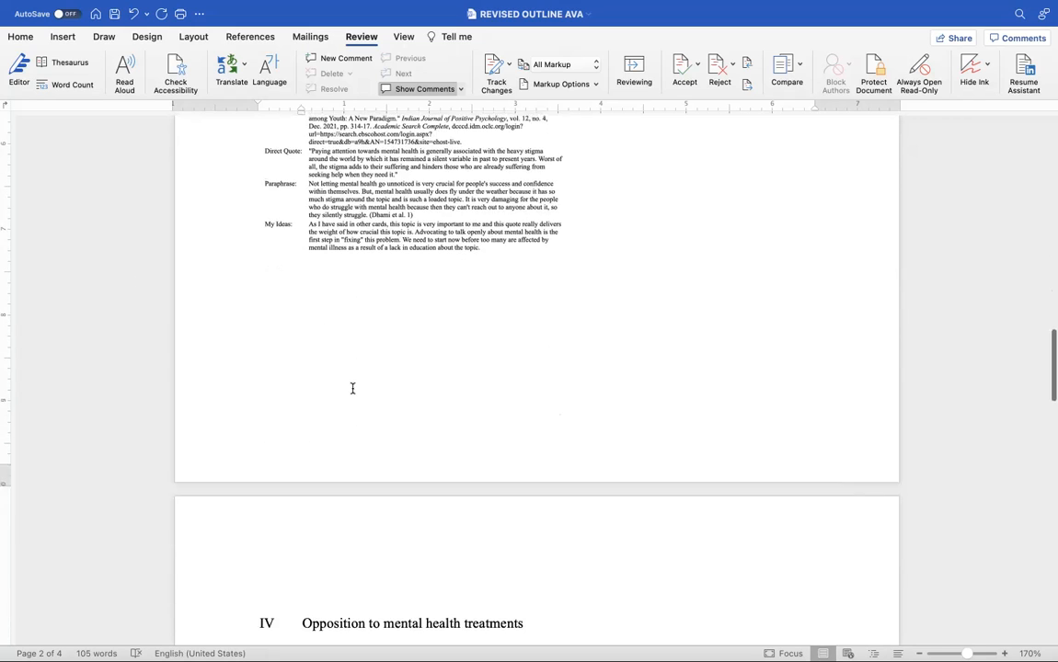
scroll("down", 3)
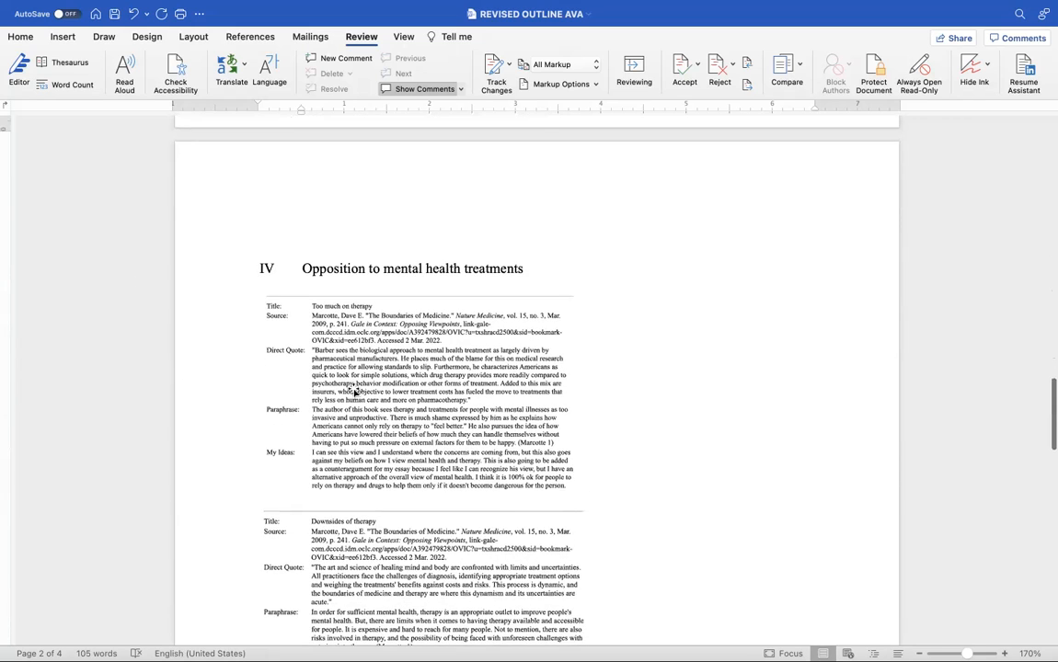
scroll("down", 3)
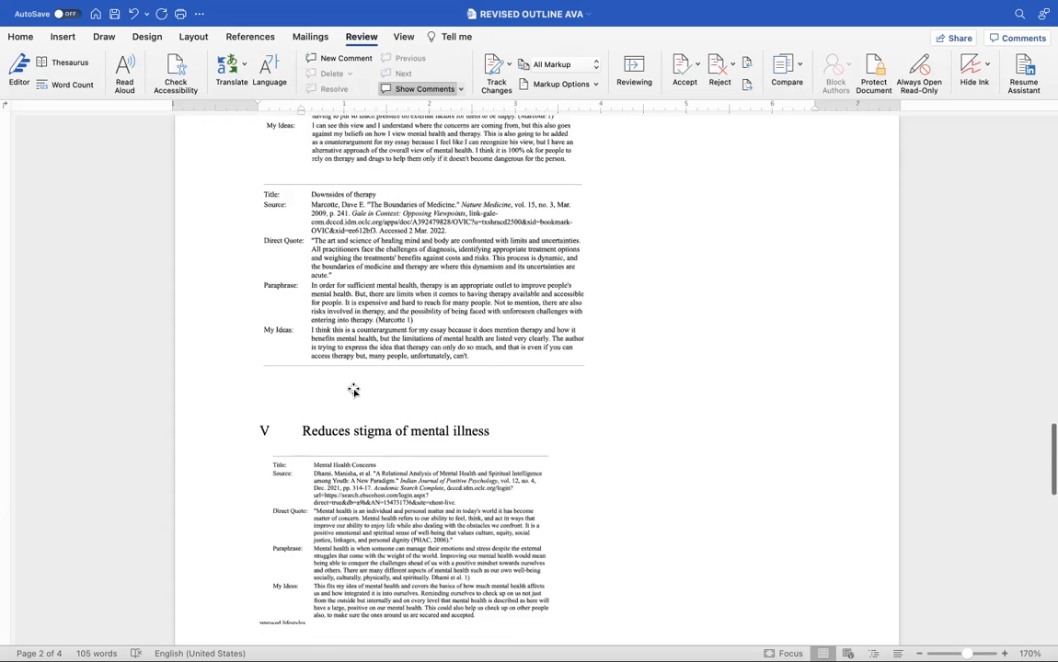
scroll("up", 3)
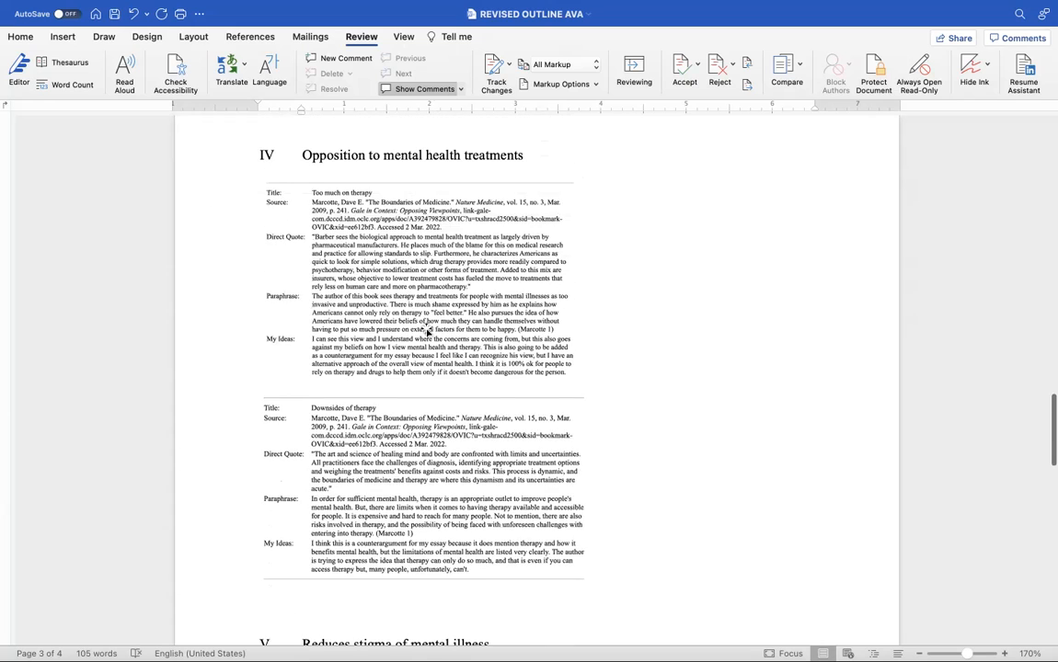
scroll("down", 3)
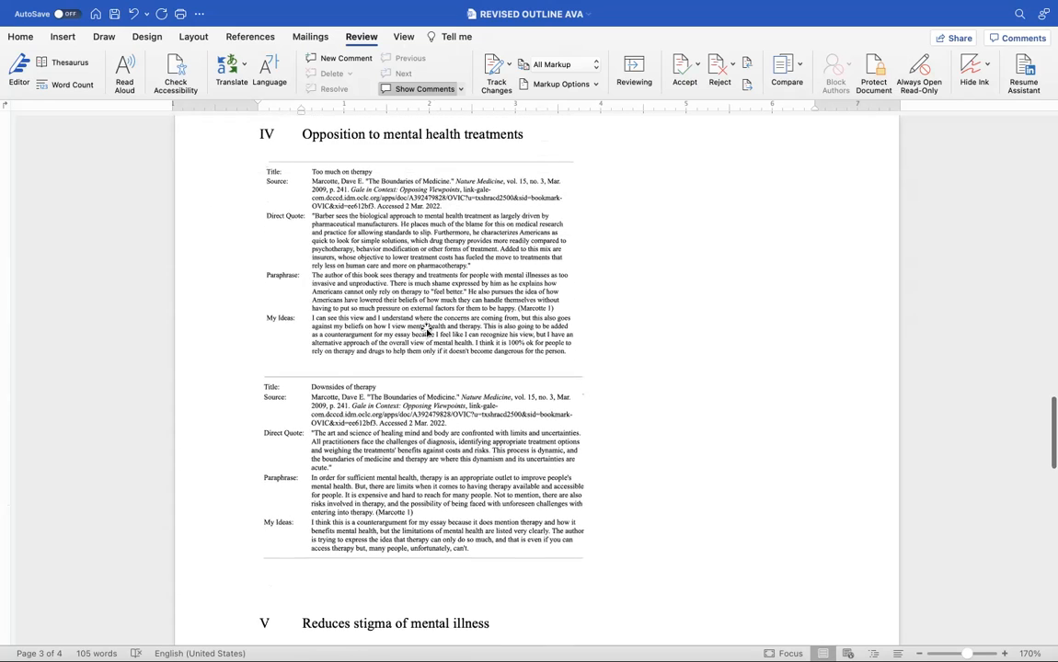
scroll("down", 3)
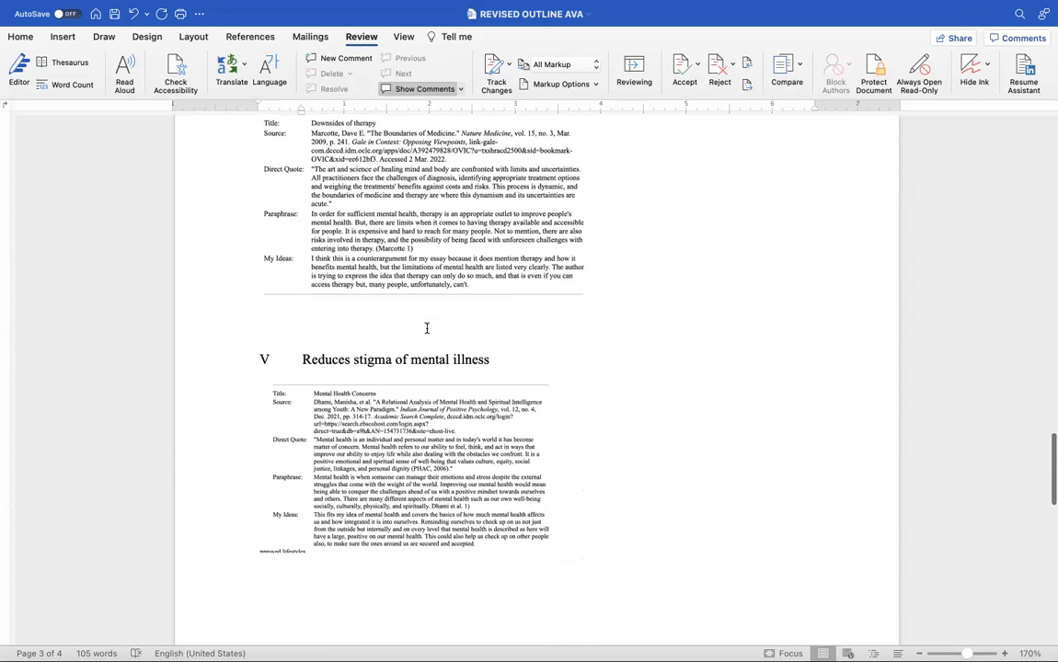
scroll("down", 3)
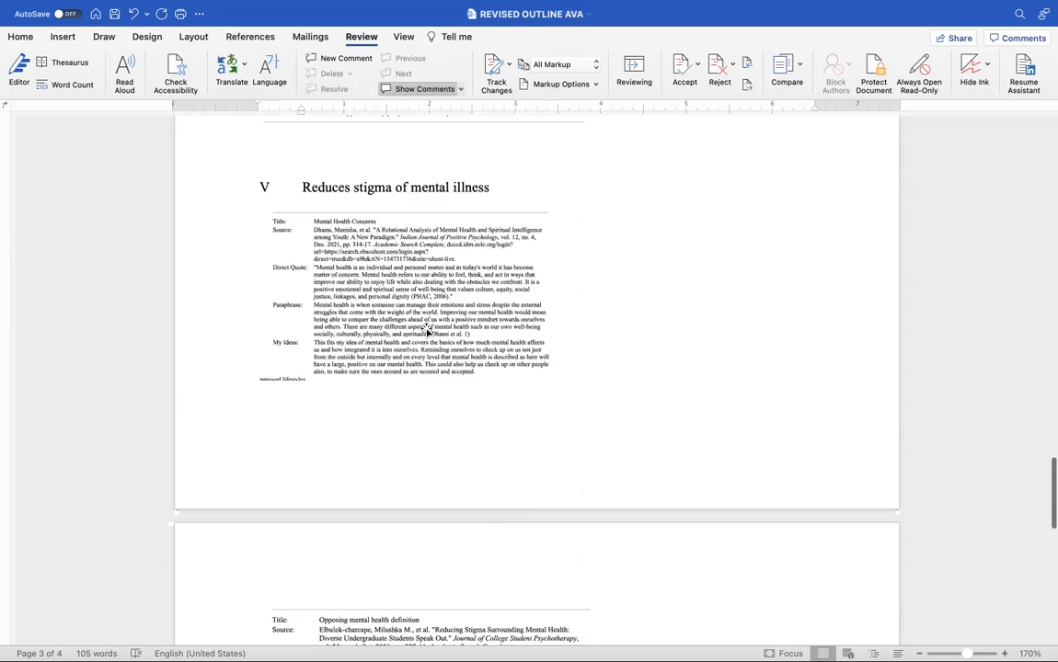
scroll("up", 3)
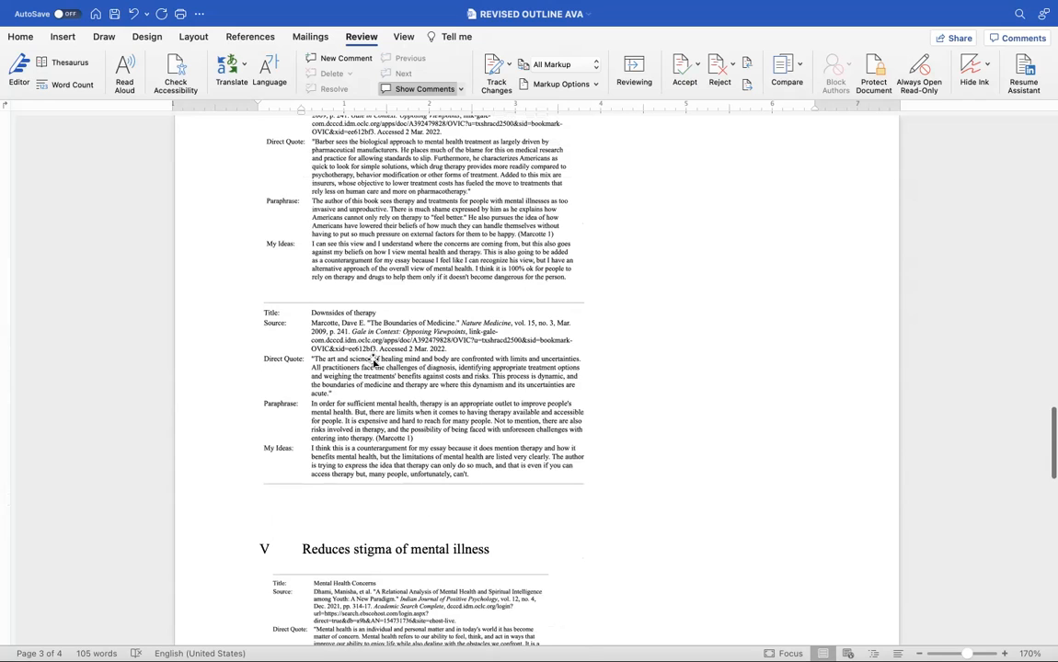
scroll("up", 3)
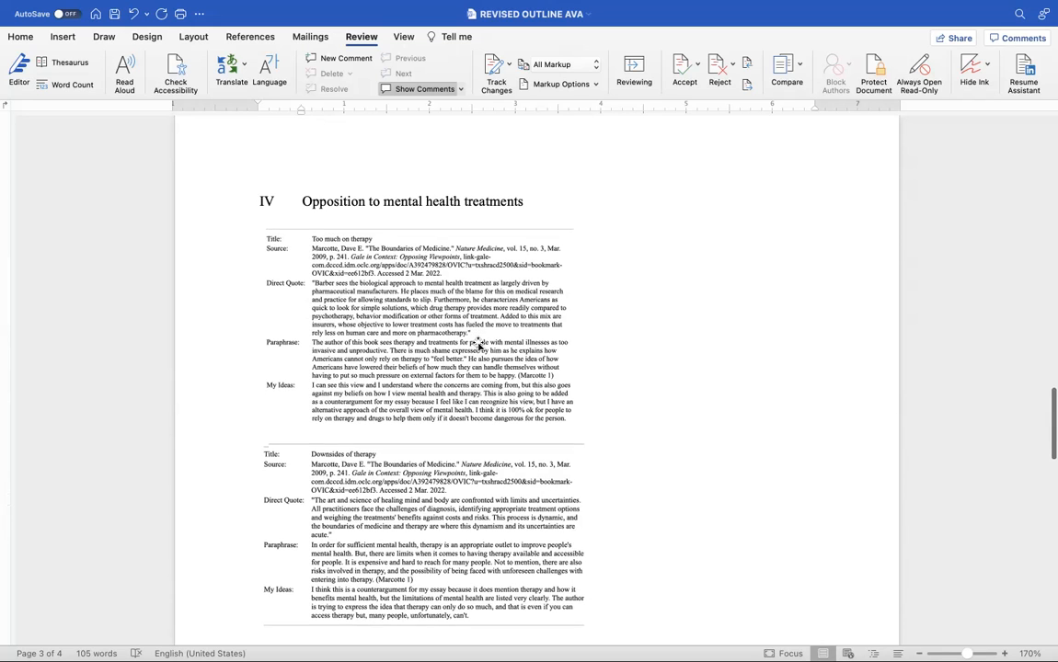
scroll("down", 3)
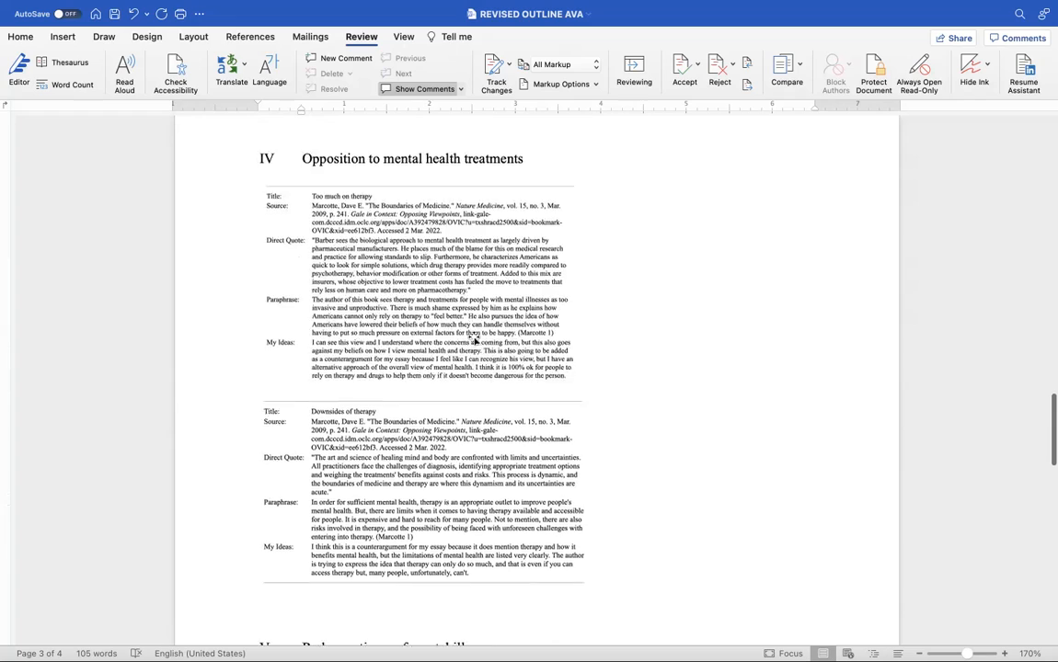
scroll("down", 3)
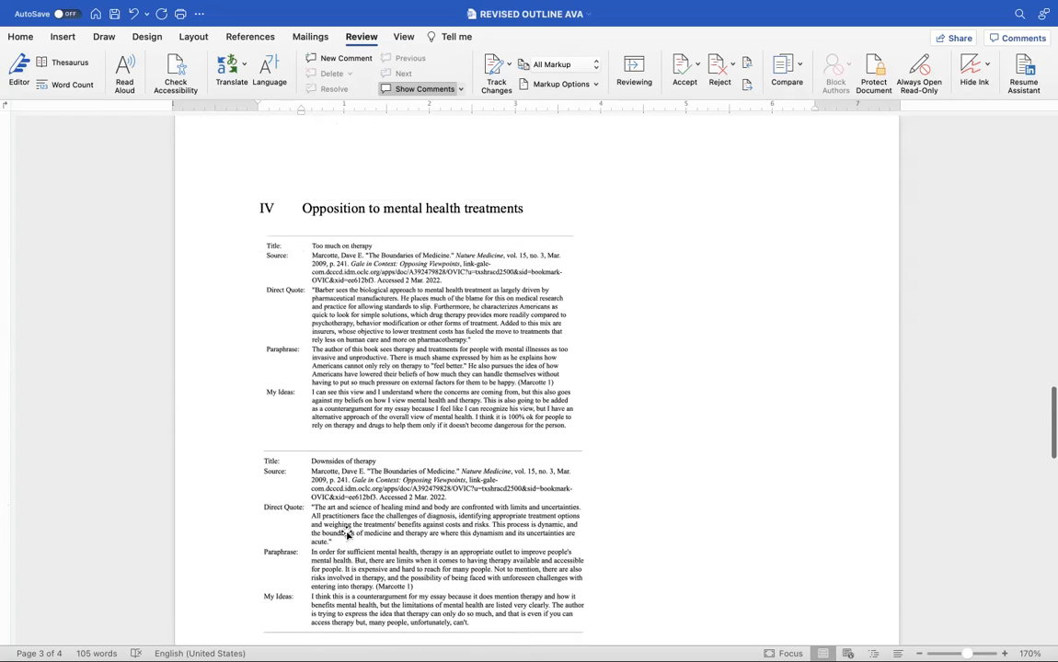
scroll("down", 3)
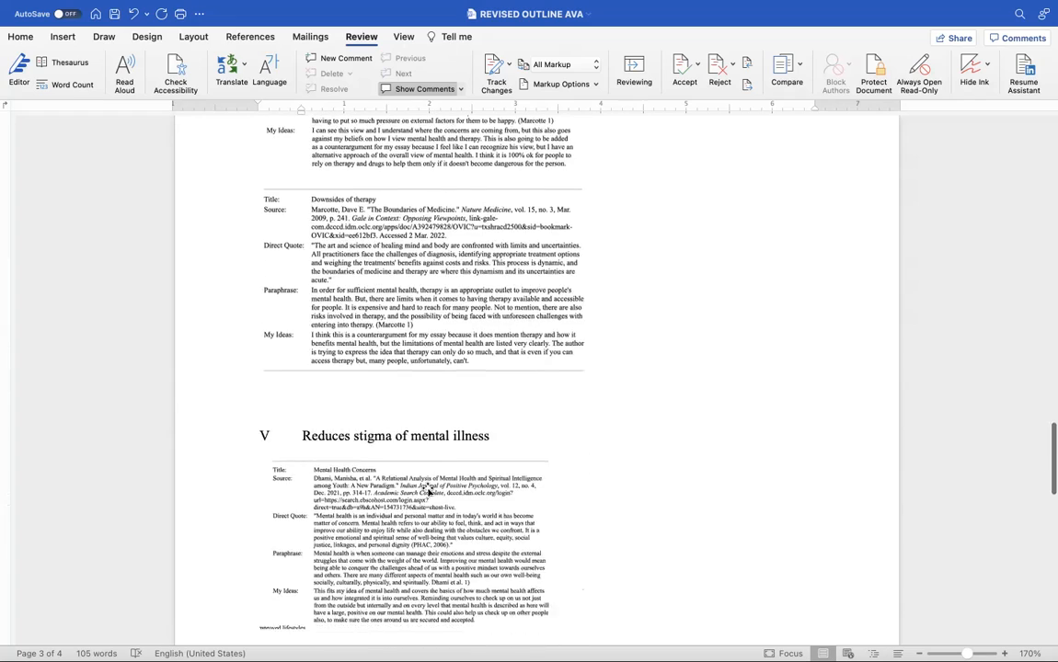
scroll("down", 3)
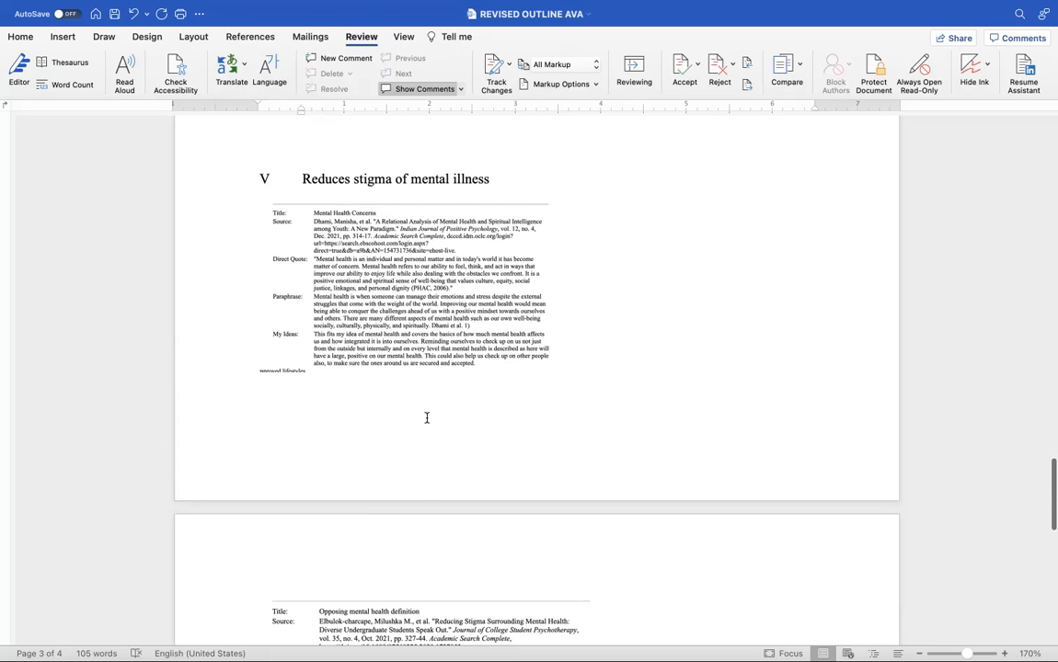
Scroll through sections V and VI to the Conclusion and back up to the research question.
scroll("down", 3)
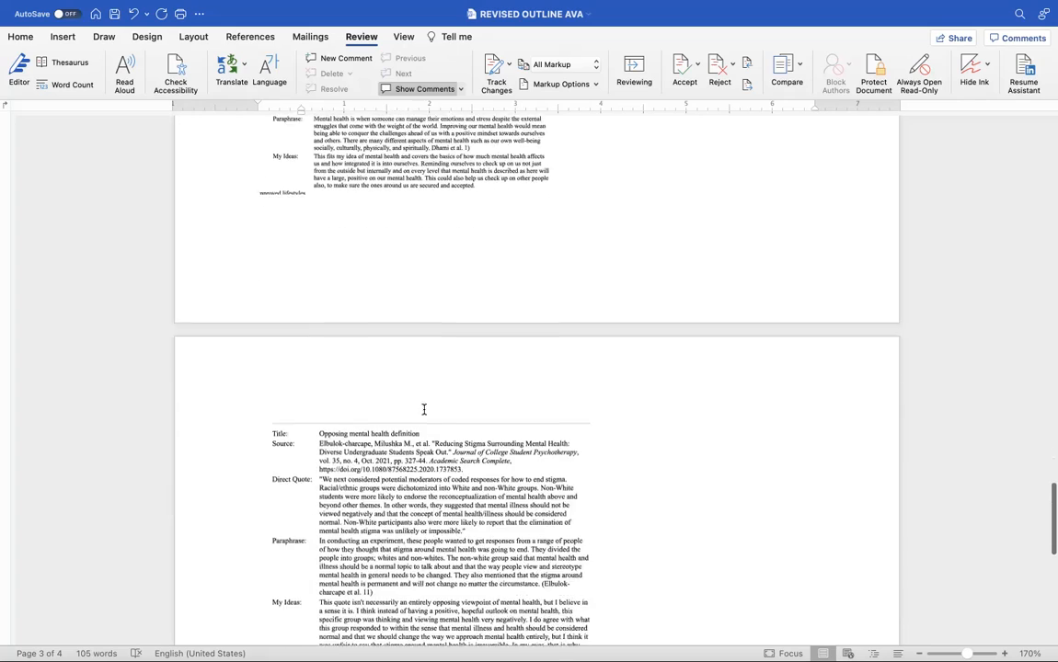
scroll("down", 3)
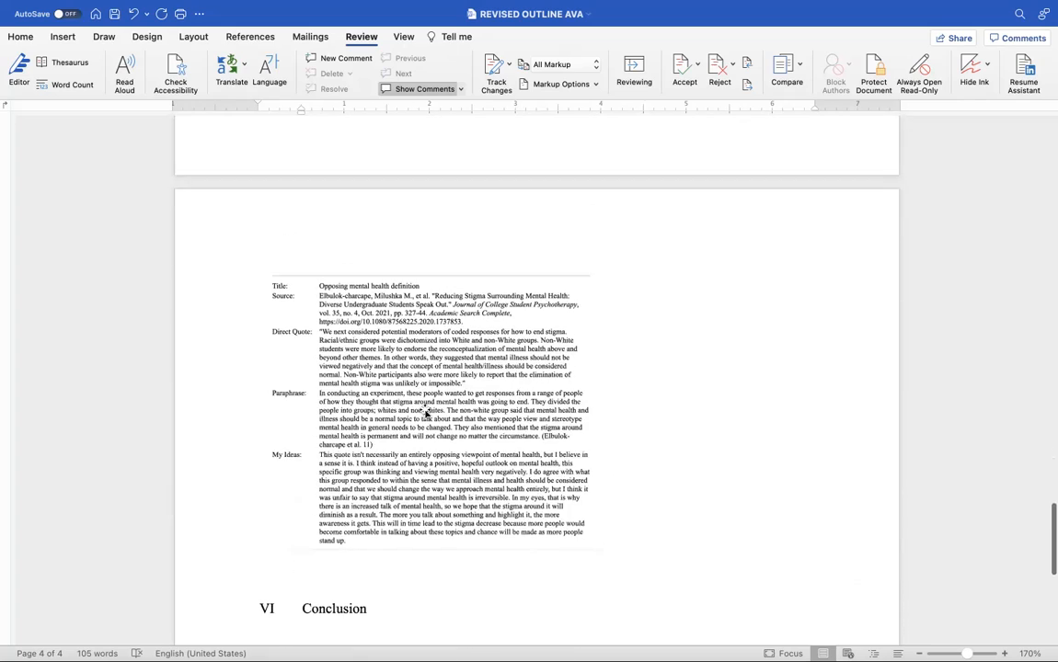
scroll("up", 3)
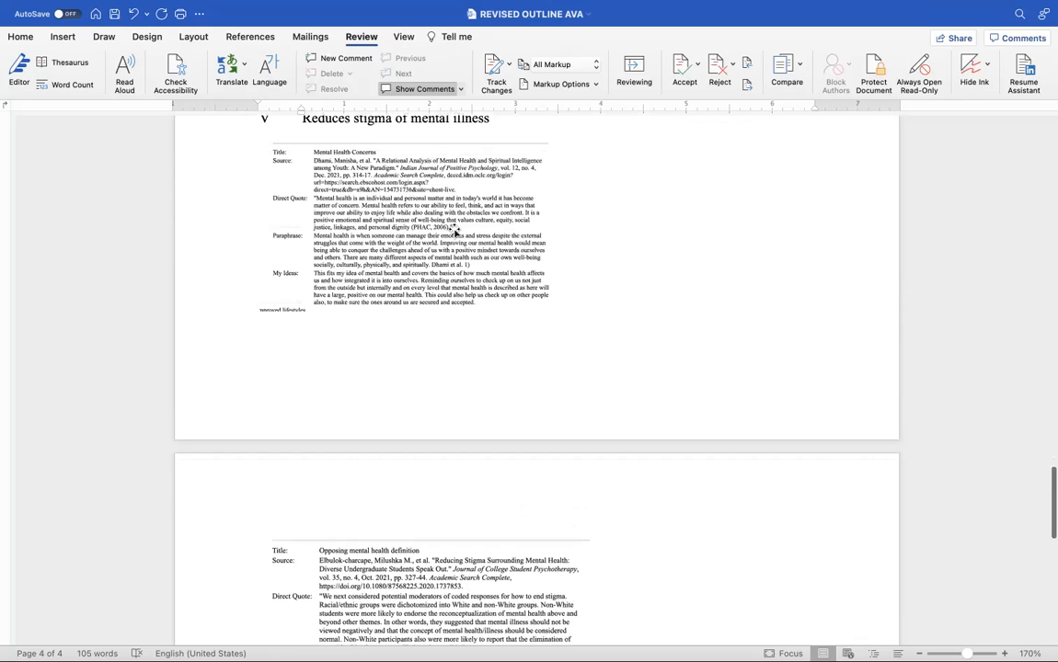
scroll("down", 3)
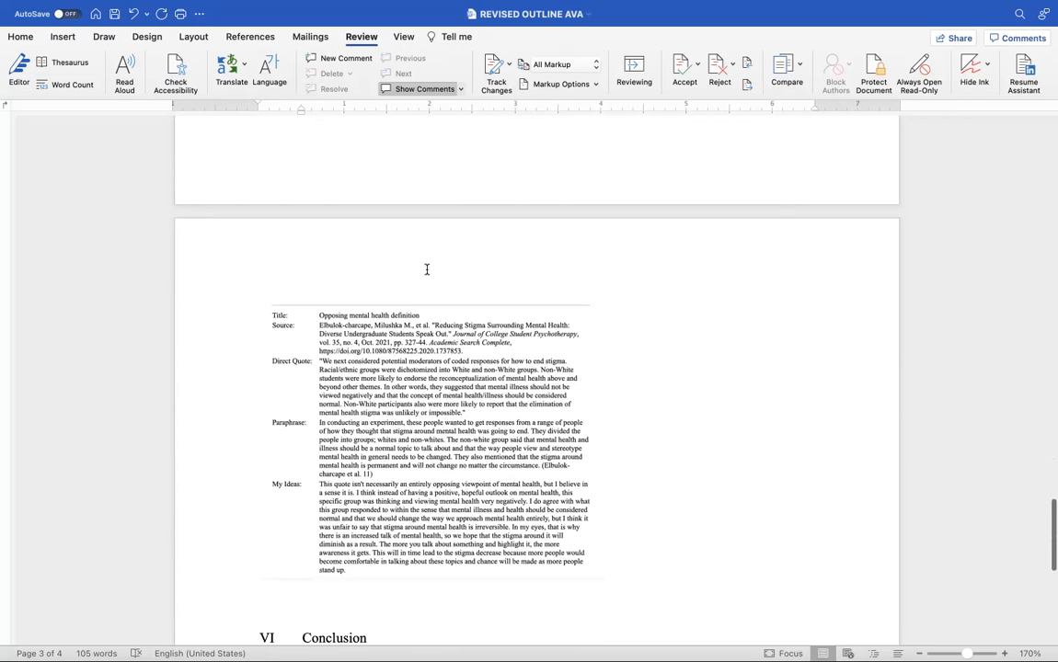
scroll("down", 3)
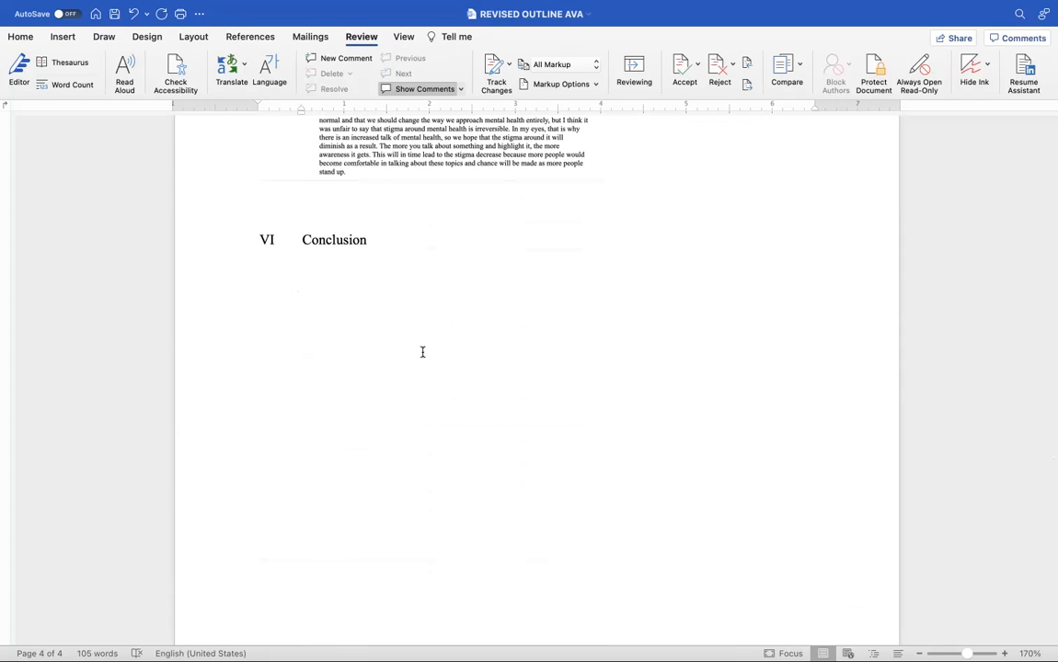
mouse_move(445, 280)
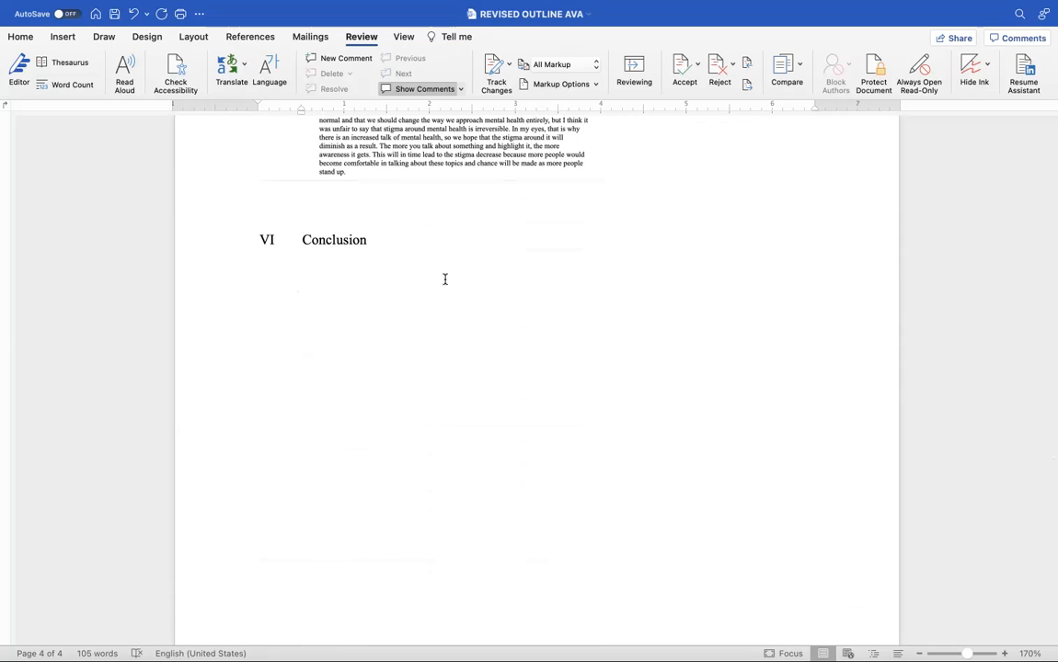
scroll("up", 3)
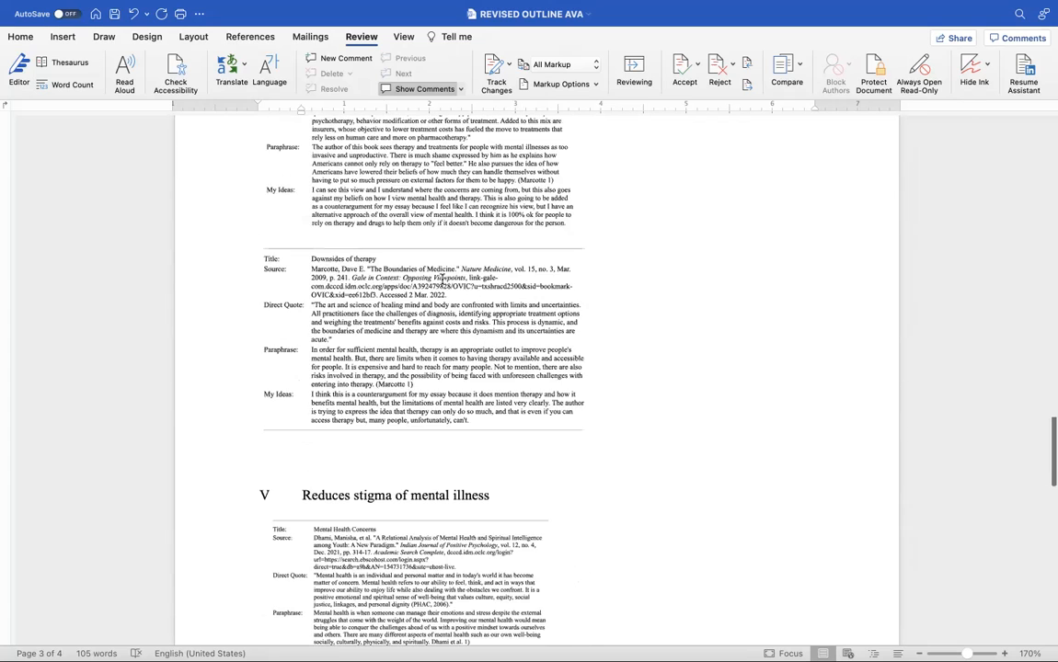
scroll("up", 3)
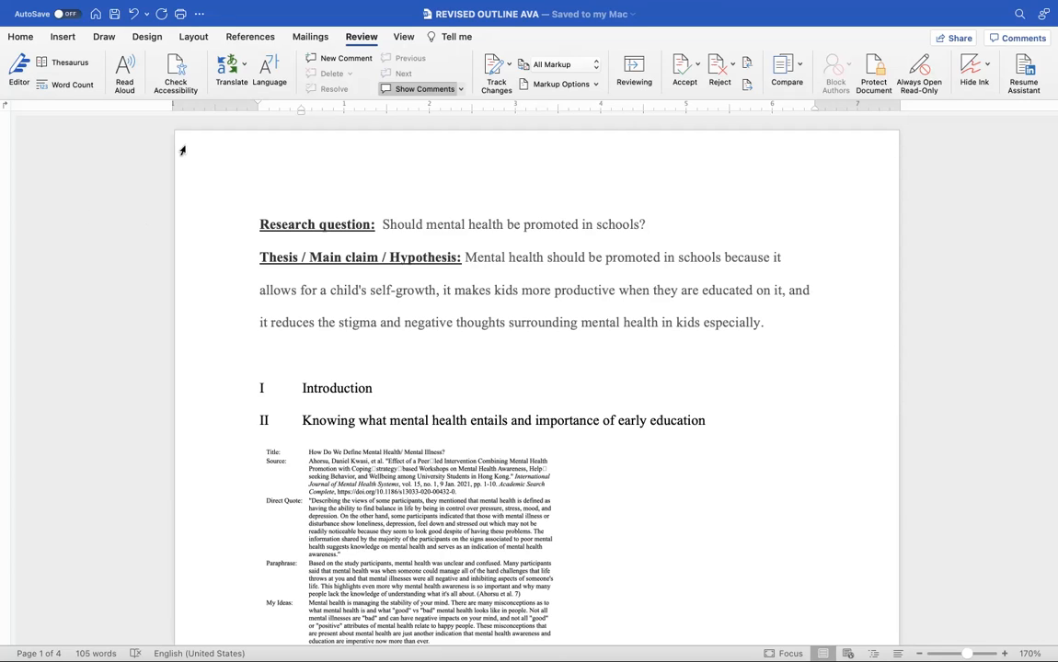
mouse_move(355, 155)
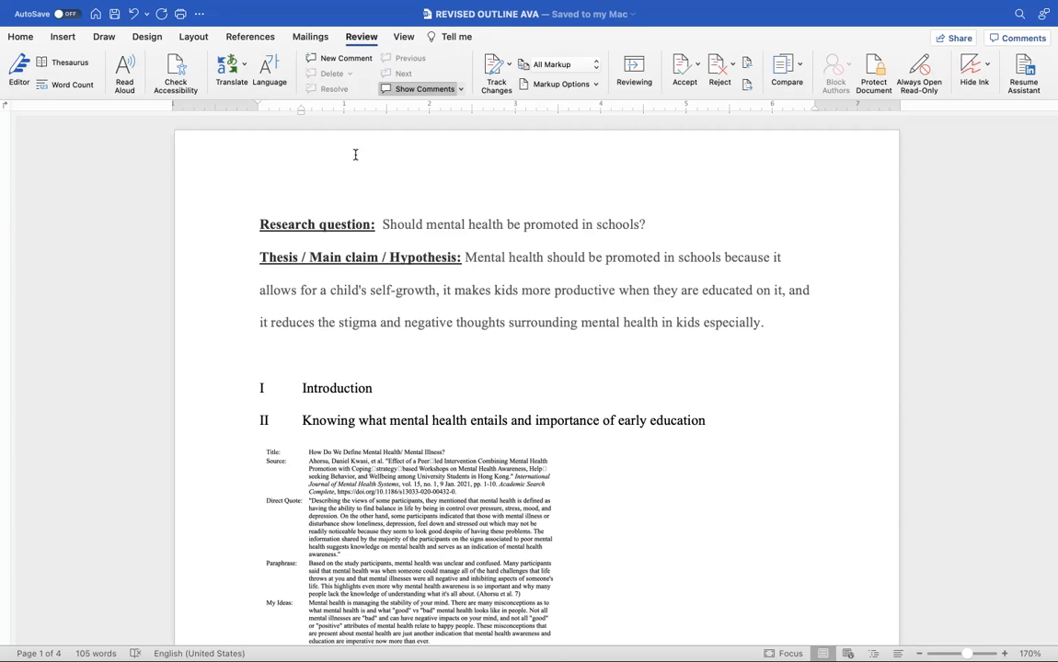
mouse_move(394, 121)
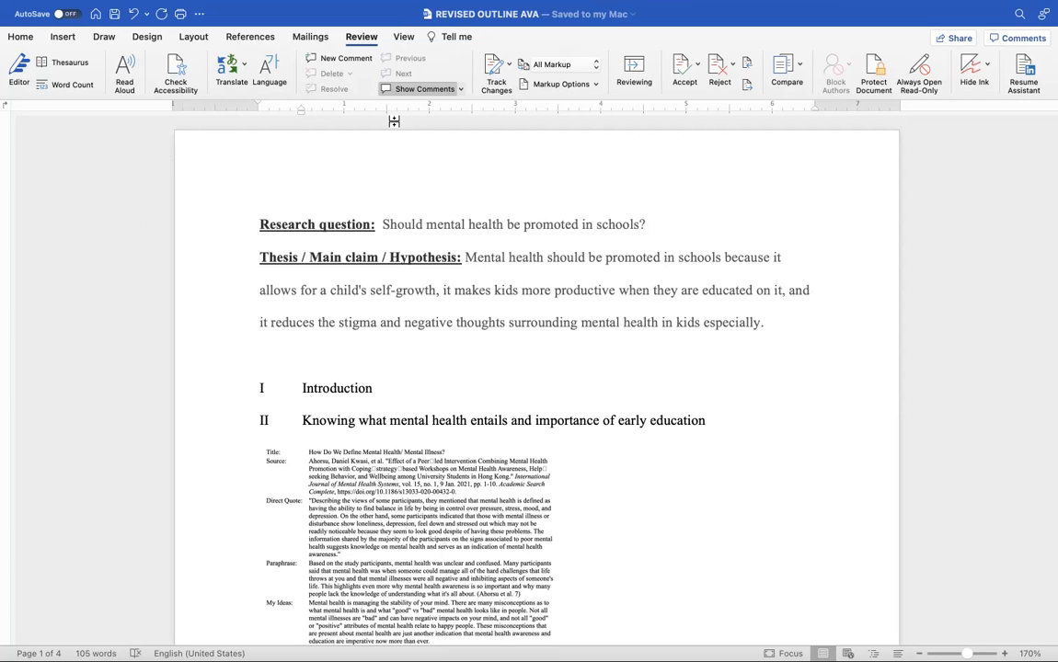
mouse_move(666, 61)
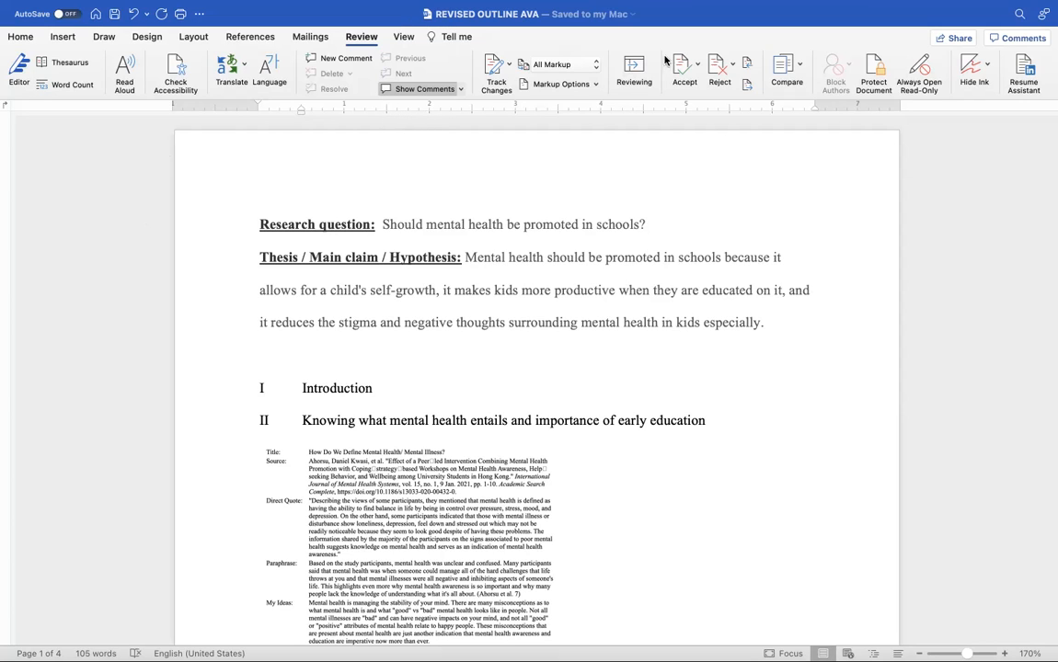
mouse_move(325, 103)
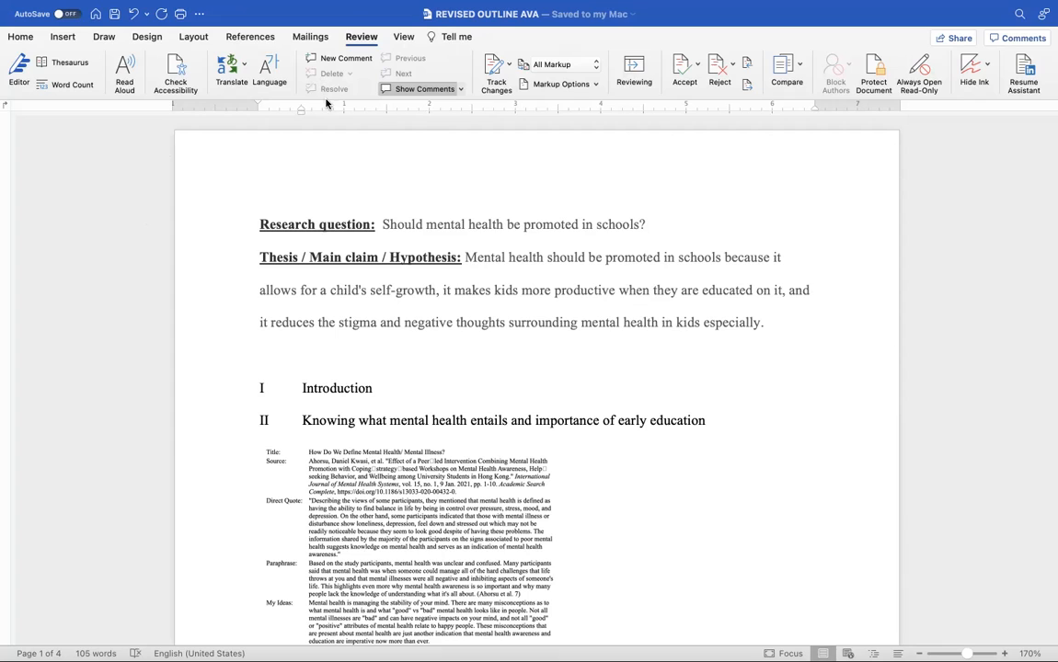
mouse_move(577, 121)
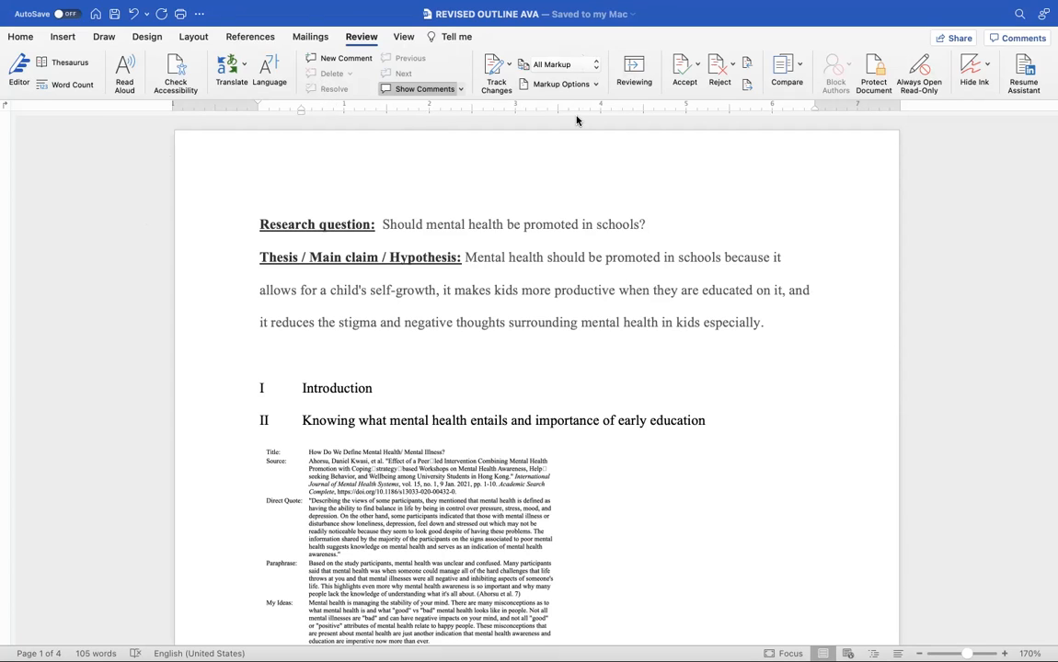